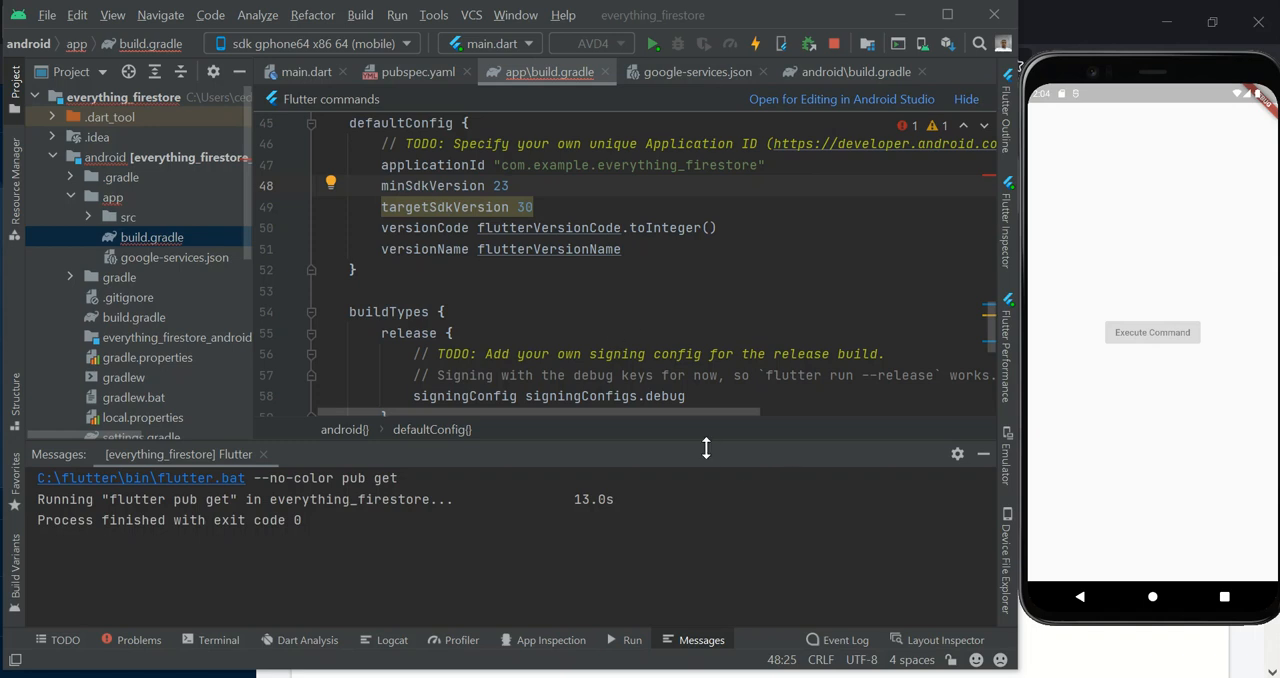
mouse_move(836, 478)
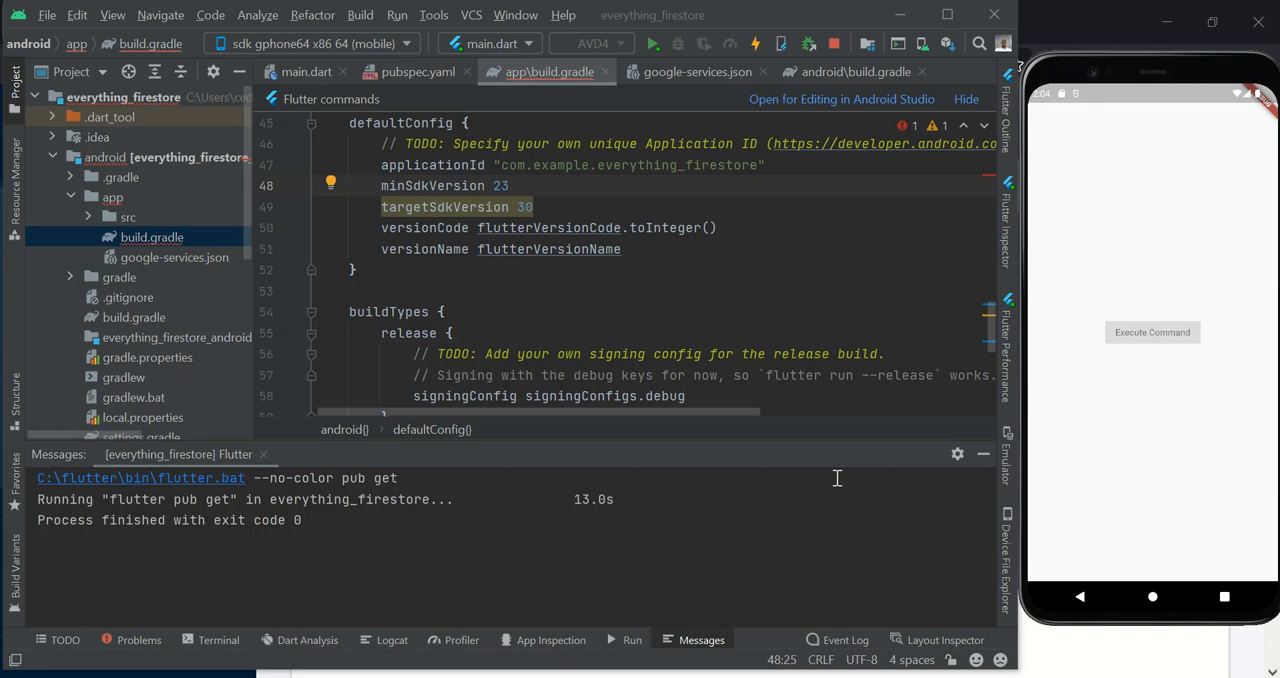
mouse_move(476, 248)
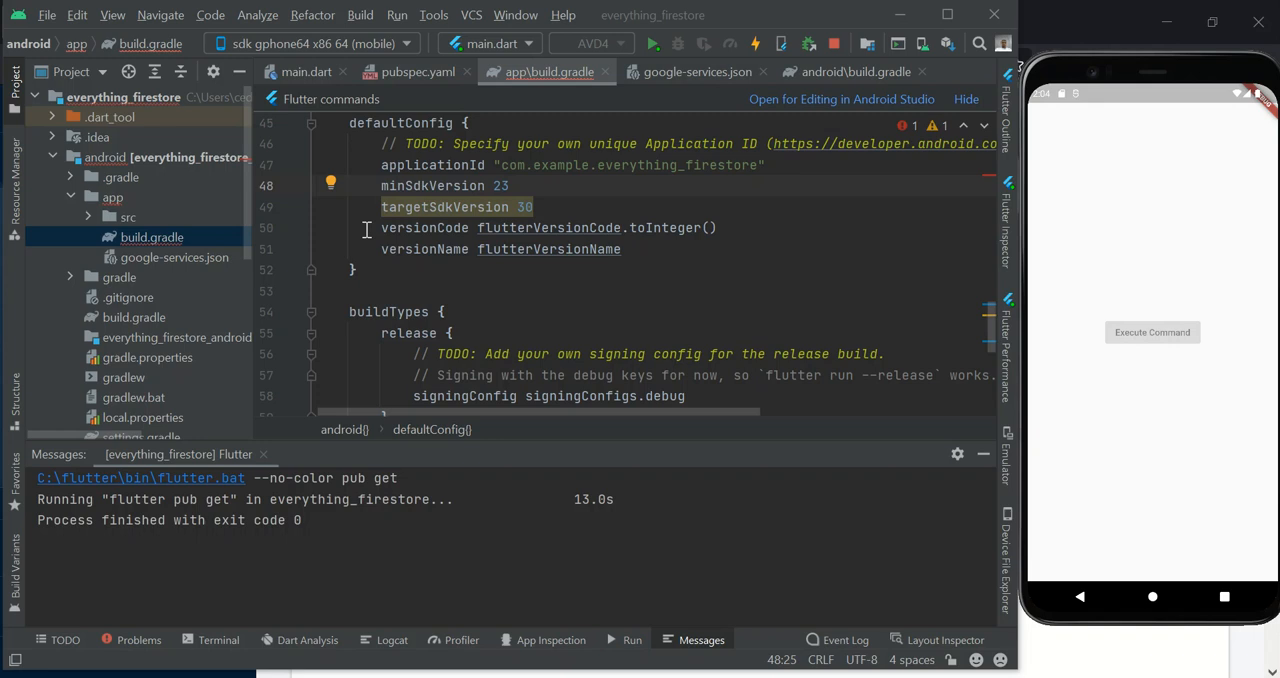
mouse_move(718, 334)
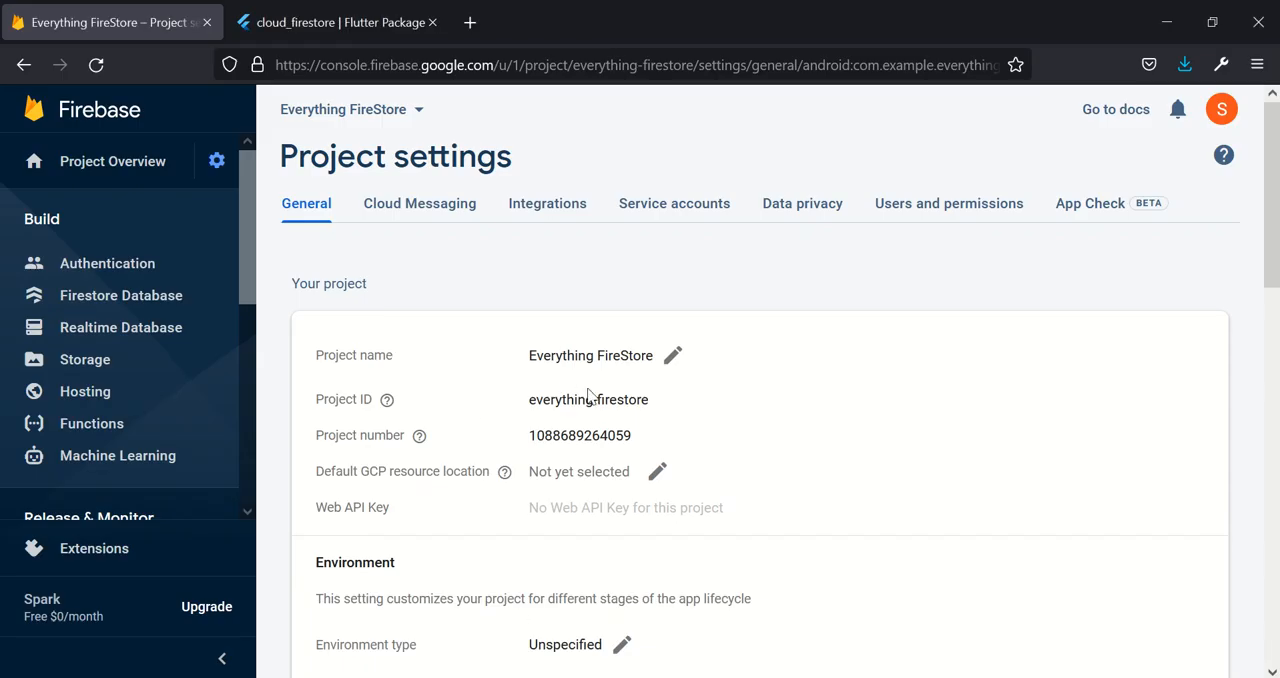
Step: Scroll Project settings down to Your apps showing com.example.everything_firestore
scroll(down, 3)
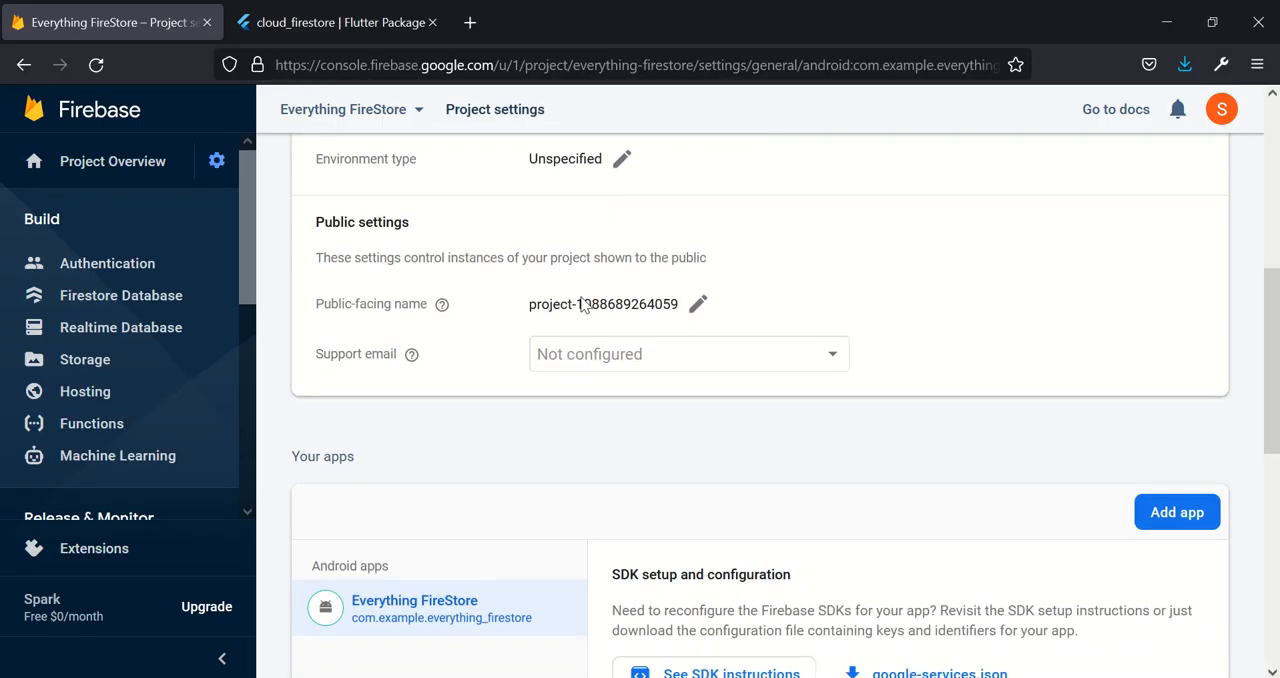
scroll(down, 3)
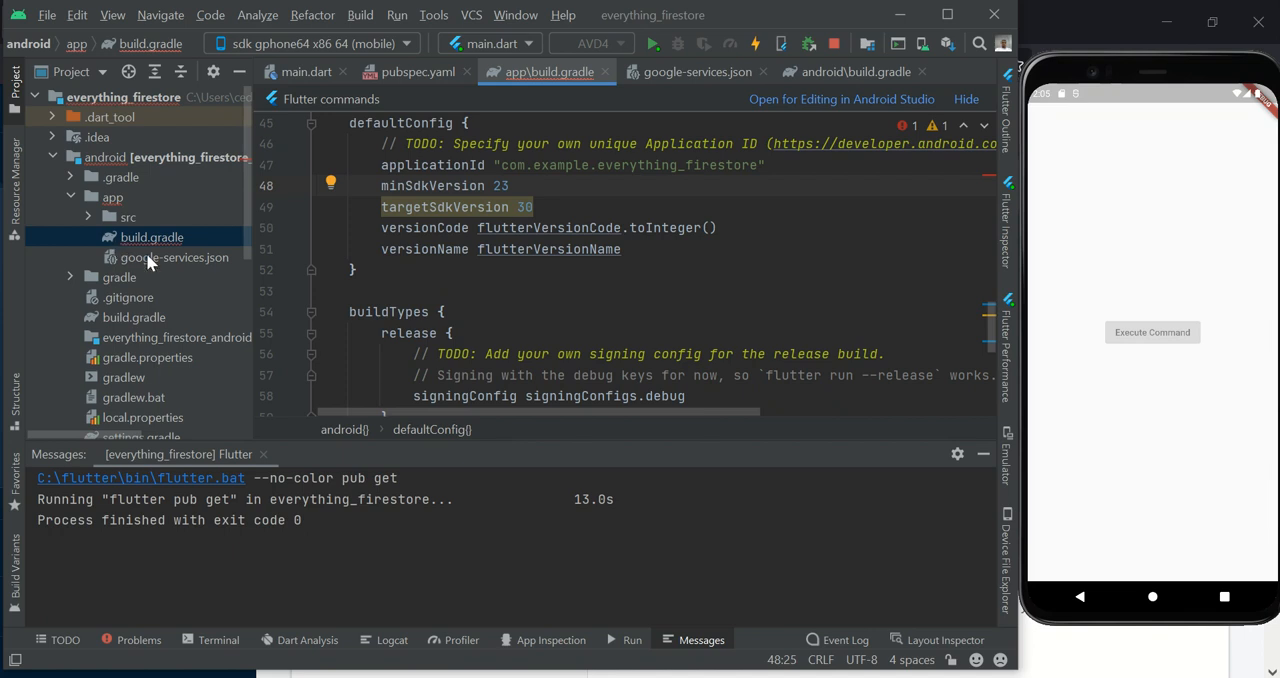
Step: Review google-services.json and the google-services classpath and plugin in both build.gradle files
click(174, 256)
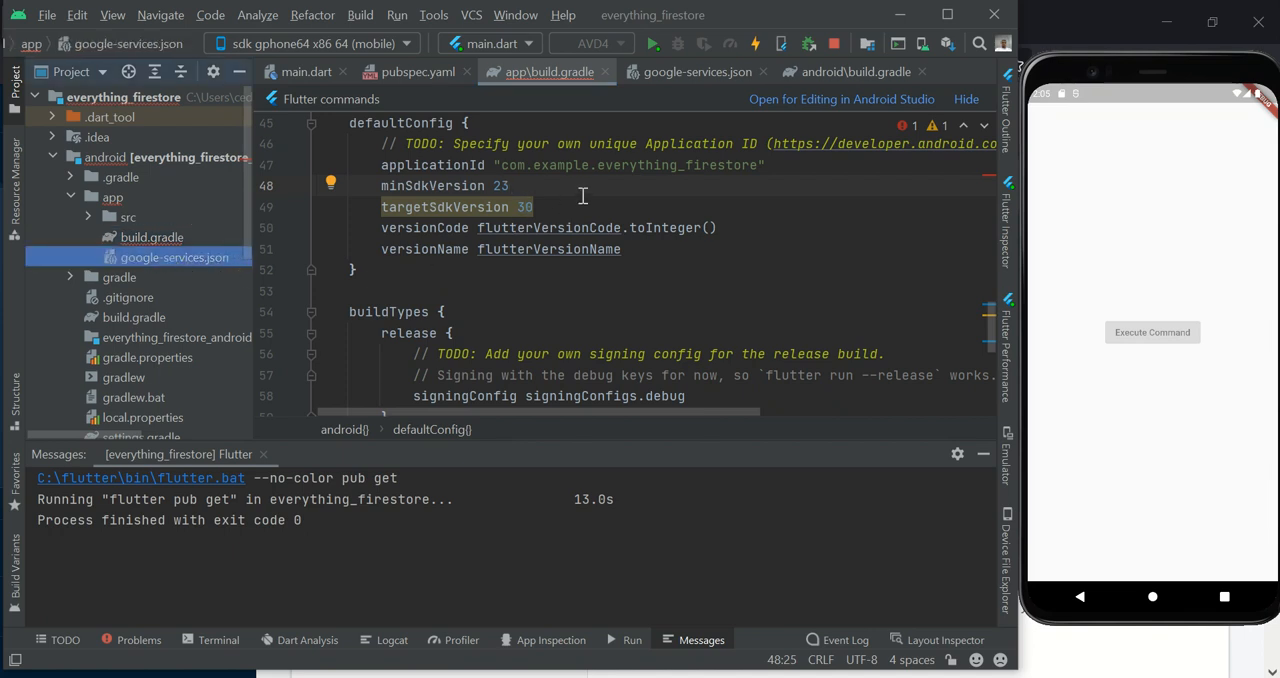
mouse_move(502, 160)
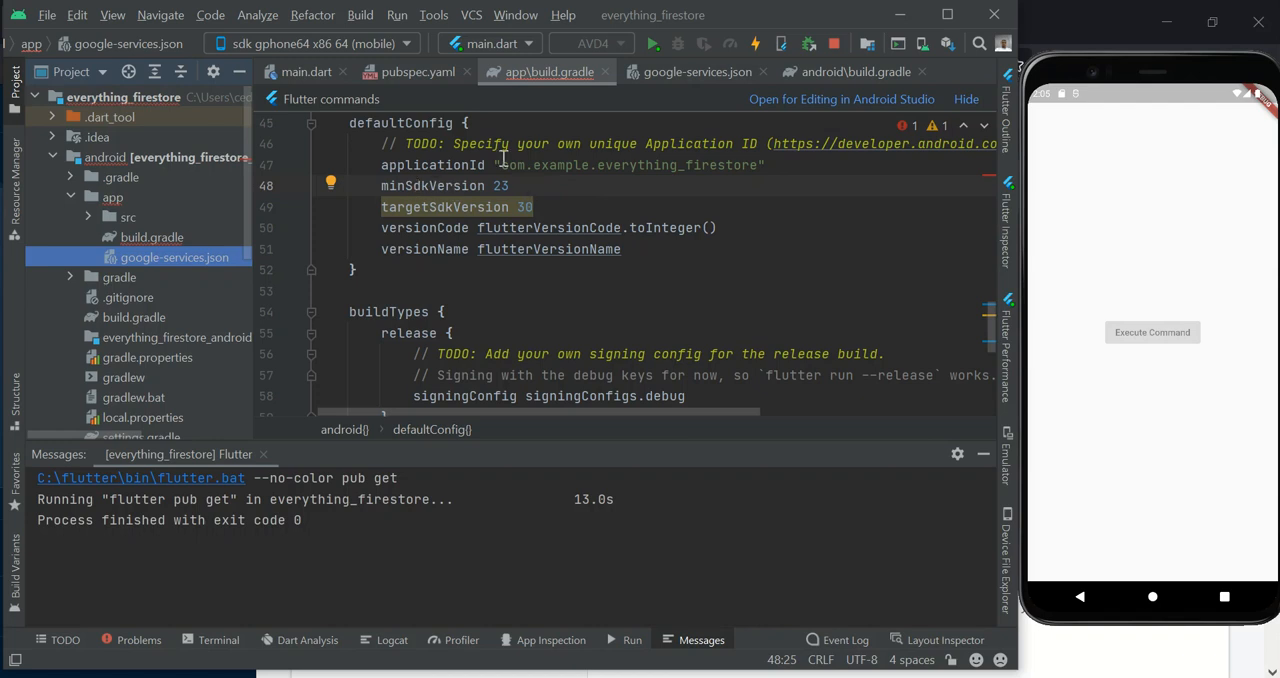
click(696, 72)
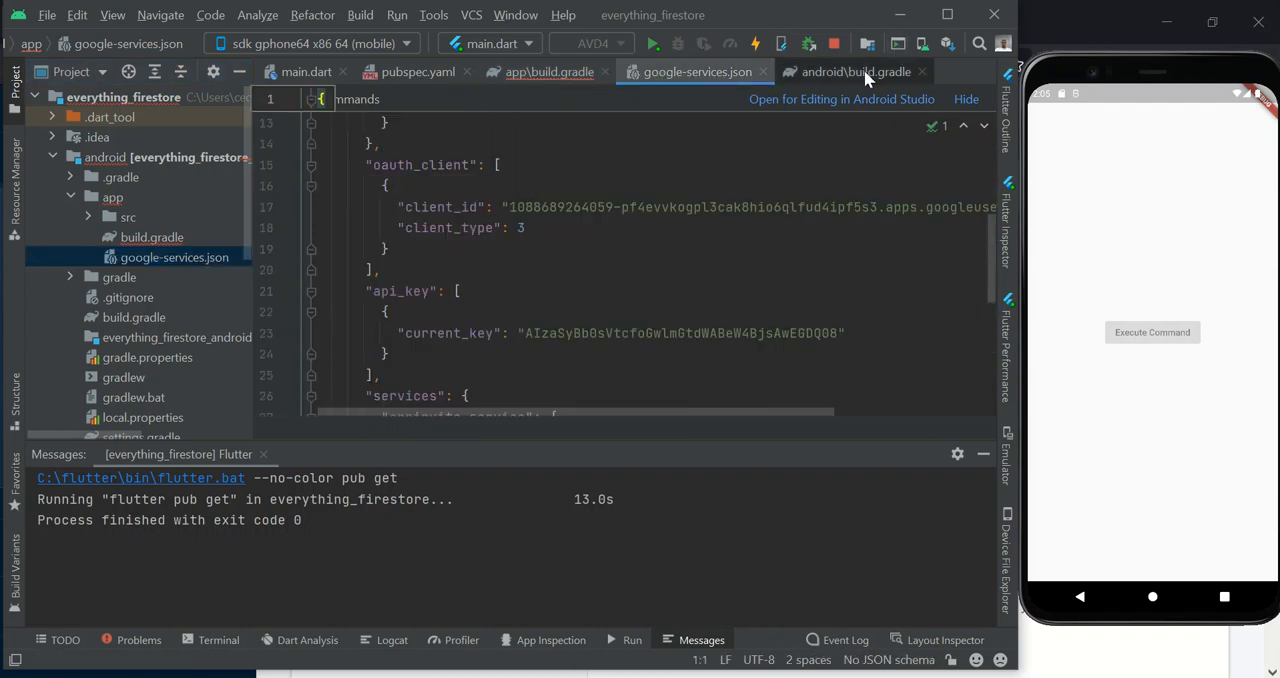
click(856, 72)
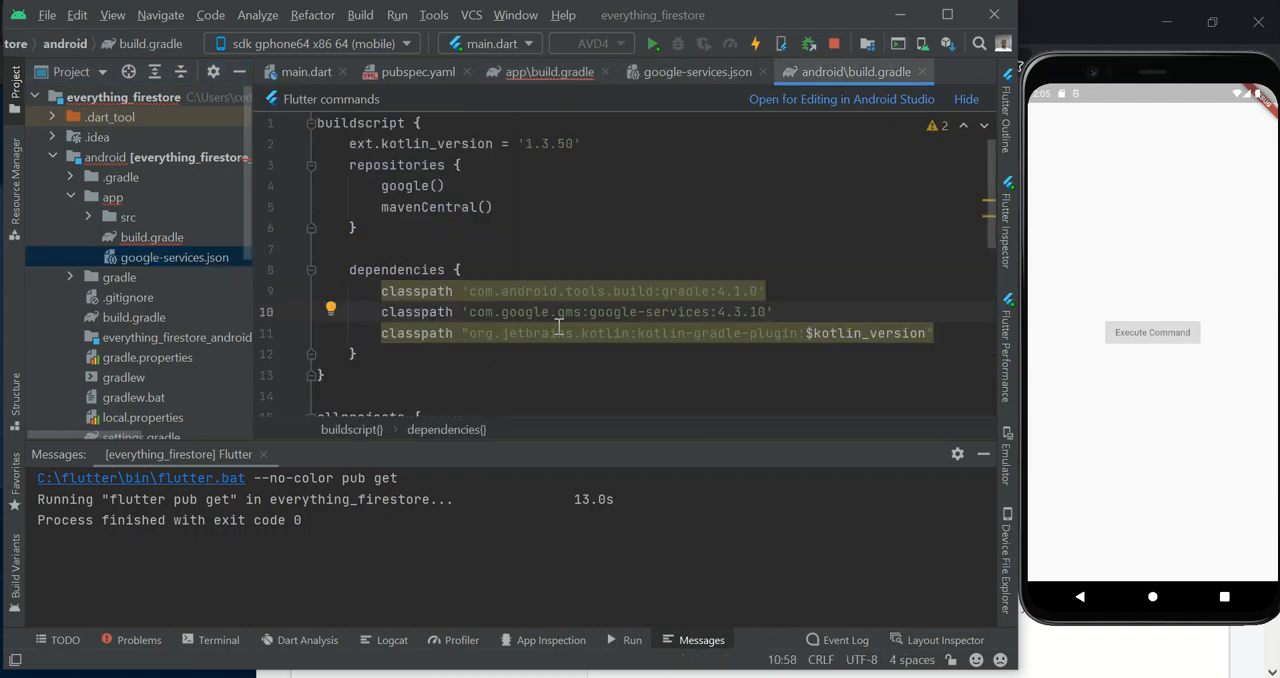
click(548, 72)
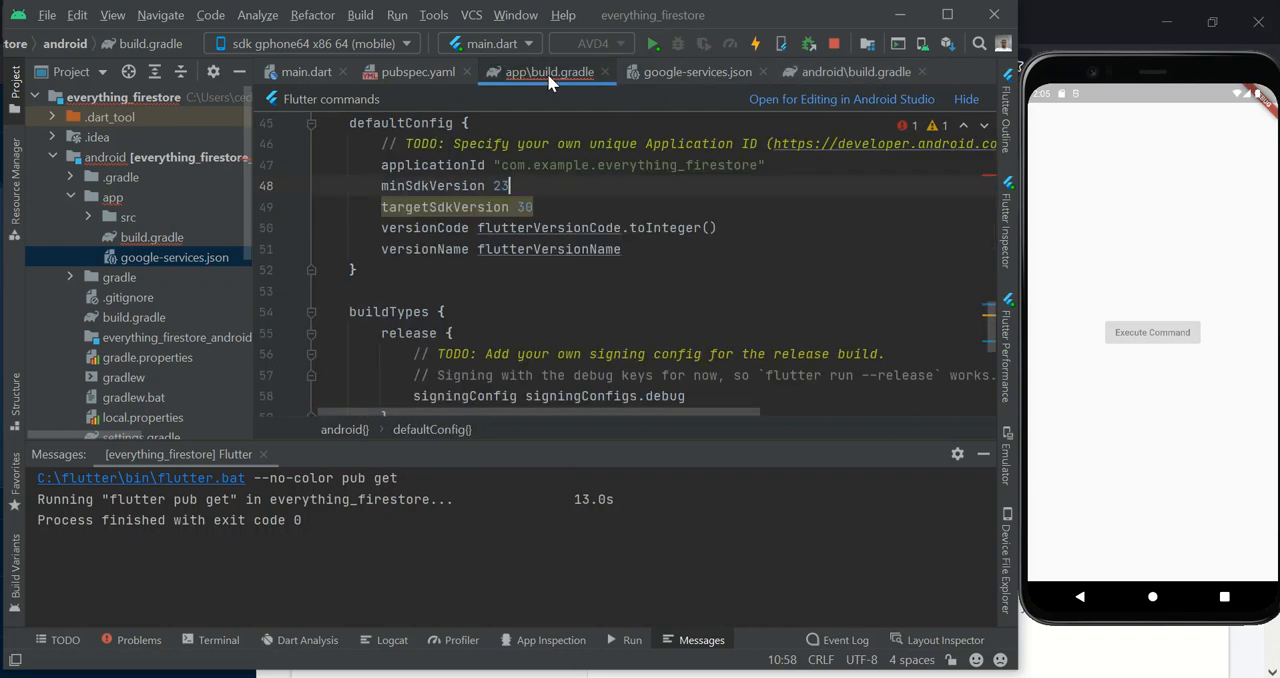
right_click(556, 228)
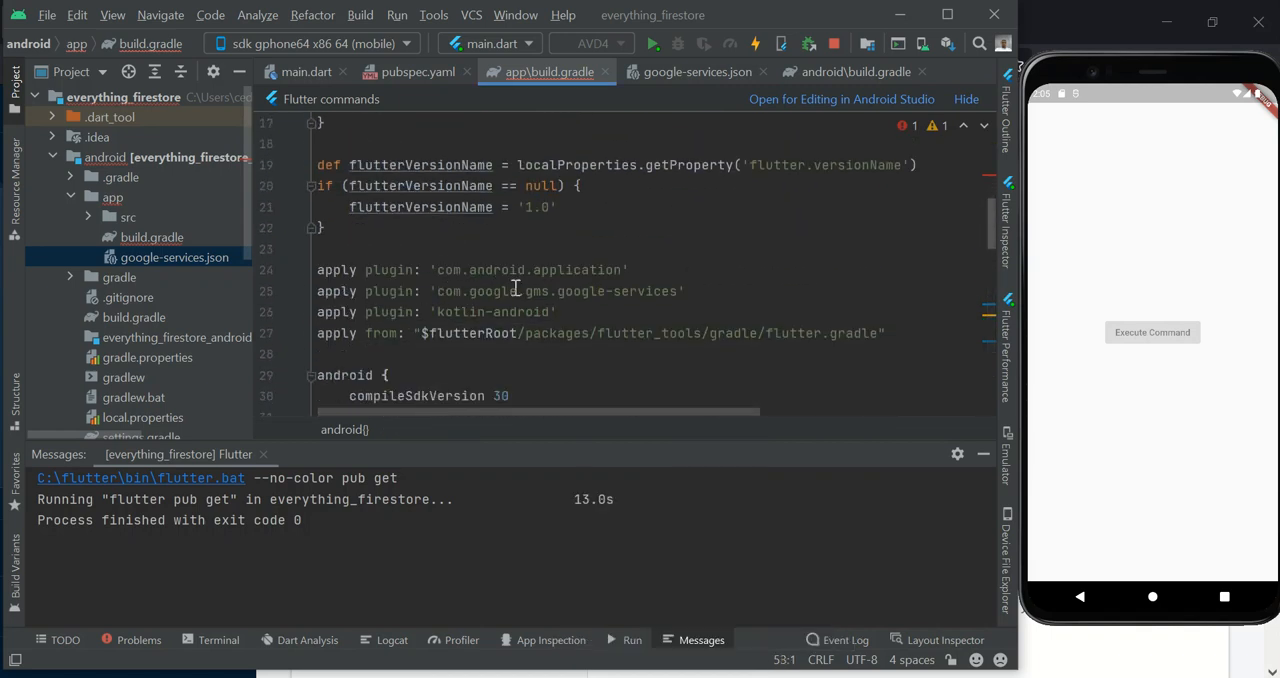
mouse_move(540, 300)
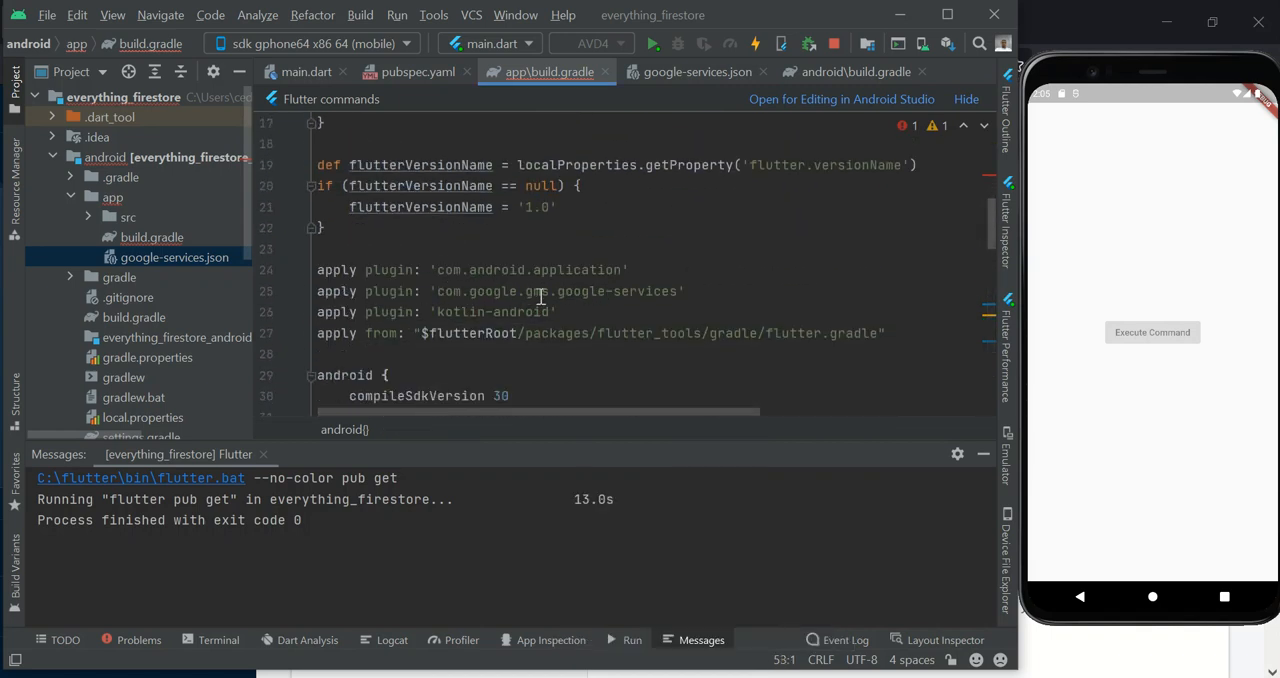
Step: Check pubspec.yaml for the firebase_core and cloud_firestore dependencies
click(416, 72)
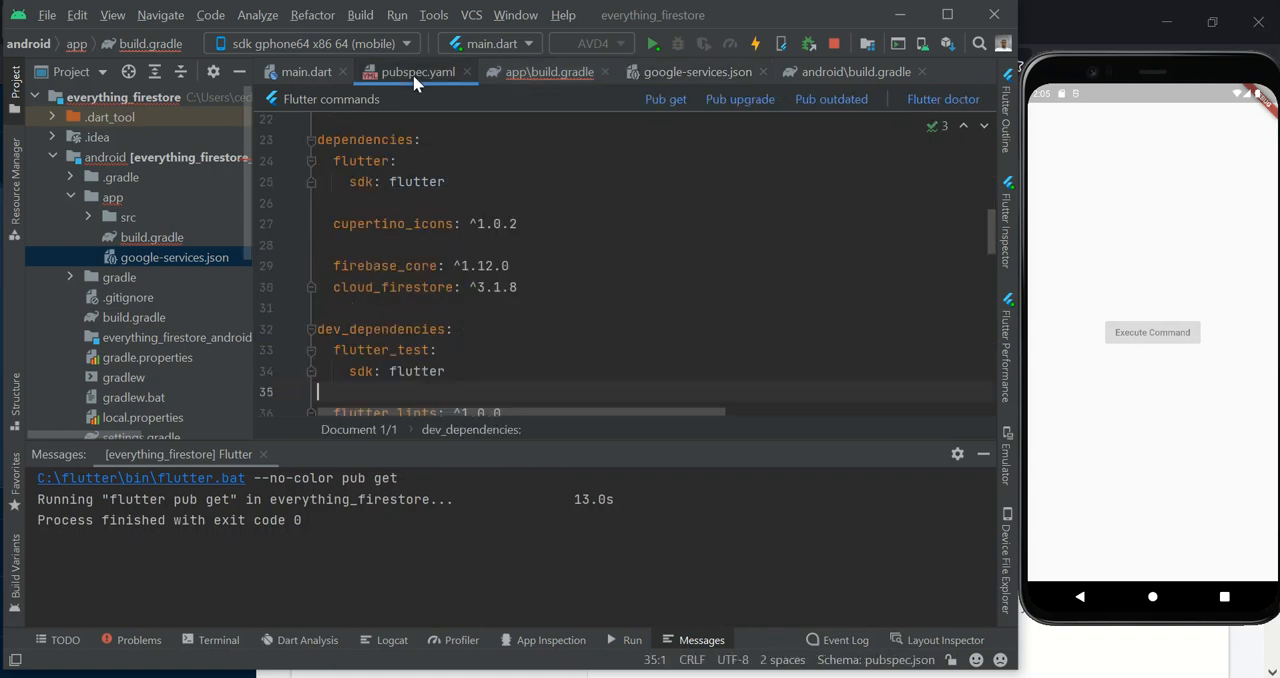
scroll(down, 3)
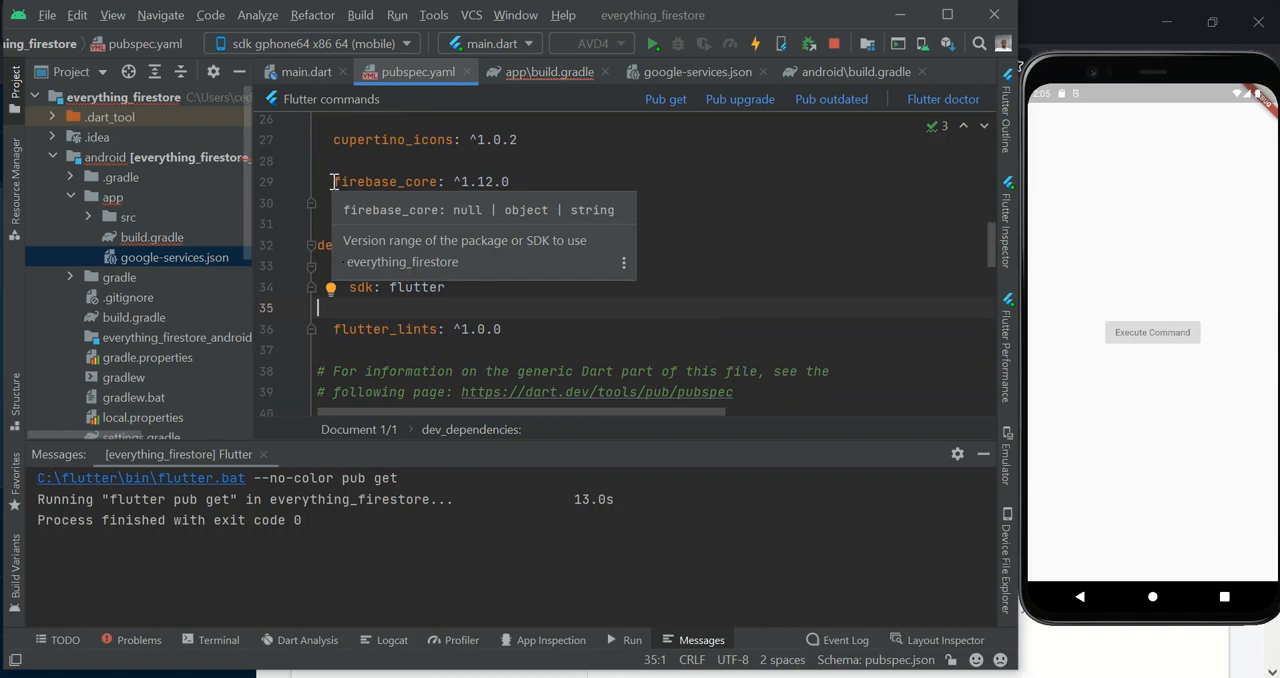
mouse_move(362, 228)
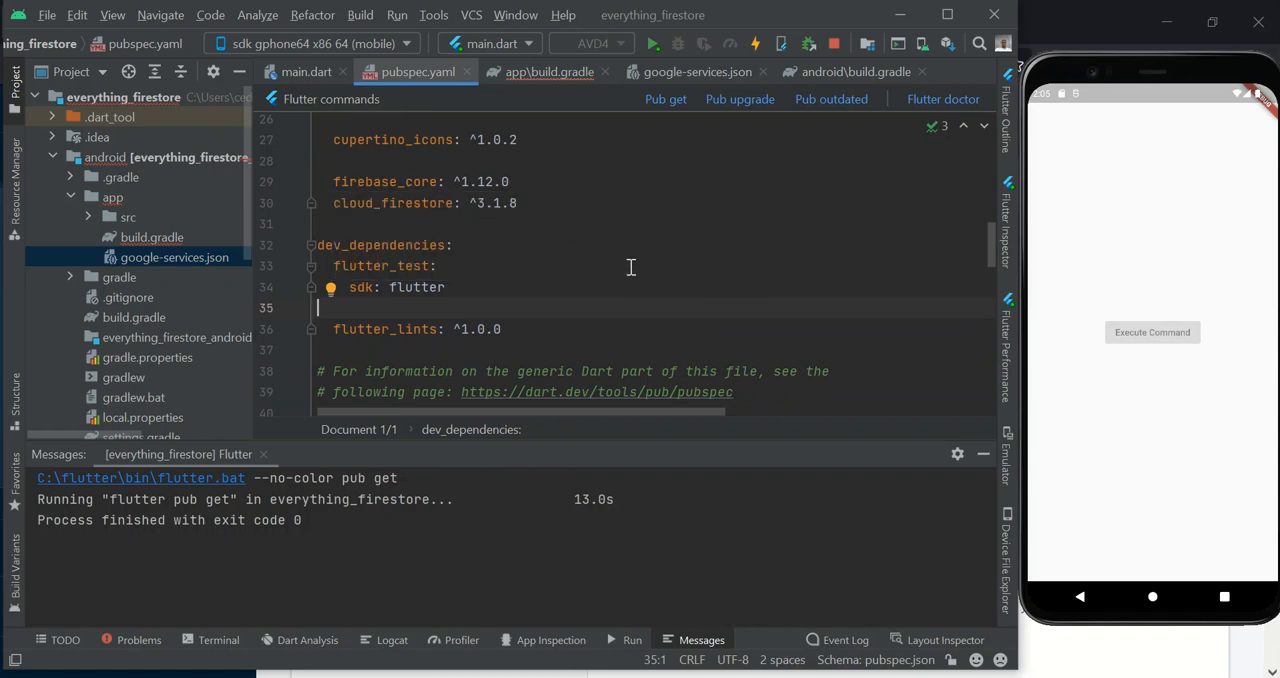
scroll(up, 3)
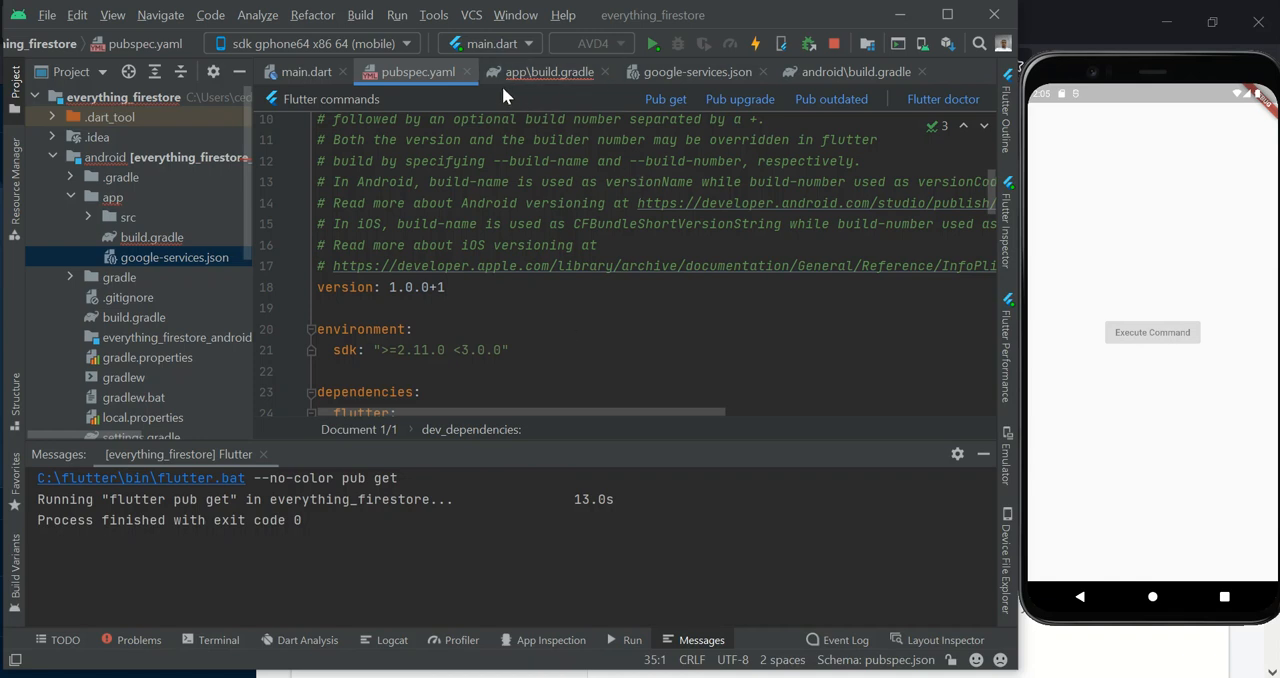
mouse_move(464, 72)
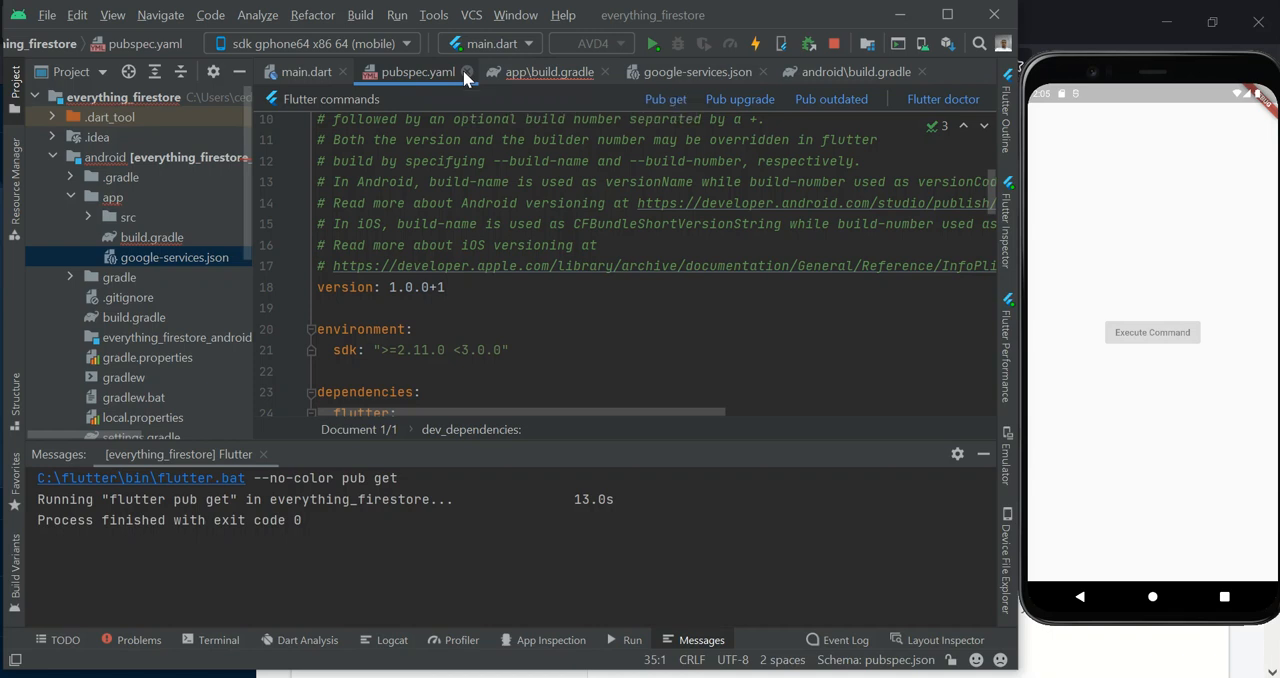
Step: Close the other tabs and add WidgetsFlutterBinding.ensureInitialized() at the top of main in main.dart
click(308, 72)
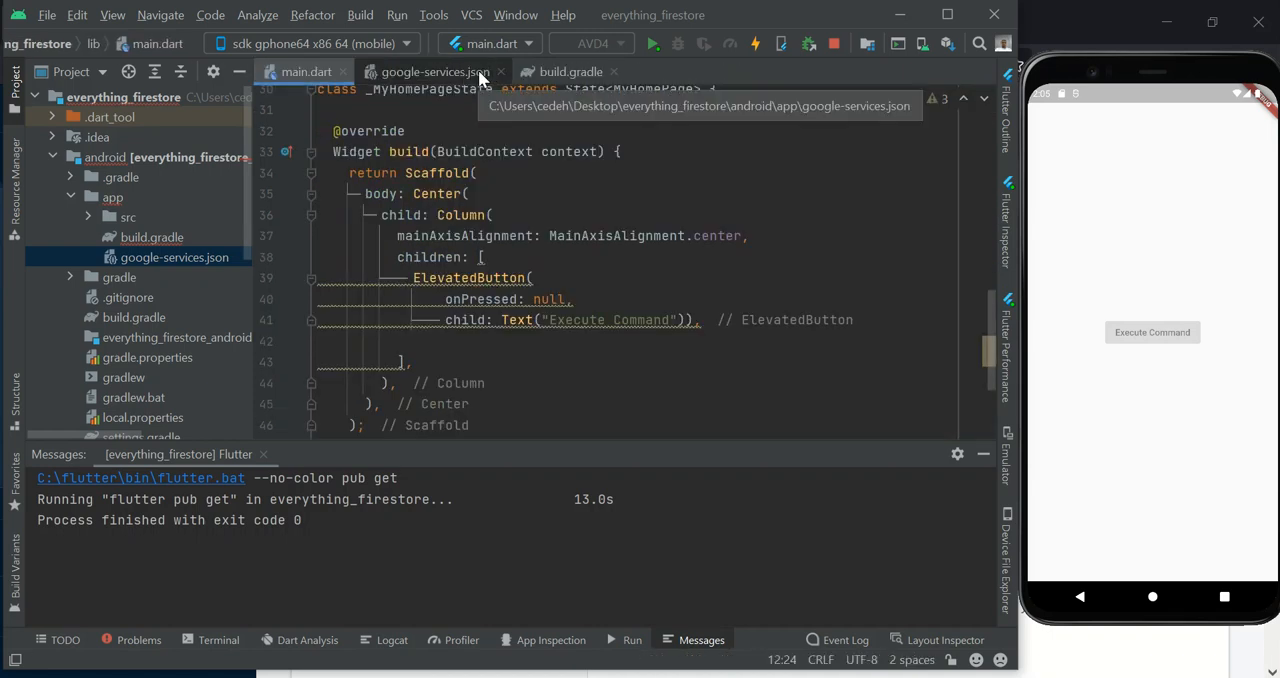
click(500, 72)
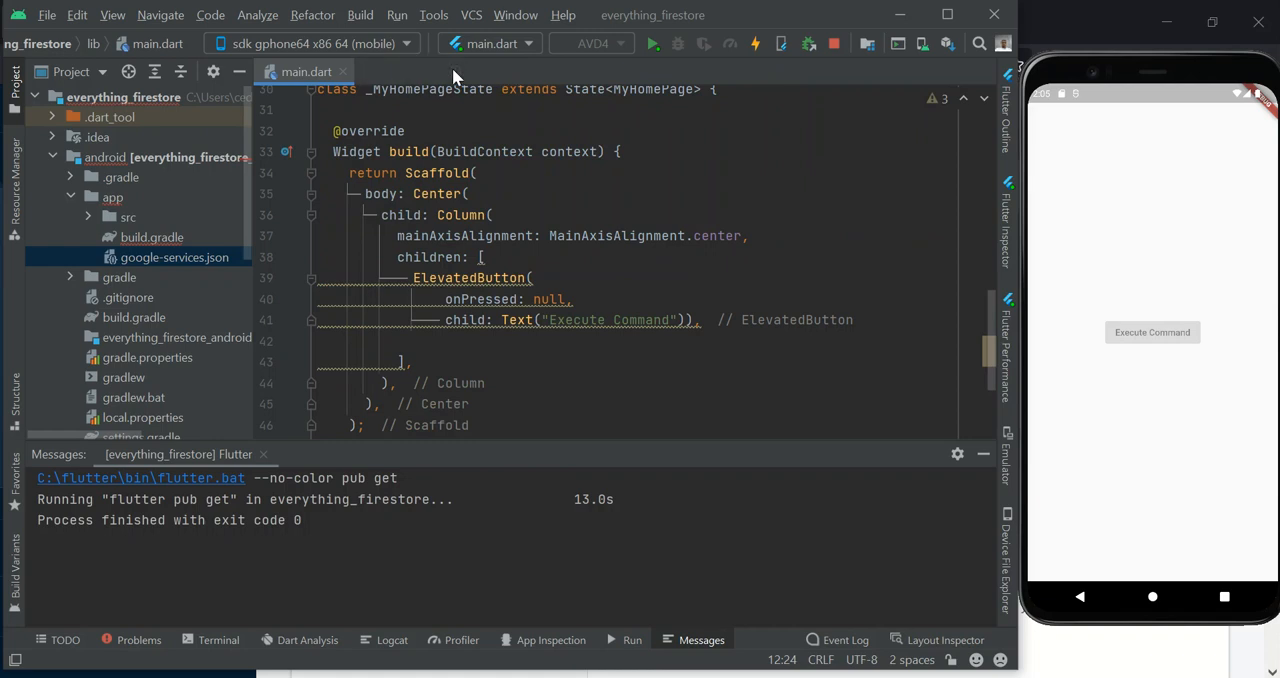
scroll(up, 3)
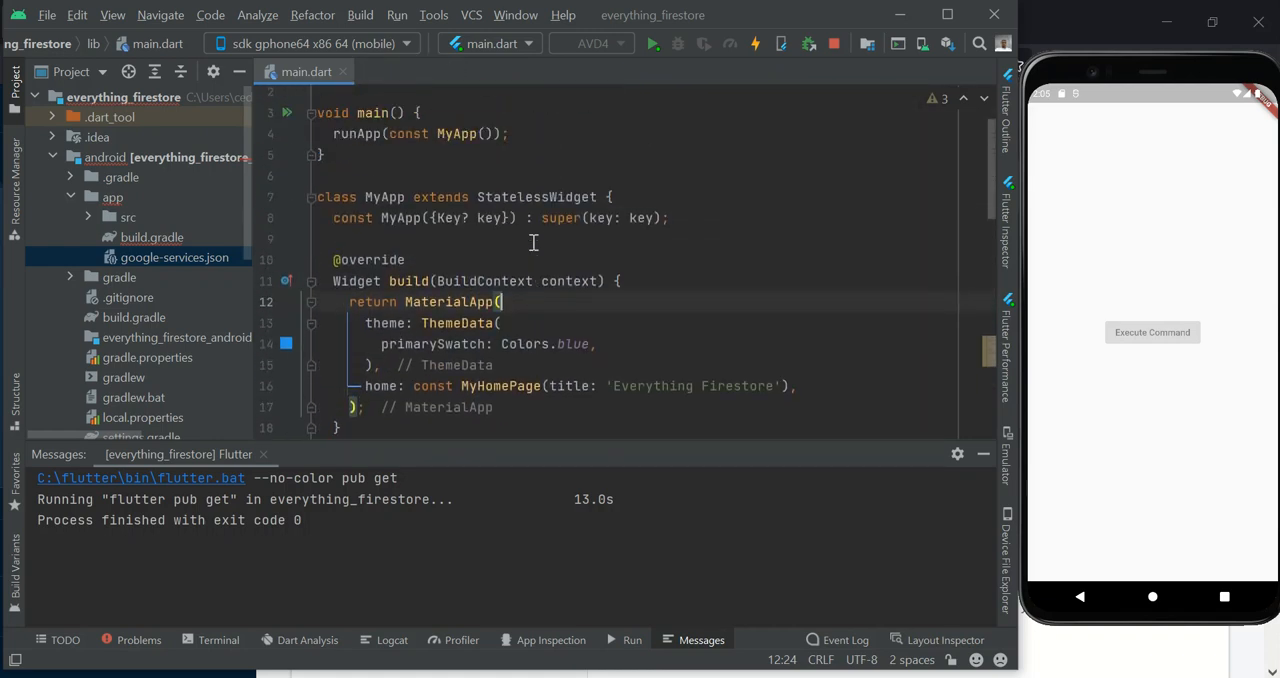
scroll(up, 3)
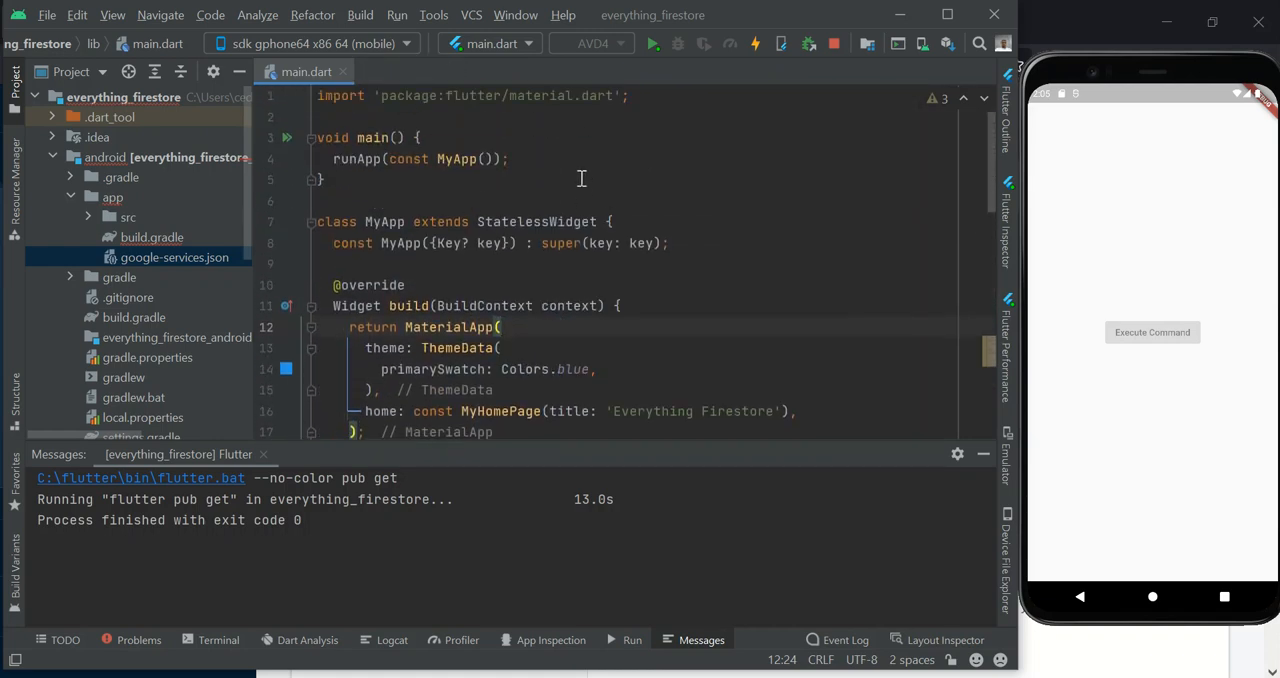
click(422, 136)
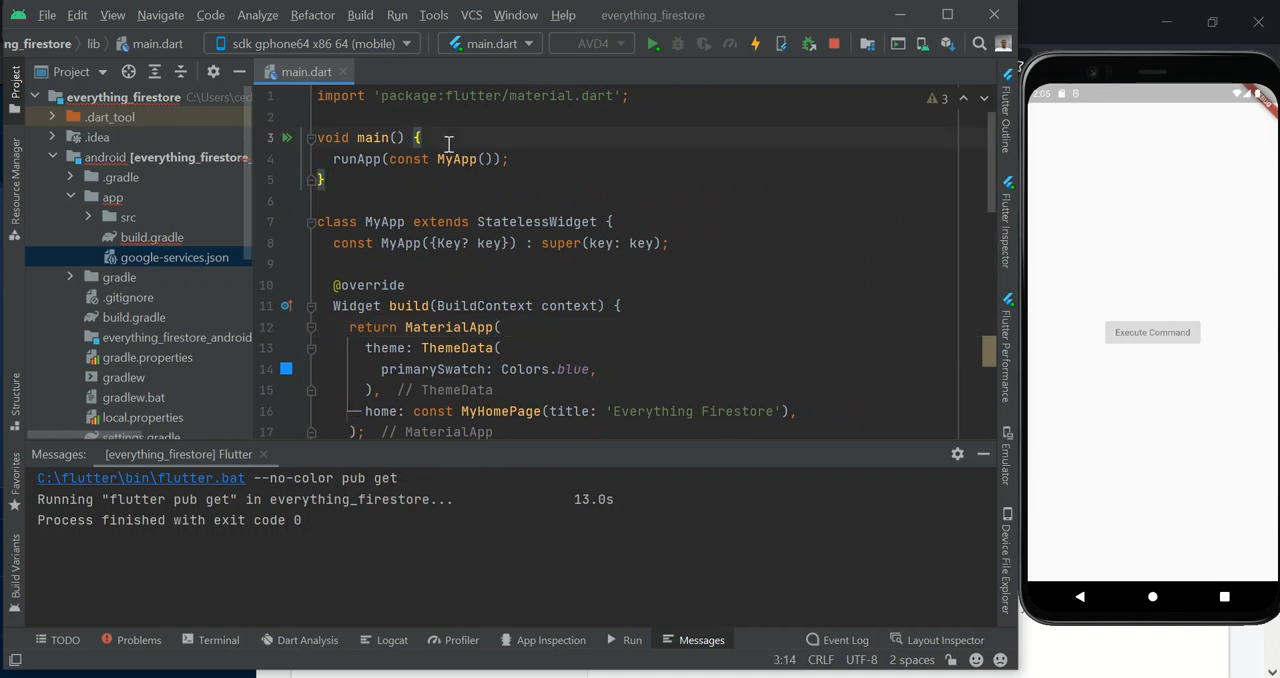
key(Return)
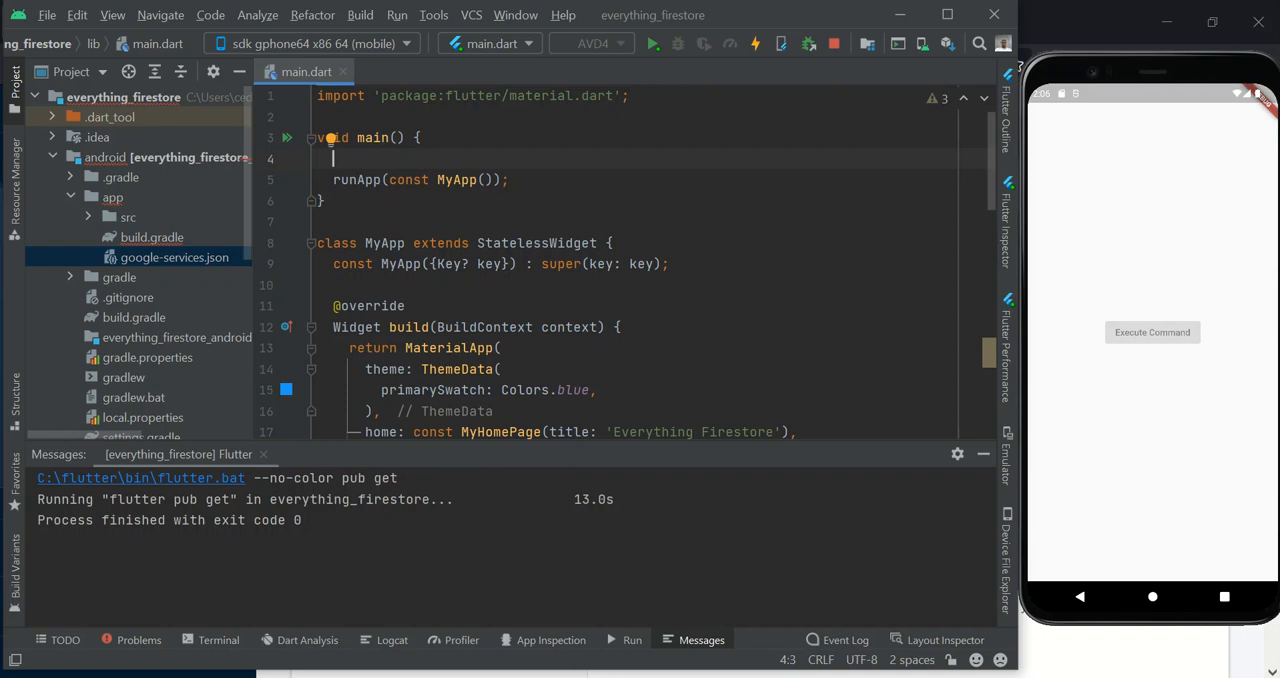
text(wi)
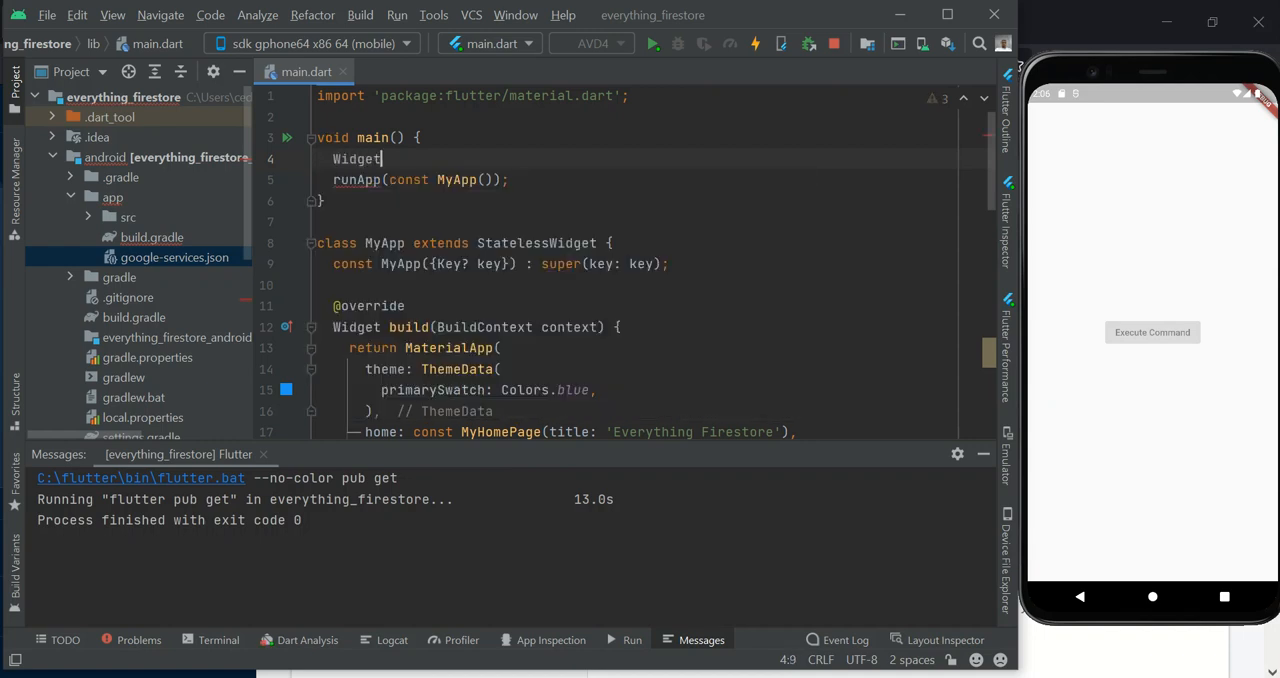
text(sFlutterBinding.ensureInitialized();)
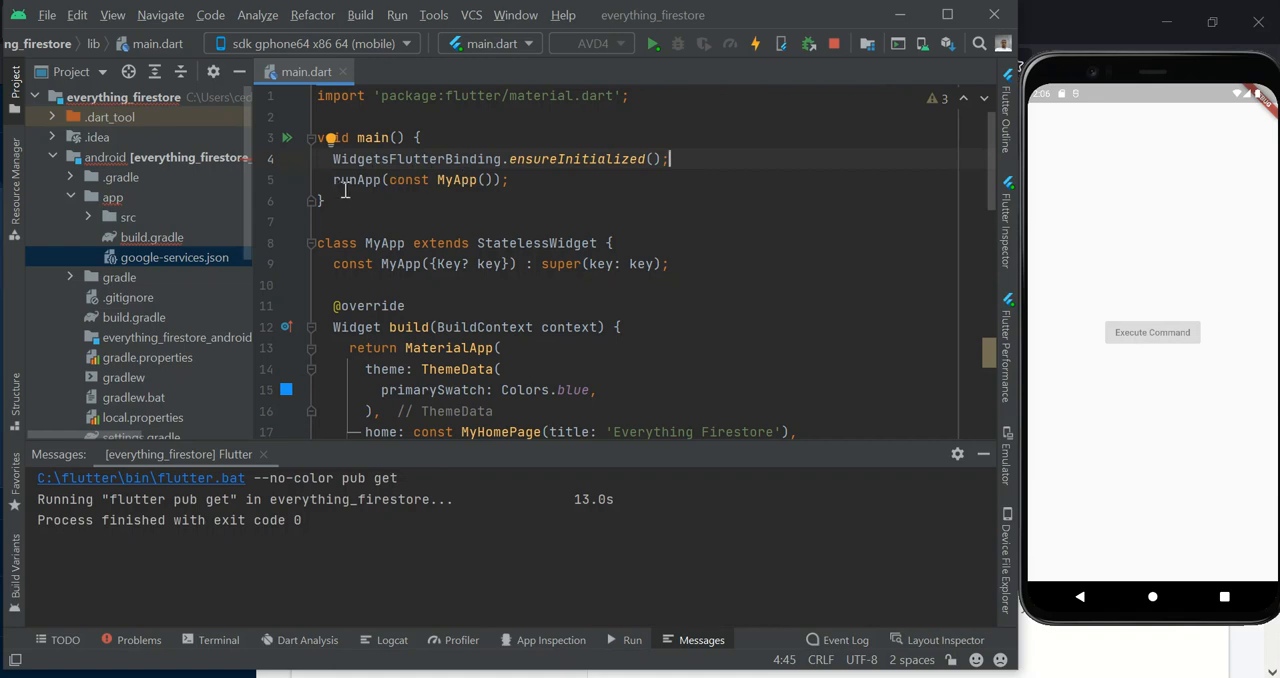
mouse_move(496, 200)
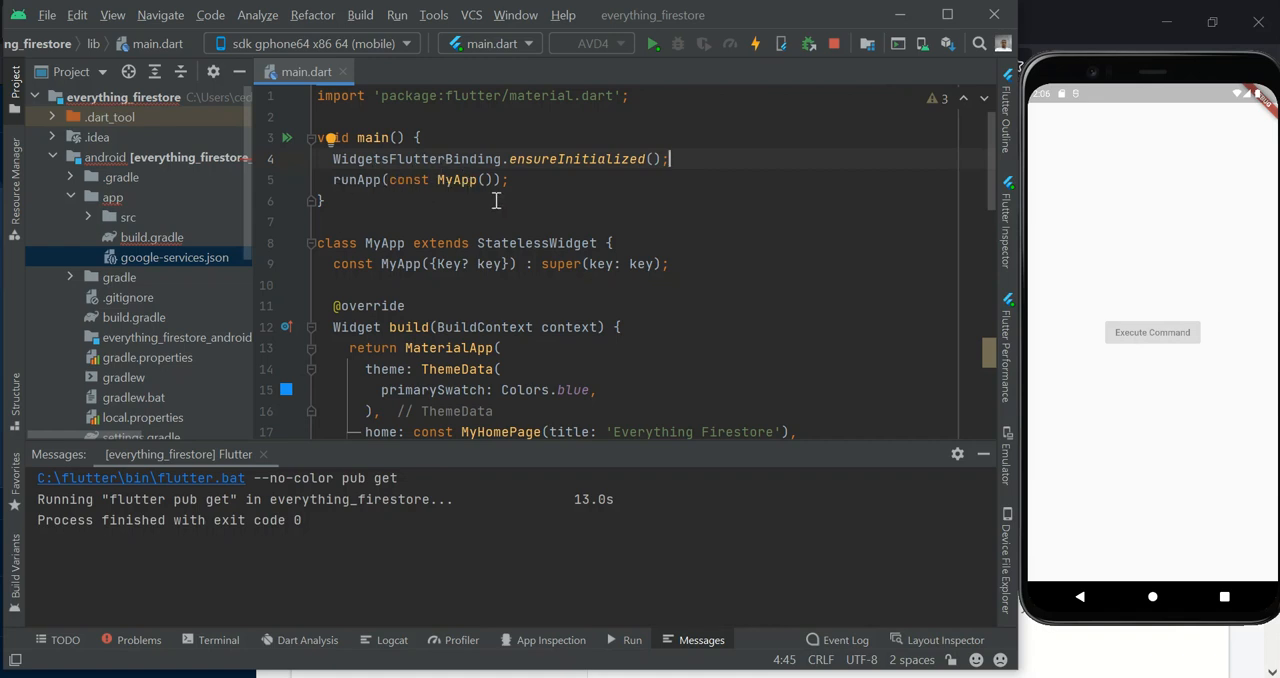
mouse_move(490, 184)
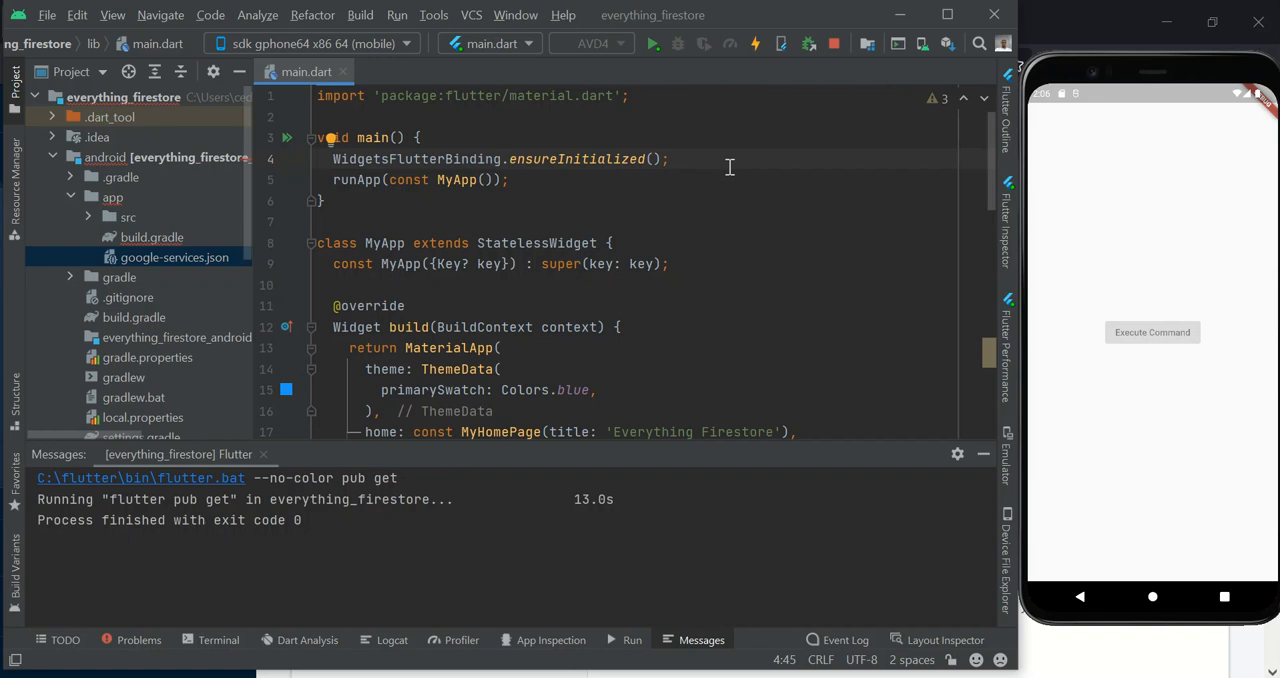
key(Return)
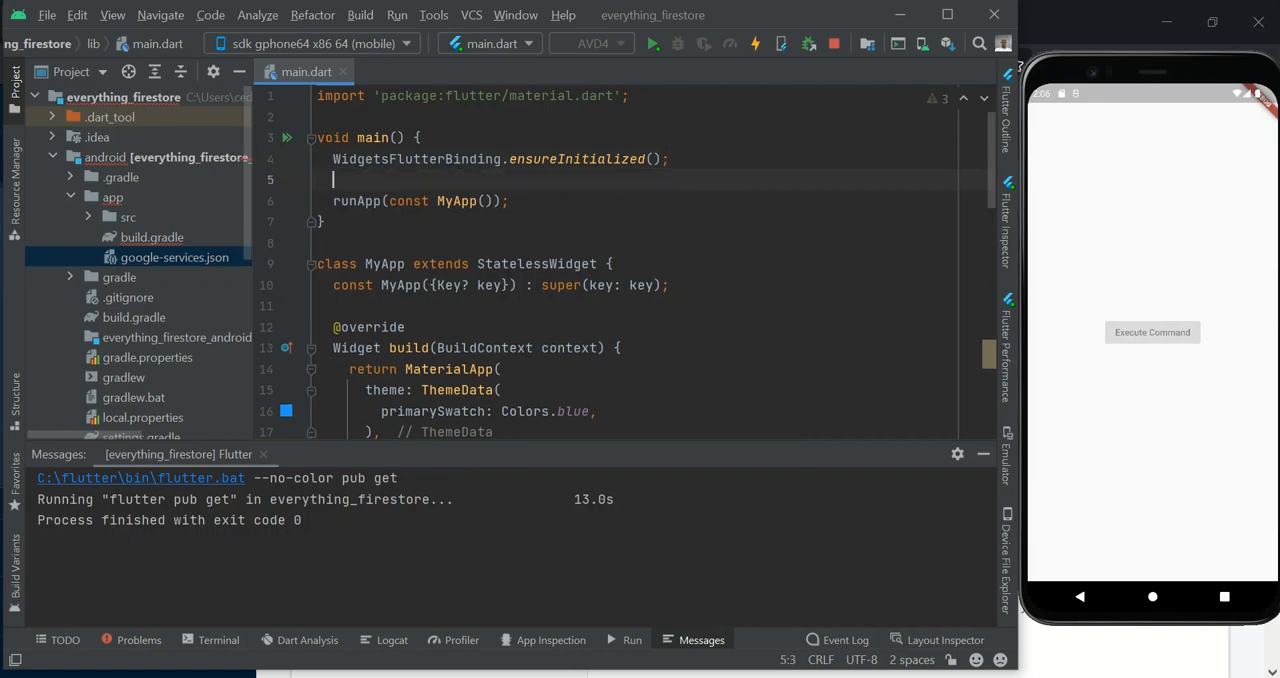
Step: Mark main as async and begin an 'await Firebase' line after the binding call
click(416, 136)
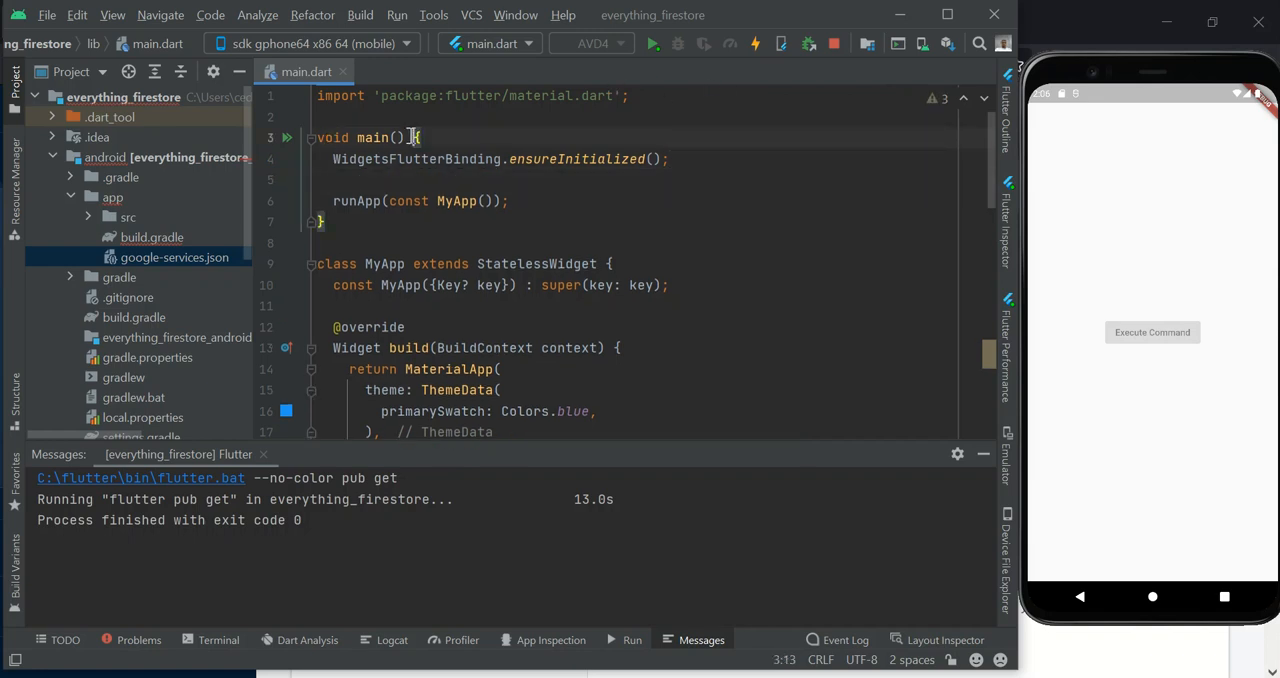
text(sync)
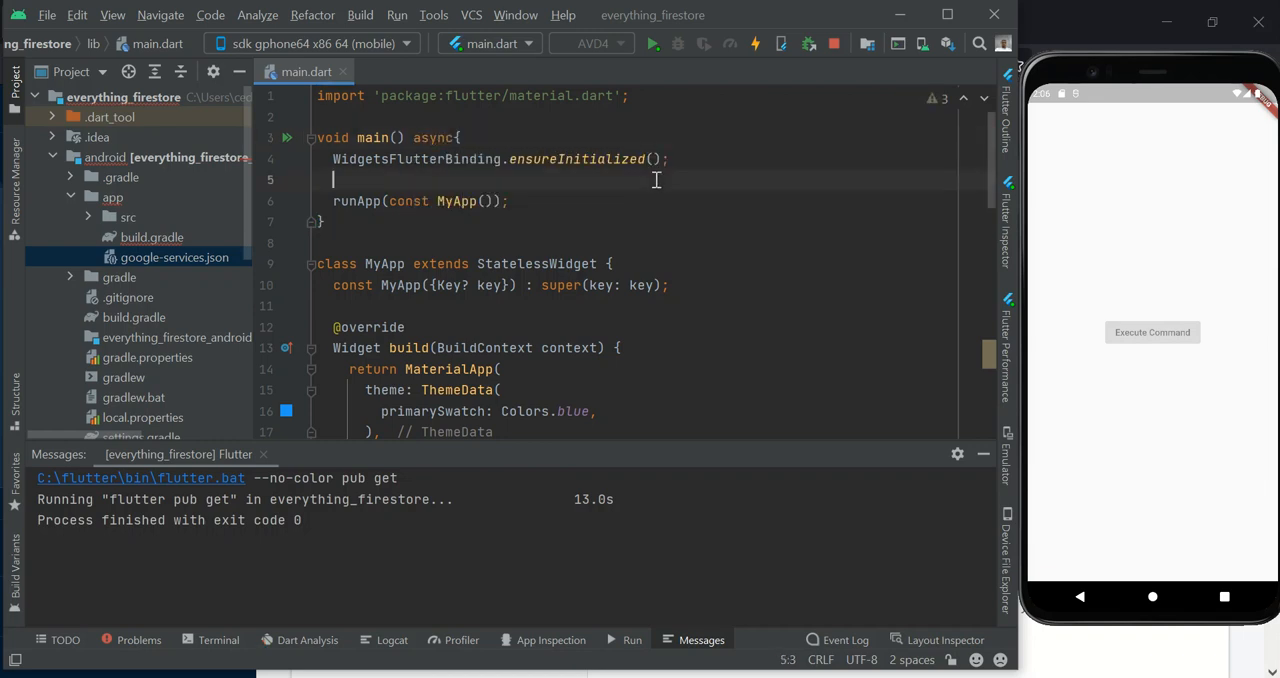
text(await)
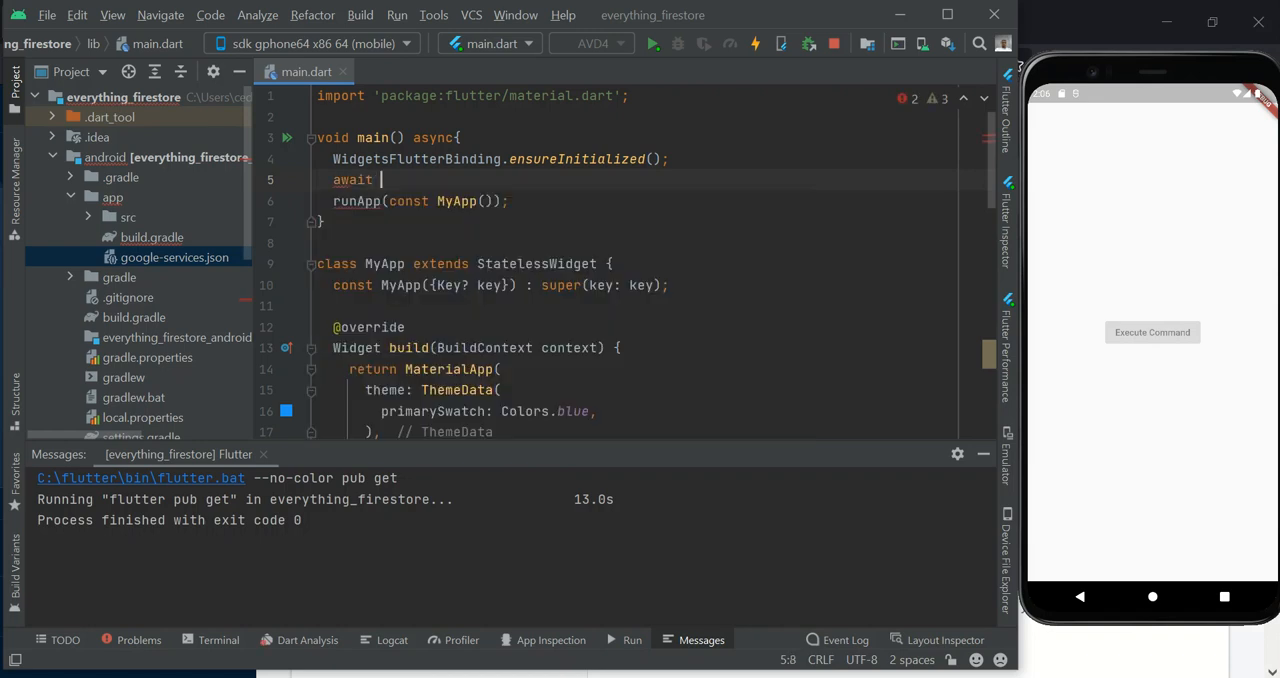
text(Fi)
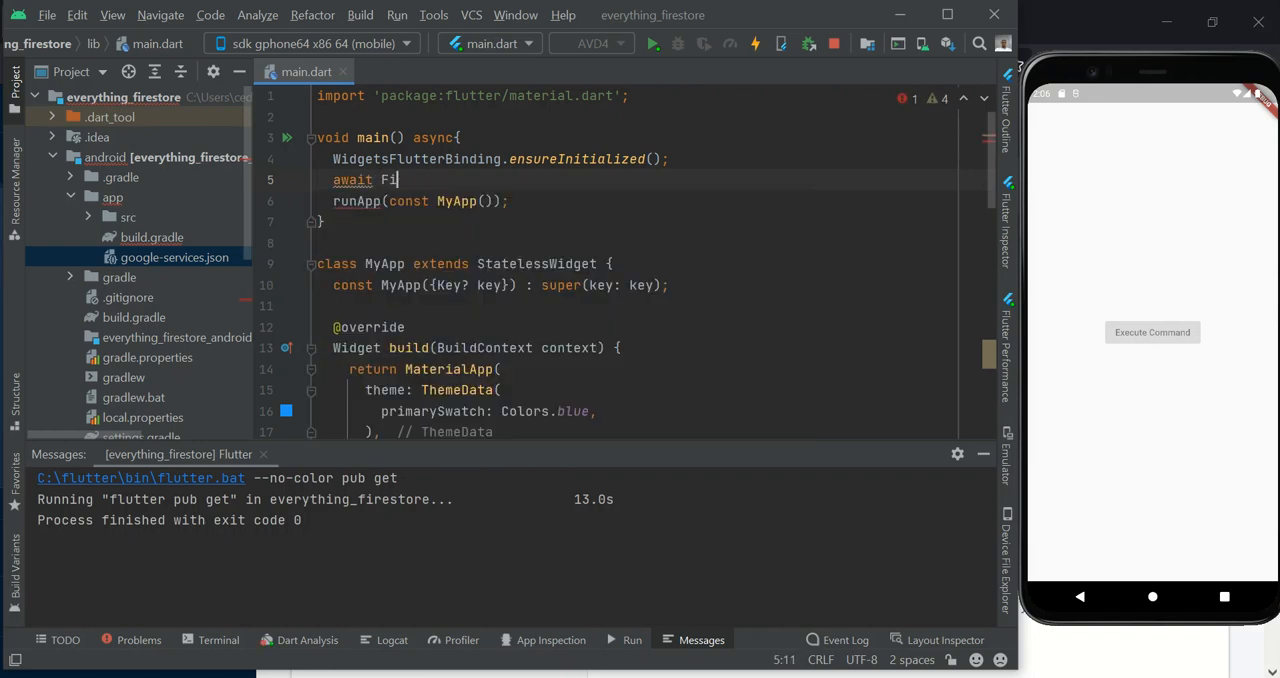
text(rebase)
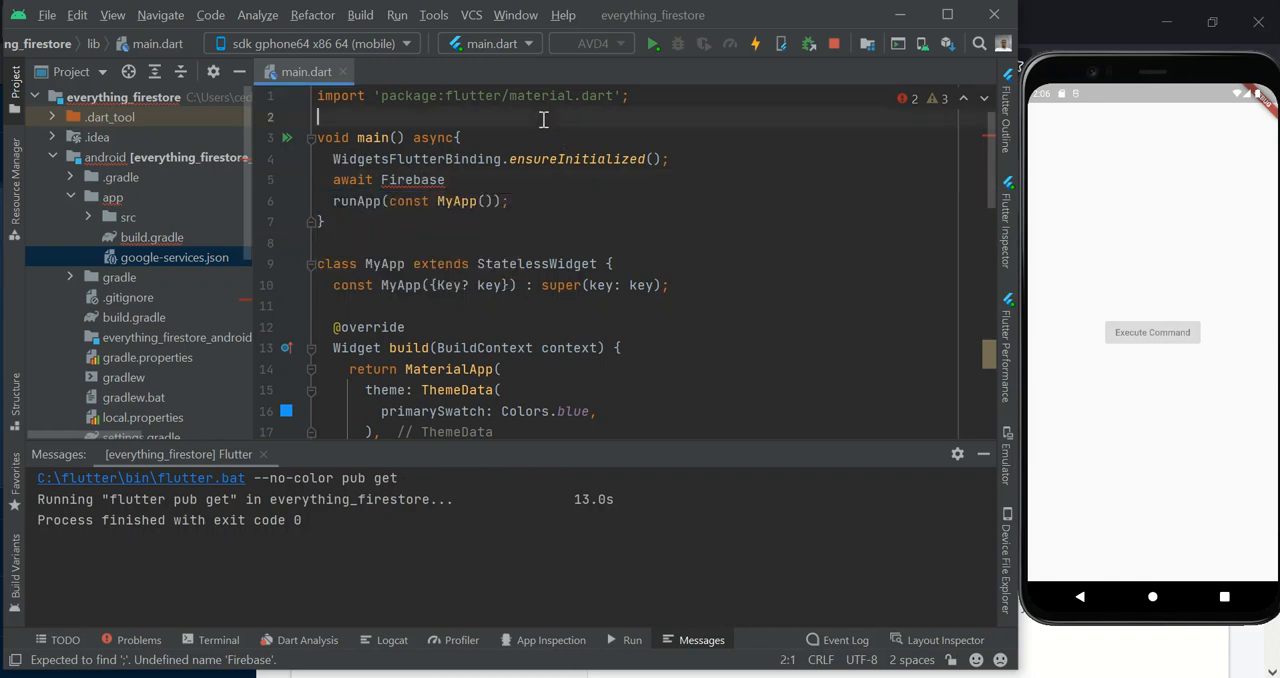
Step: Run Pub get from pubspec.yaml, then return to main.dart
scroll(down, 3)
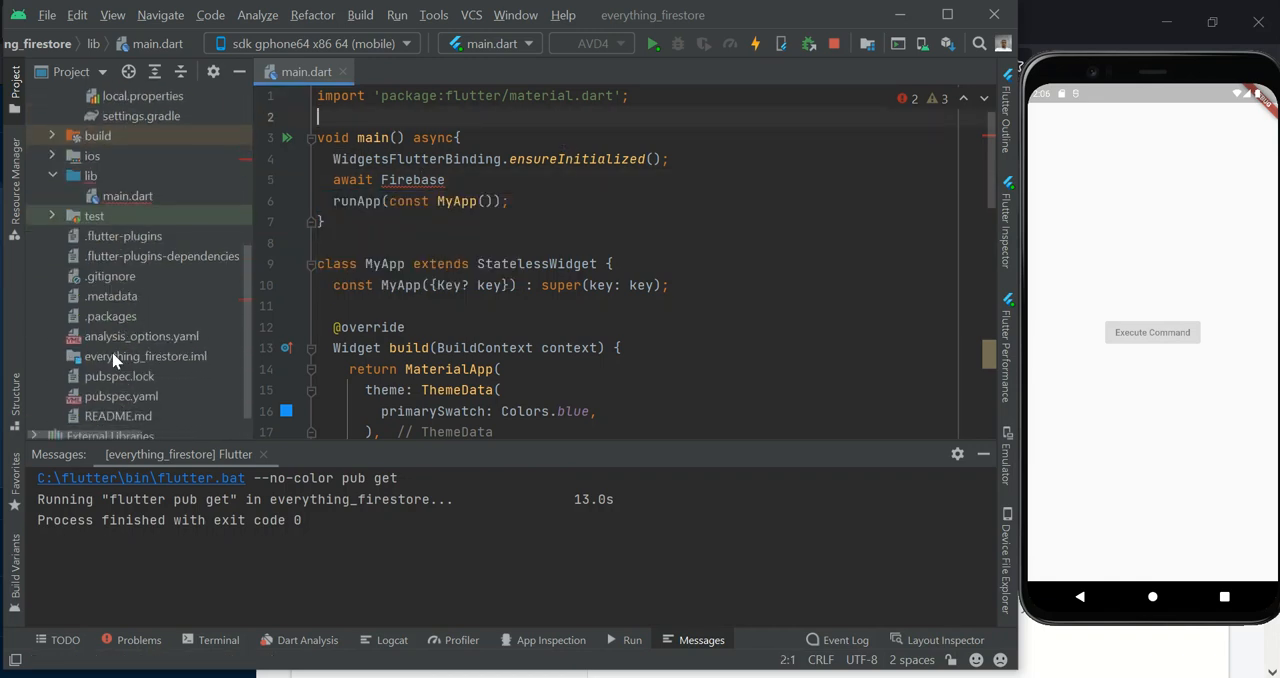
click(120, 396)
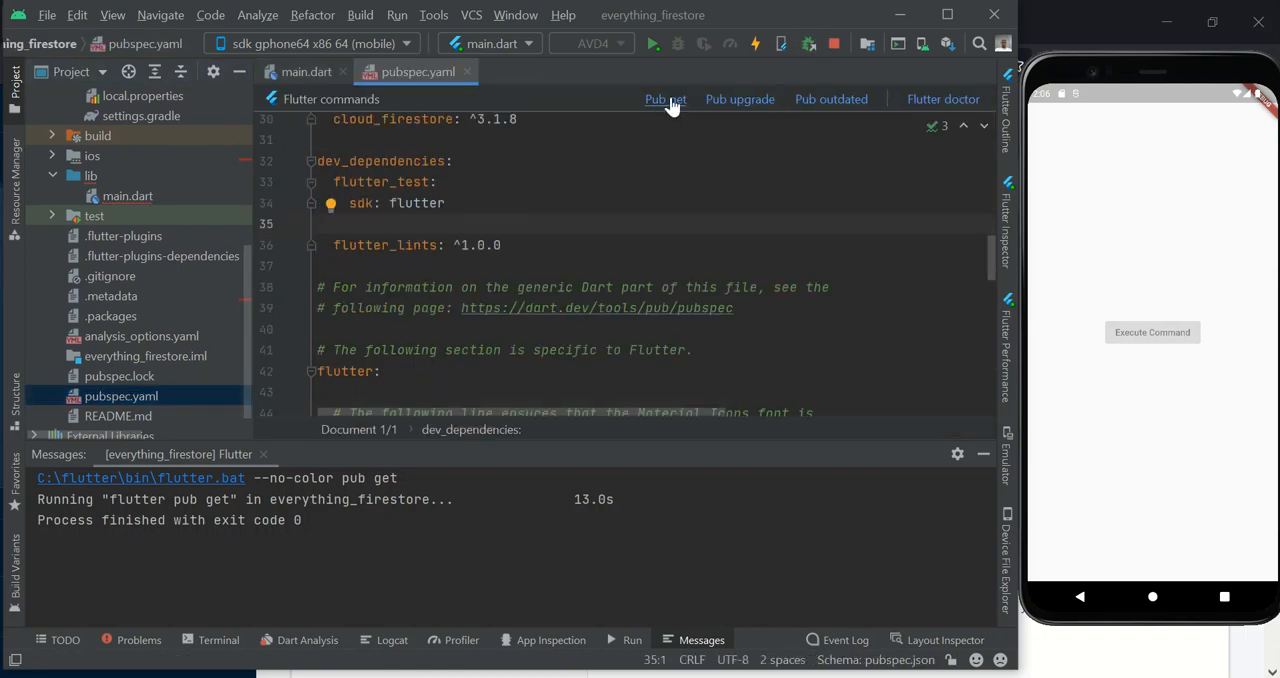
click(664, 100)
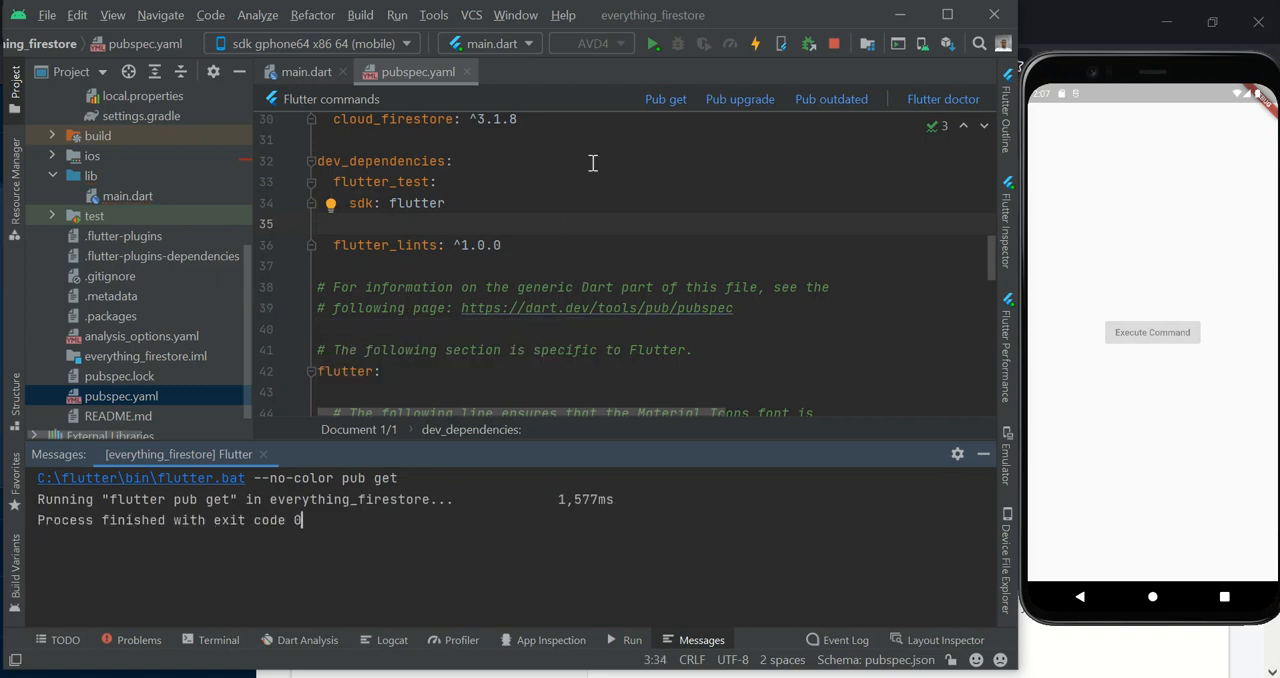
click(304, 72)
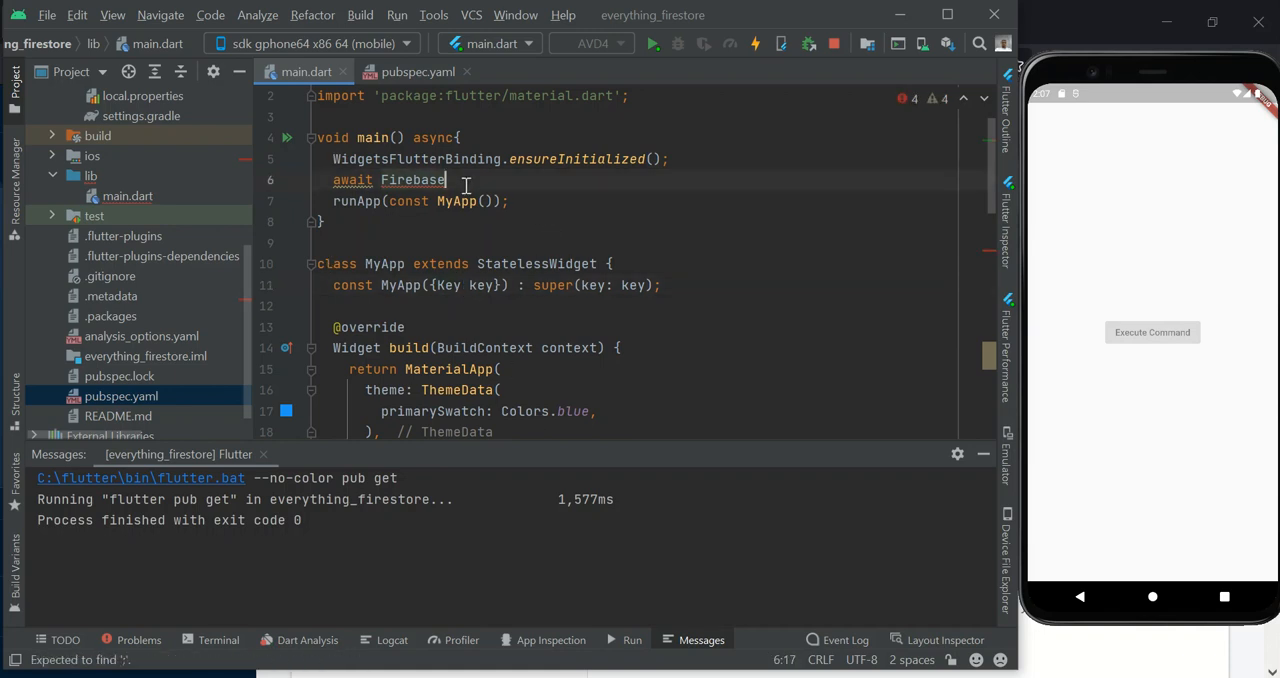
Step: Complete the line to Firebase.initializeApp().whenComplete with a callback body
text(.initializeApp()
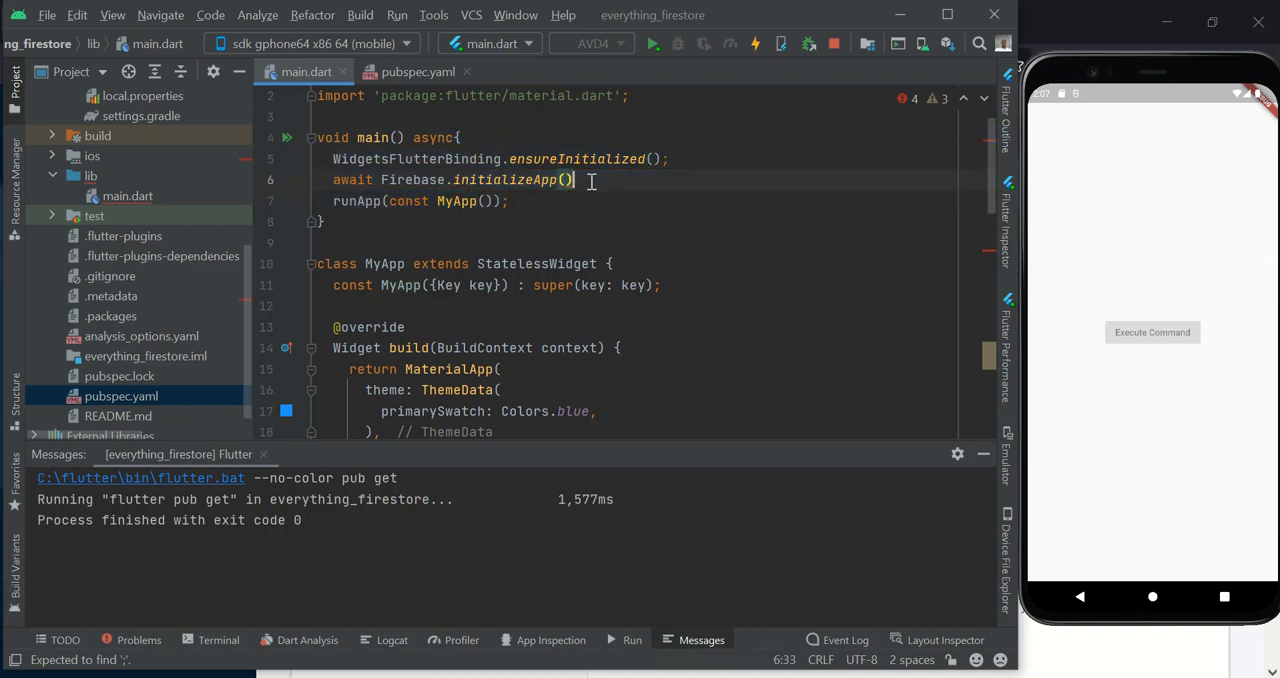
text(.whenComplete(() => null)
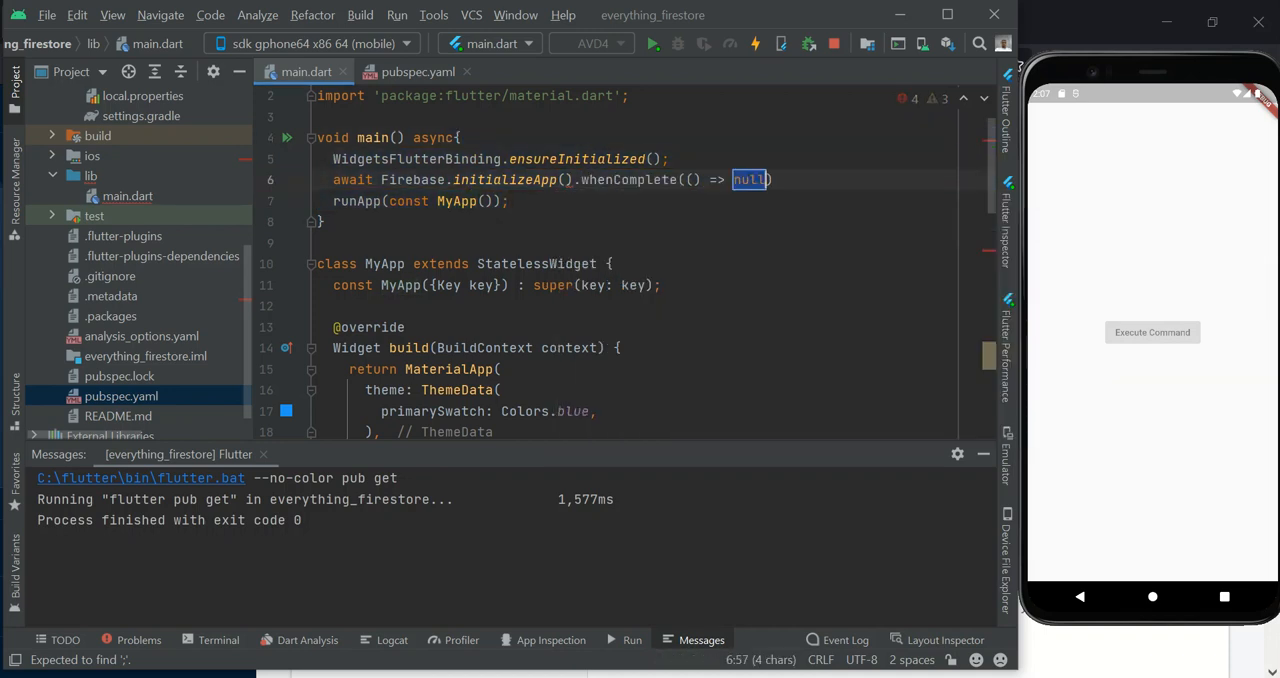
mouse_move(748, 180)
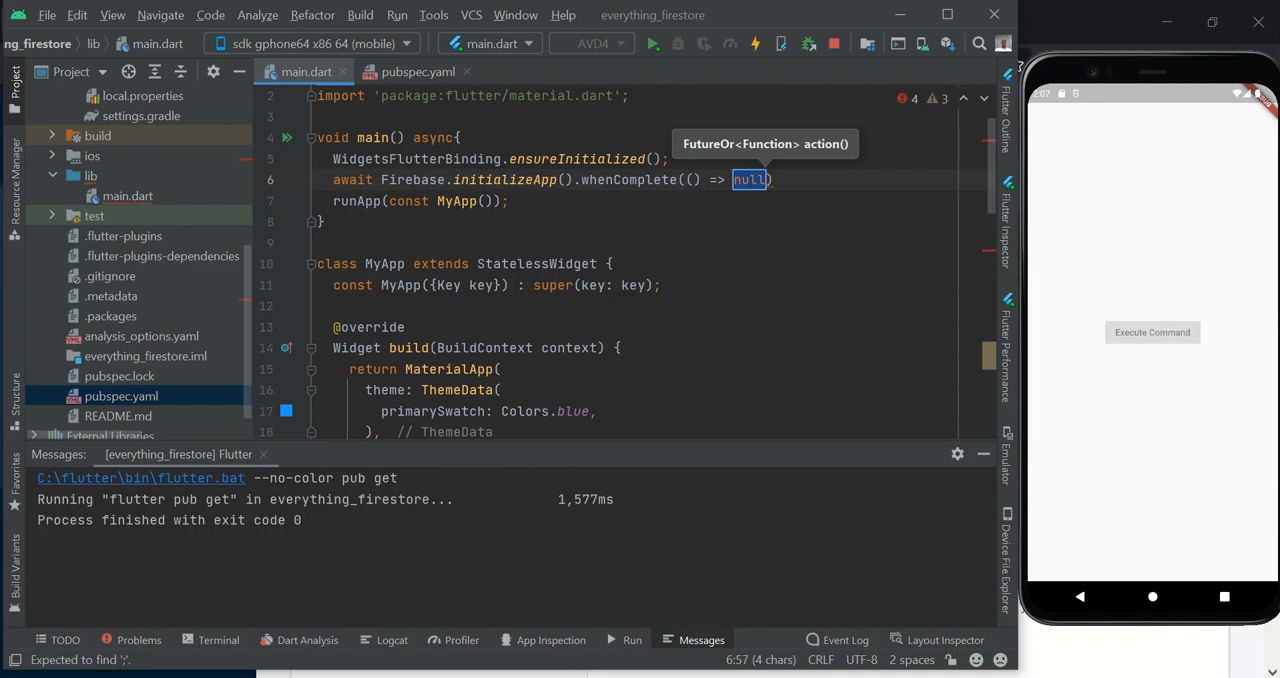
key(Delete)
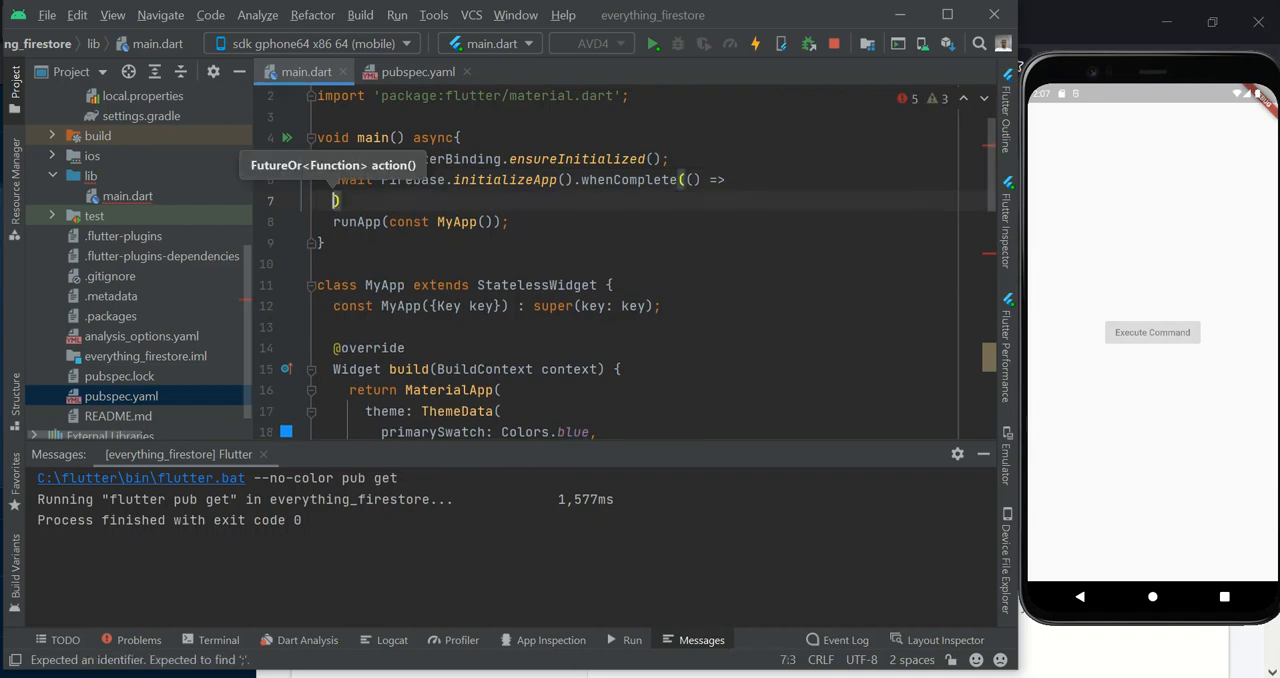
Step: Have the callback print "Firebase has been initialized!!!" and run the app
text(print(")
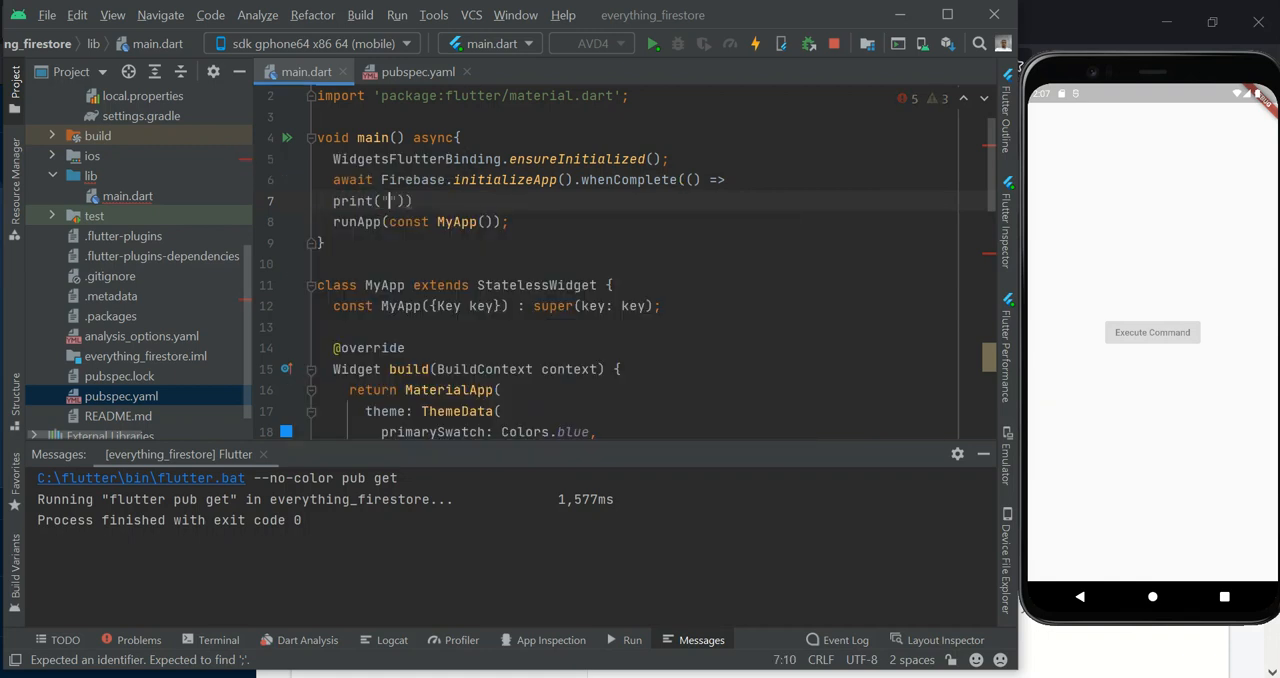
text(Firebase)
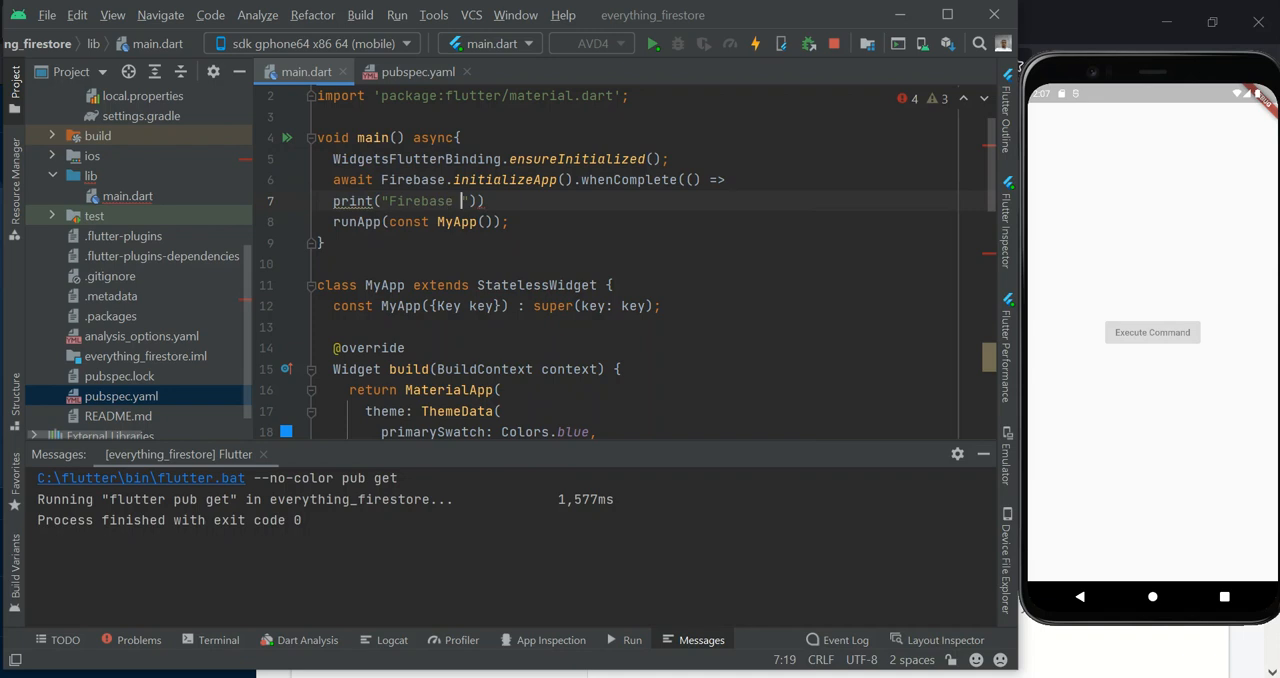
text(has b)
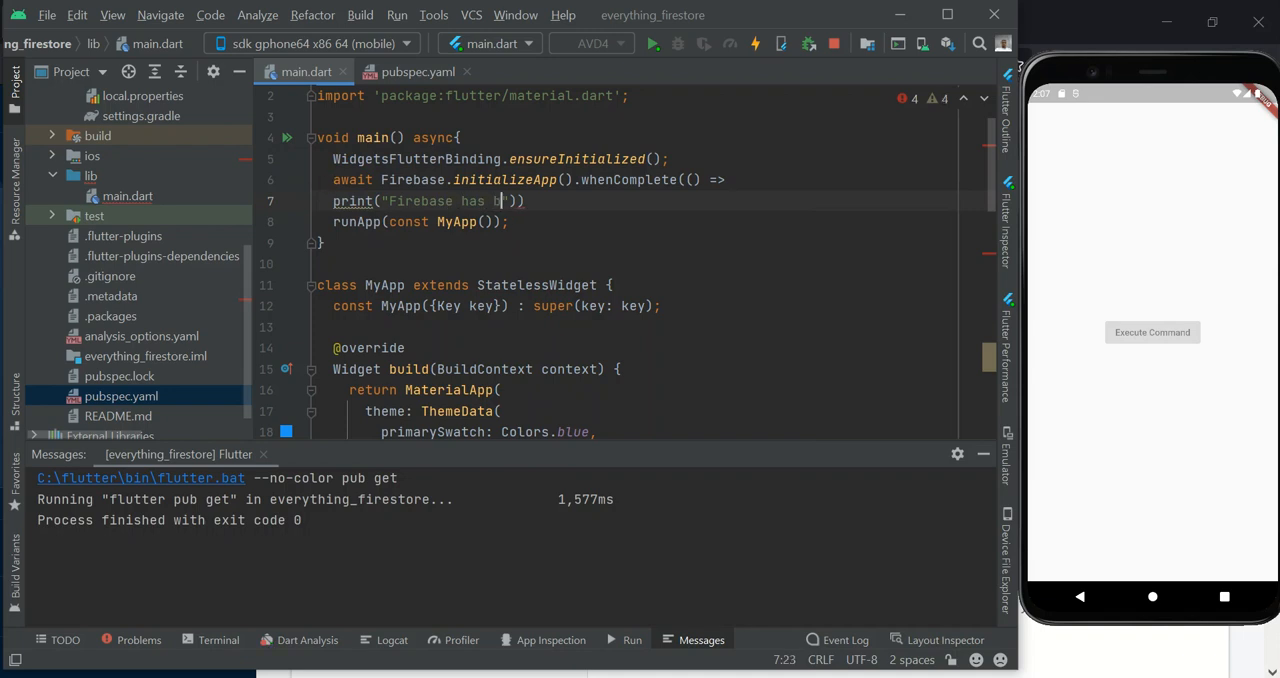
text(been)
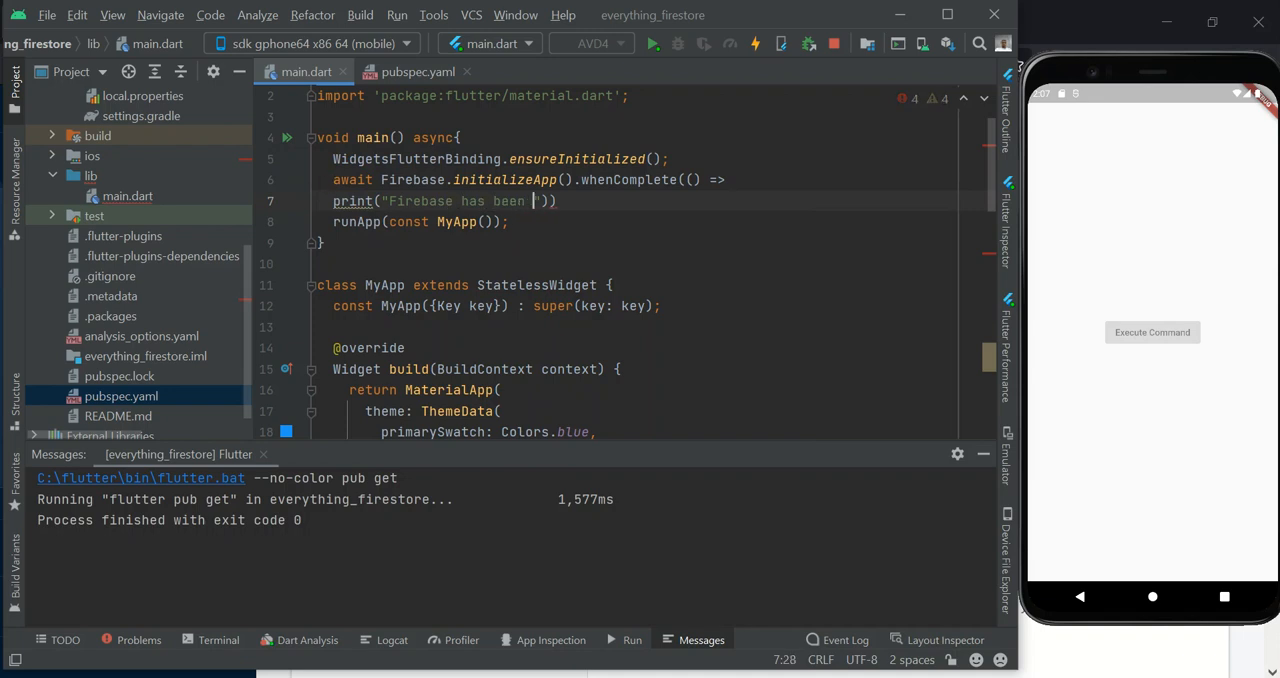
text(initialized)
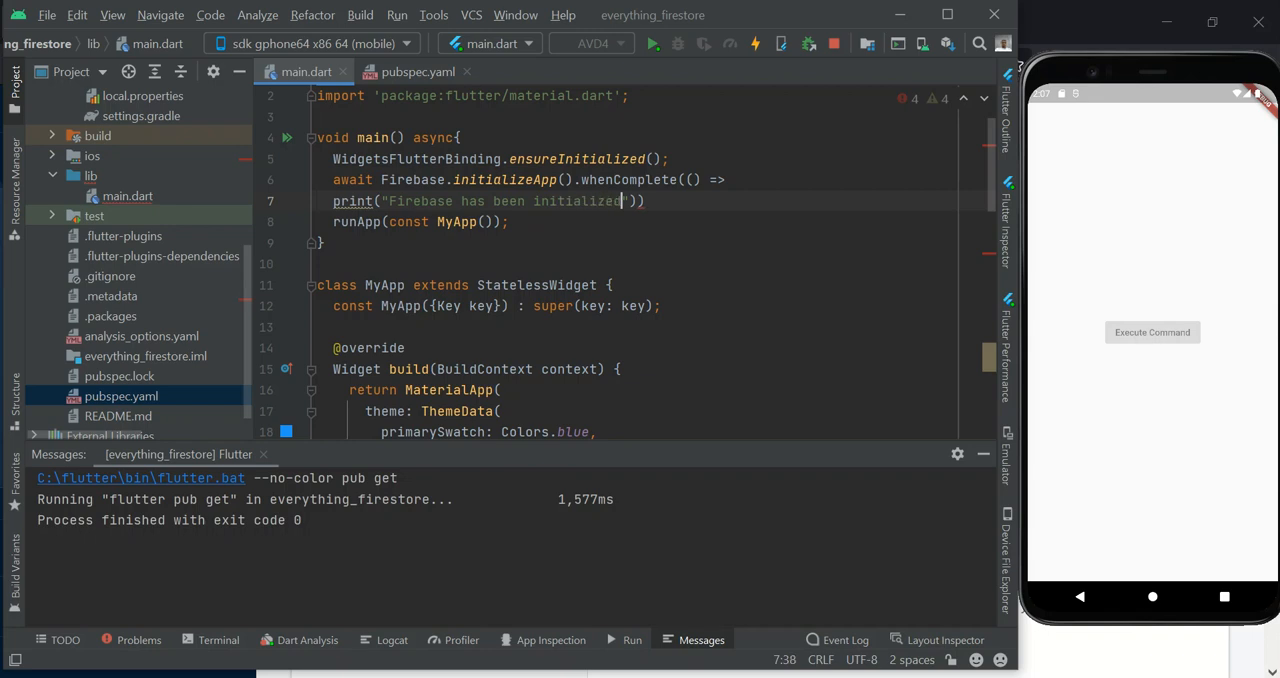
text(!!!)
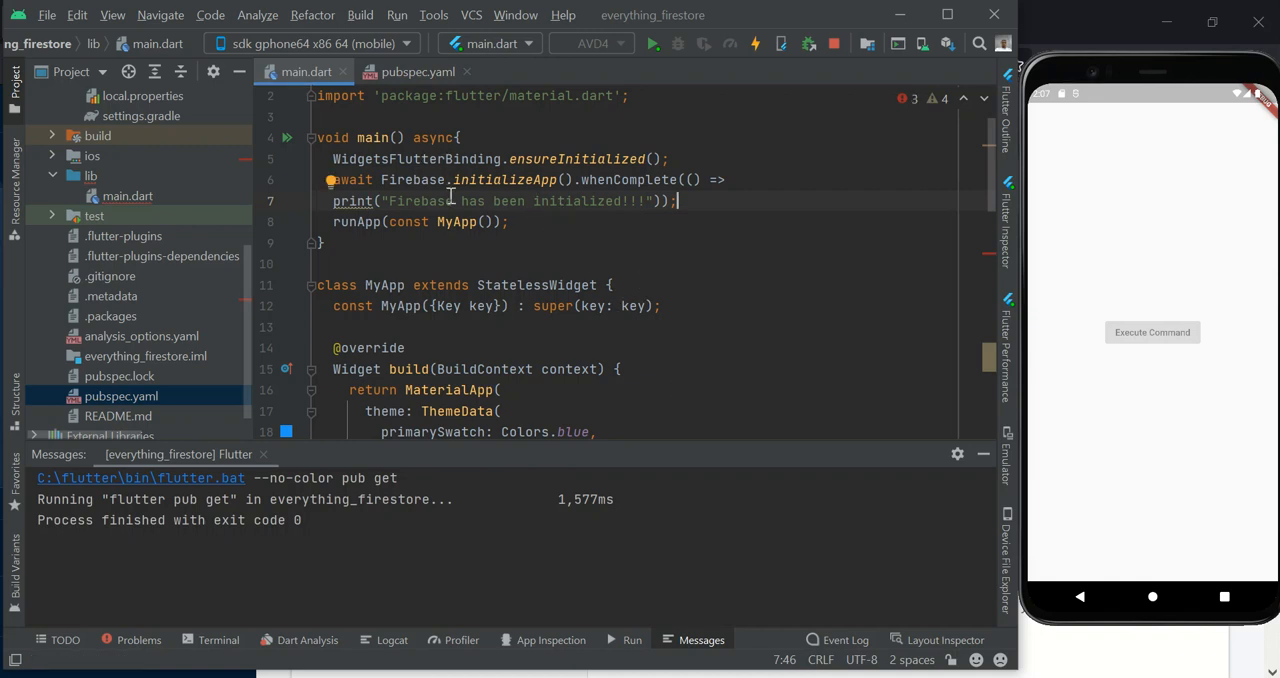
click(348, 200)
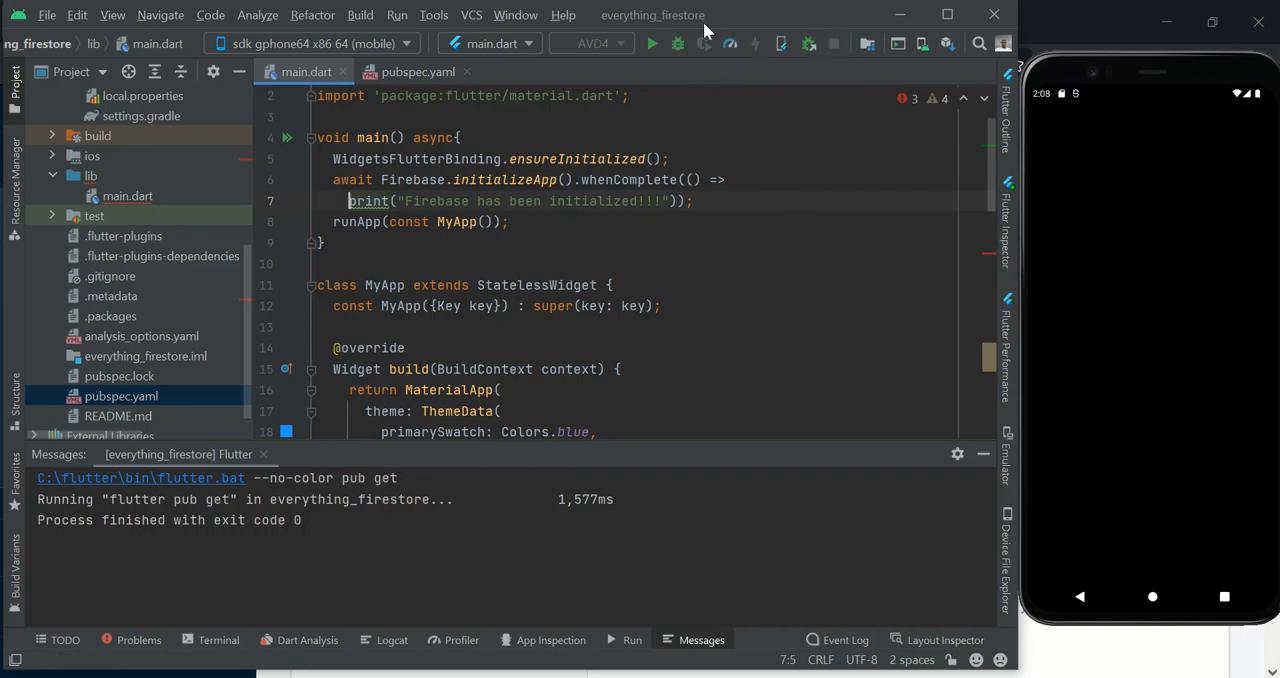
Step: Delete 'required' from MyHomePage's title parameter and launch the app on the emulator again
click(652, 44)
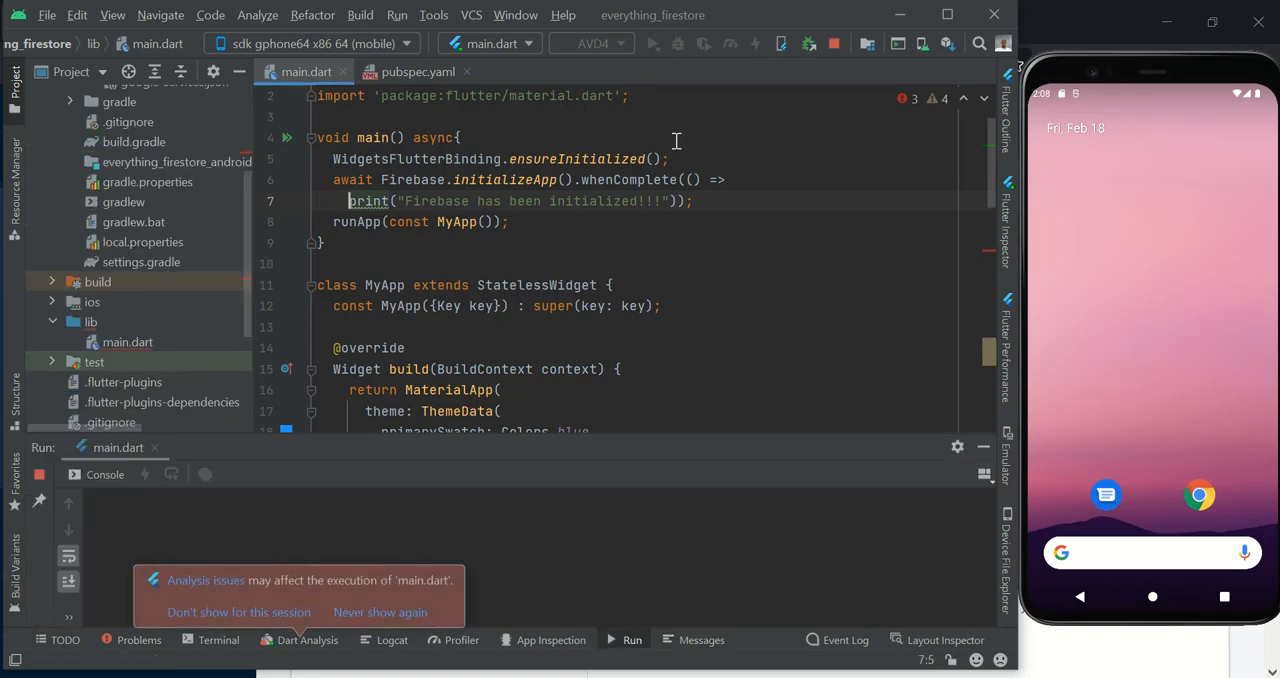
scroll(down, 3)
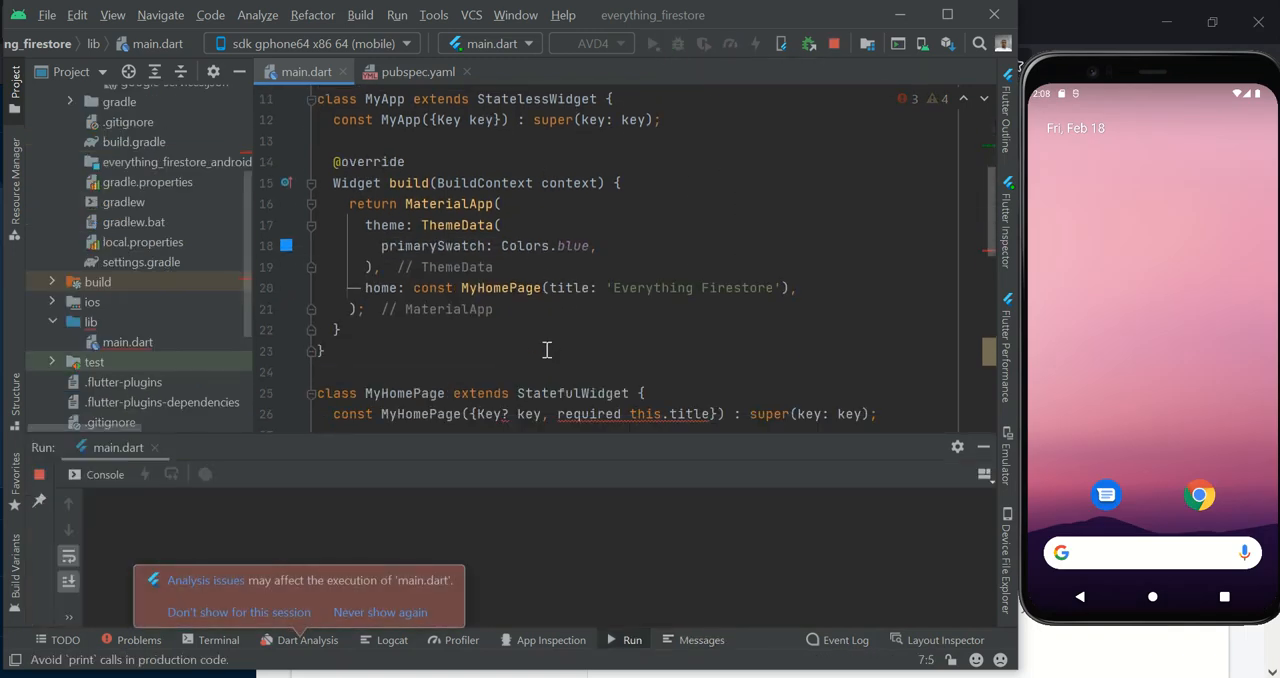
scroll(down, 3)
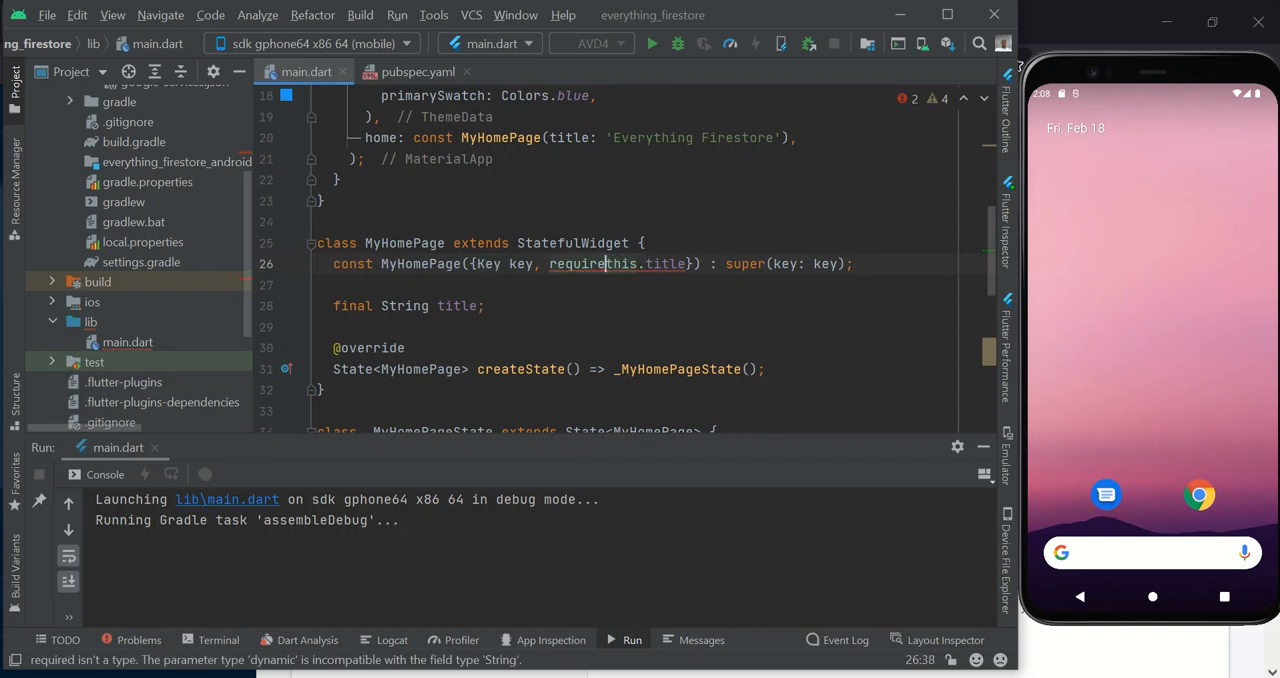
key(BackSpace)
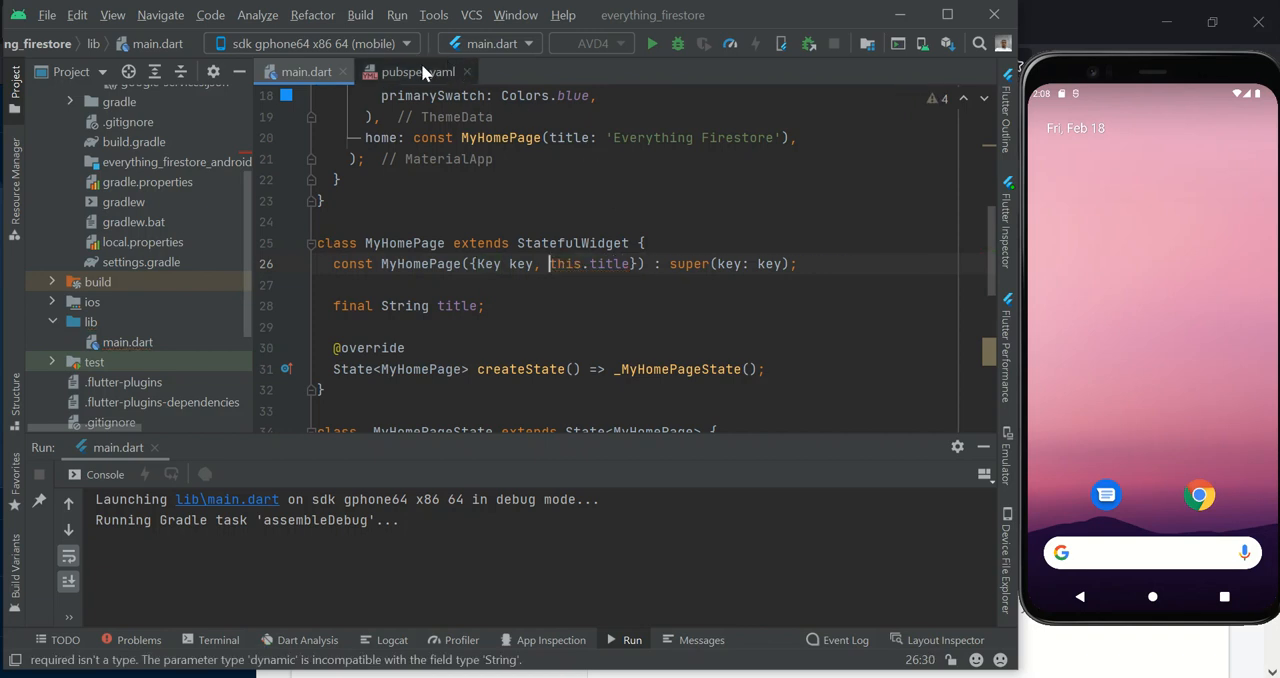
click(416, 72)
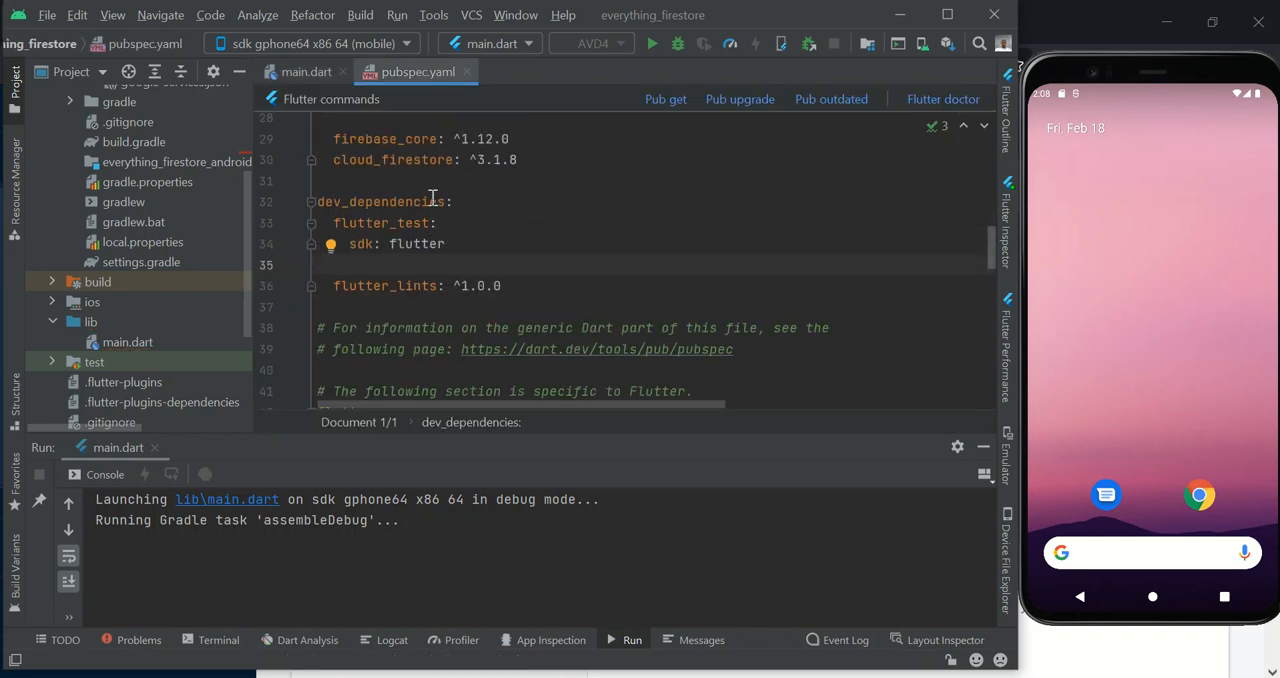
scroll(up, 3)
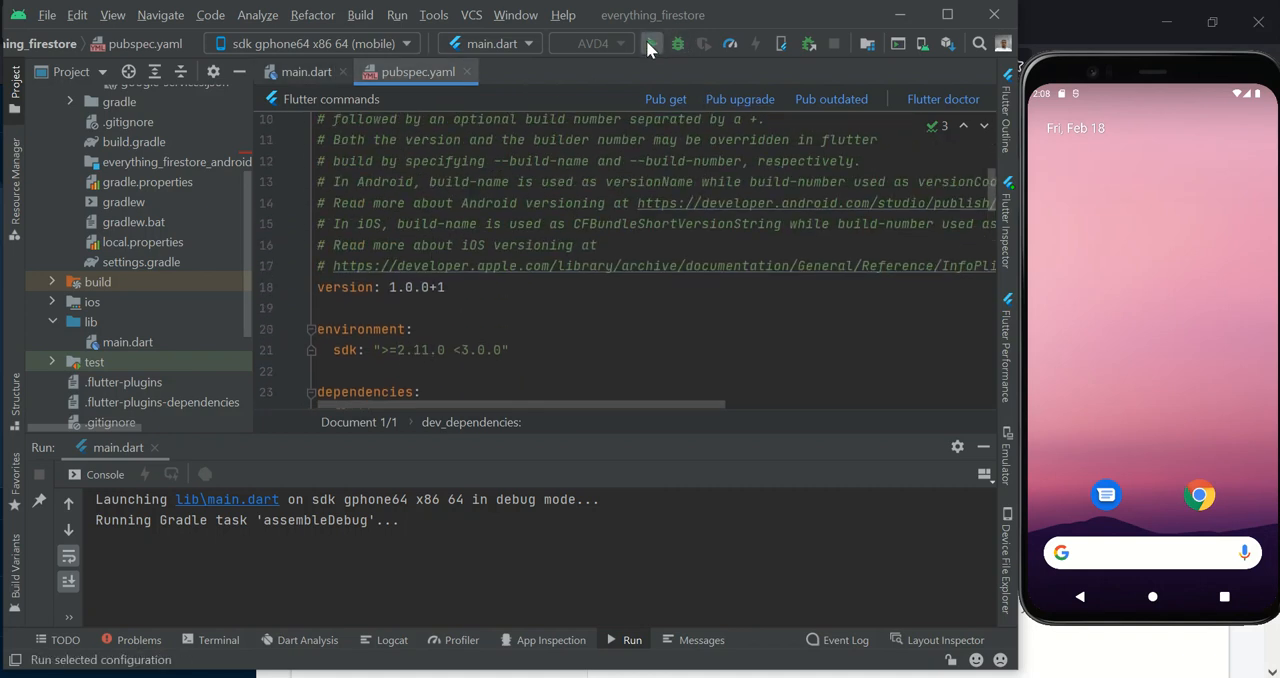
click(308, 72)
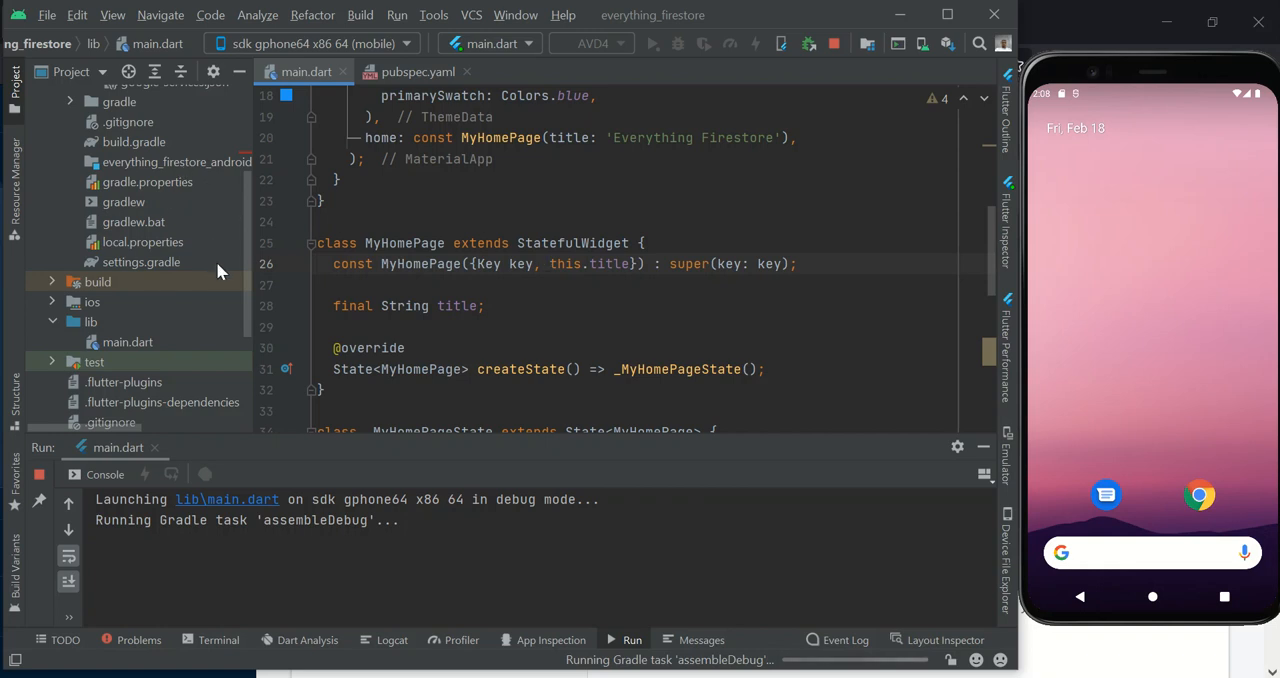
mouse_move(192, 472)
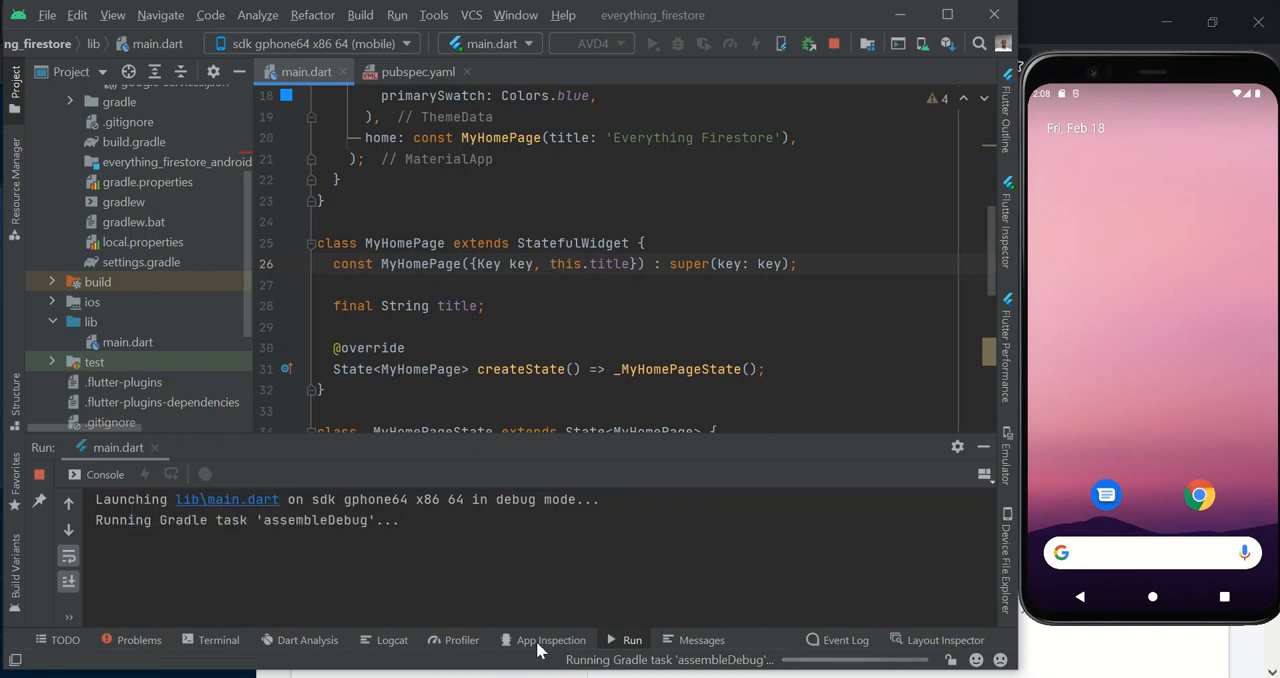
mouse_move(620, 284)
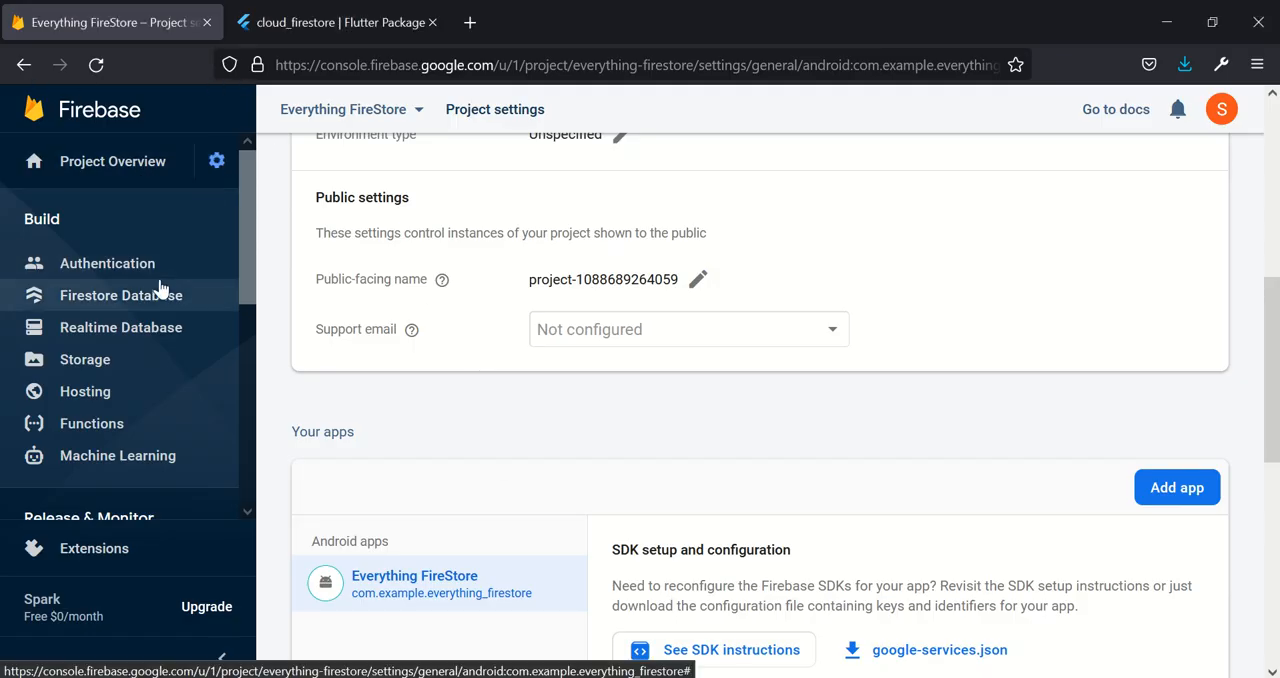
mouse_move(120, 296)
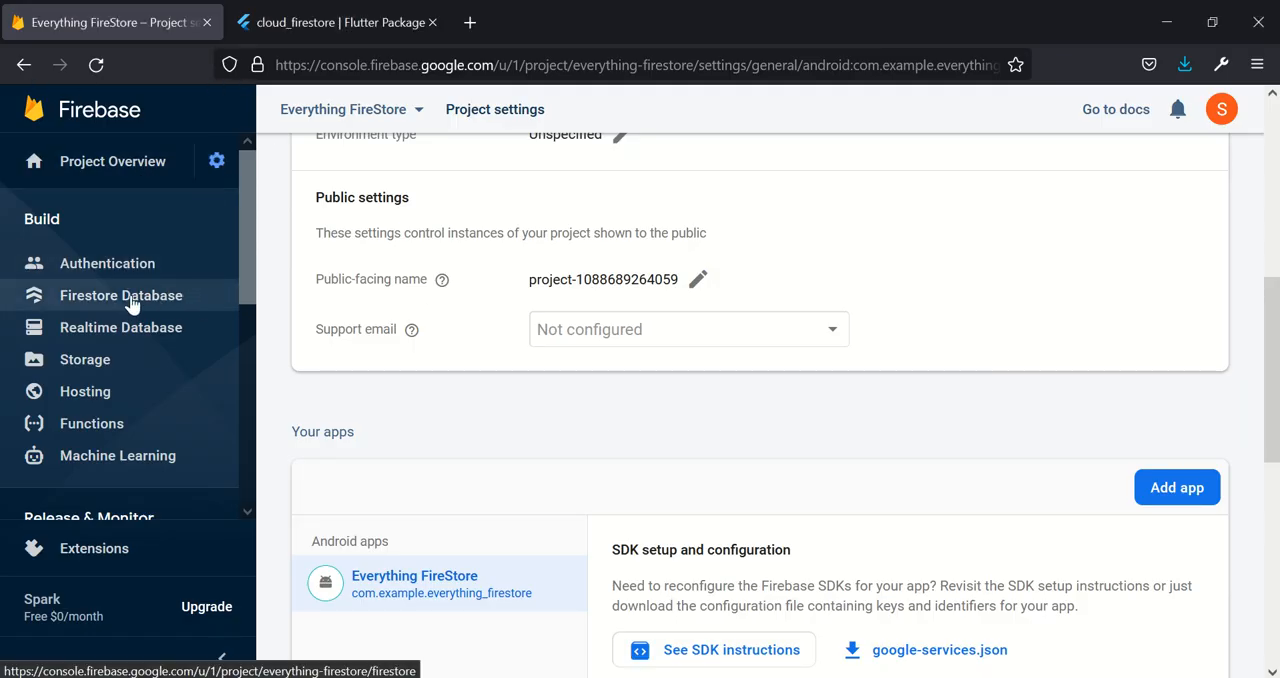
Step: Open Firestore Database from the Build sidebar
click(120, 296)
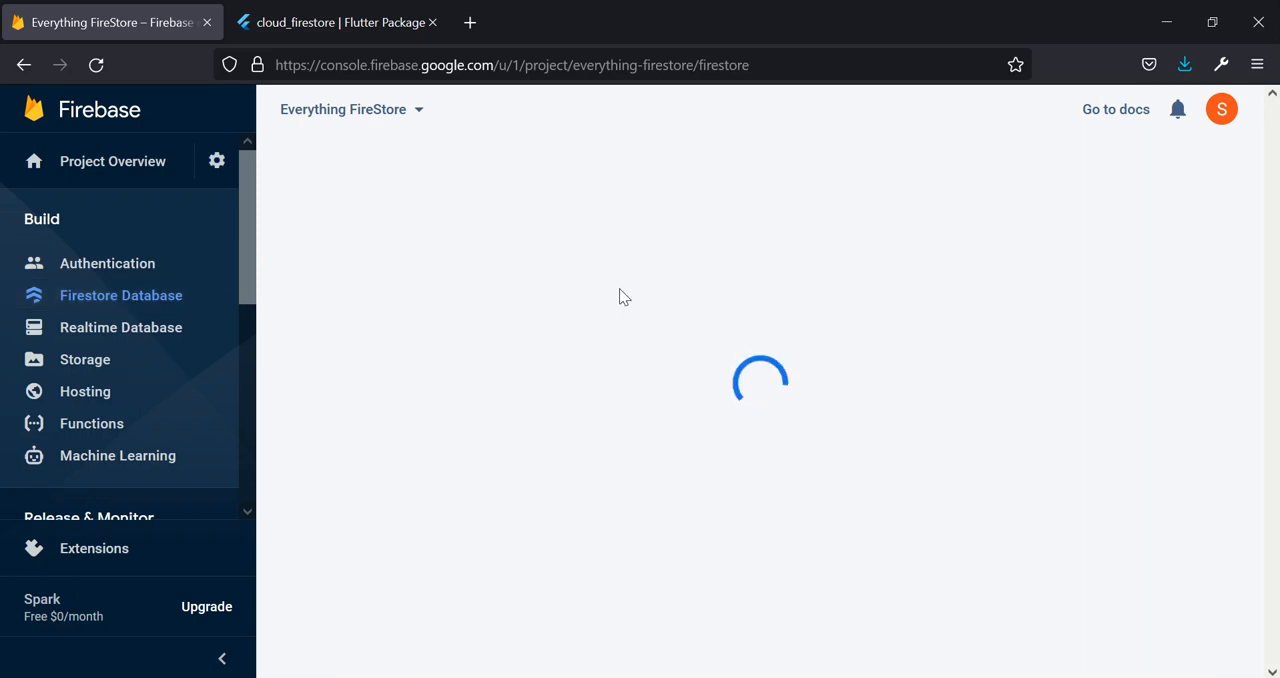
mouse_move(760, 396)
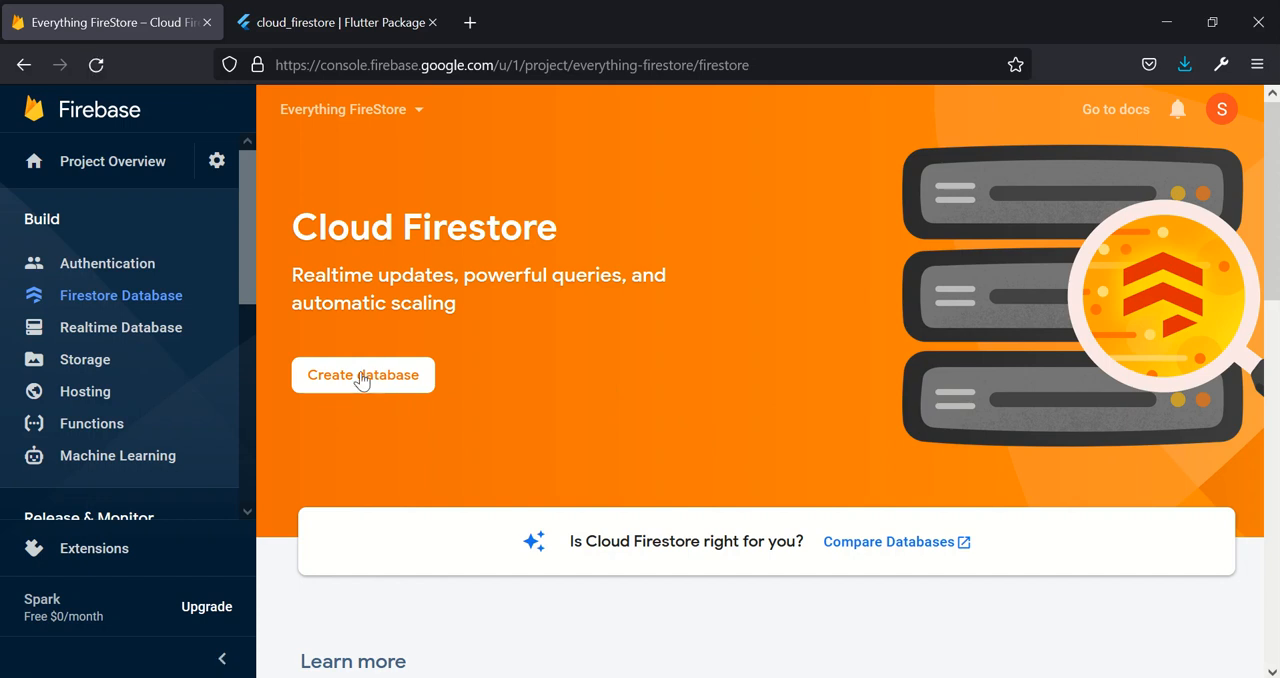
Step: Start Create database for Cloud Firestore
click(362, 374)
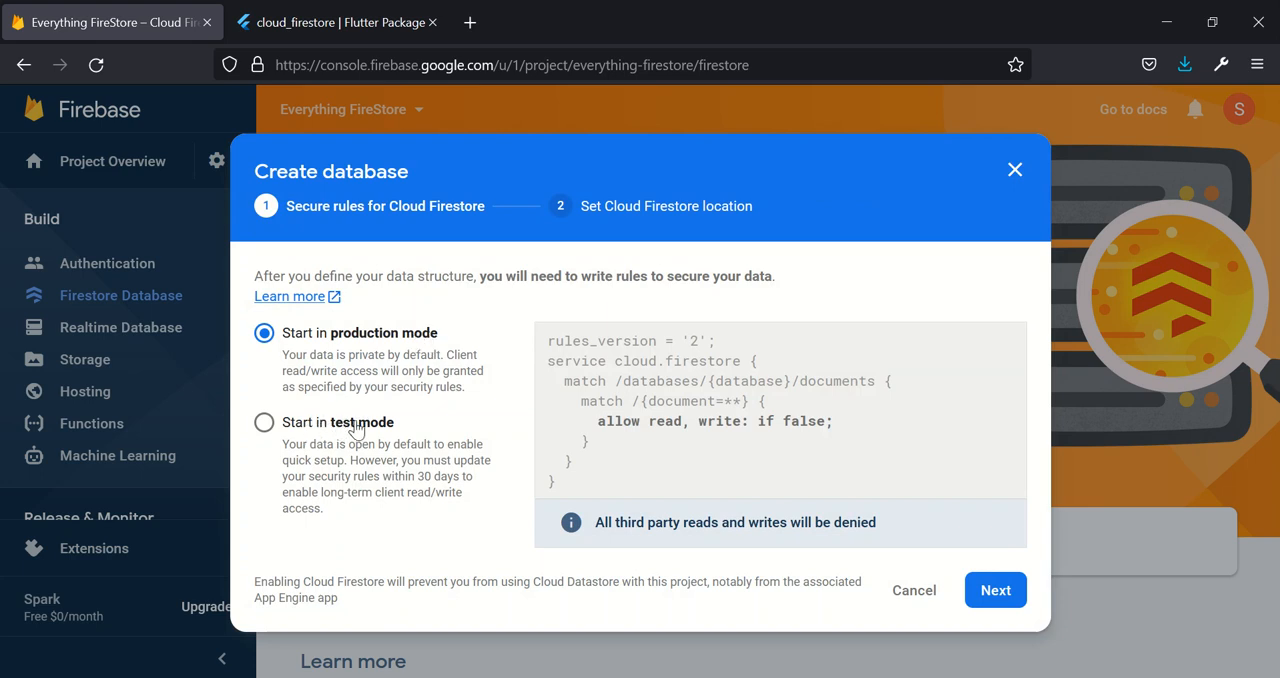
mouse_move(398, 350)
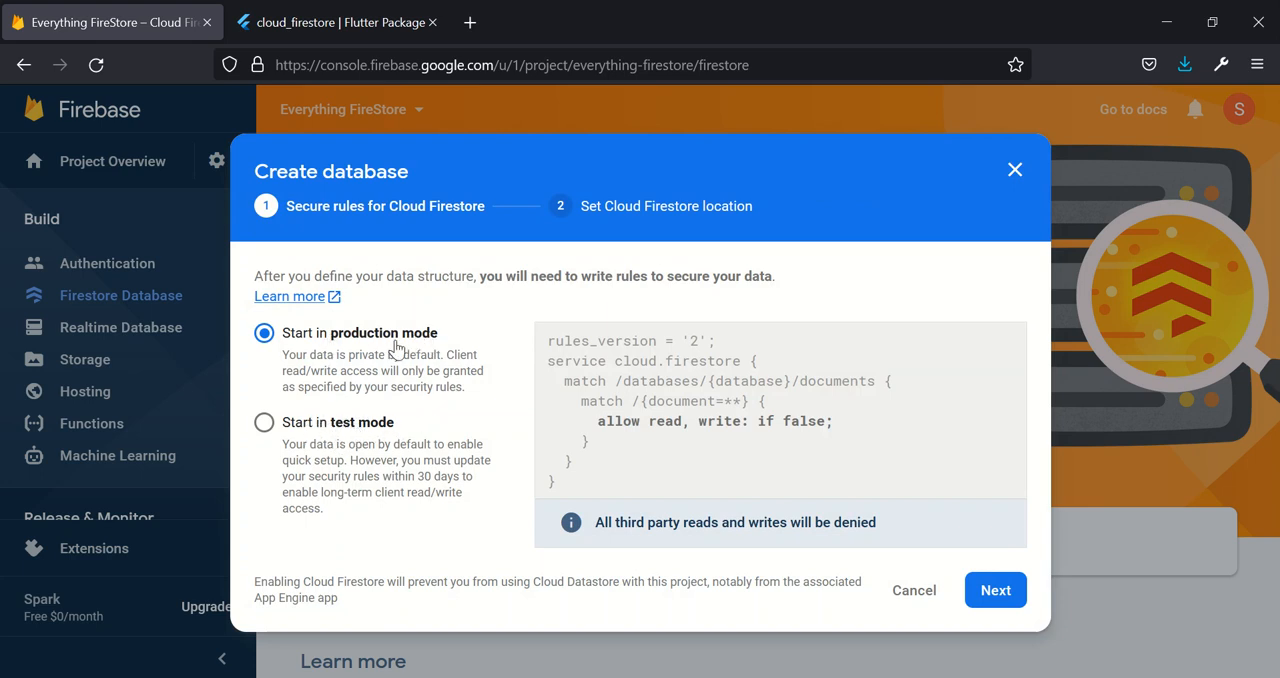
mouse_move(818, 442)
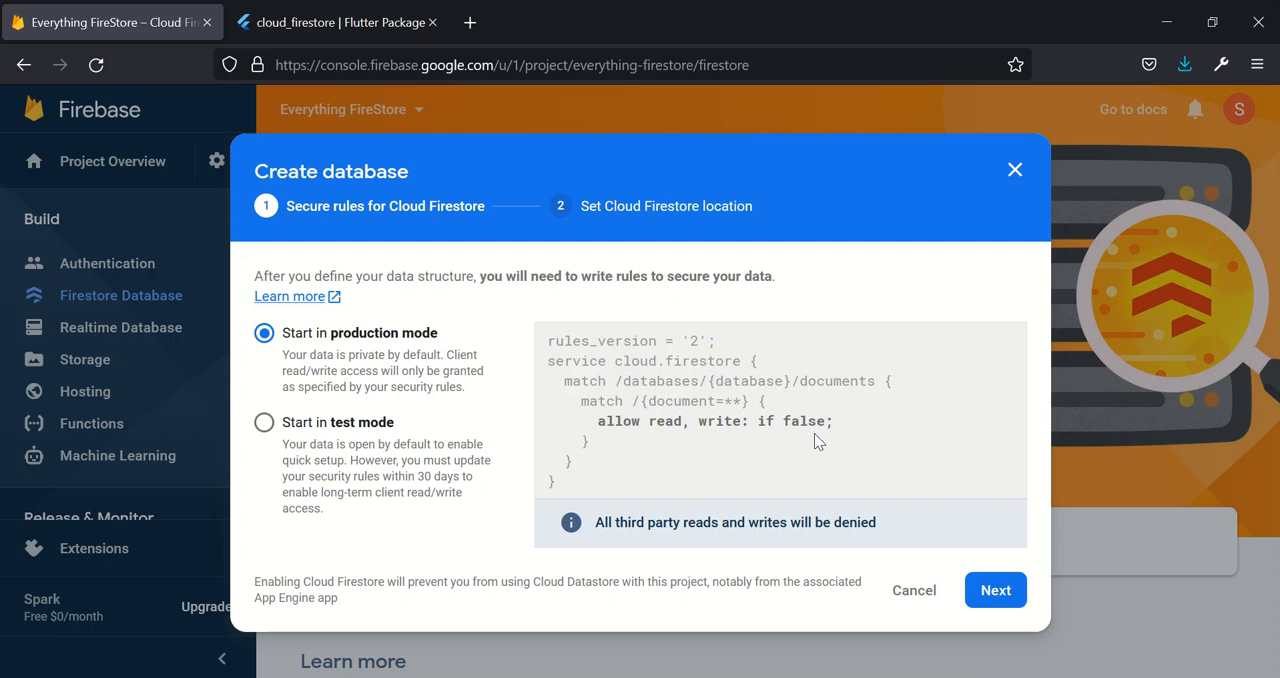
mouse_move(780, 440)
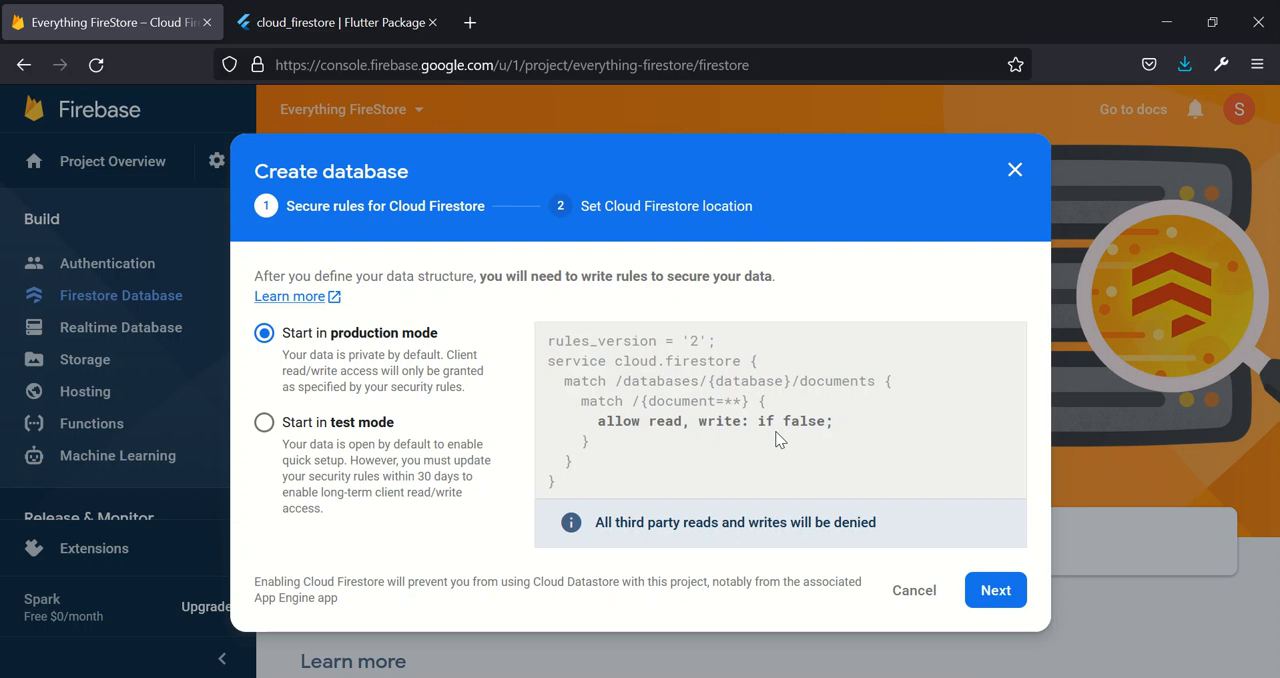
mouse_move(586, 380)
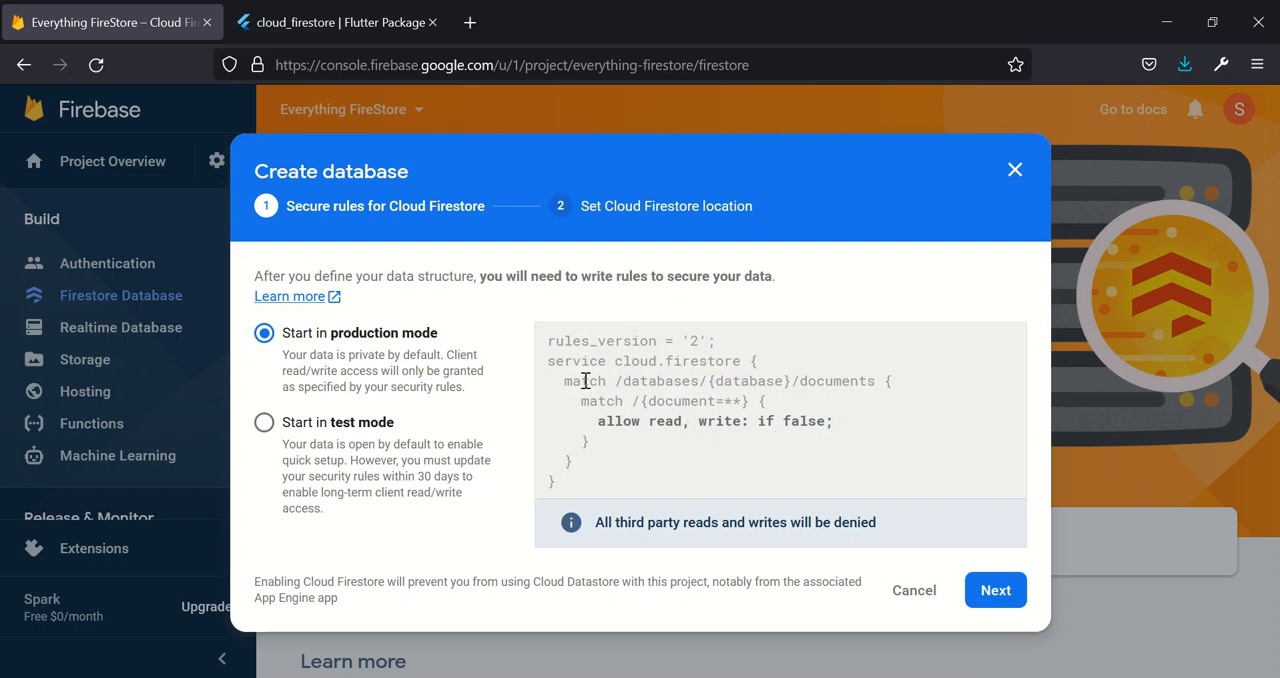
mouse_move(724, 454)
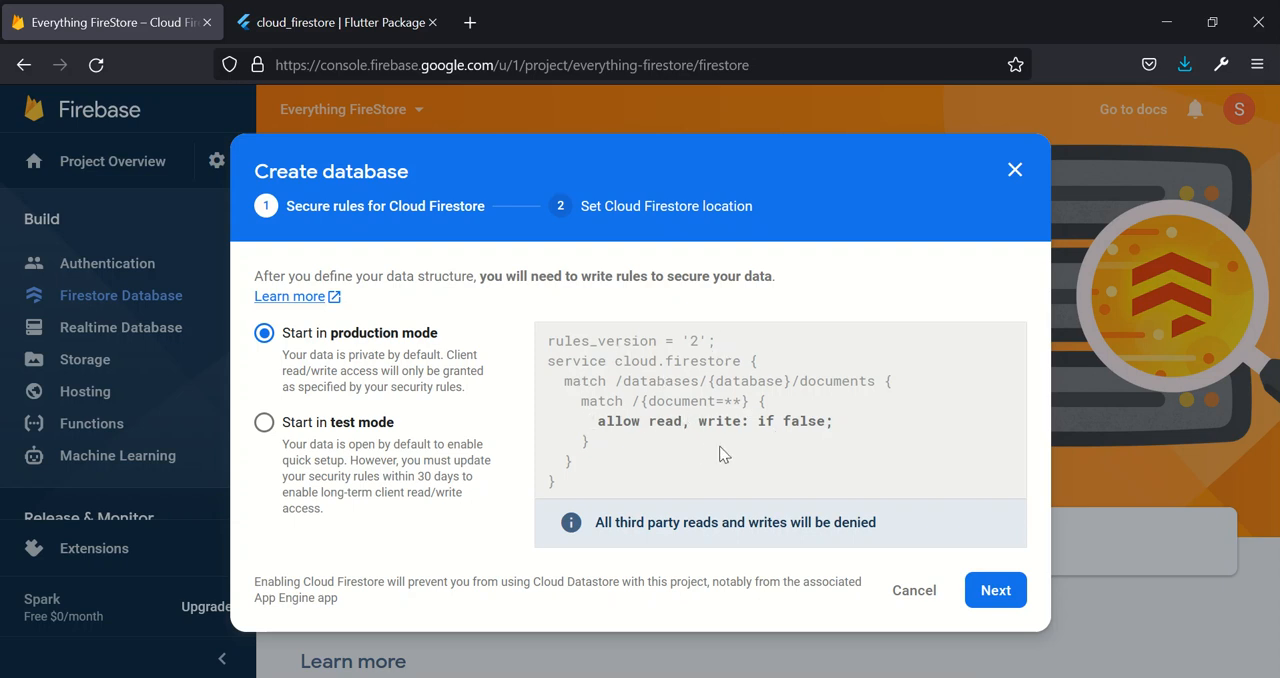
mouse_move(556, 470)
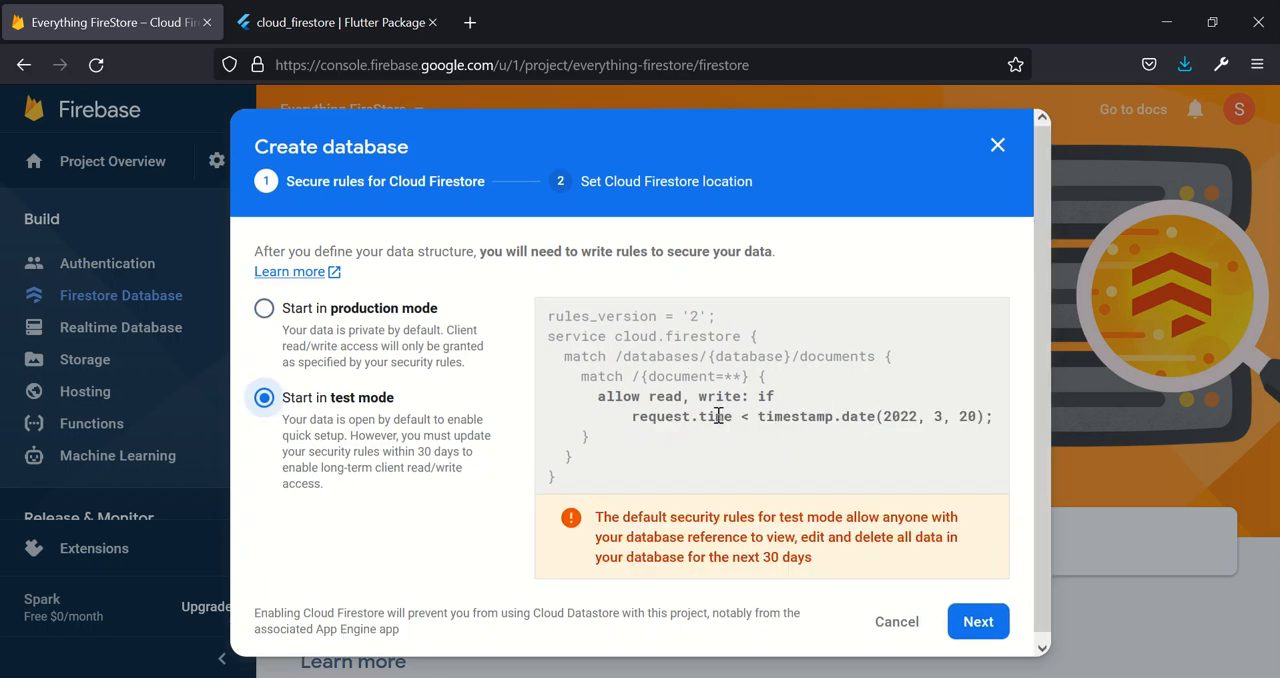
mouse_move(864, 416)
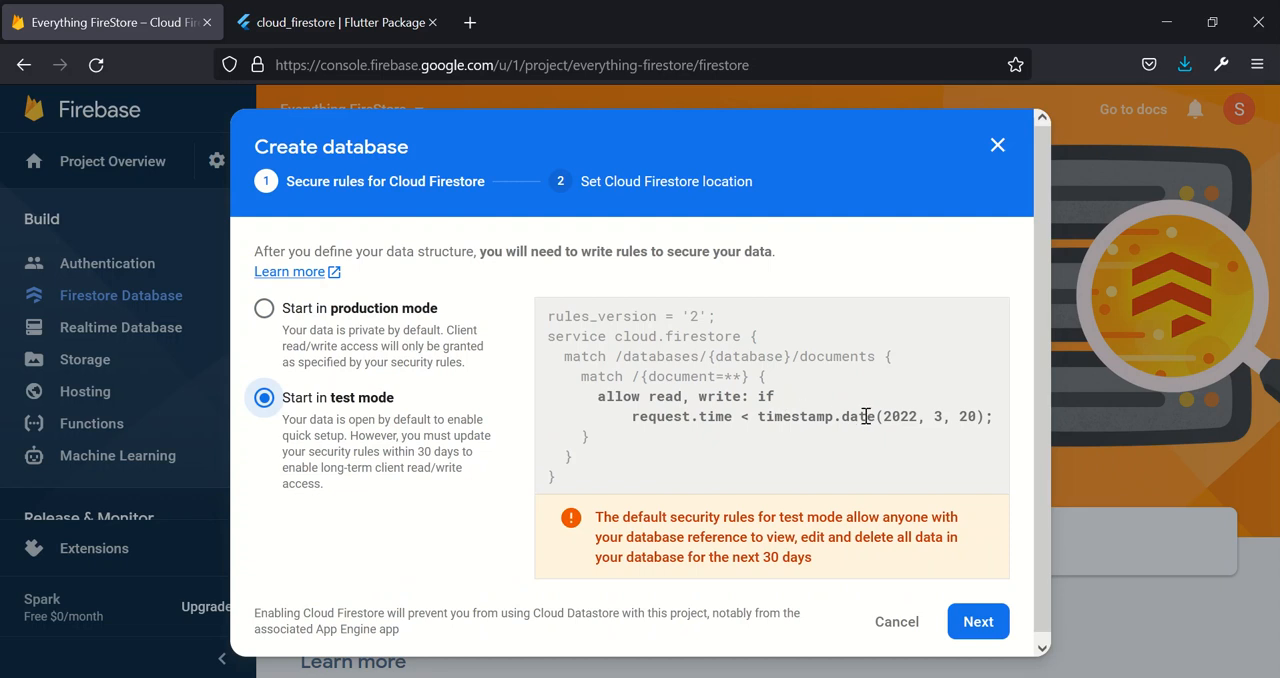
mouse_move(724, 416)
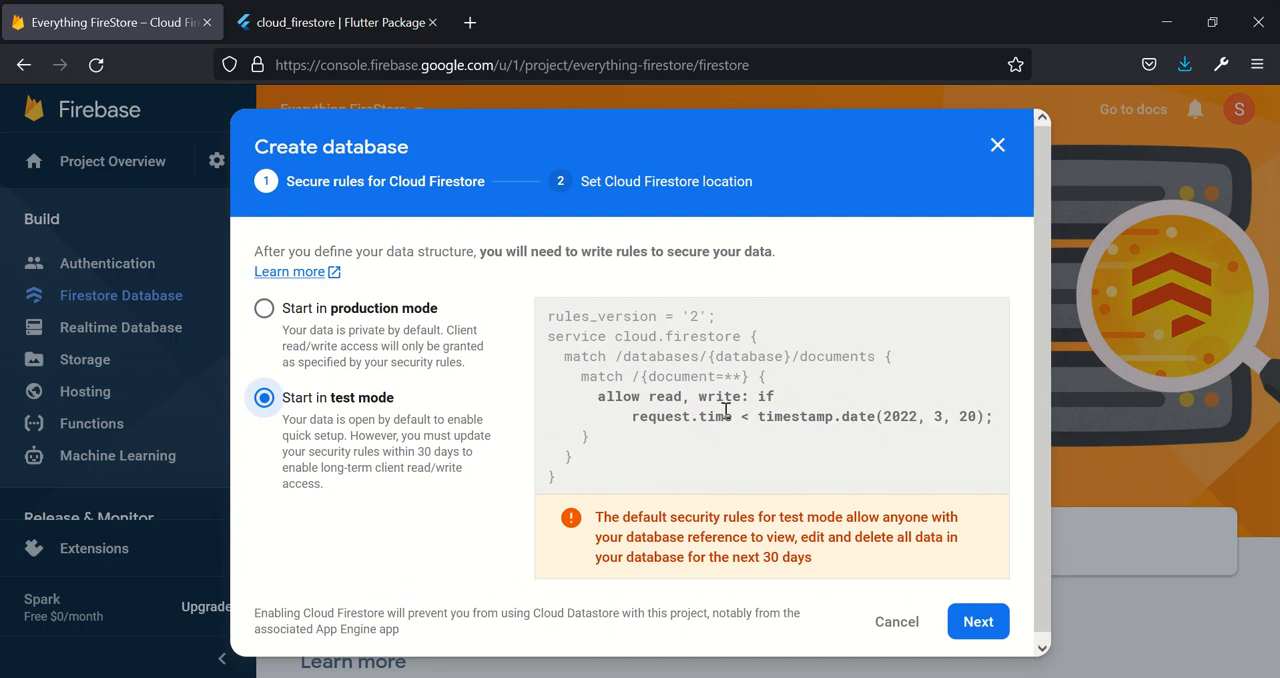
mouse_move(844, 410)
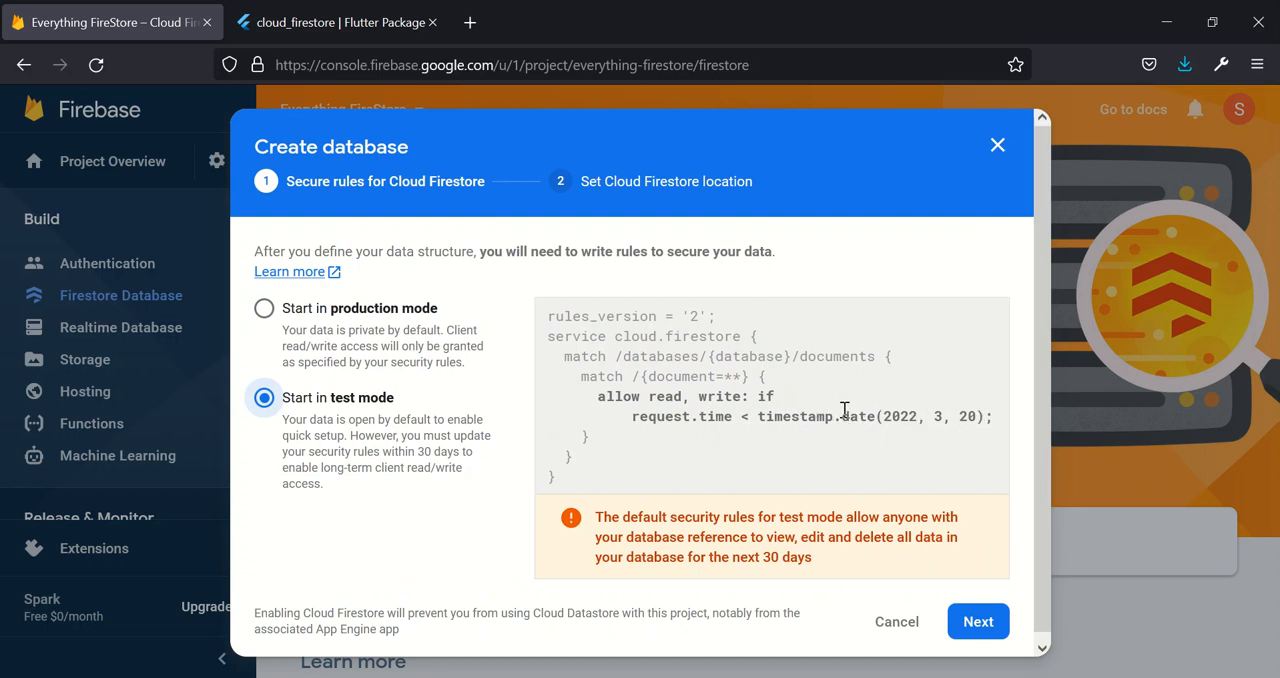
mouse_move(864, 416)
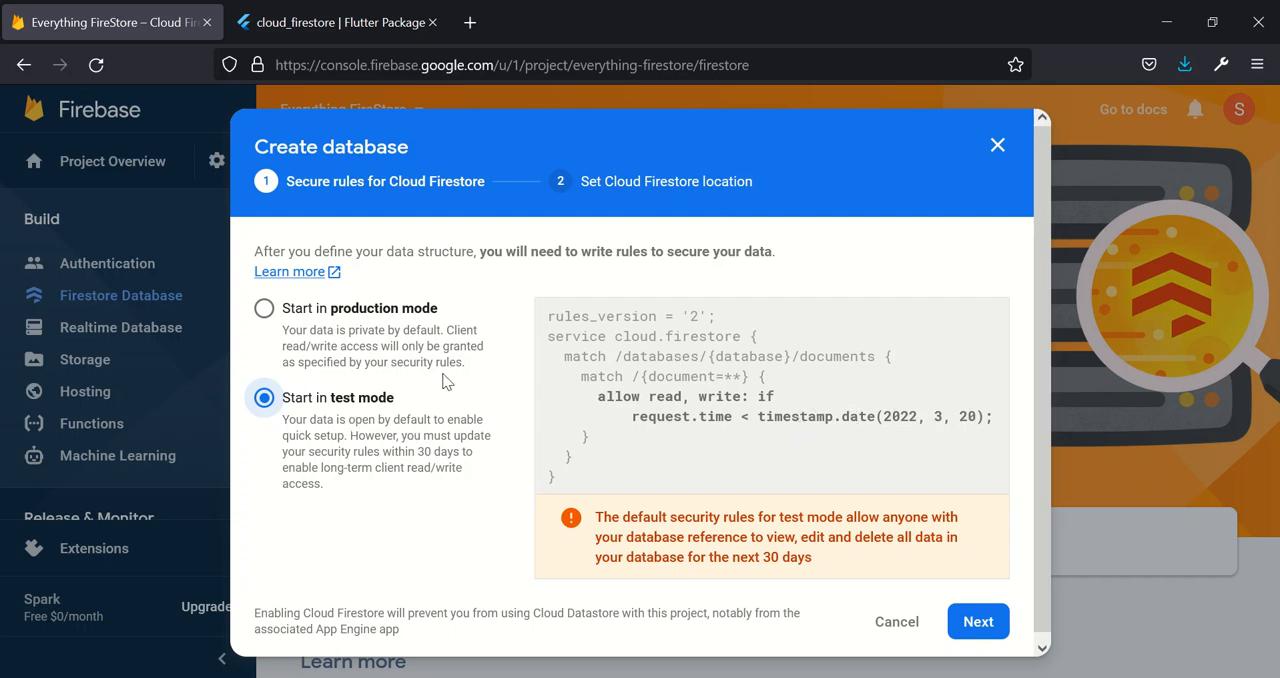
mouse_move(688, 424)
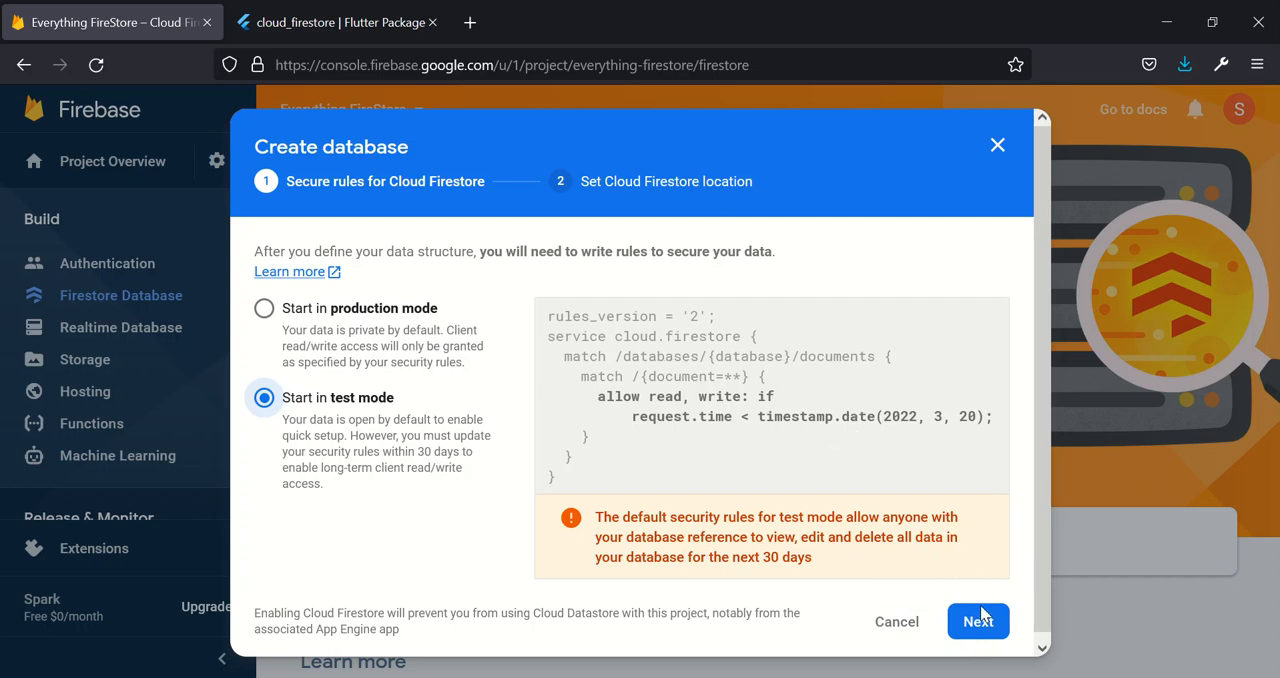
mouse_move(378, 464)
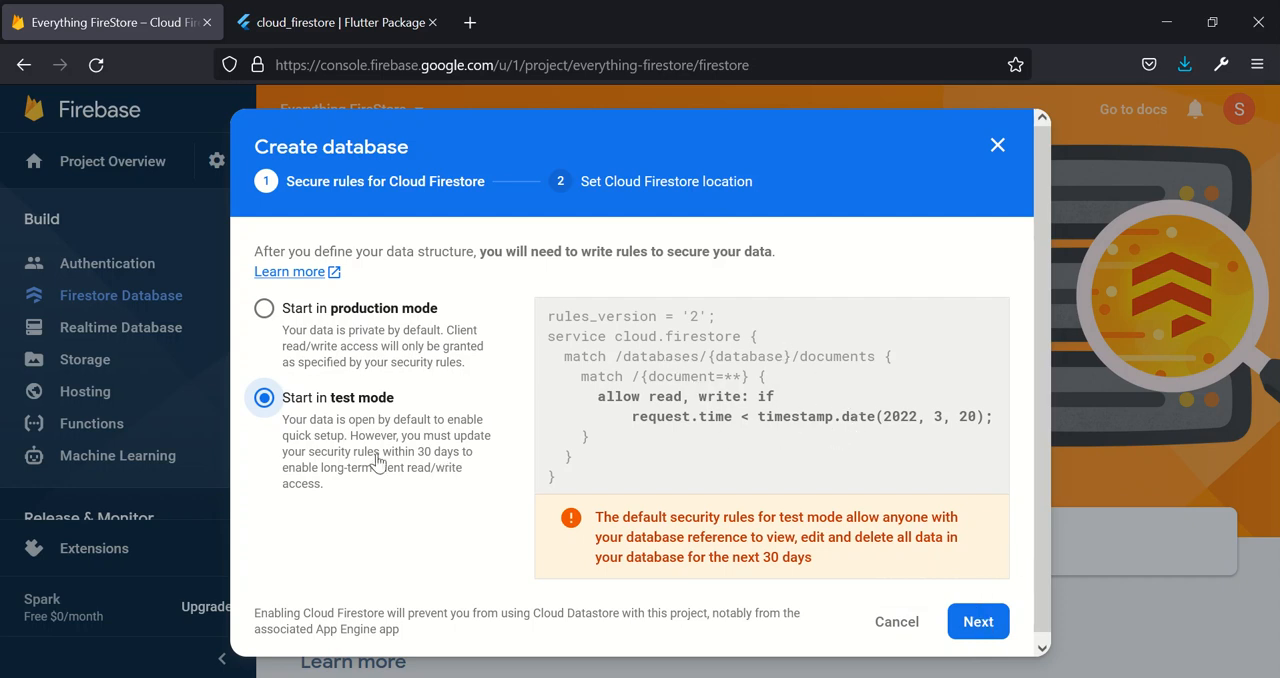
Step: Proceed from test-mode rules to the database location step
click(978, 620)
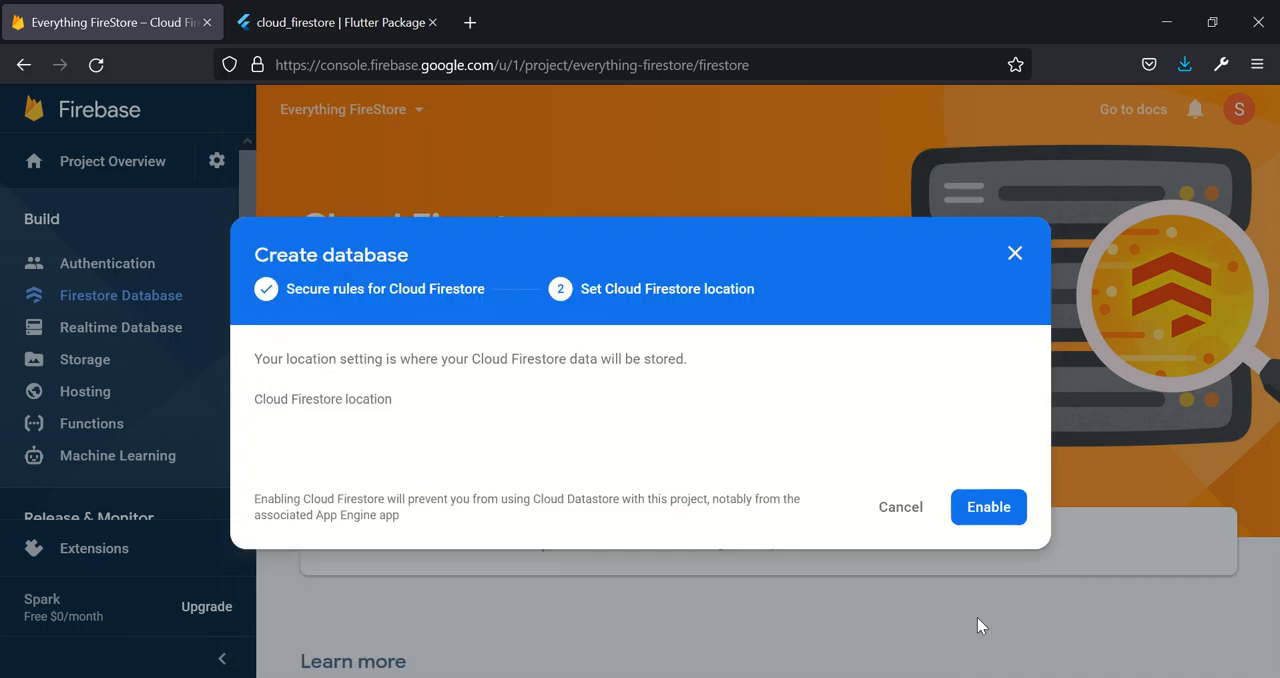
mouse_move(348, 364)
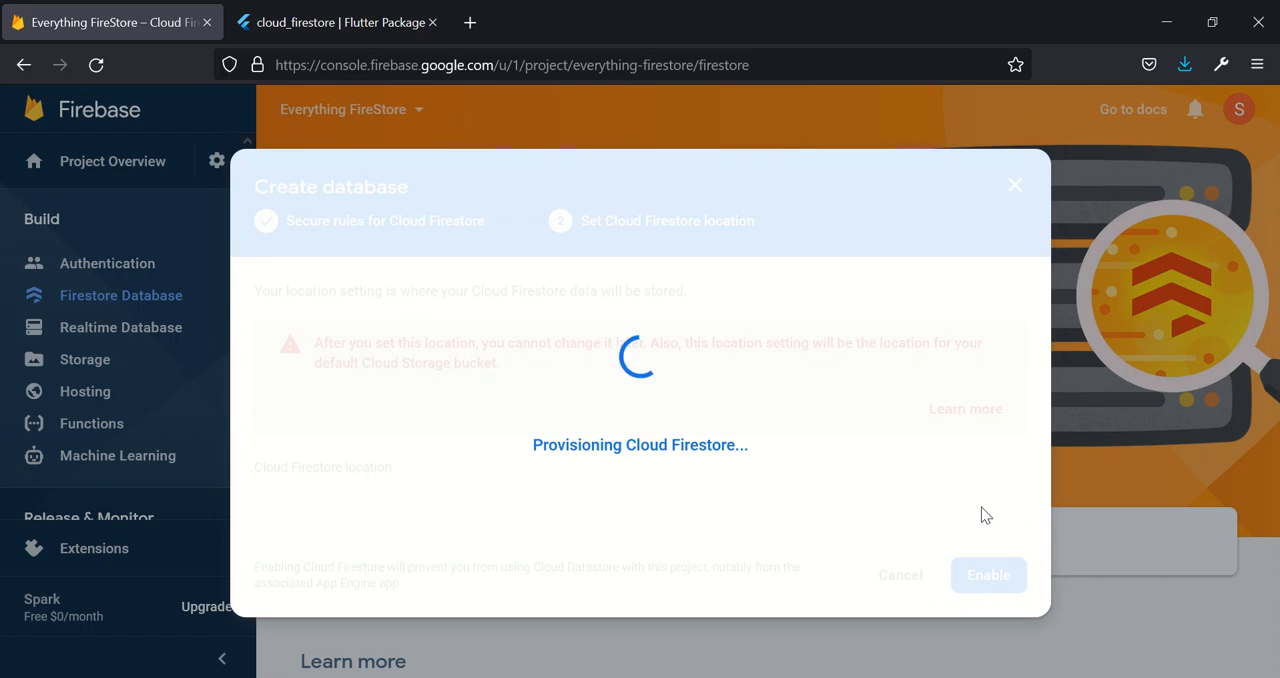
mouse_move(344, 318)
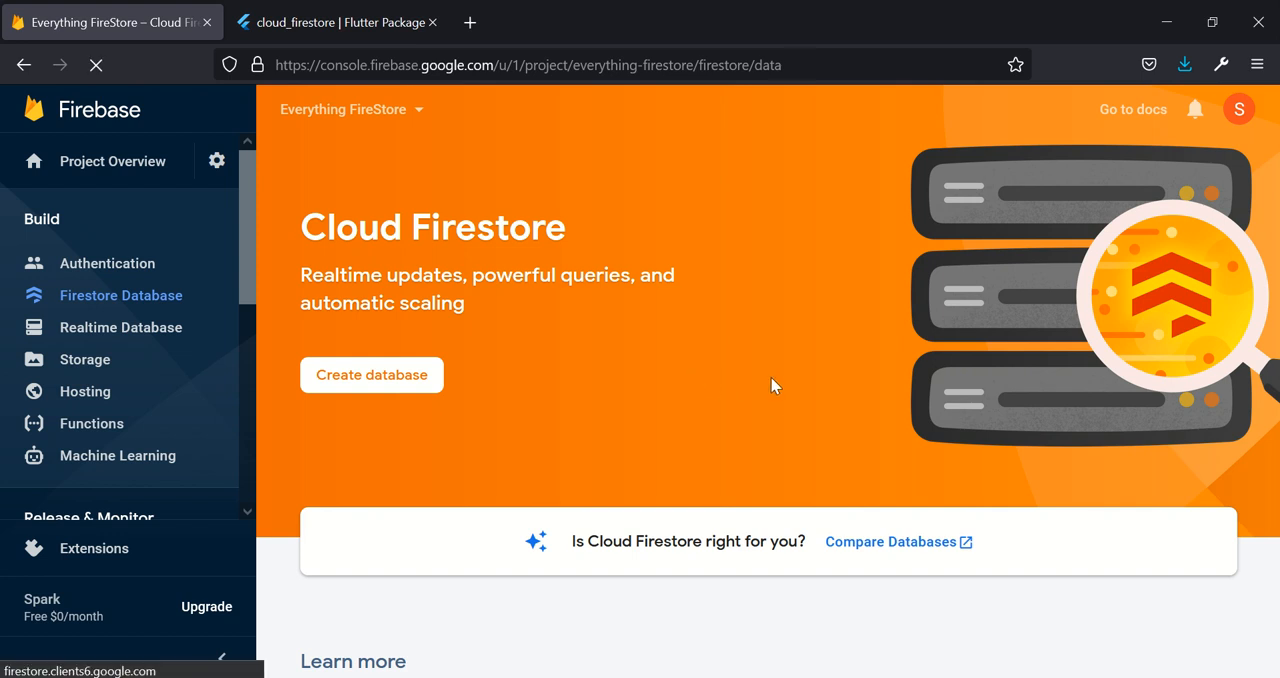
Step: View the Rules tab showing test-mode rules expiring at timestamp.date(2022, 3, 20)
click(372, 374)
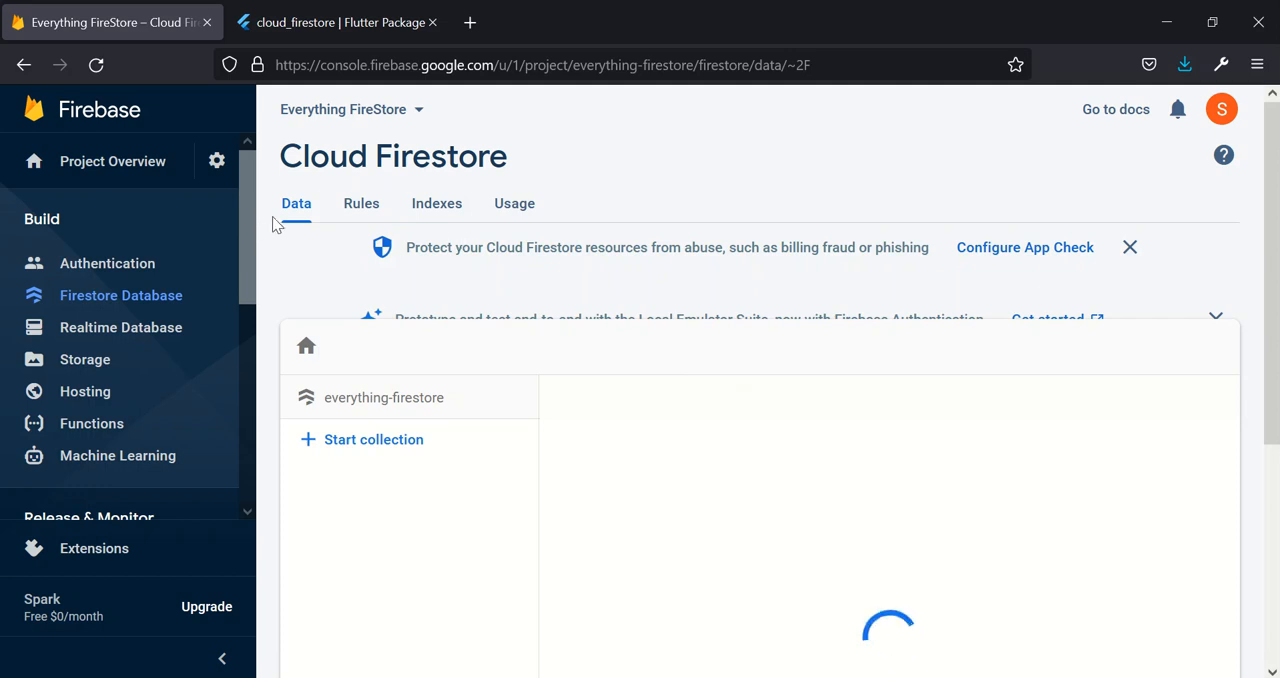
mouse_move(744, 512)
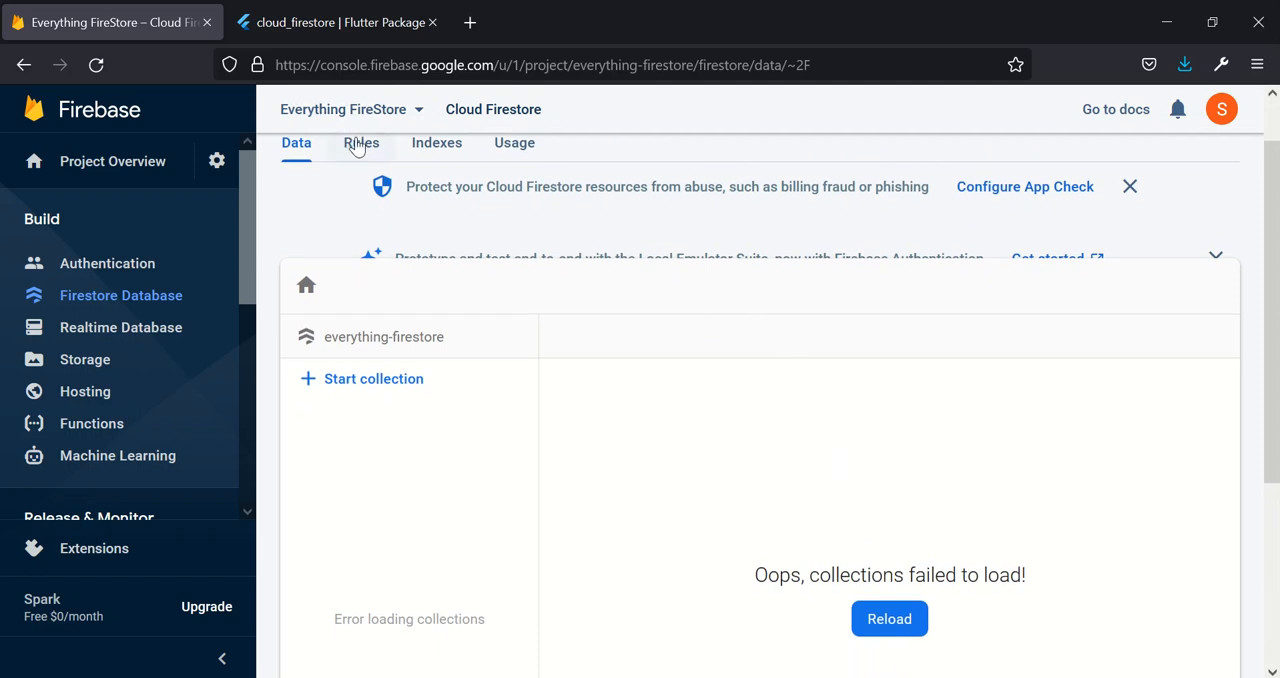
click(360, 142)
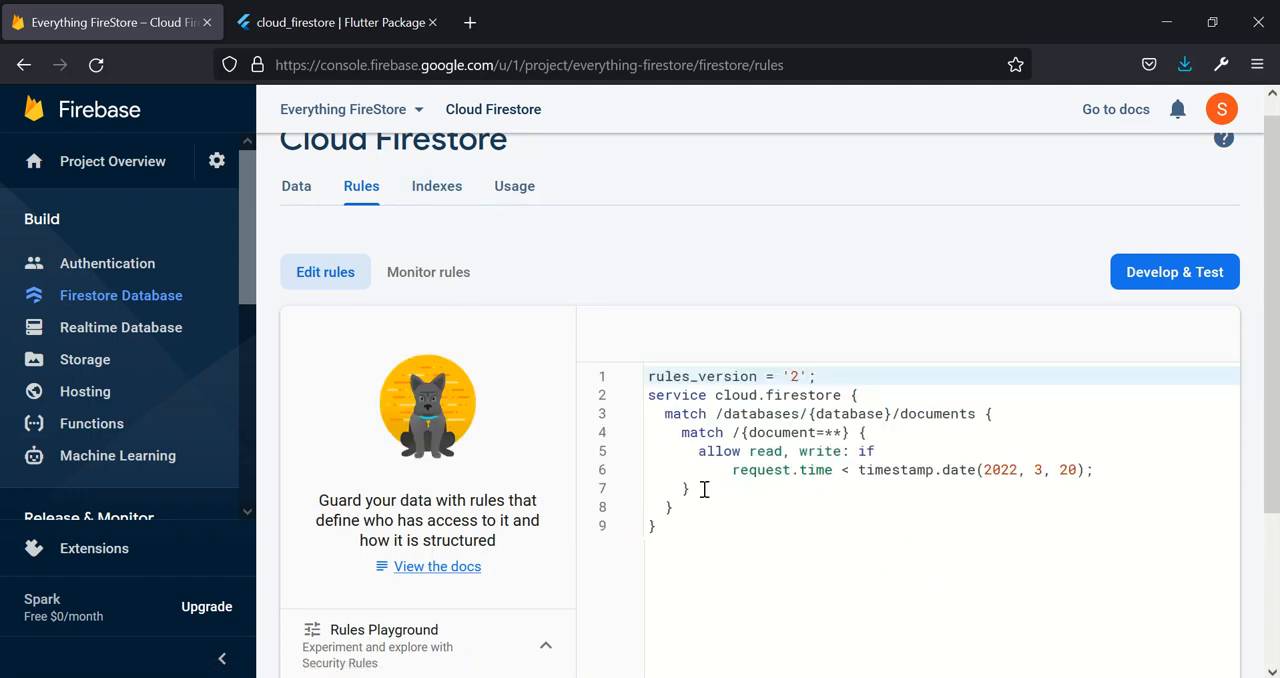
mouse_move(852, 456)
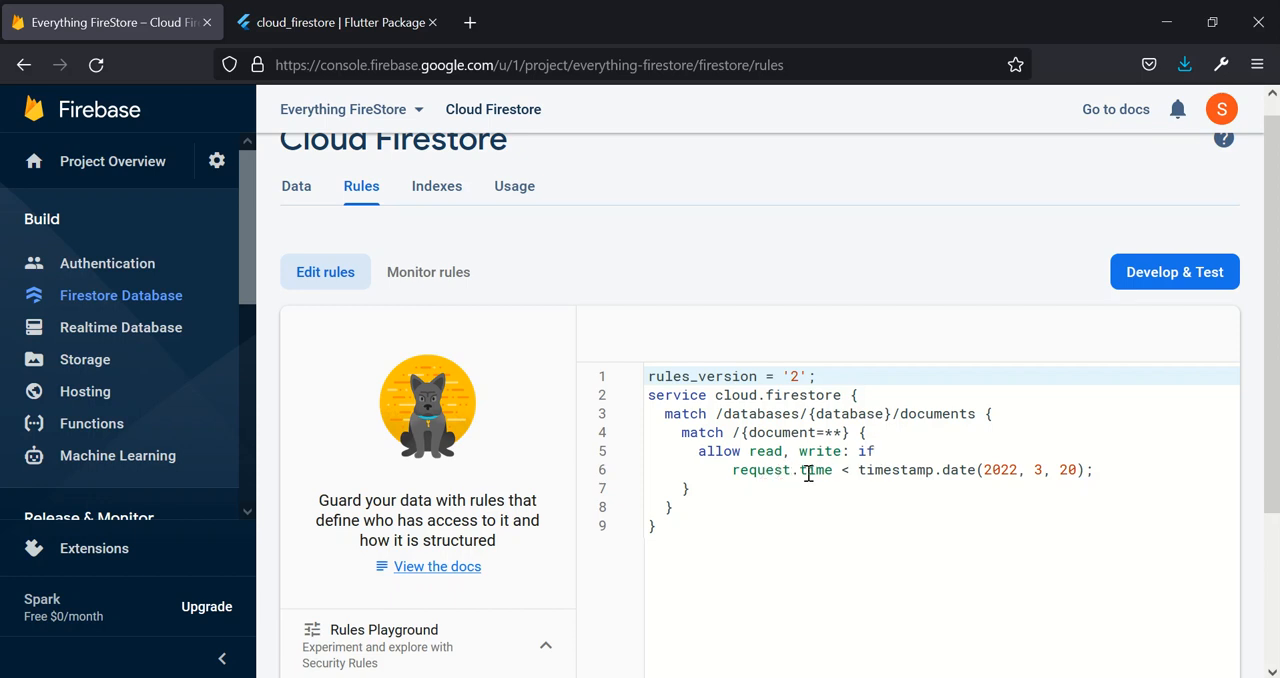
mouse_move(1048, 468)
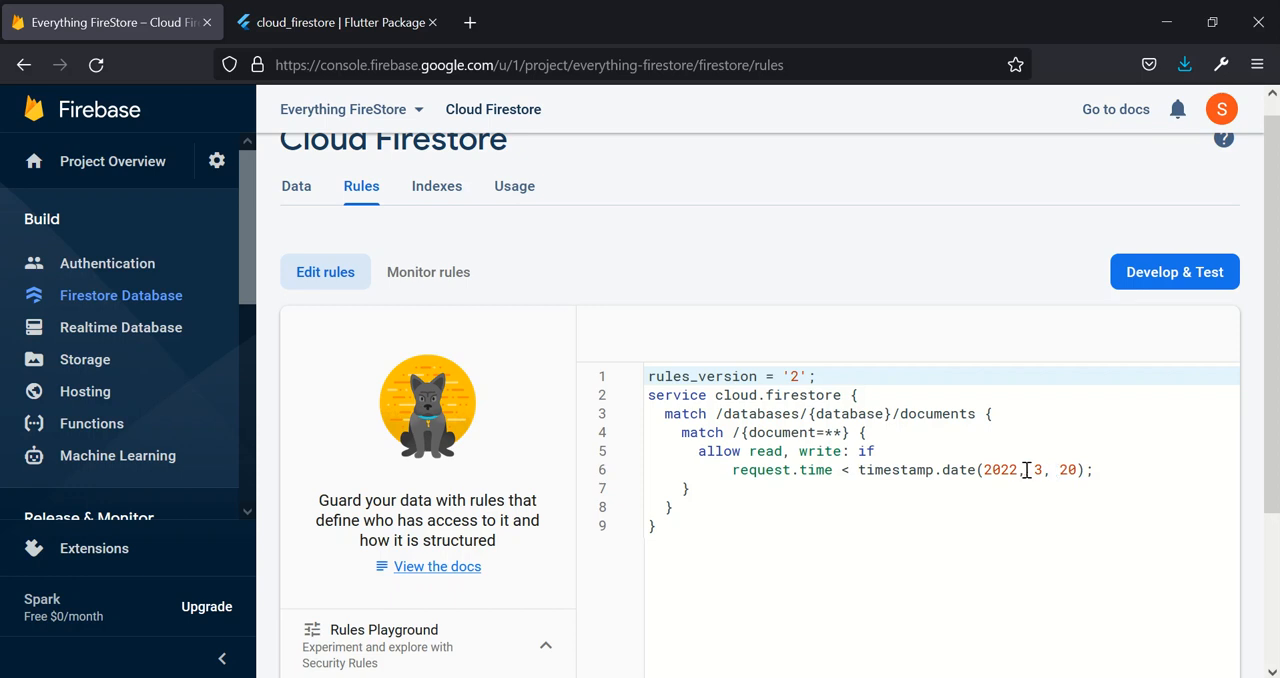
mouse_move(436, 186)
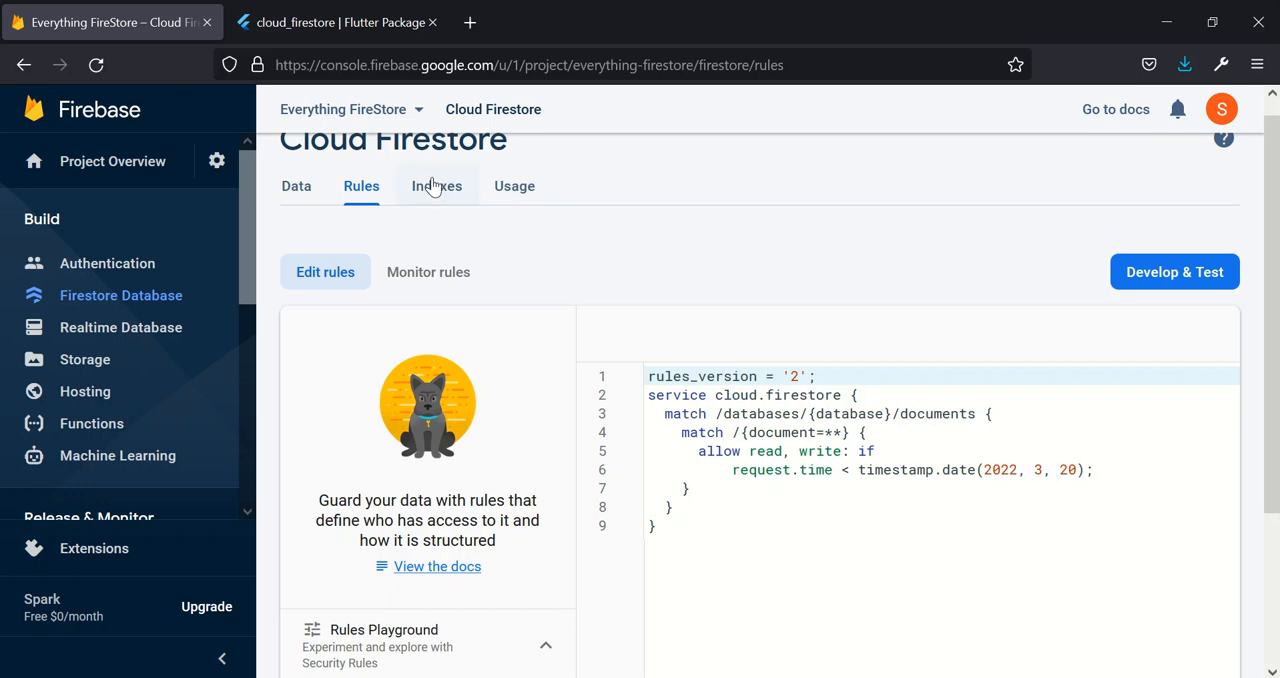
mouse_move(436, 186)
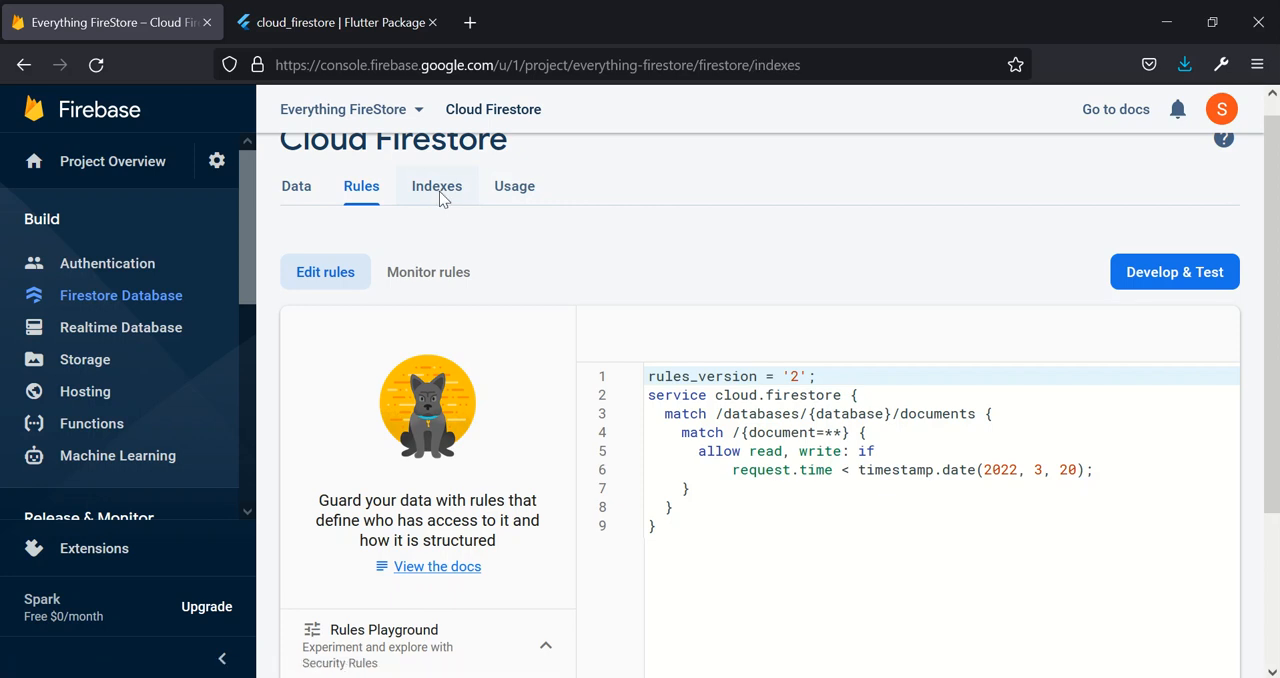
Step: View the Firestore Indexes page and retry loading the database indexes
click(436, 186)
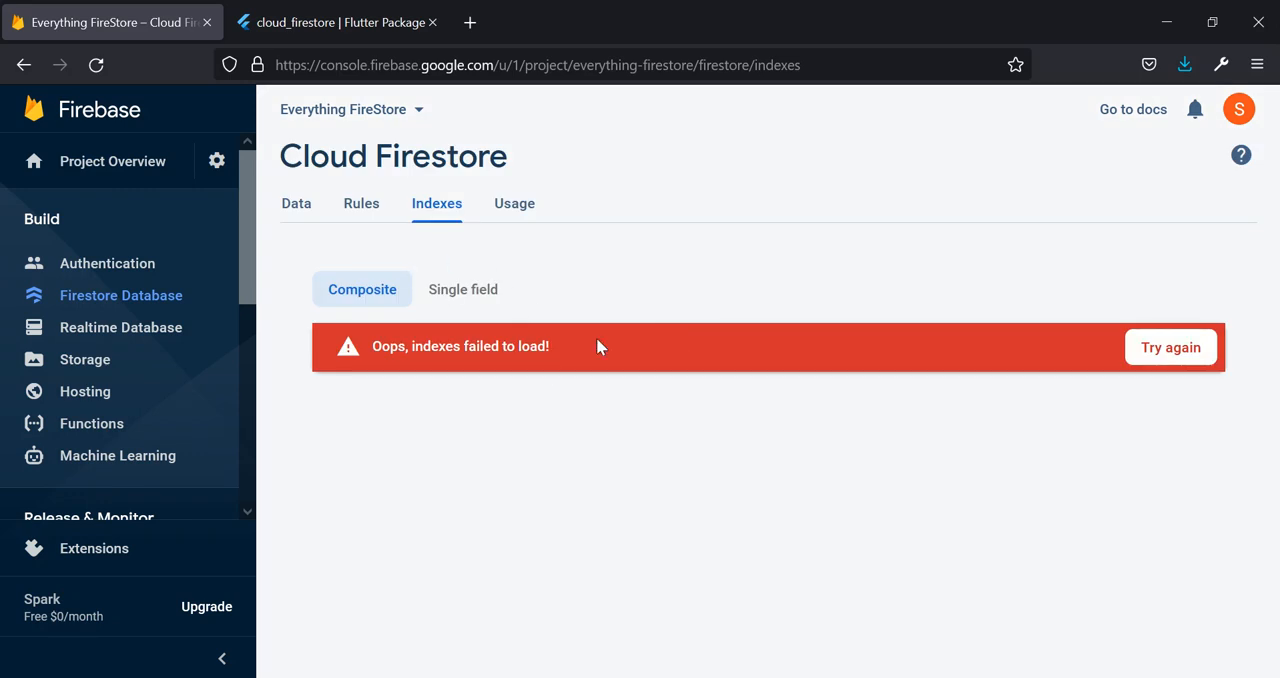
click(1170, 348)
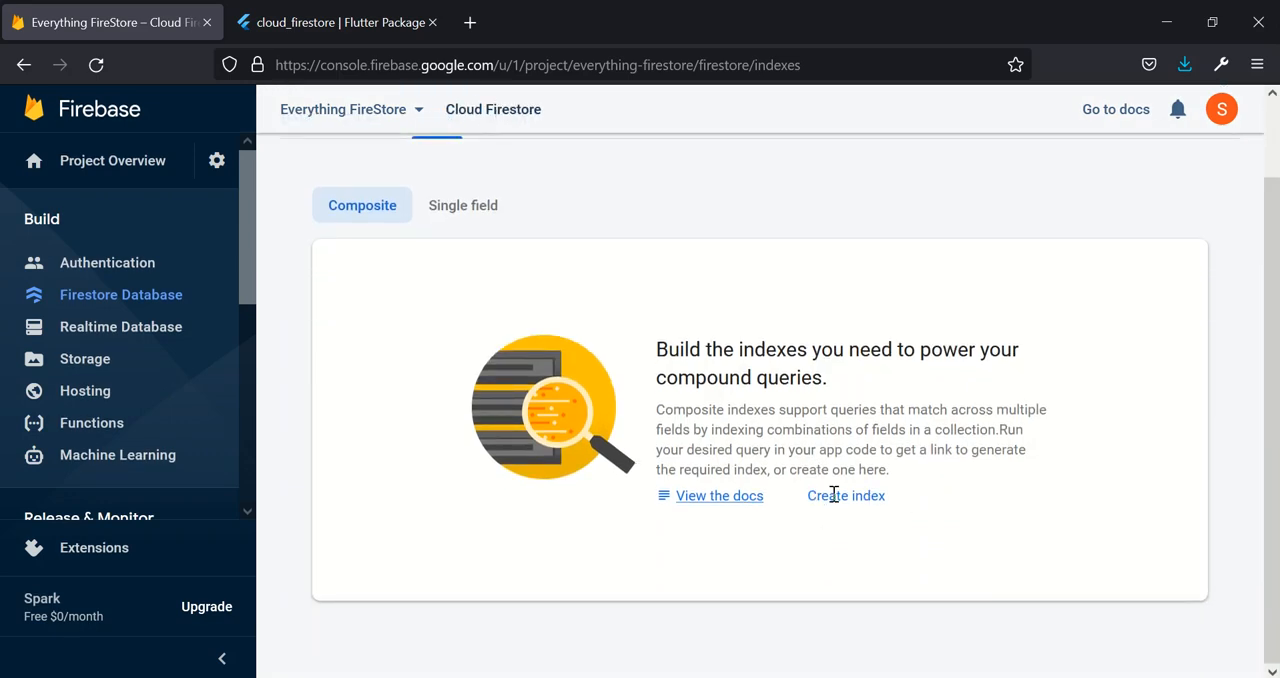
scroll(up, 3)
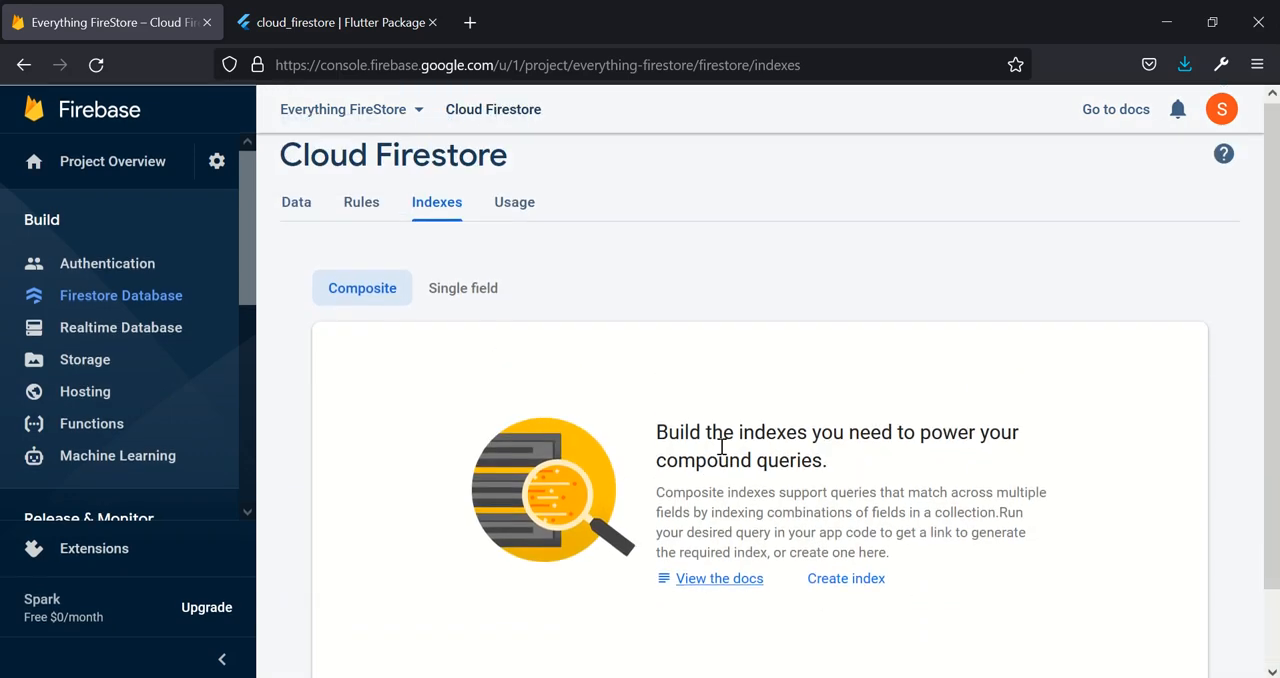
mouse_move(514, 204)
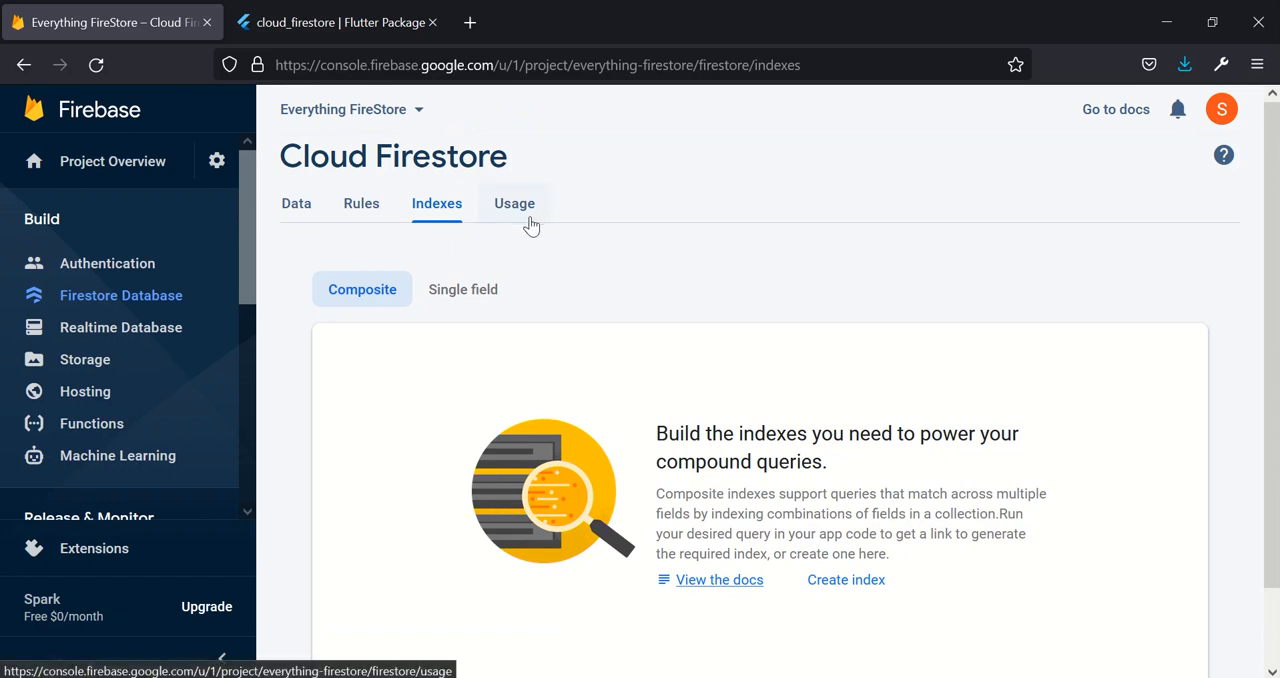
mouse_move(436, 204)
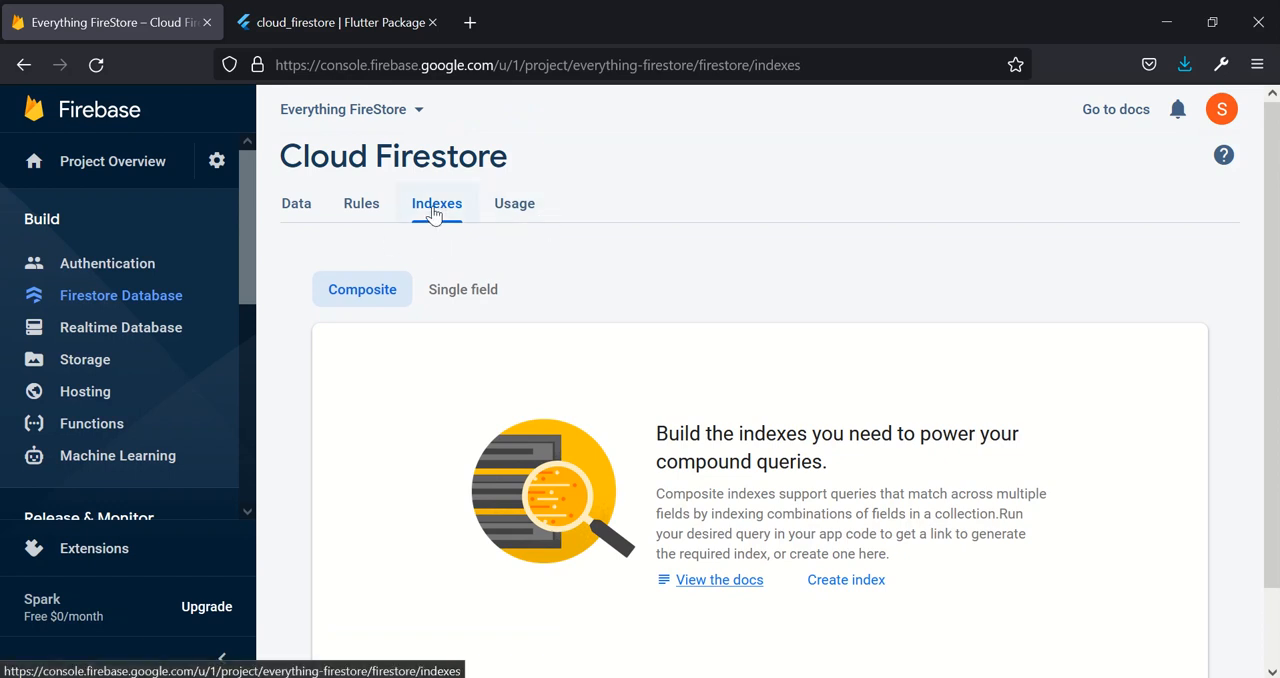
mouse_move(514, 204)
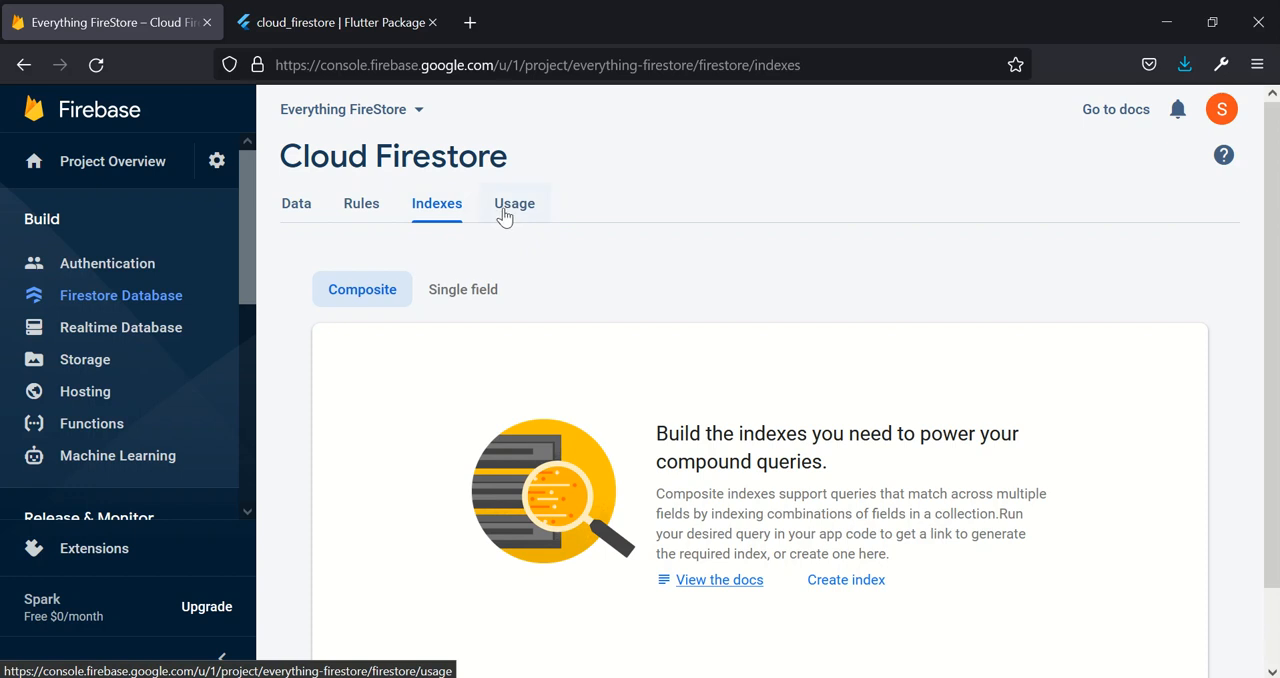
Step: Show the Firestore Usage metrics, scan through them and return to the top
click(514, 204)
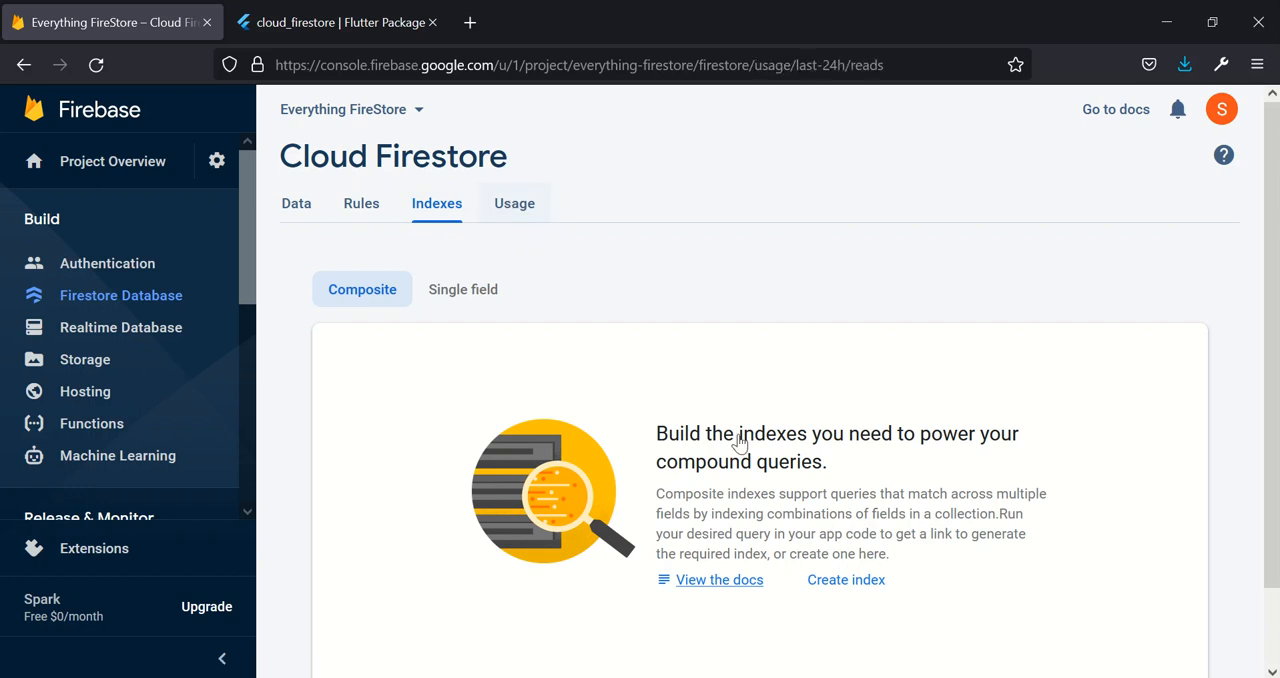
click(514, 204)
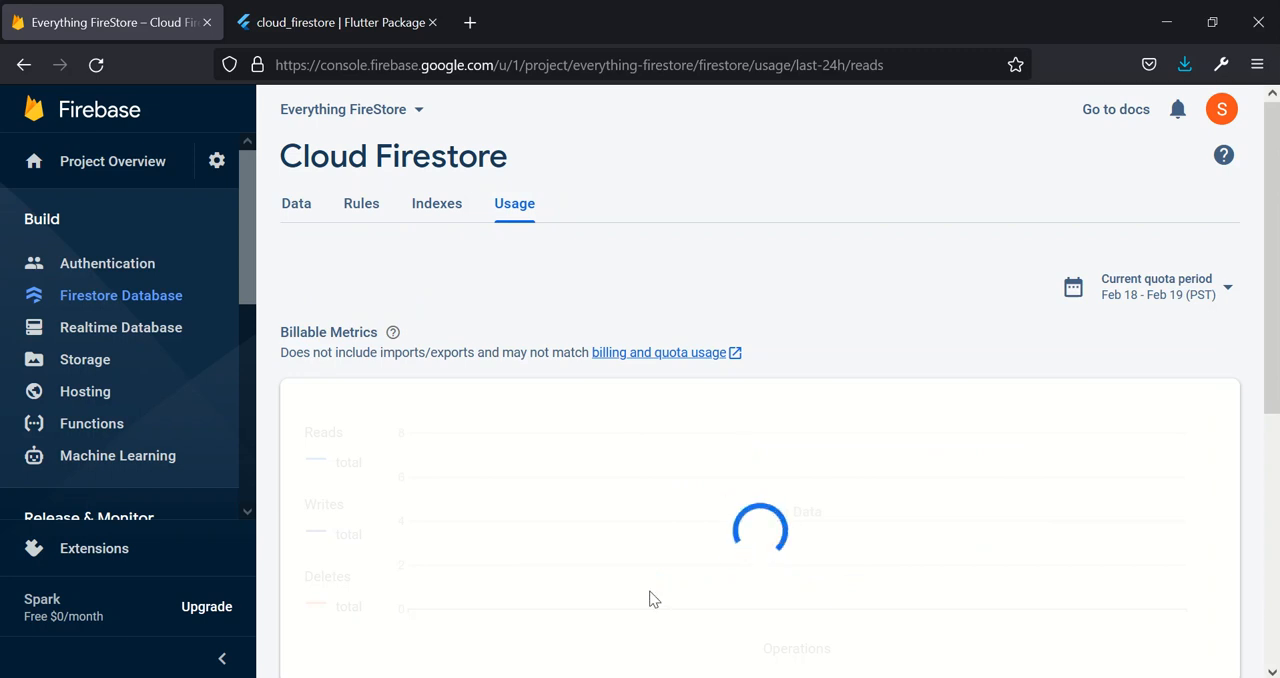
scroll(down, 3)
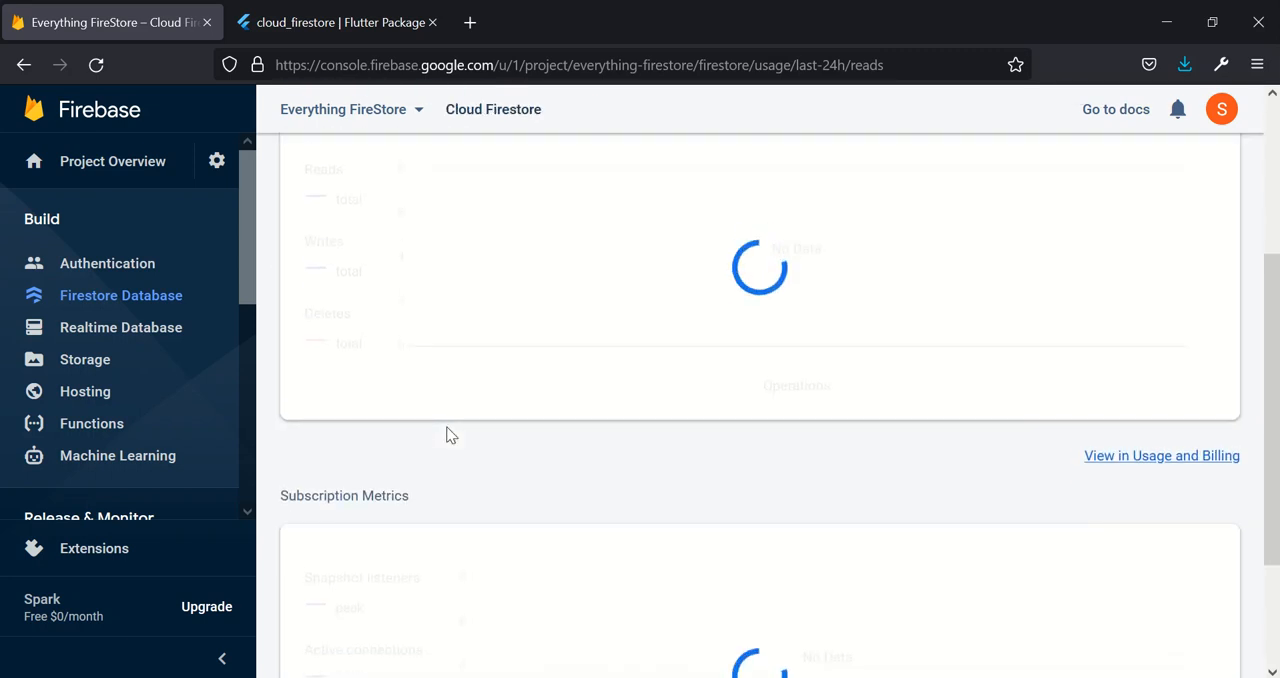
scroll(up, 3)
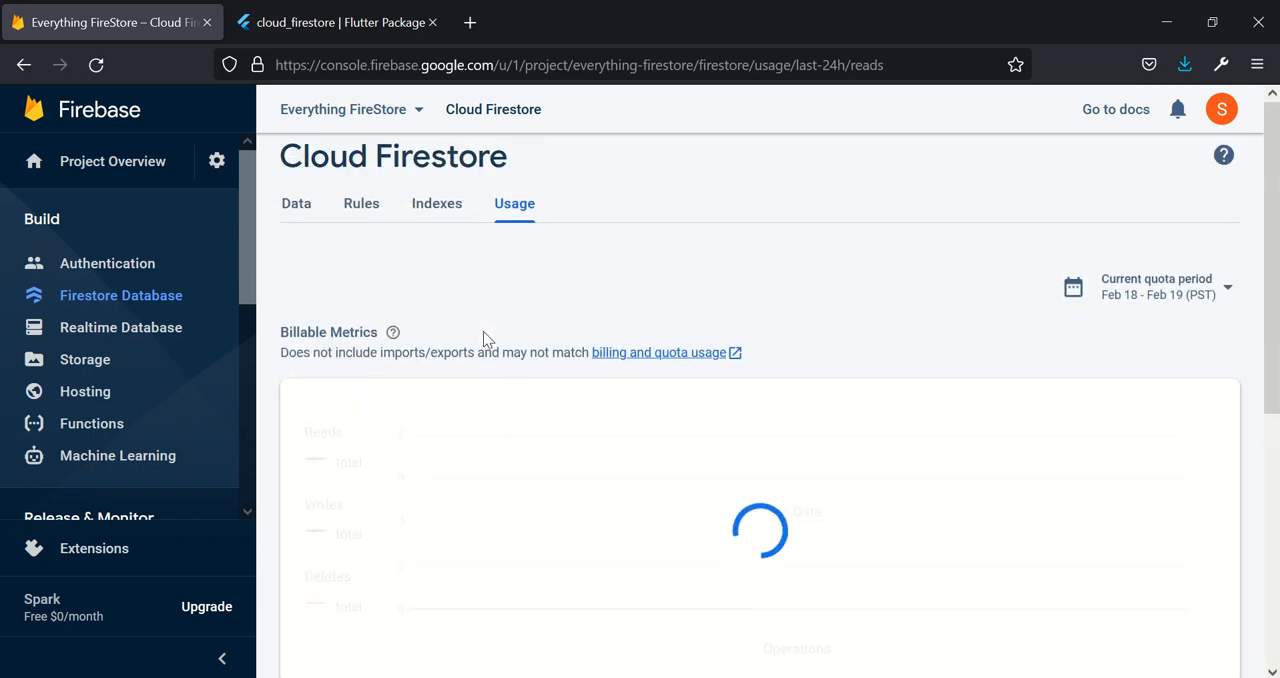
click(296, 204)
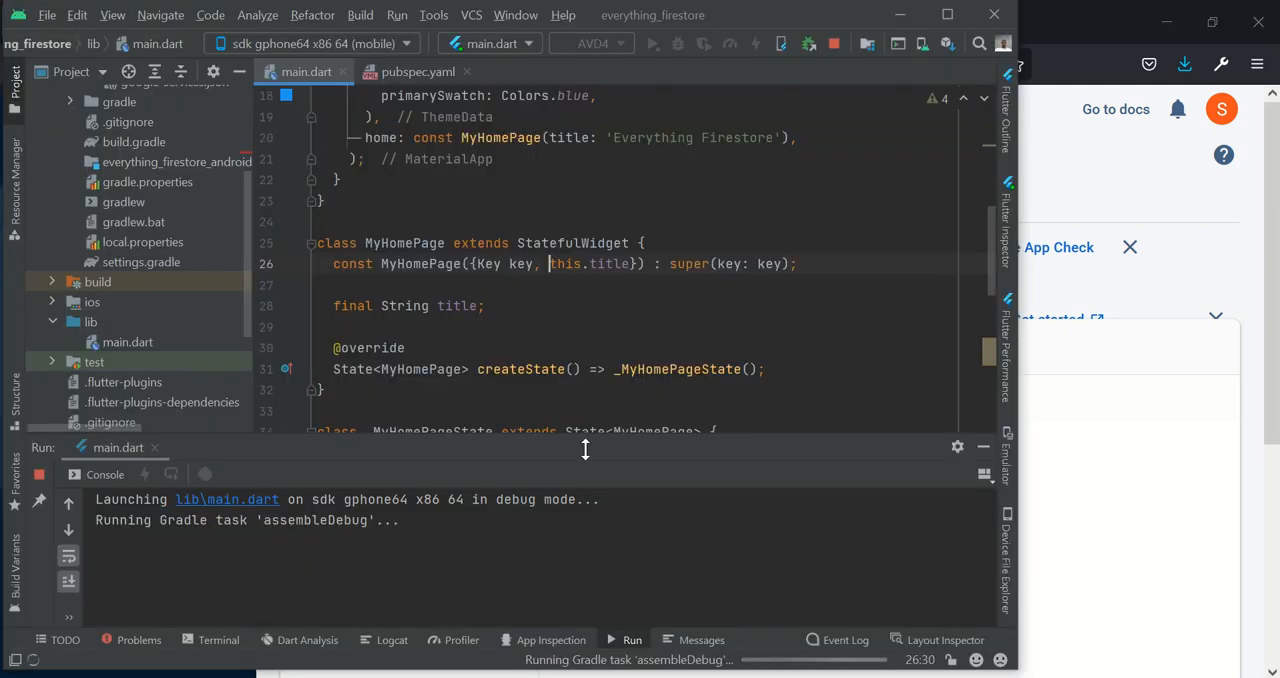
mouse_move(584, 450)
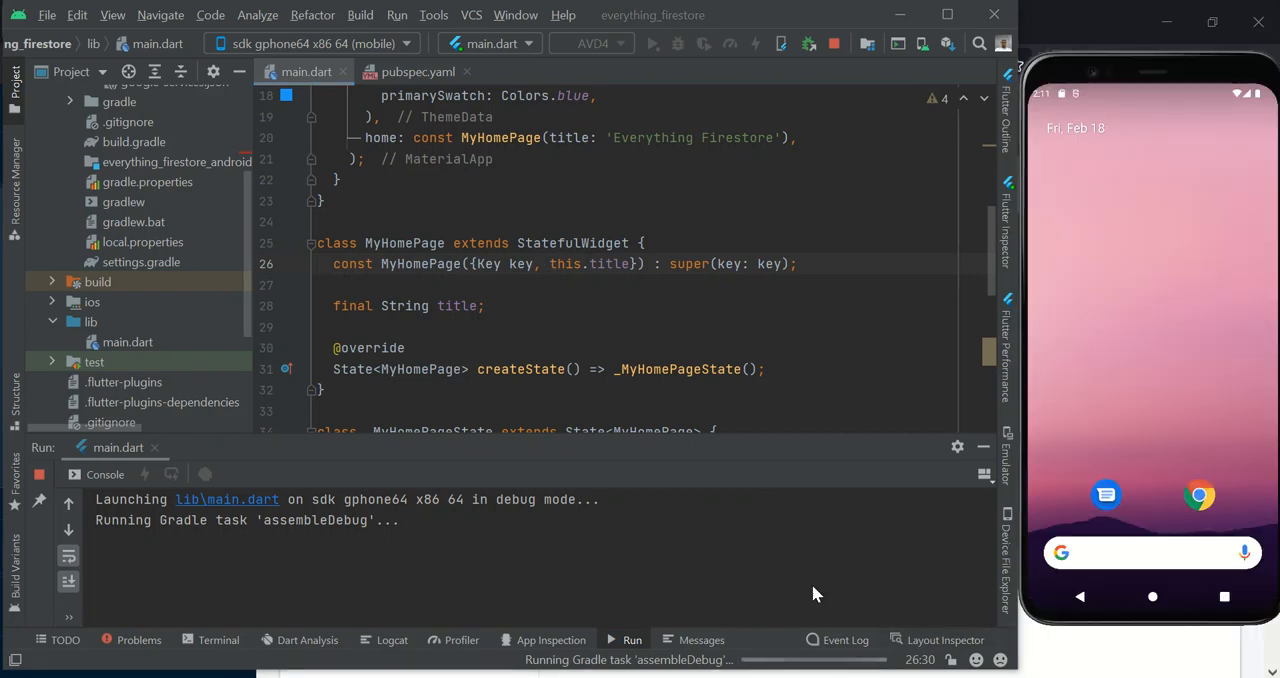
Step: Place the cursor on an empty line at the end of main.dart below the Scaffold code
scroll(down, 3)
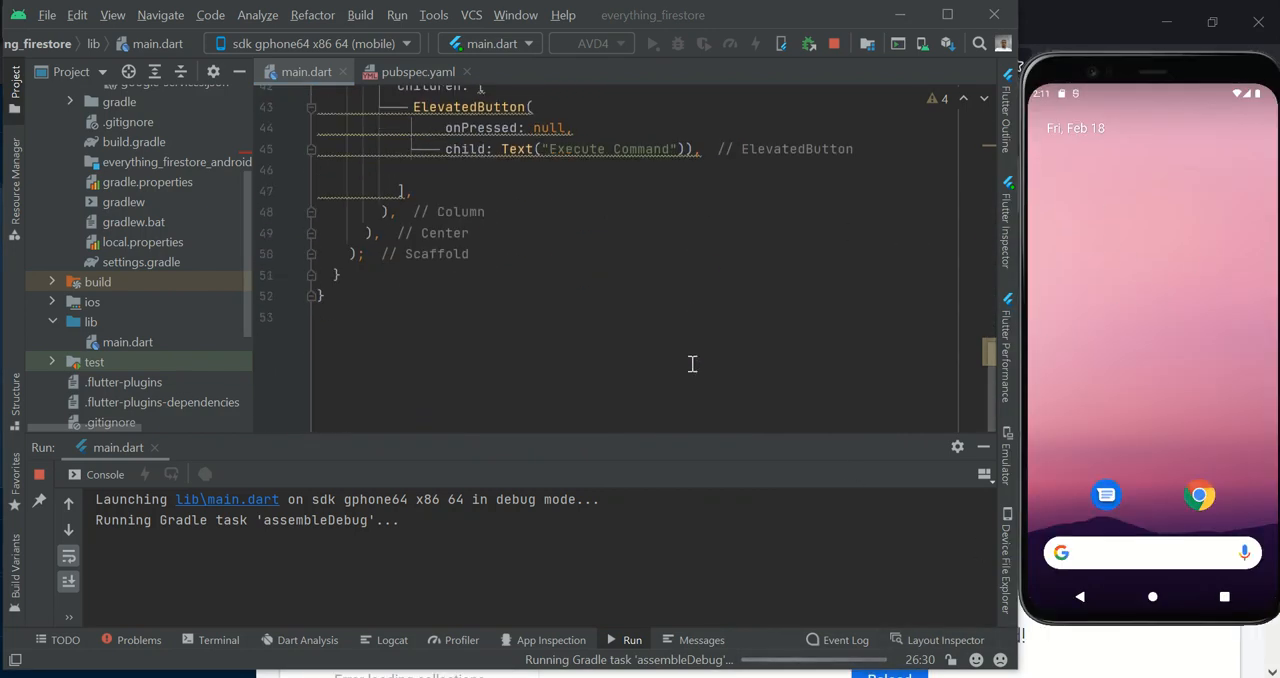
click(342, 276)
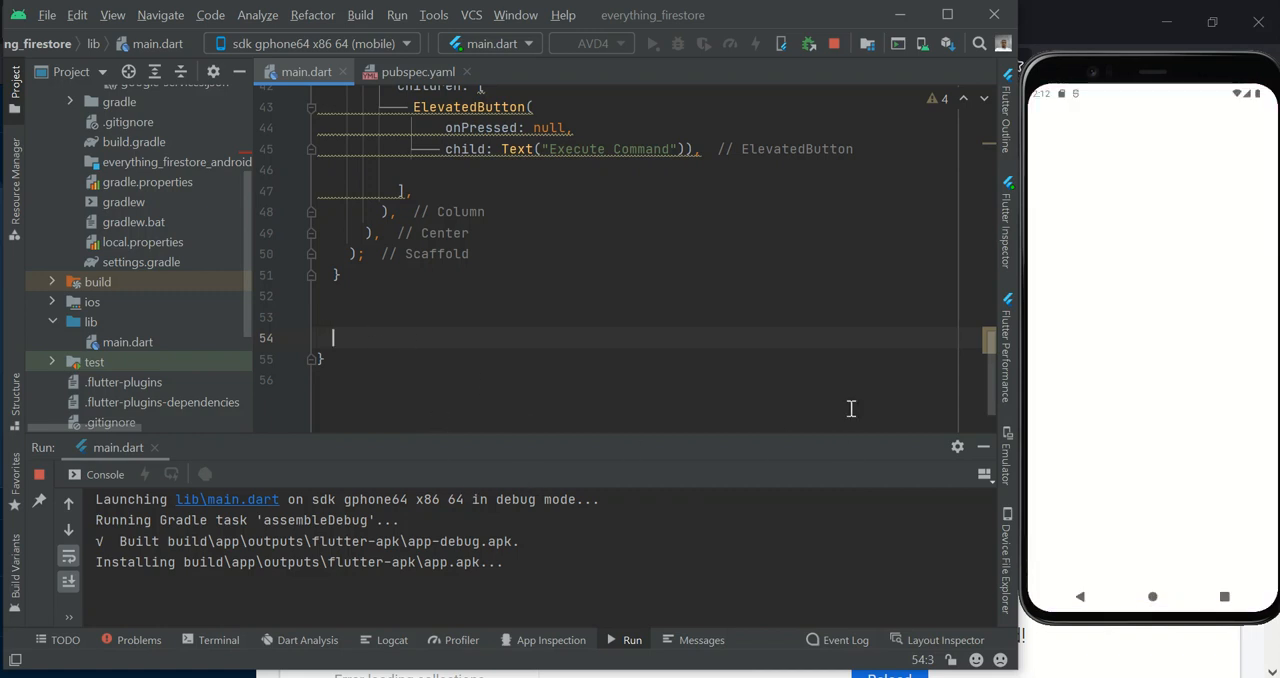
mouse_move(356, 318)
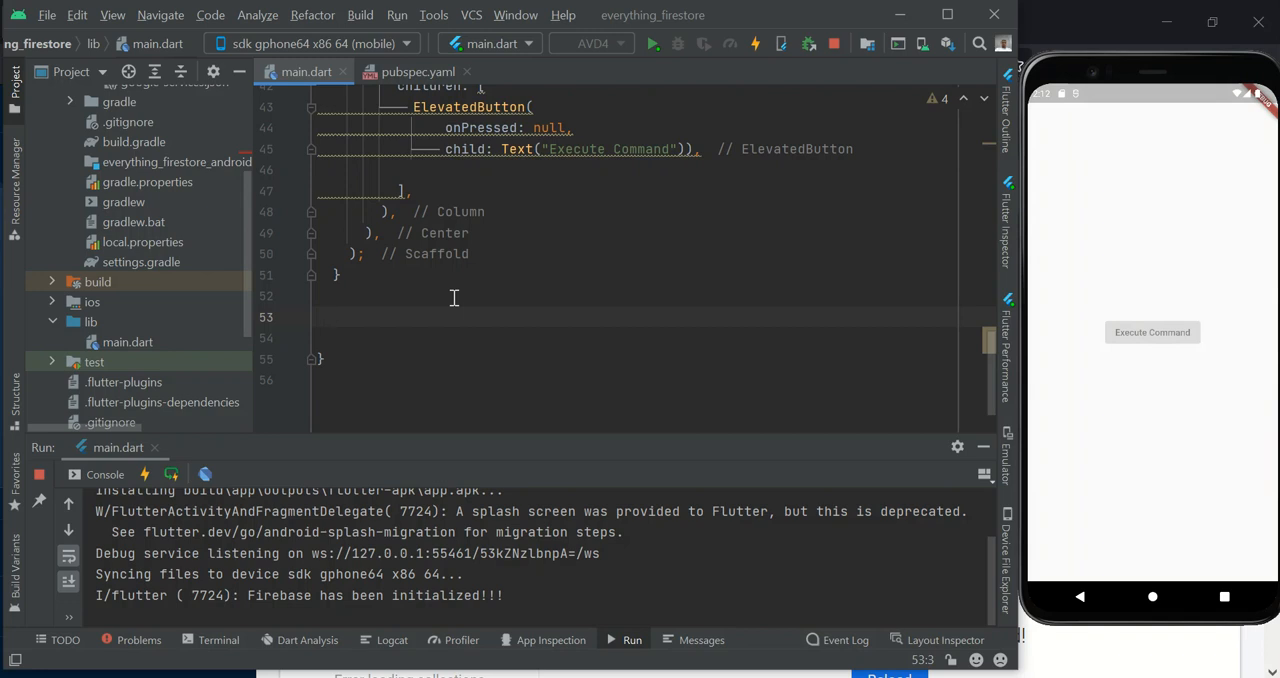
mouse_move(440, 384)
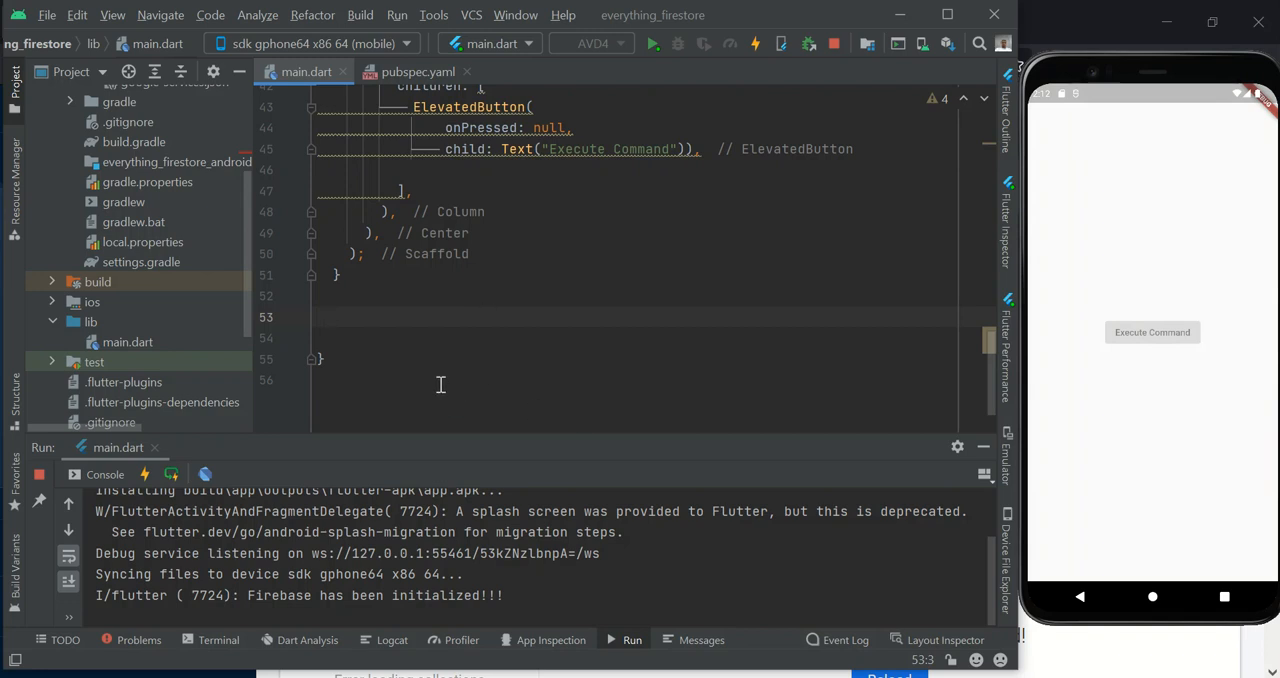
Step: Write 'final firestoreInstance = FirebaseFirestore.instance;' and check the imports above
text(F)
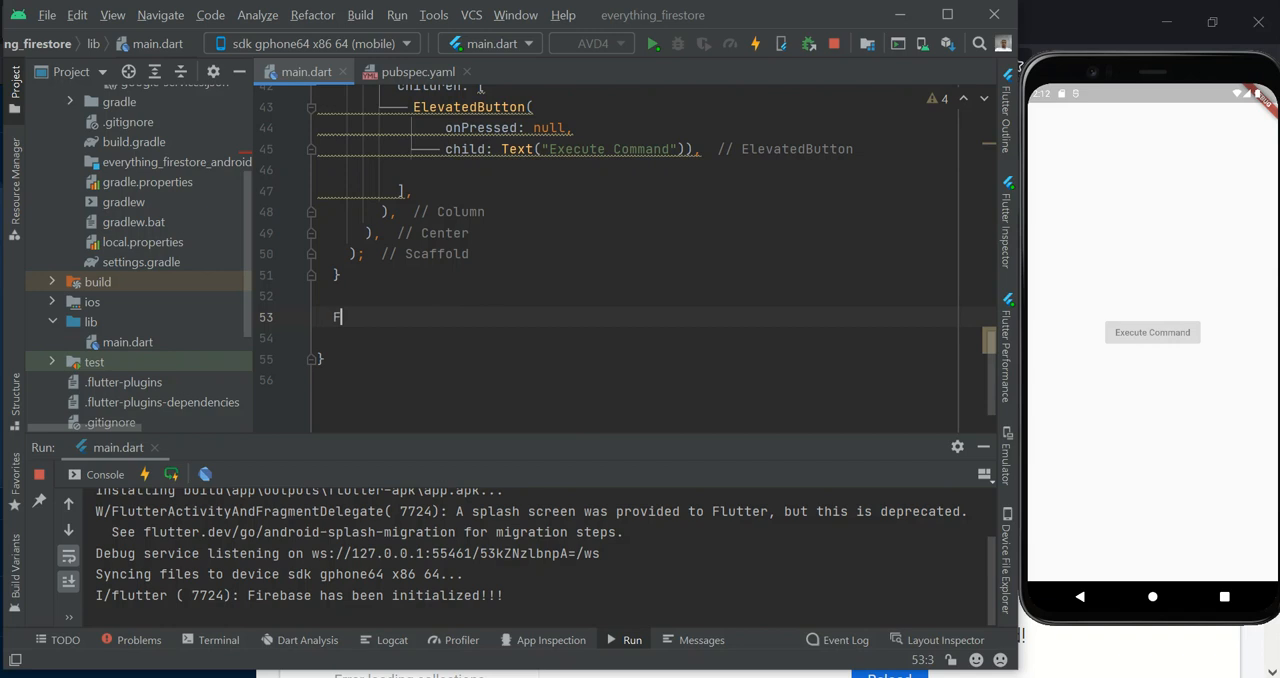
text(ire)
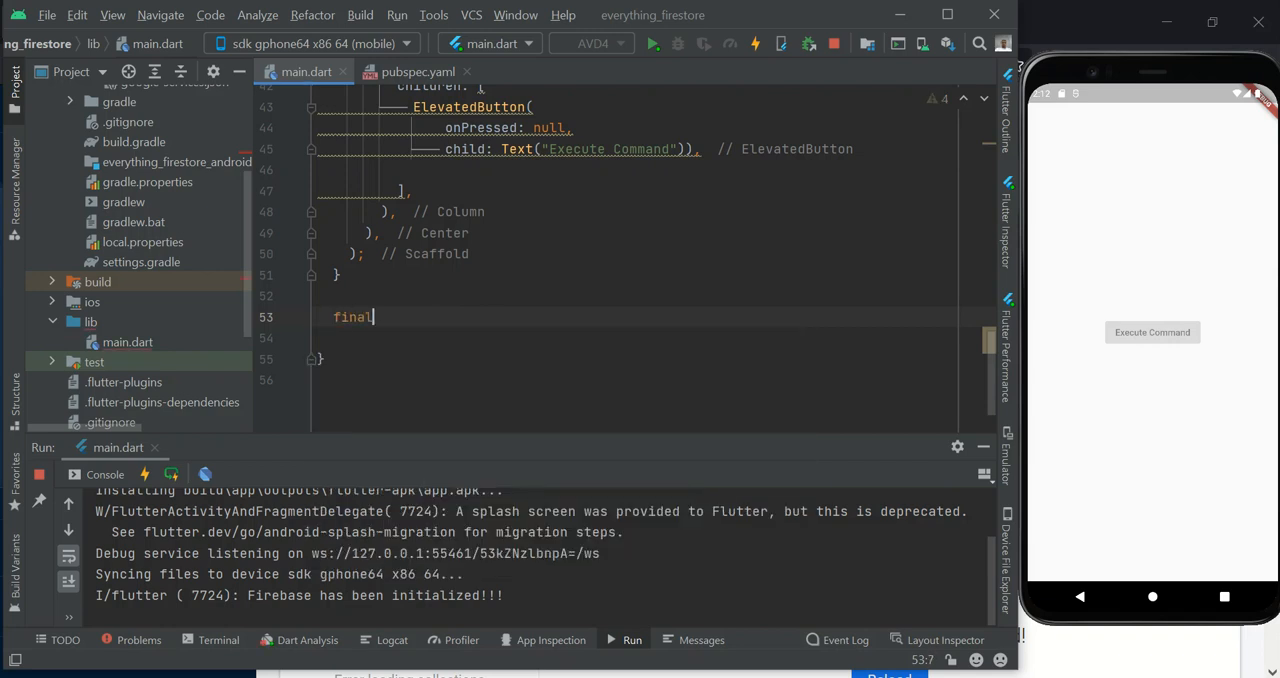
text(fire)
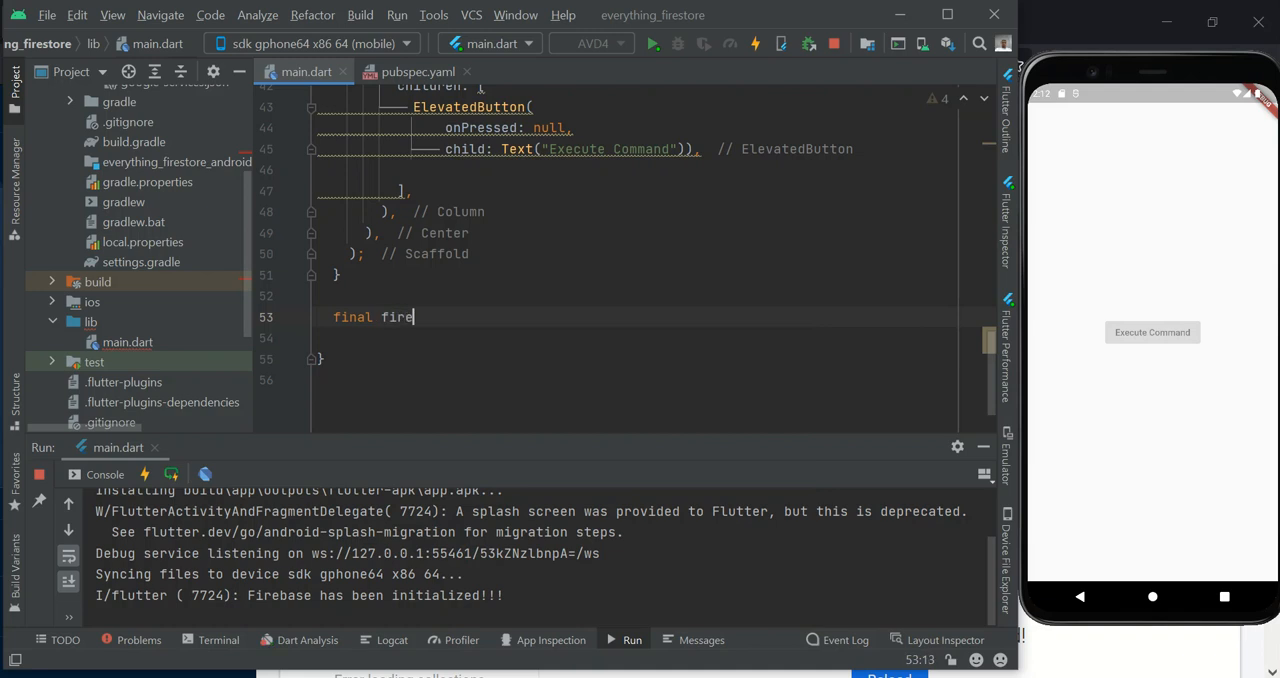
text(stor)
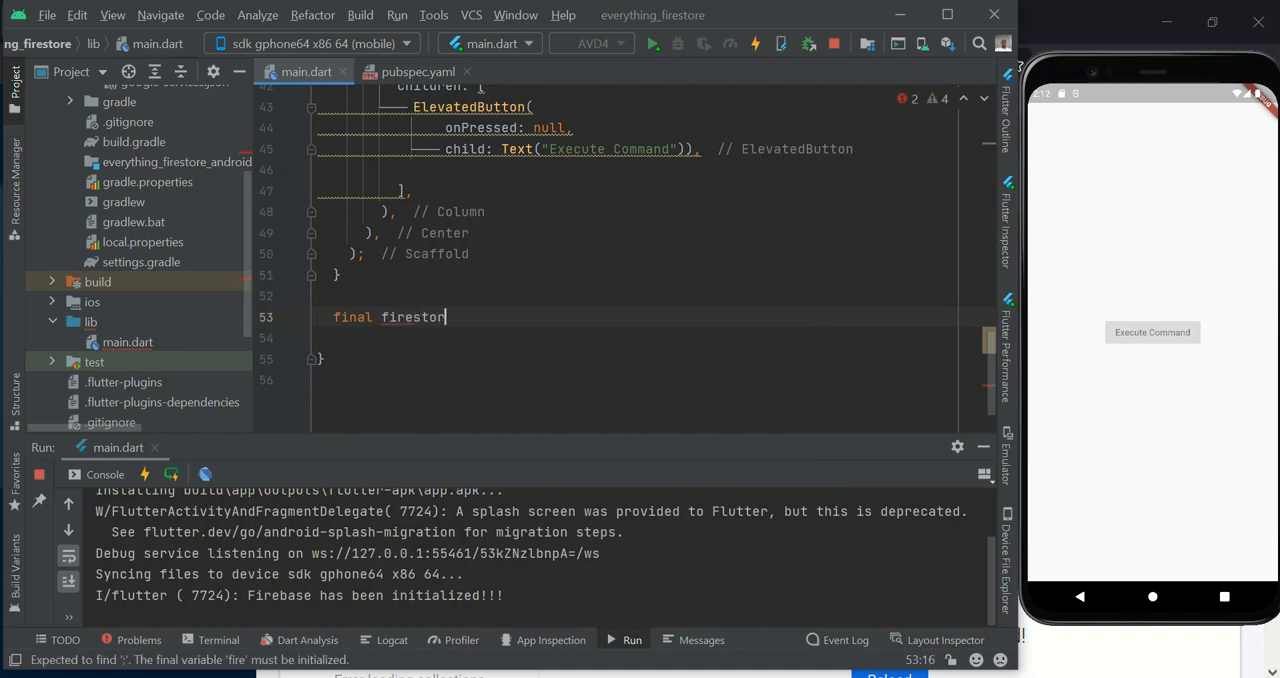
text(e)
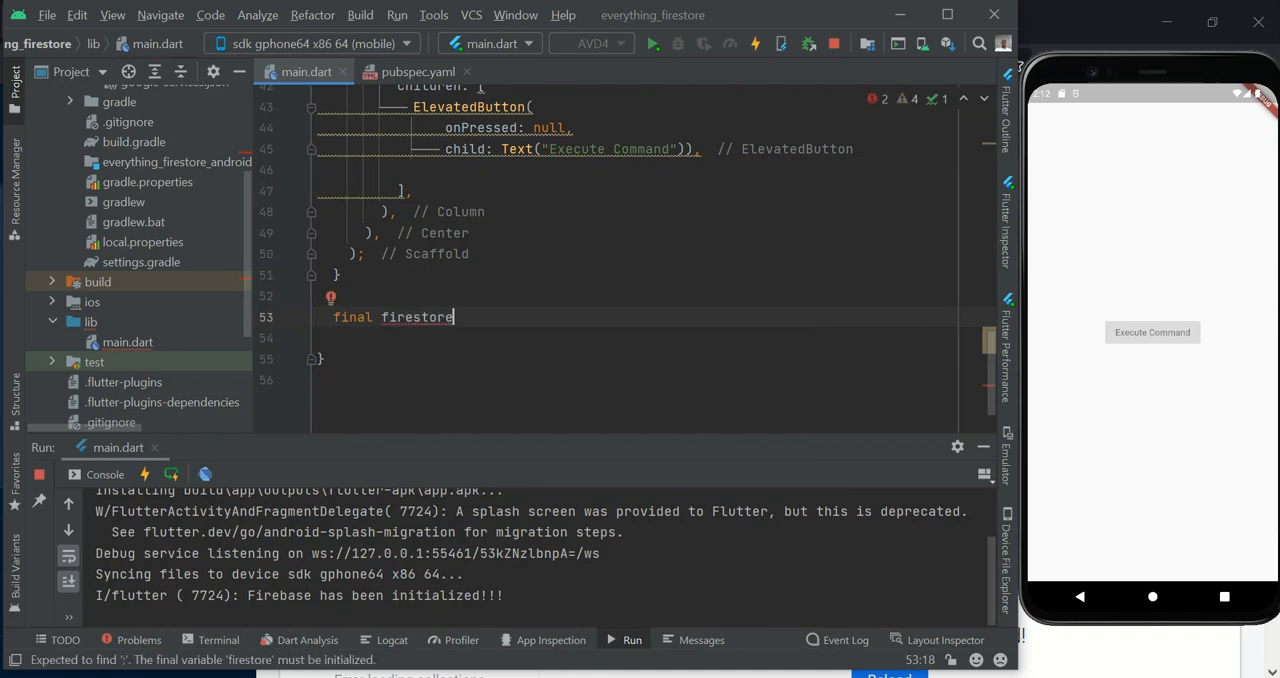
text(Instal)
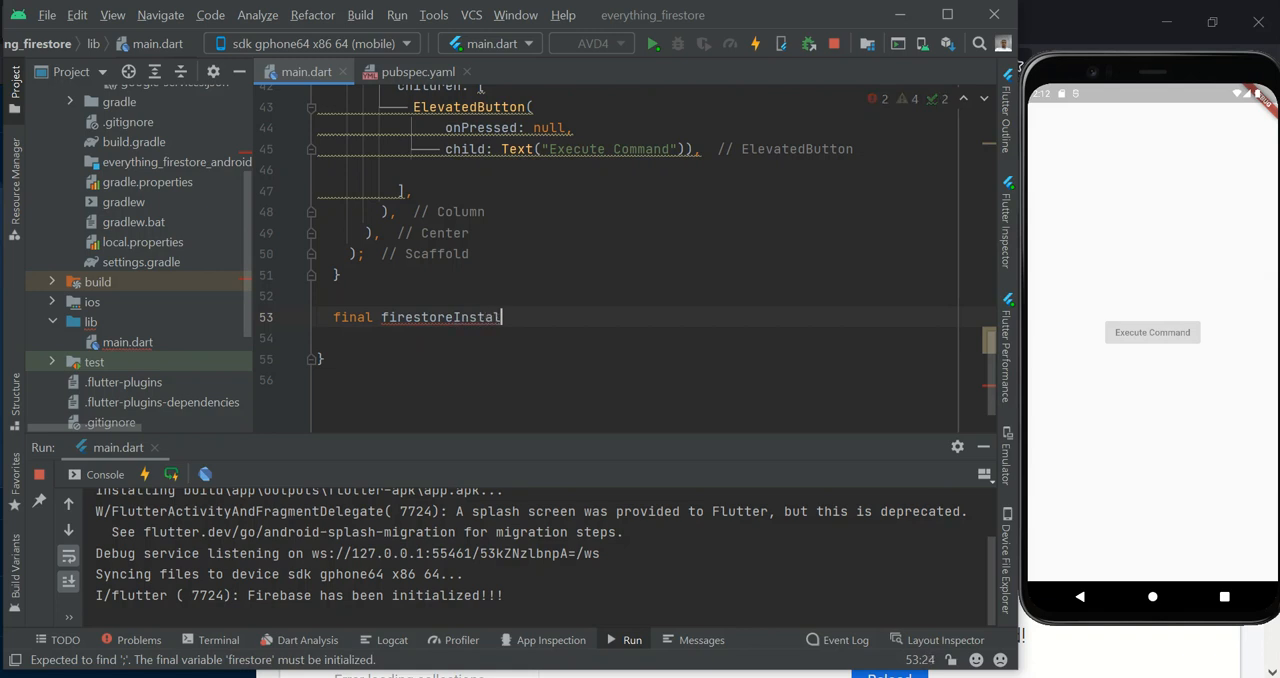
text(nce =)
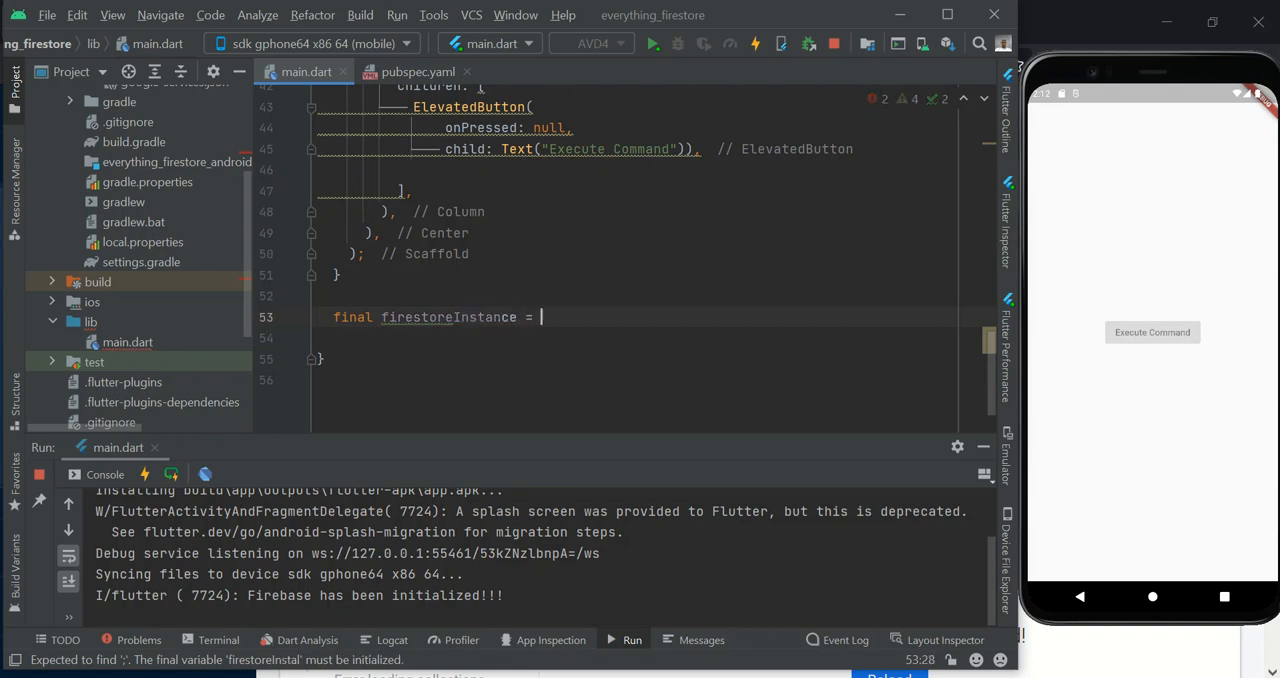
text(FirebaseF)
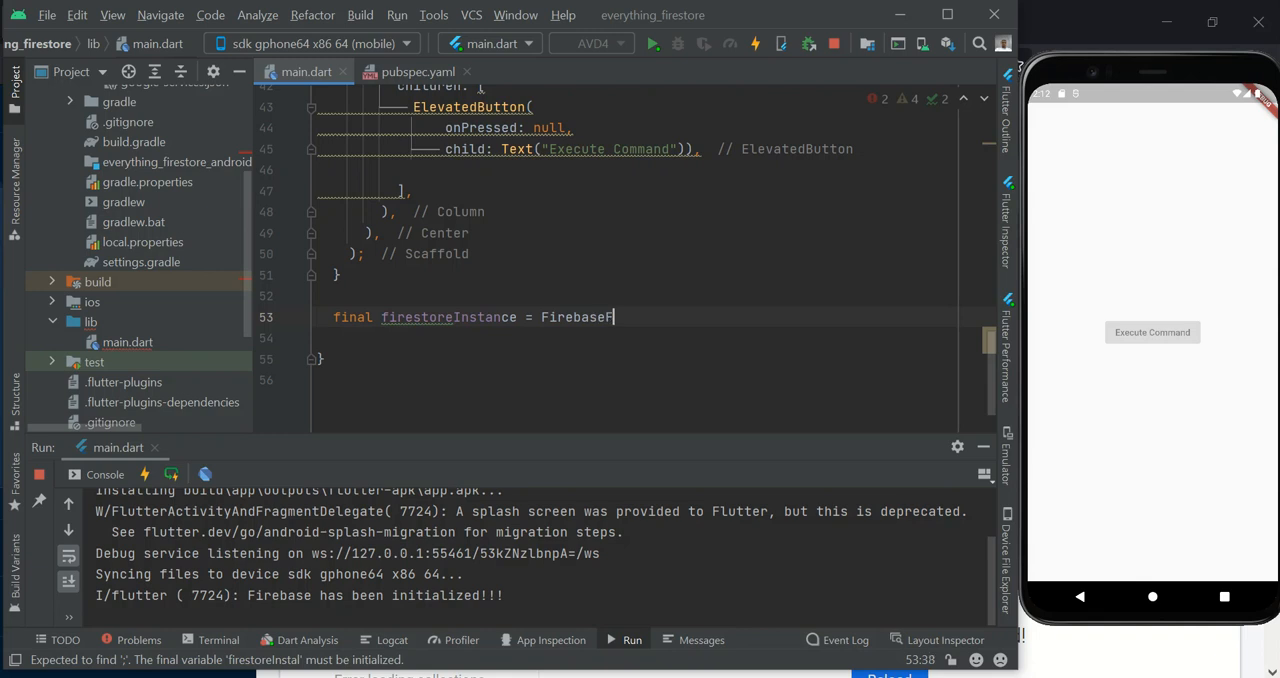
text(ireS)
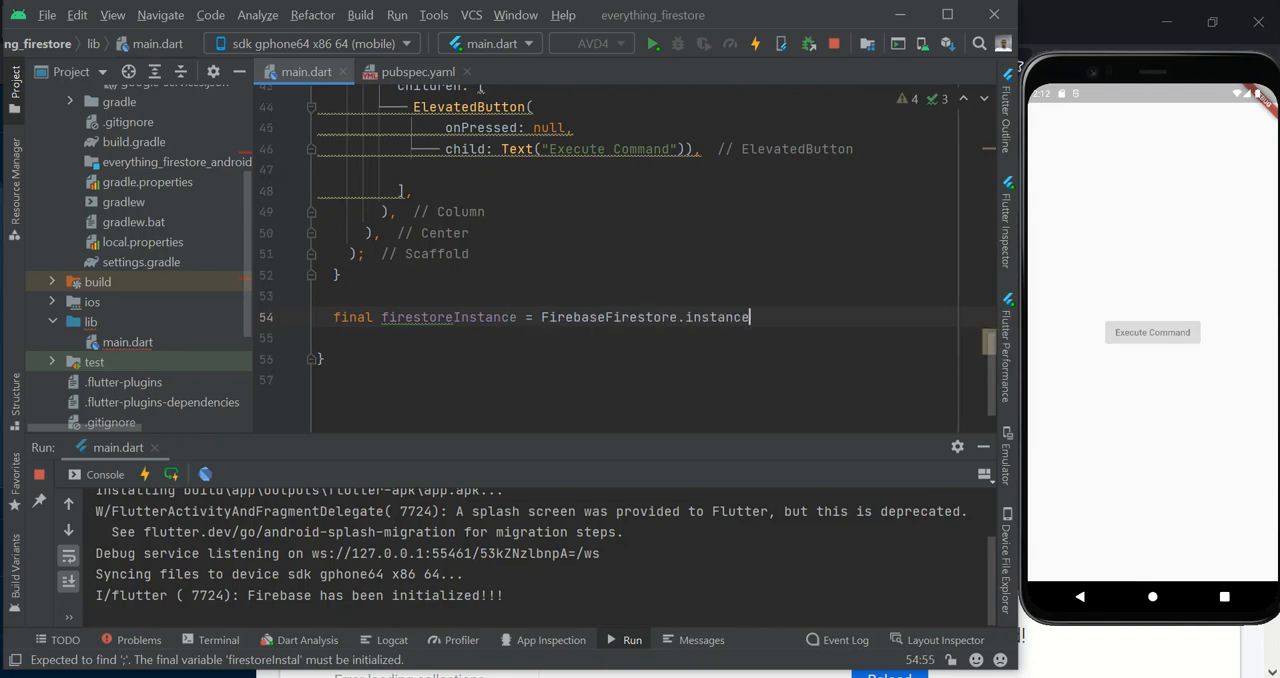
text(;)
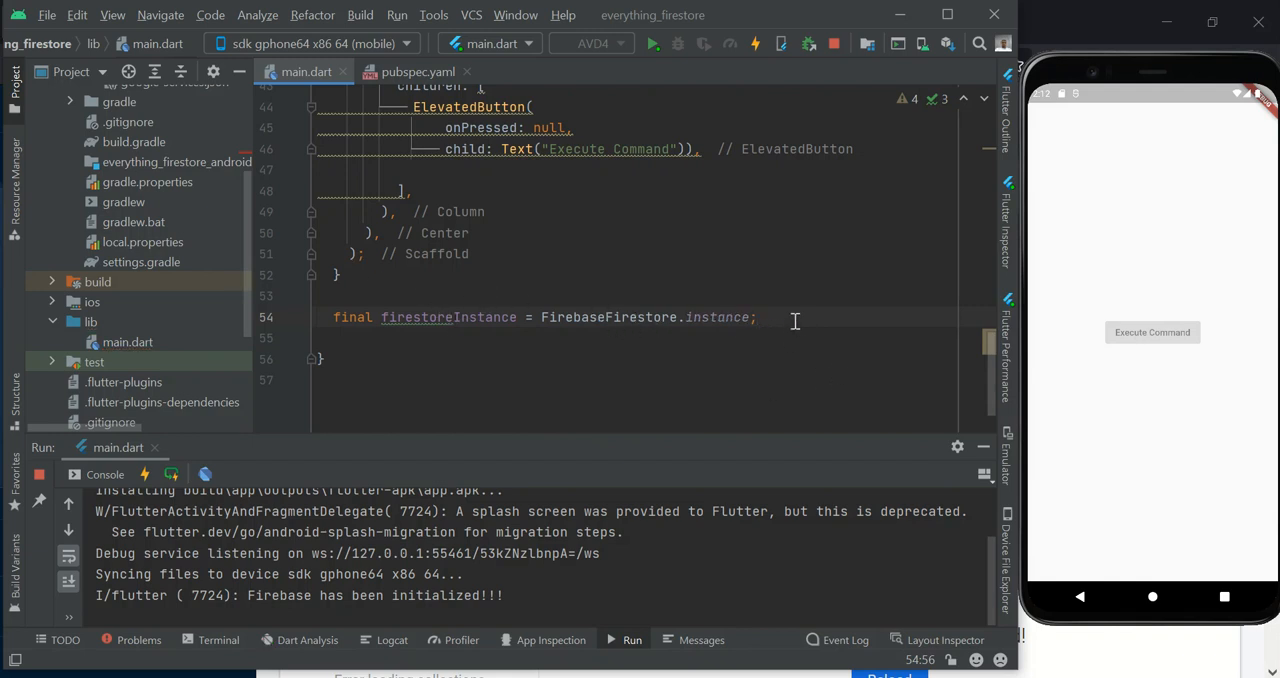
mouse_move(670, 344)
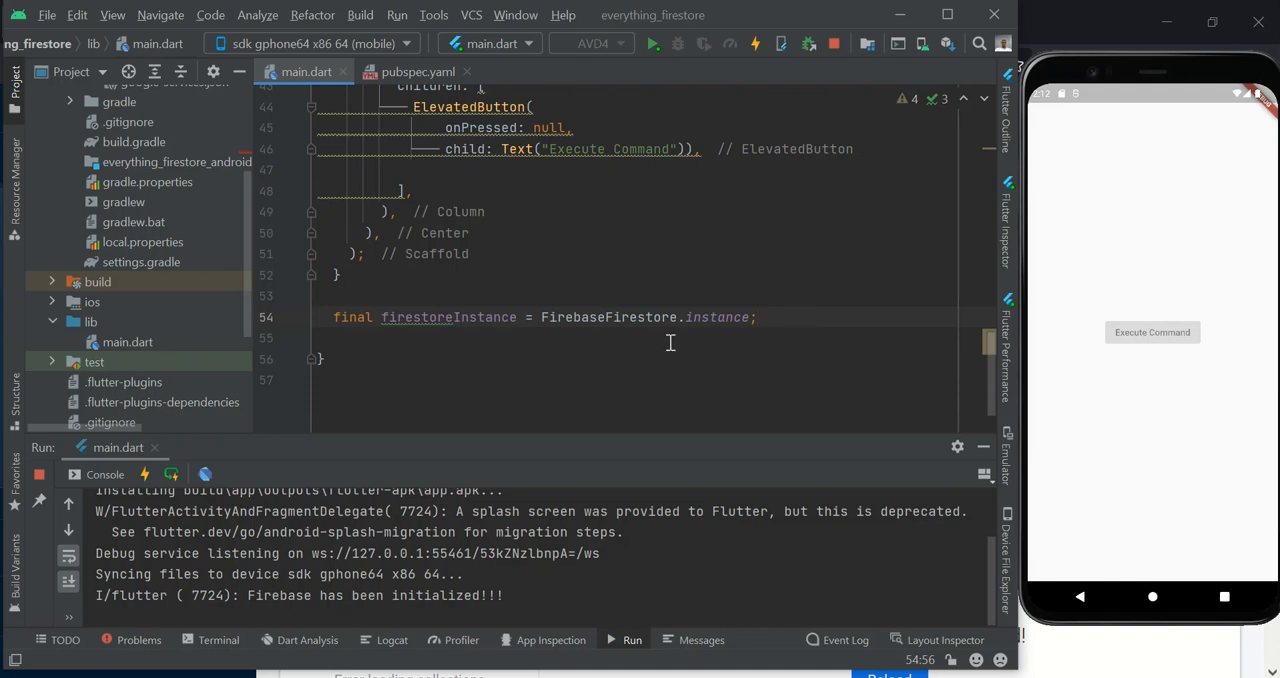
scroll(up, 3)
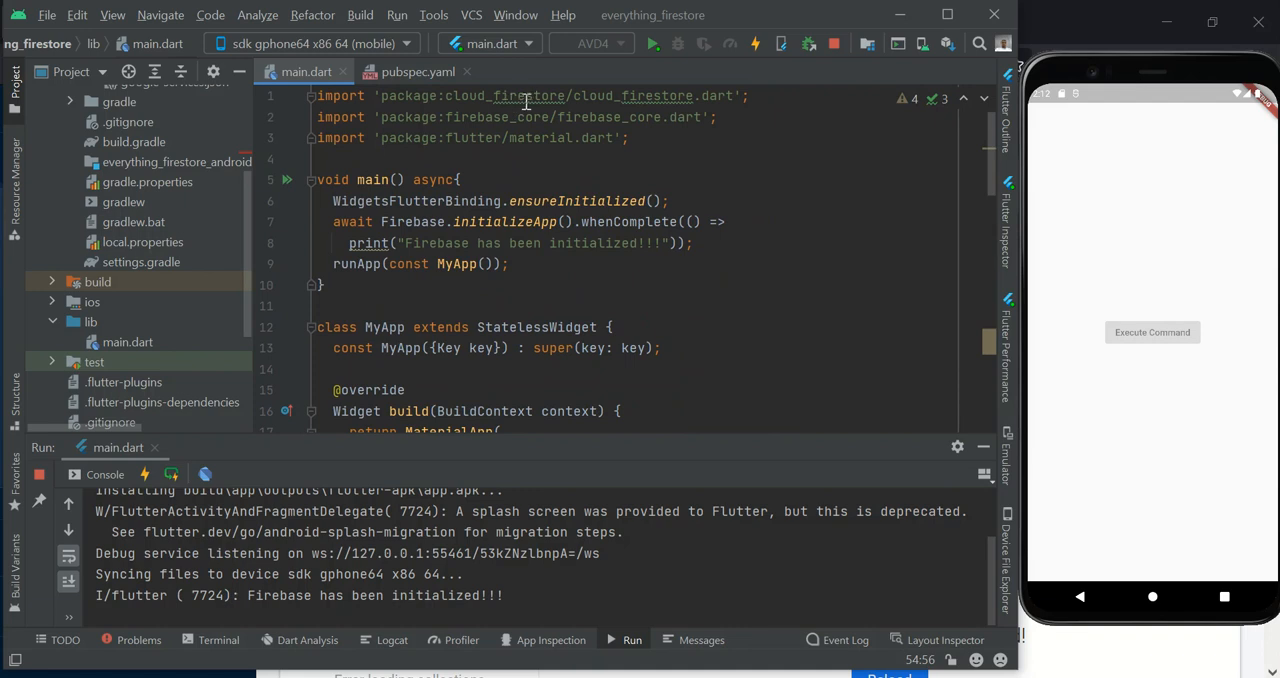
scroll(down, 3)
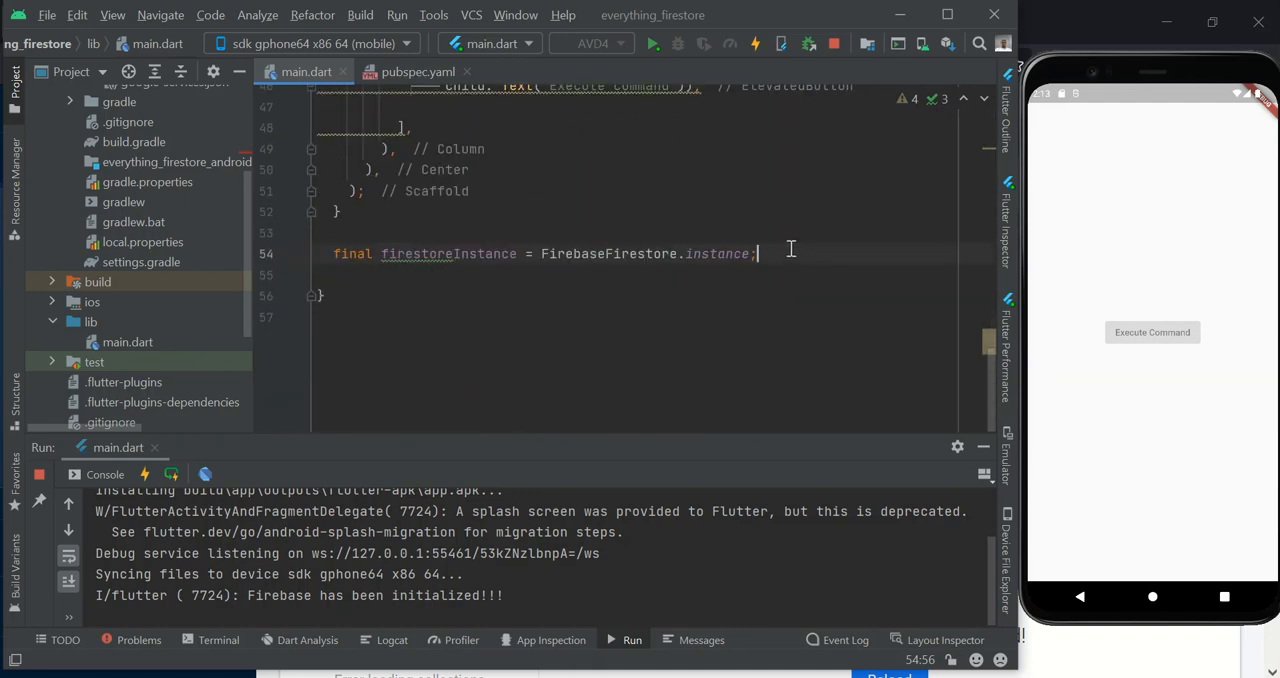
mouse_move(880, 330)
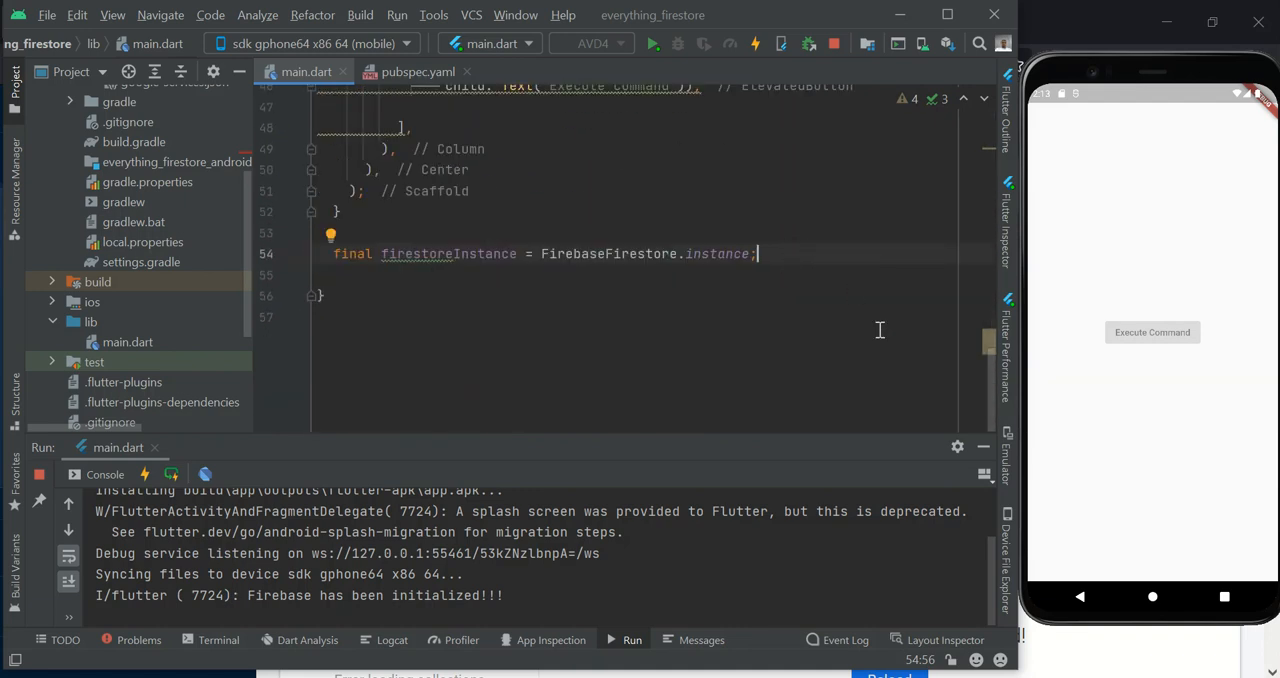
Step: Declare an empty 'void addData() {}' function below the instance declaration
key(Enter)
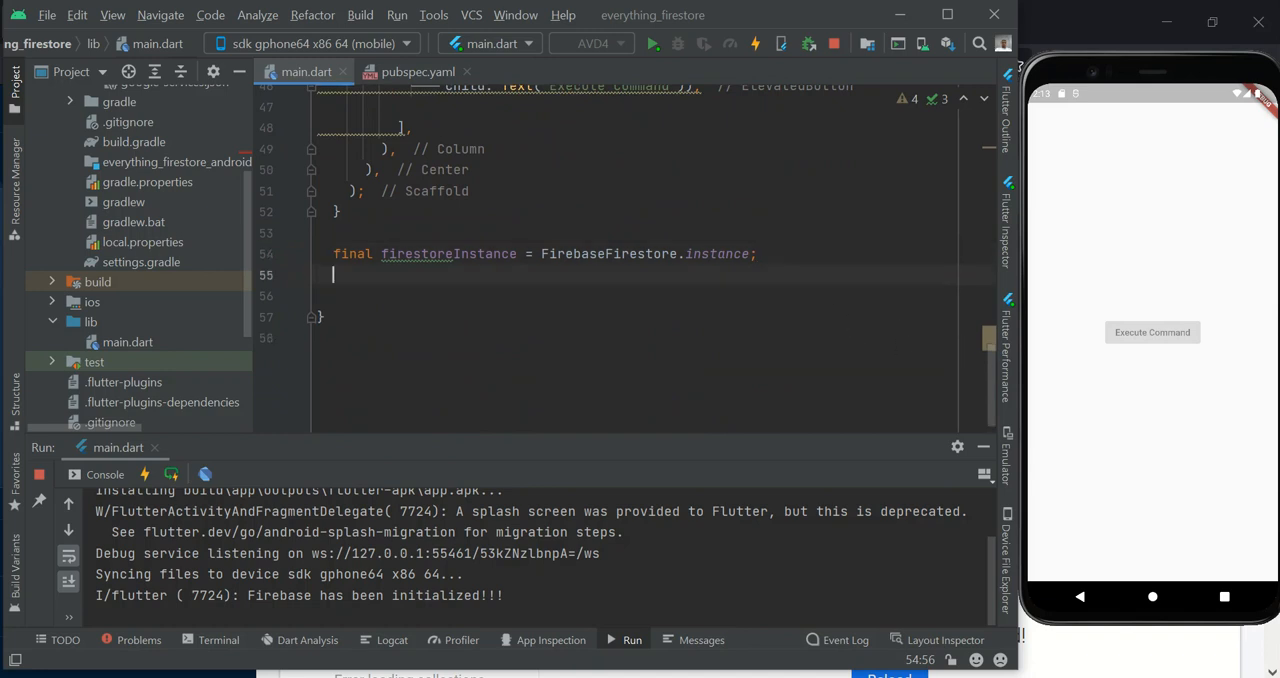
text(void)
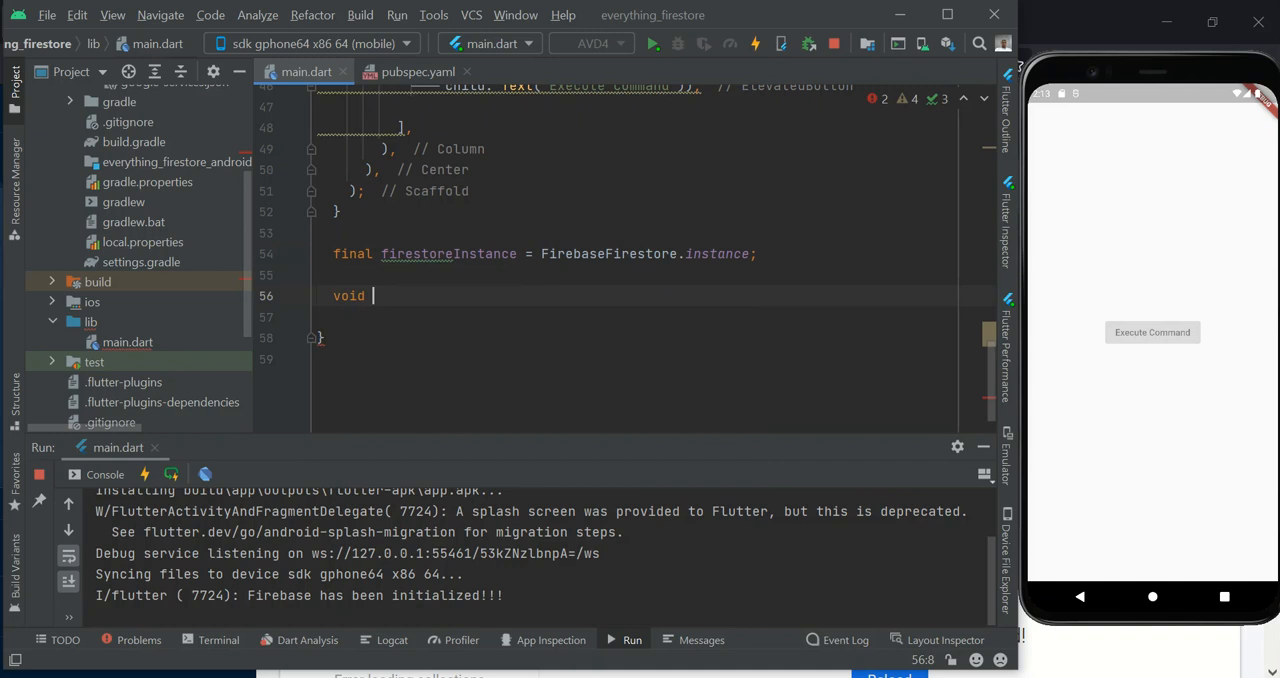
text(ad)
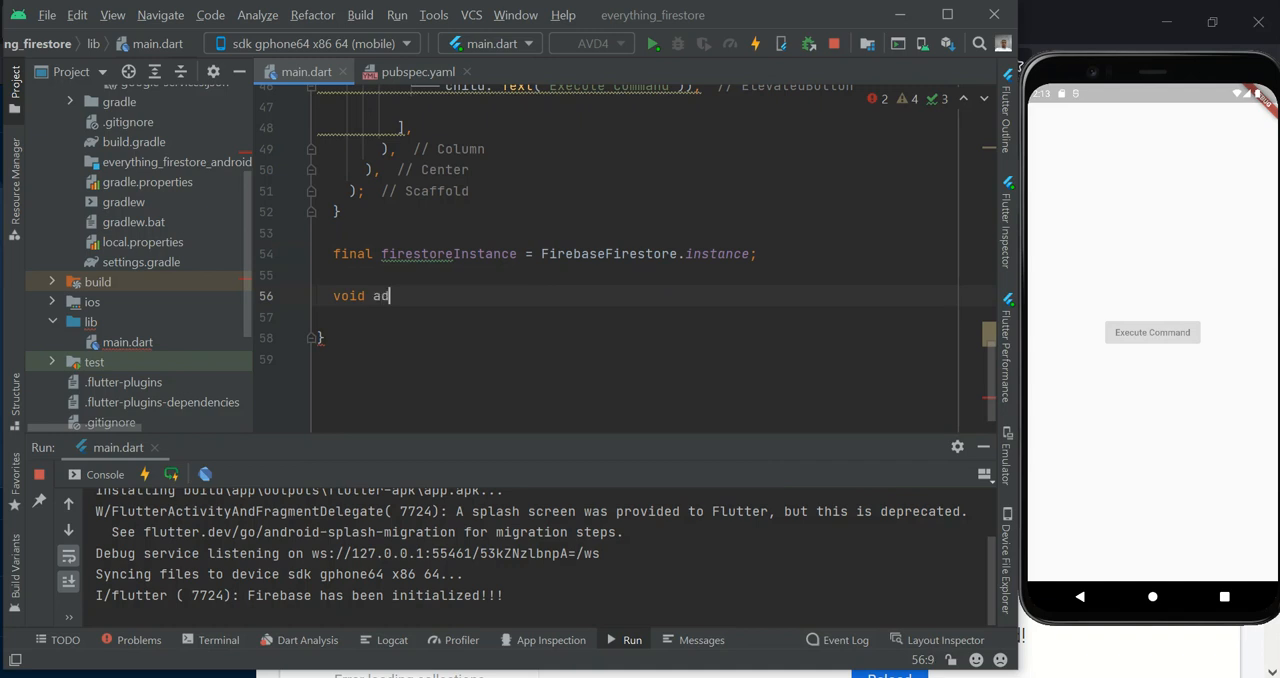
text(dData)
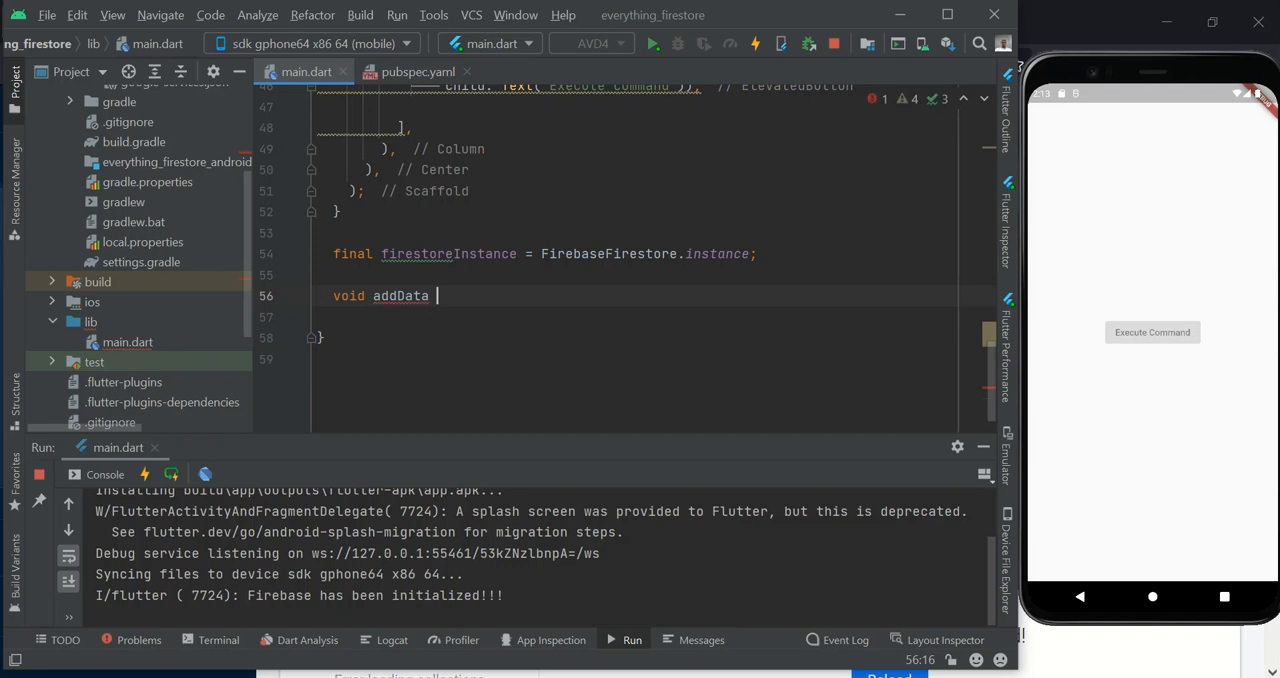
text(() {})
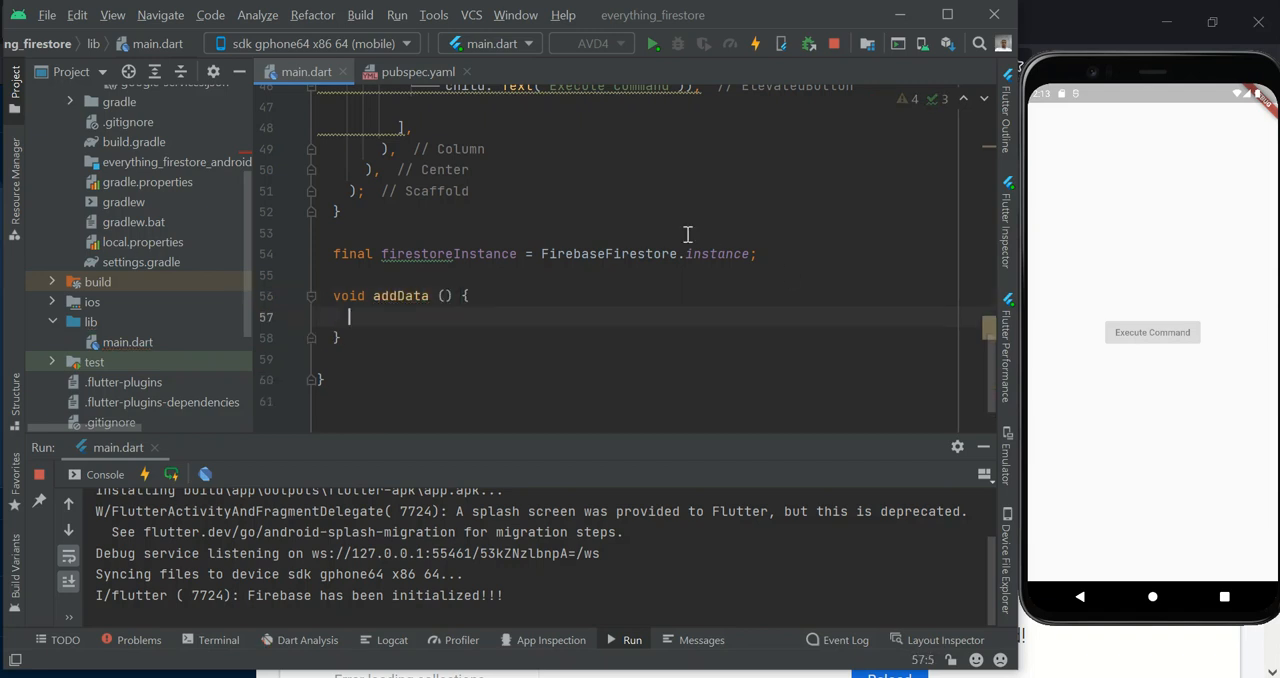
mouse_move(460, 348)
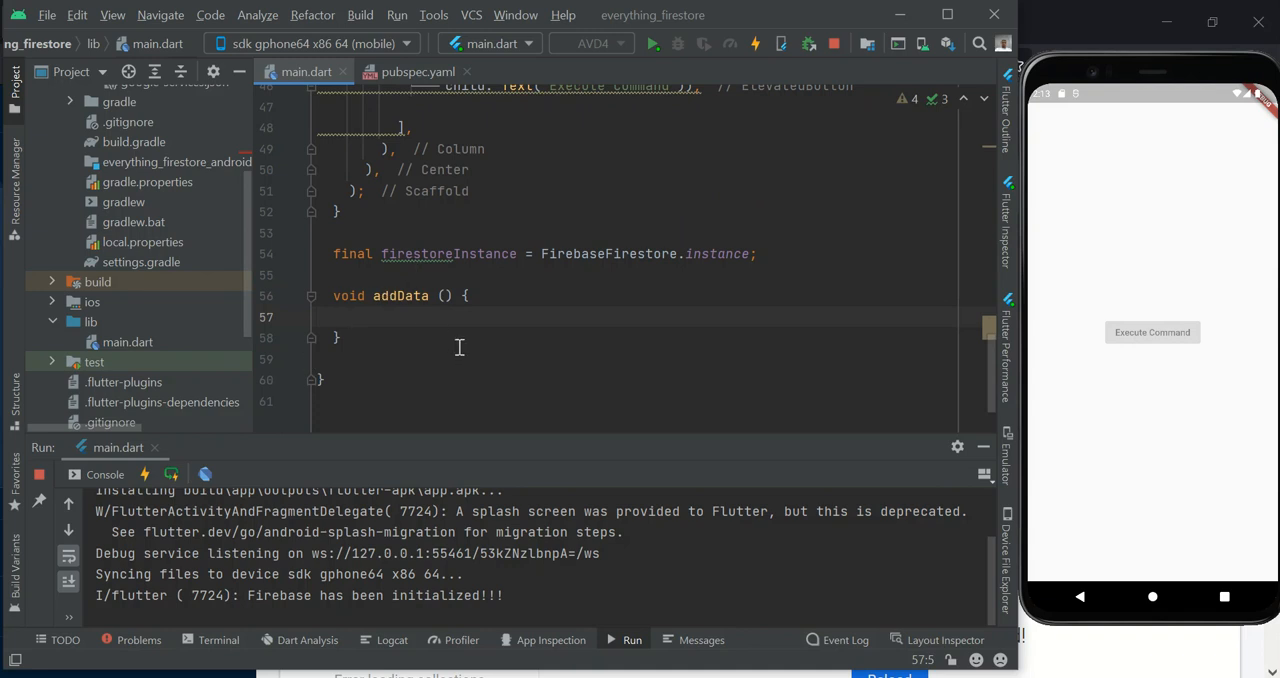
Step: Inside addData, call firestoreInstance.collection("users").add({}) with an empty map to fill
text(firestoreInstance)
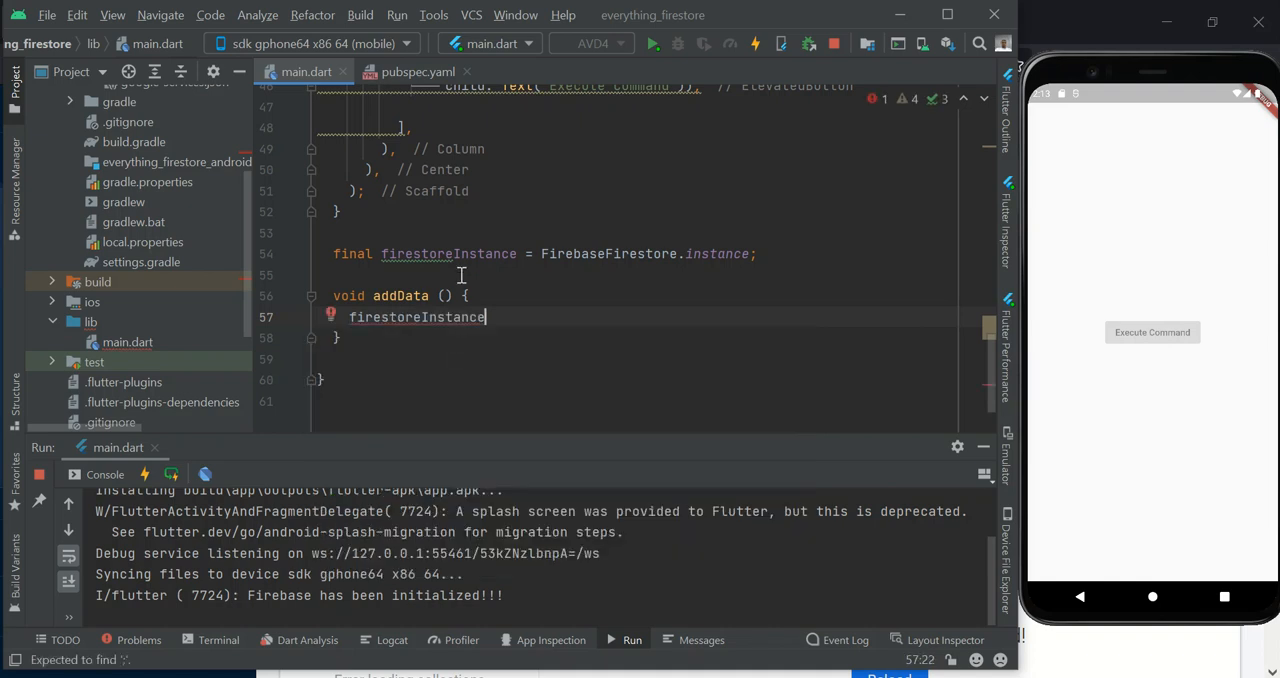
mouse_move(600, 406)
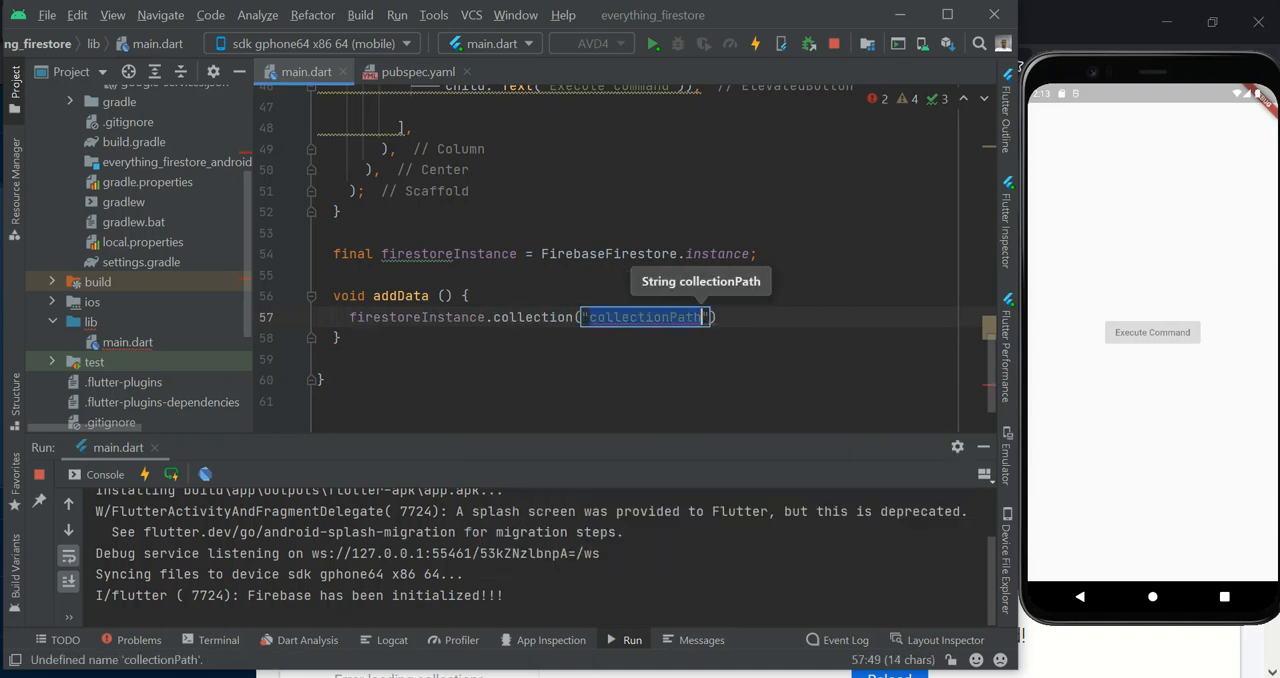
text(users)
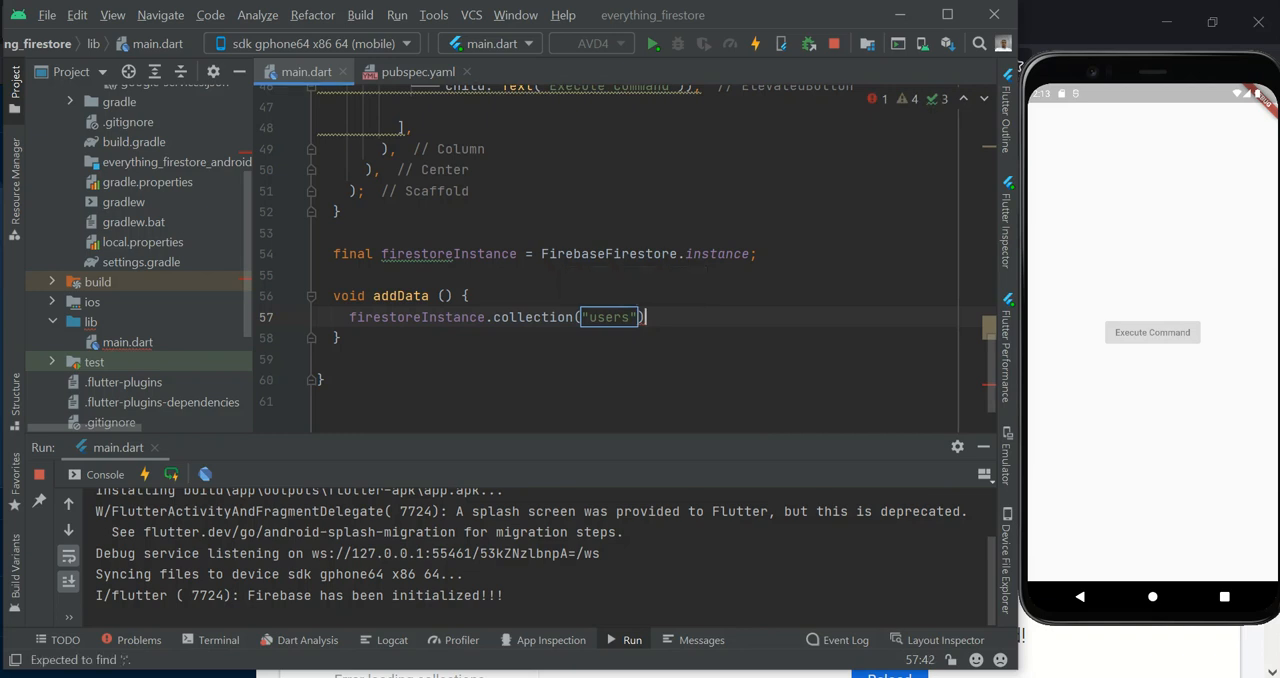
text(.add(data)
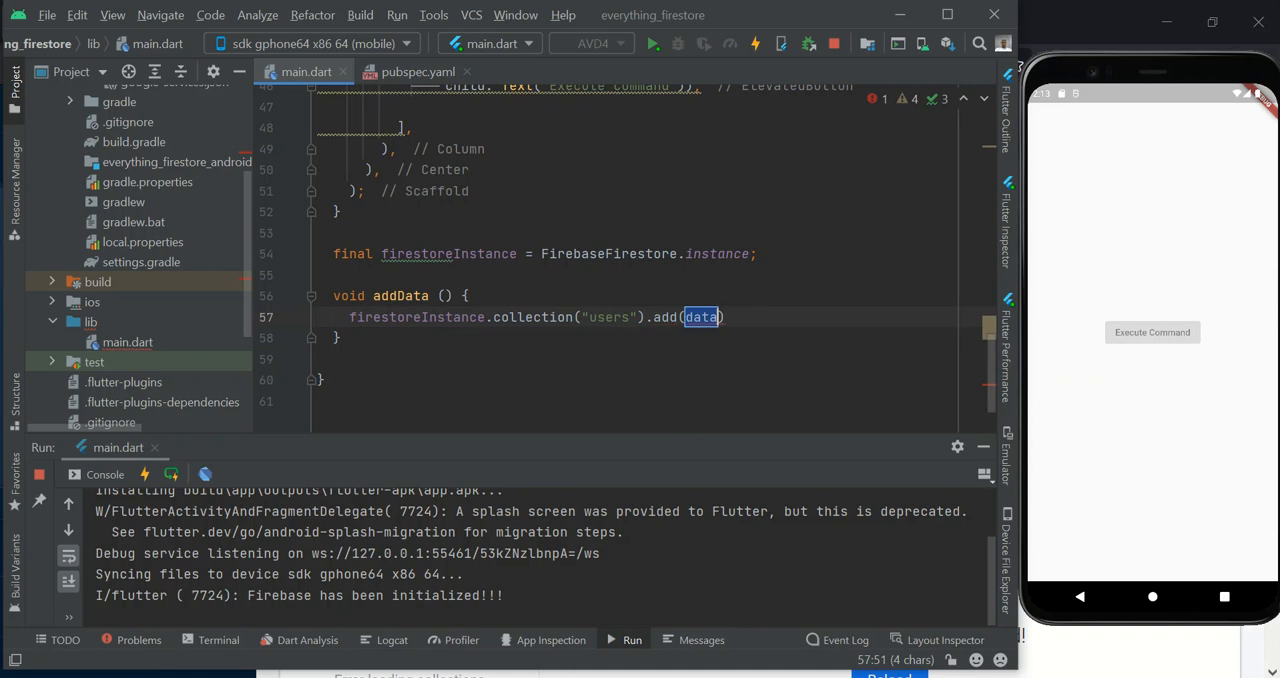
key(Backspace)
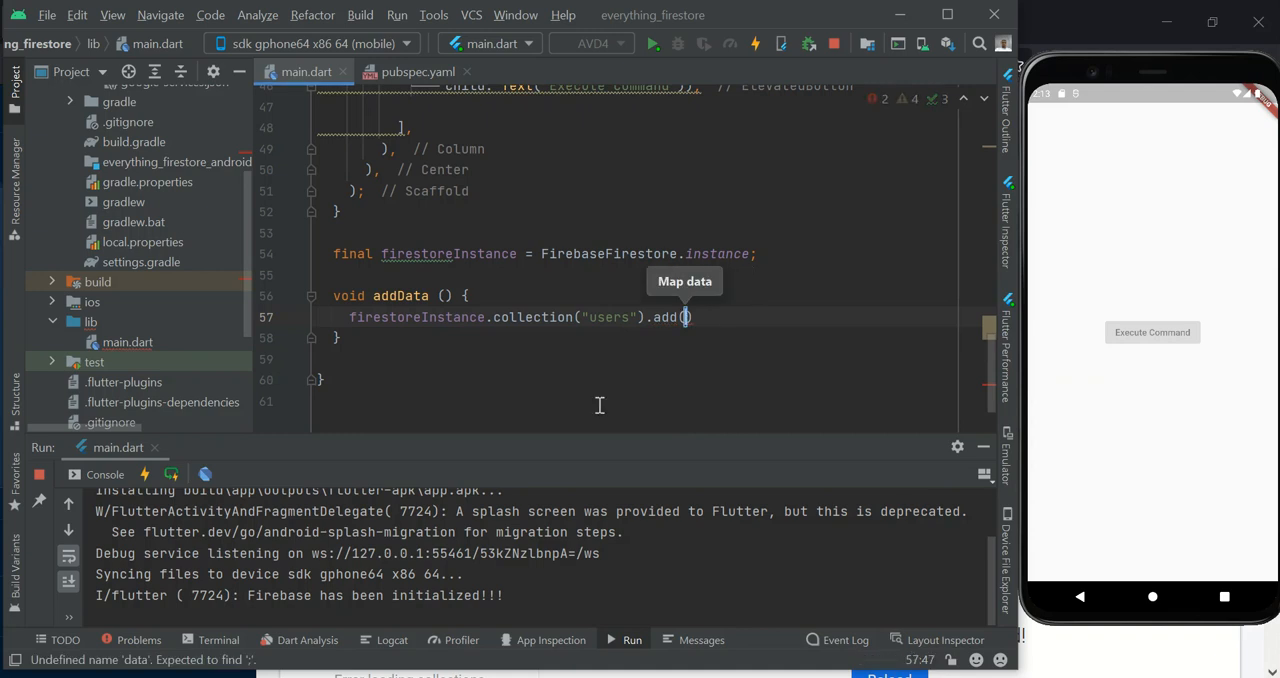
text({})
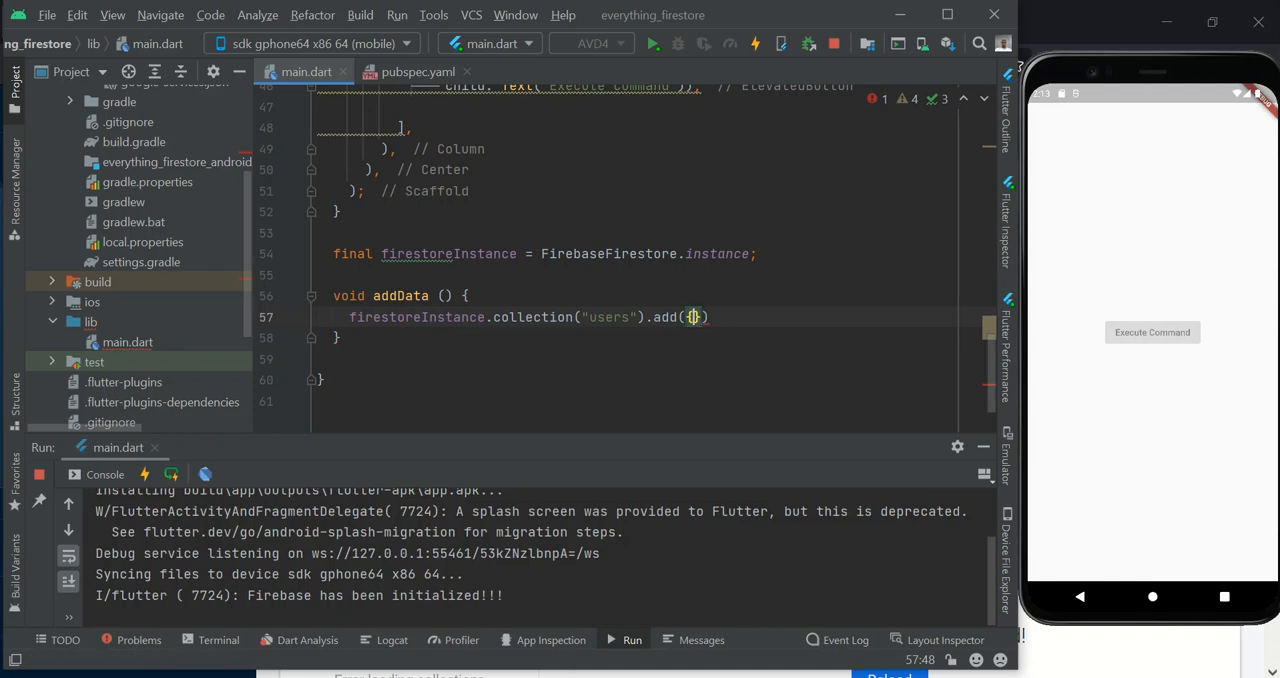
key(Return)
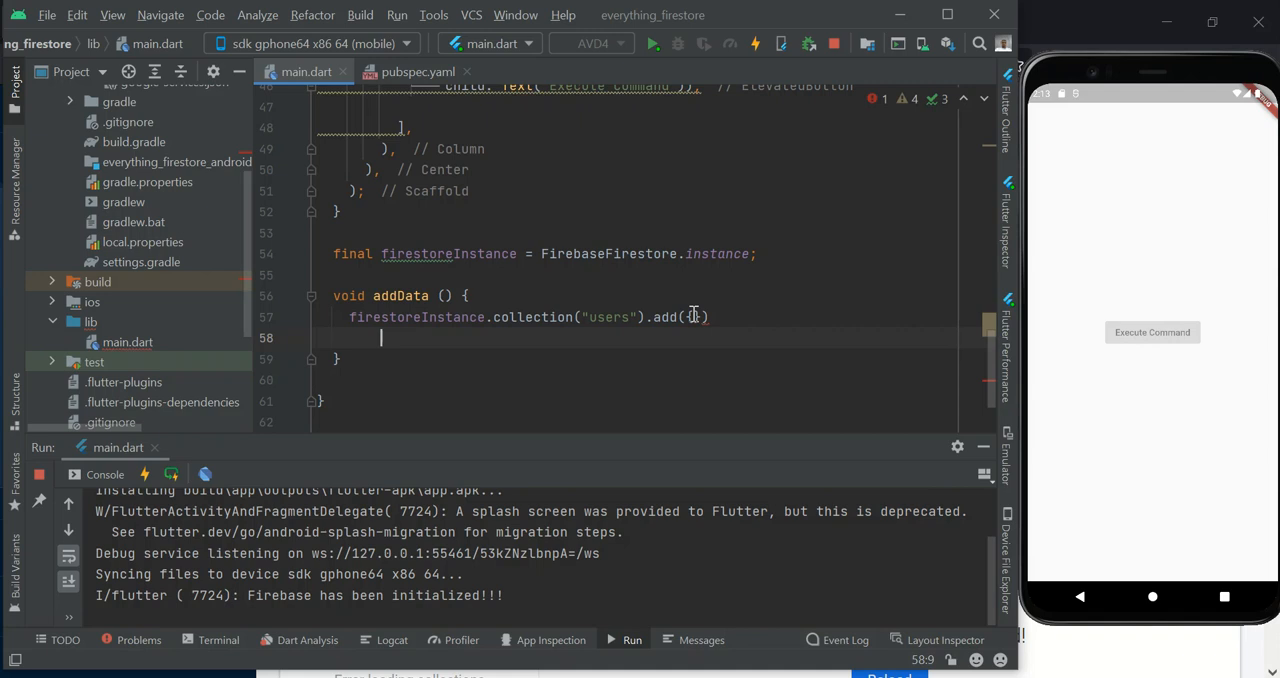
text({)
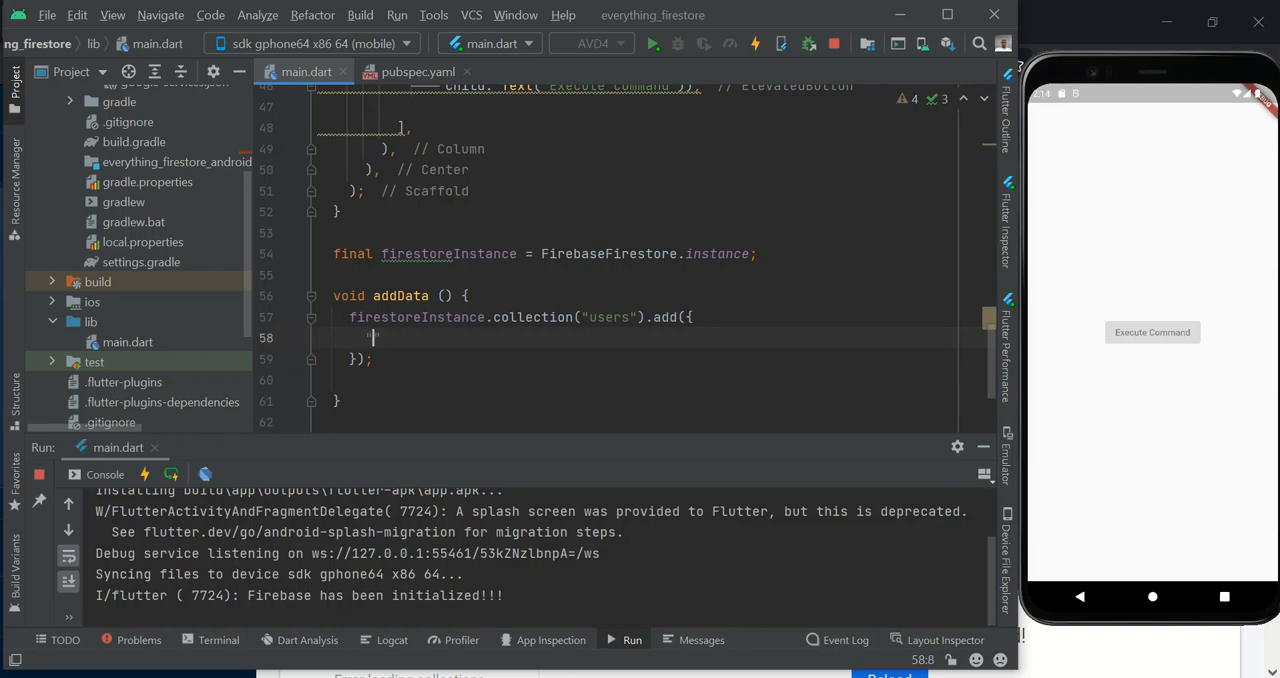
Step: Add the "name": "Chidiebere" and "age": 50 entries to the user map
text("nae)
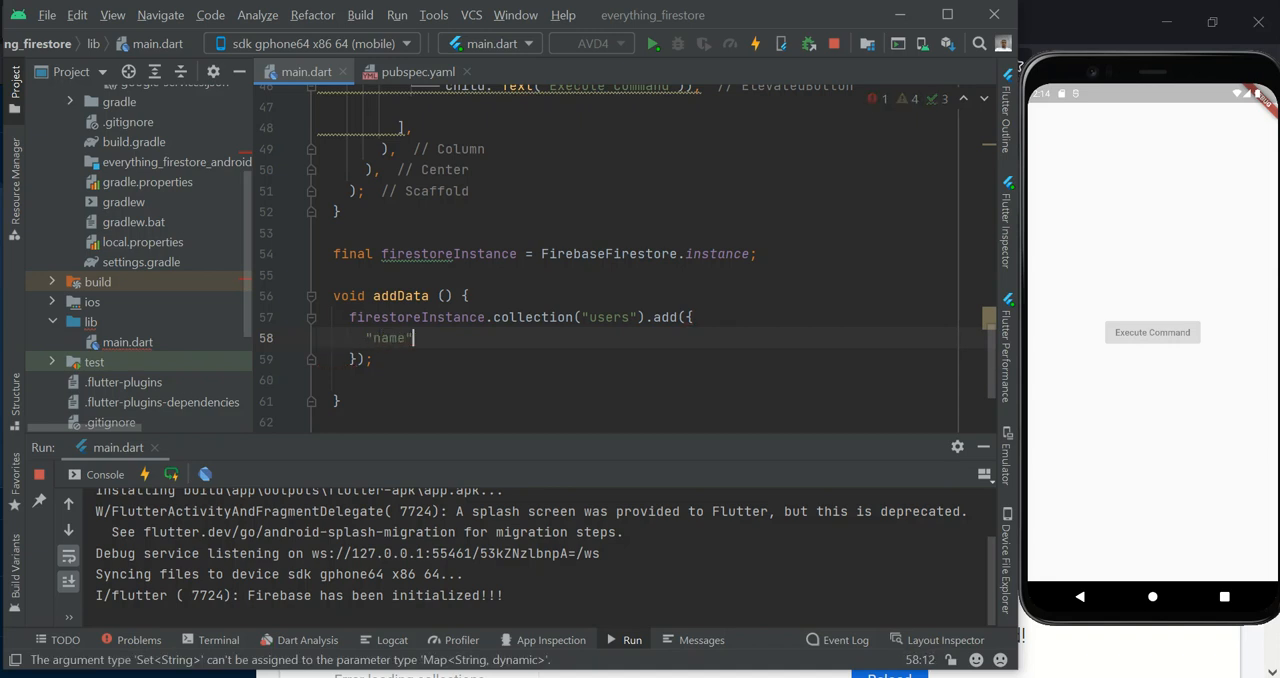
text(:)
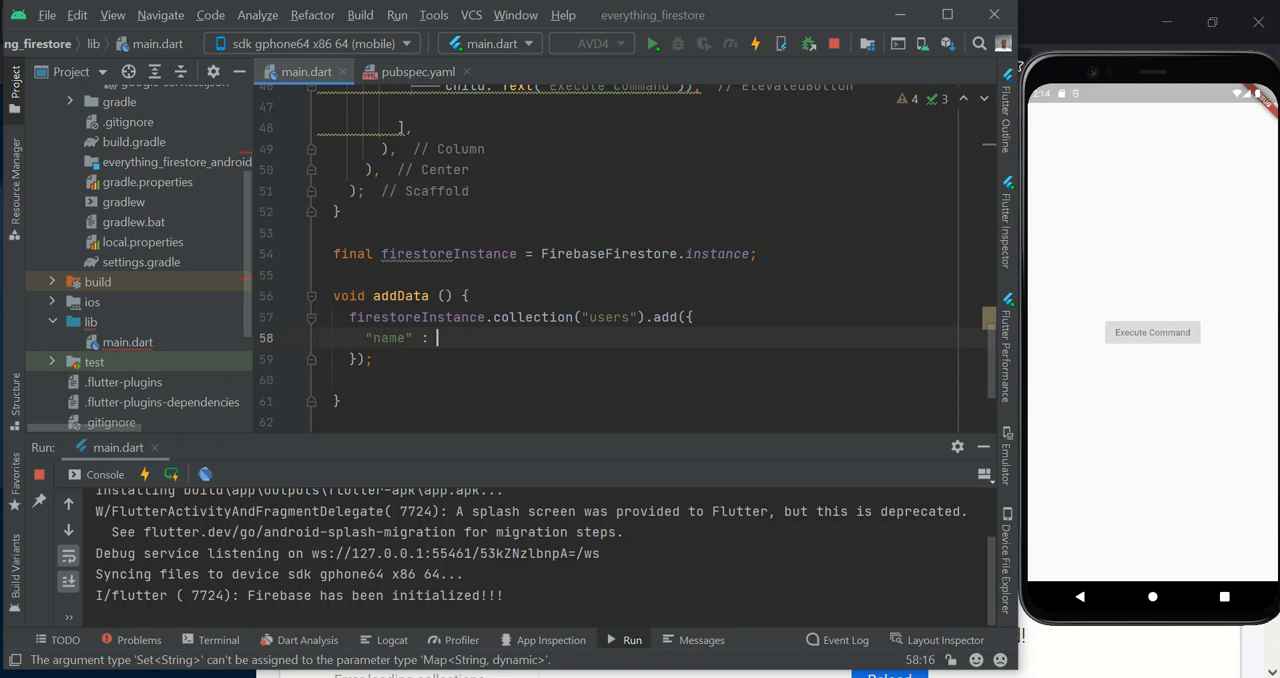
text("Chidiebere",)
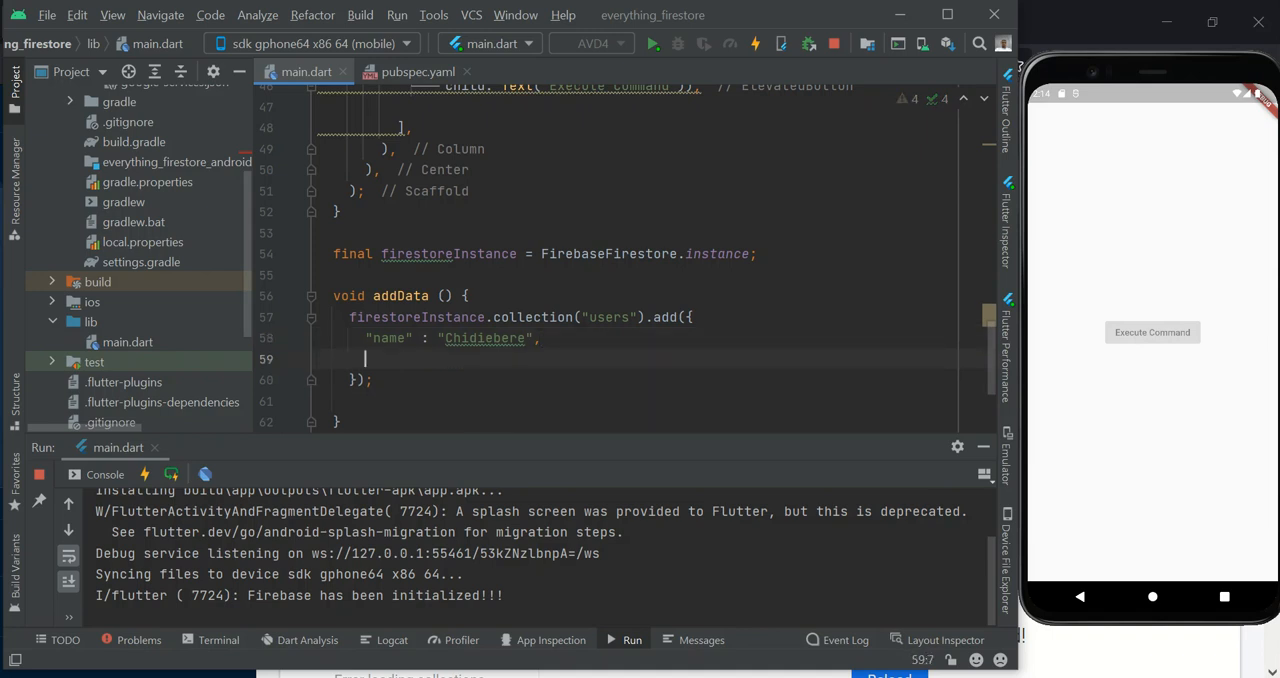
text("age")
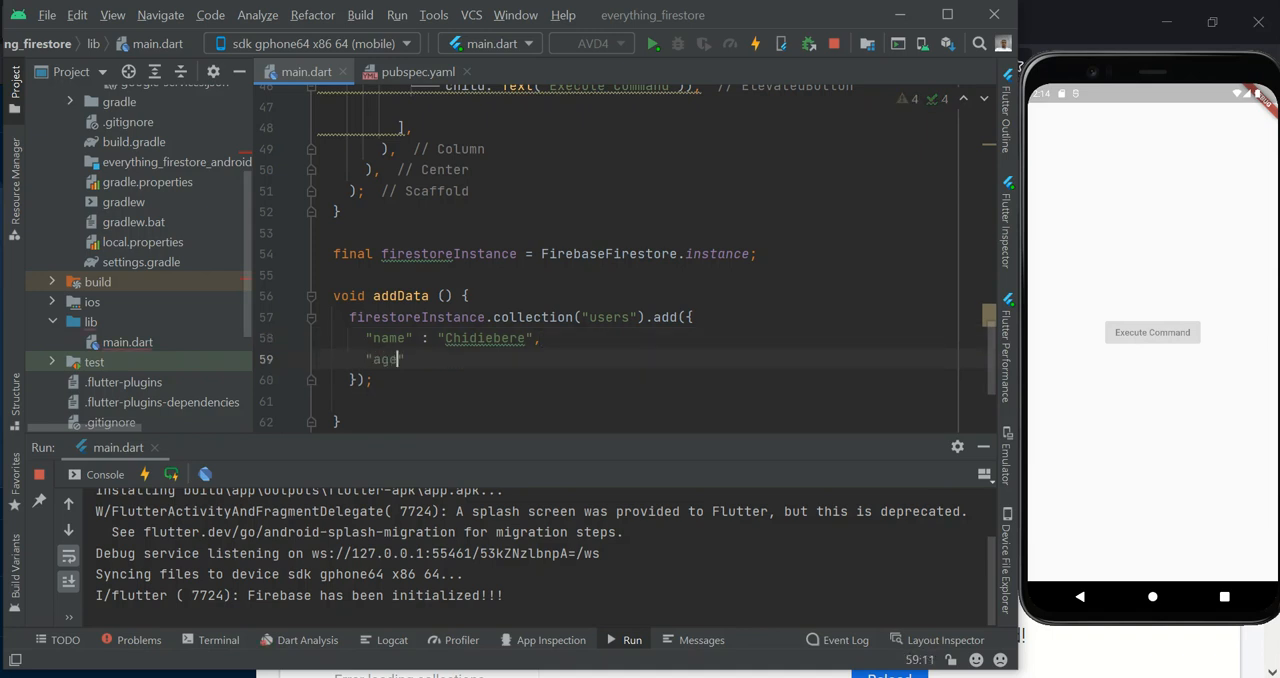
text(" :)
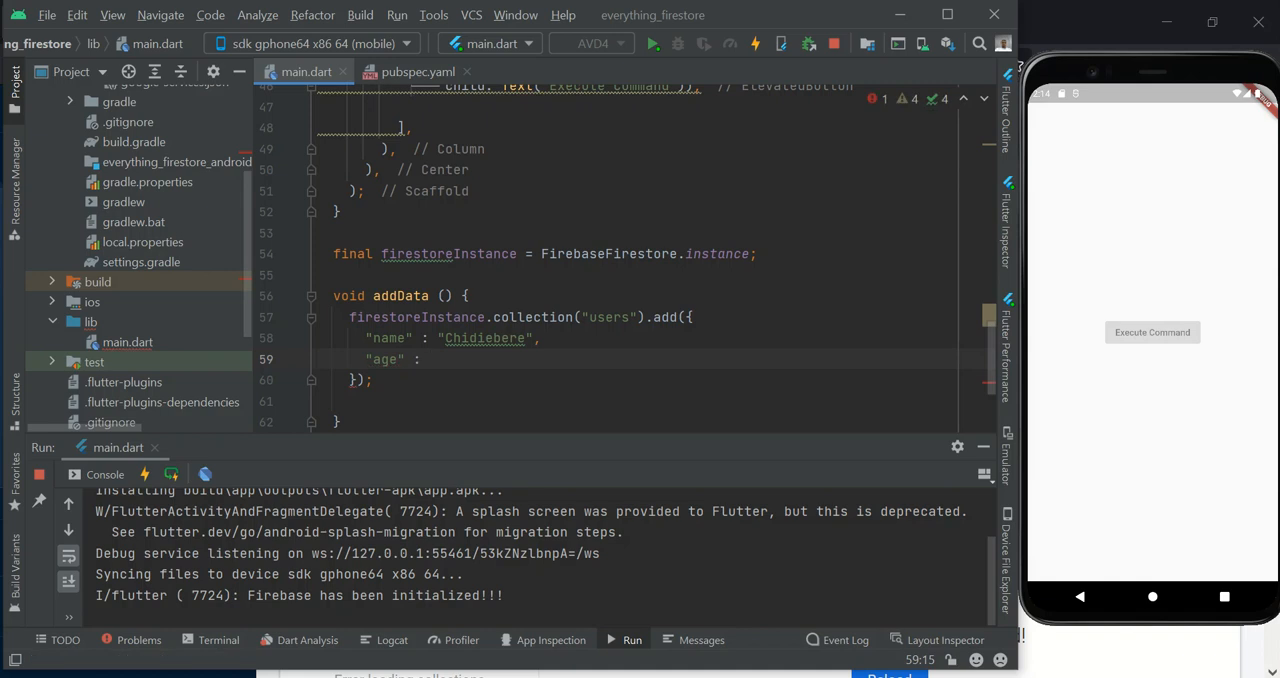
text(1)
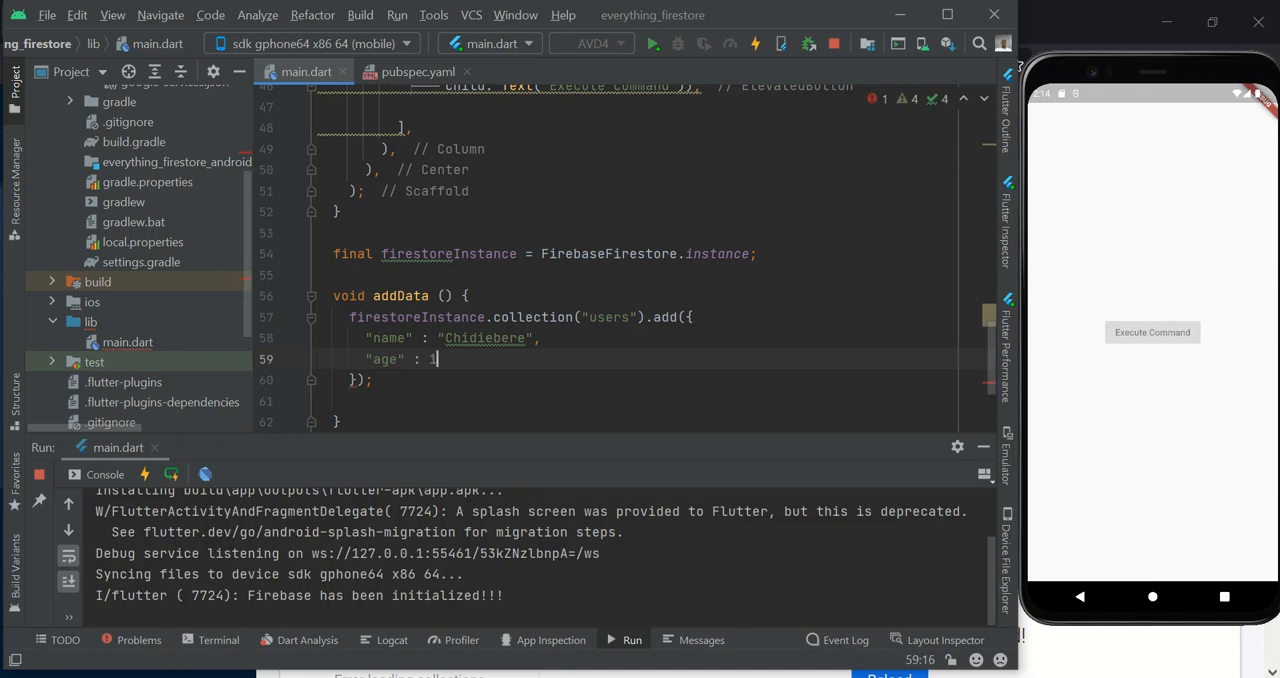
key(Backspace)
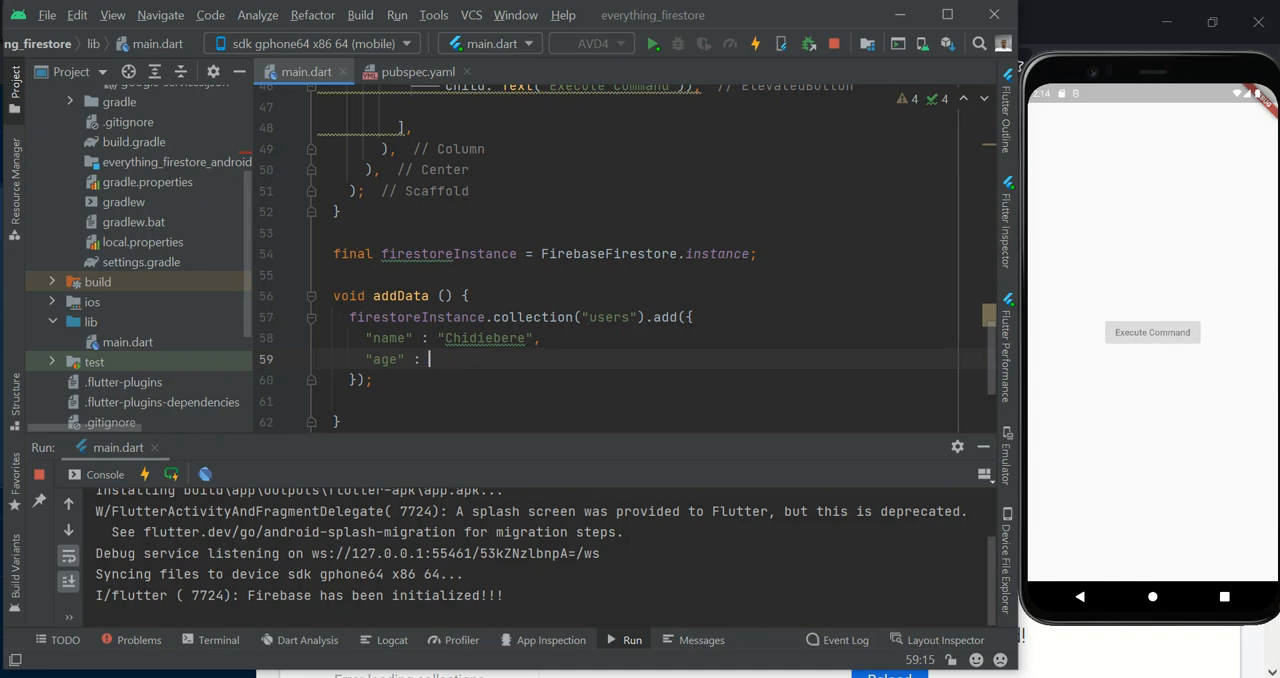
text(50,)
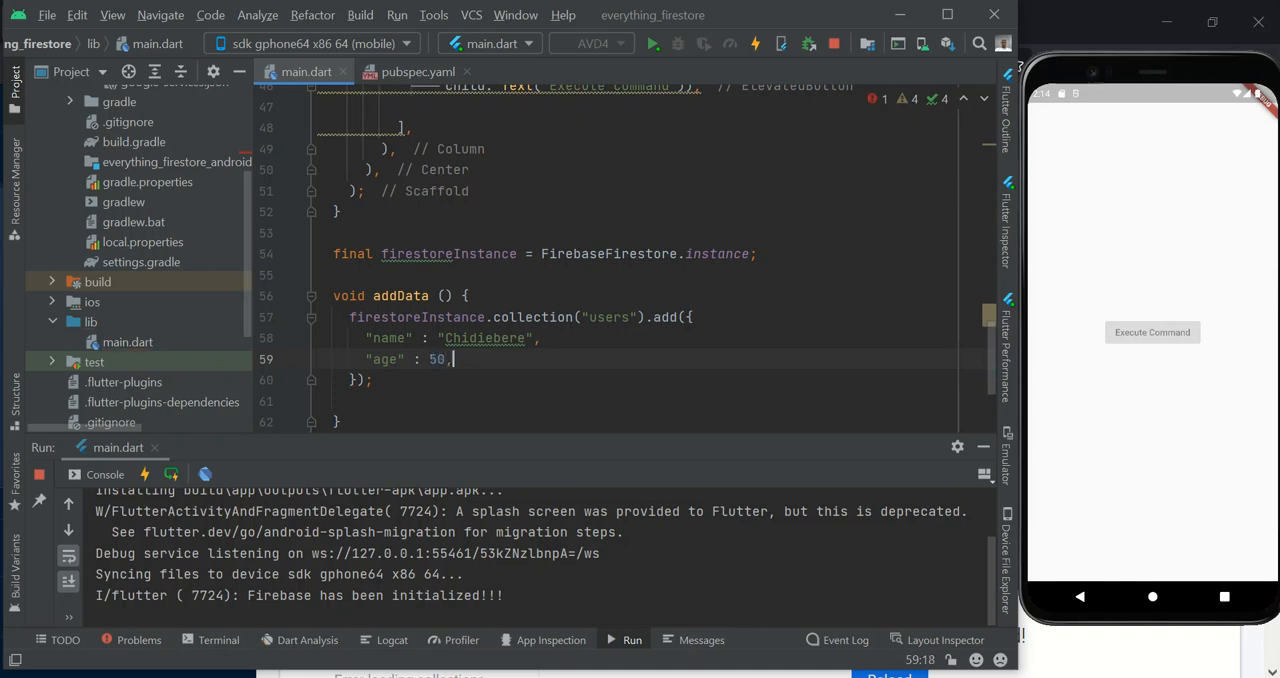
text(ema)
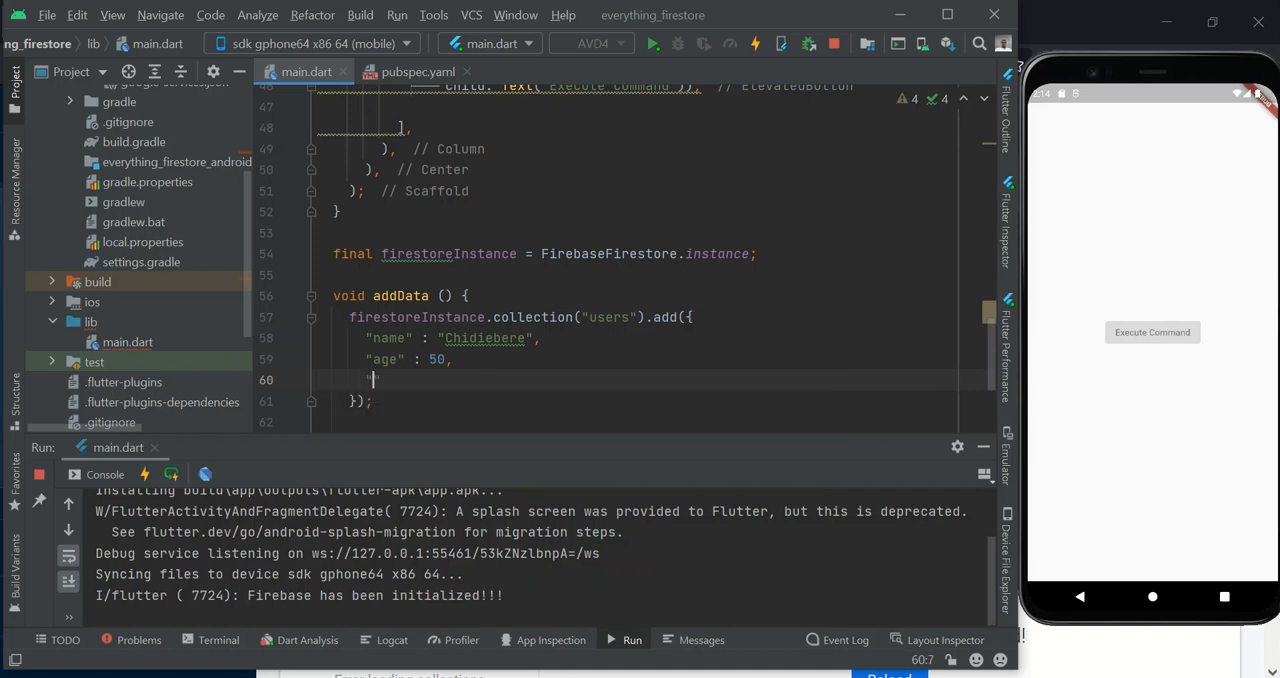
text("email")
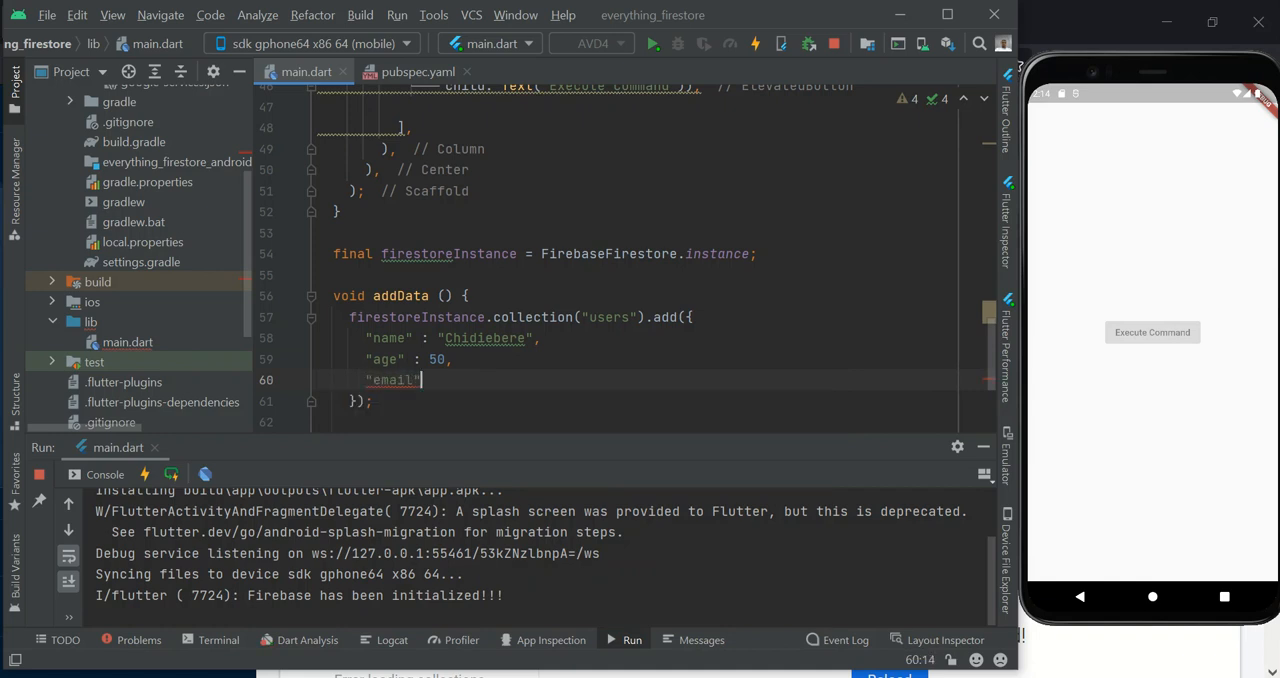
text(: ")
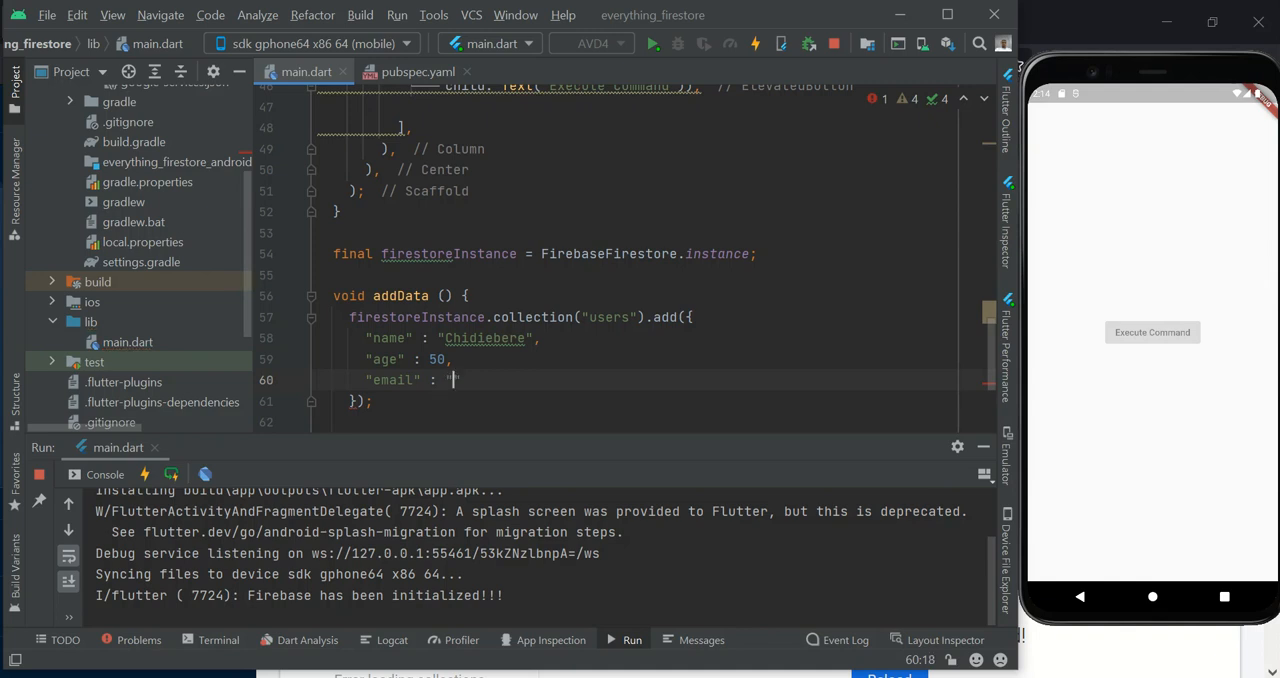
text(e)
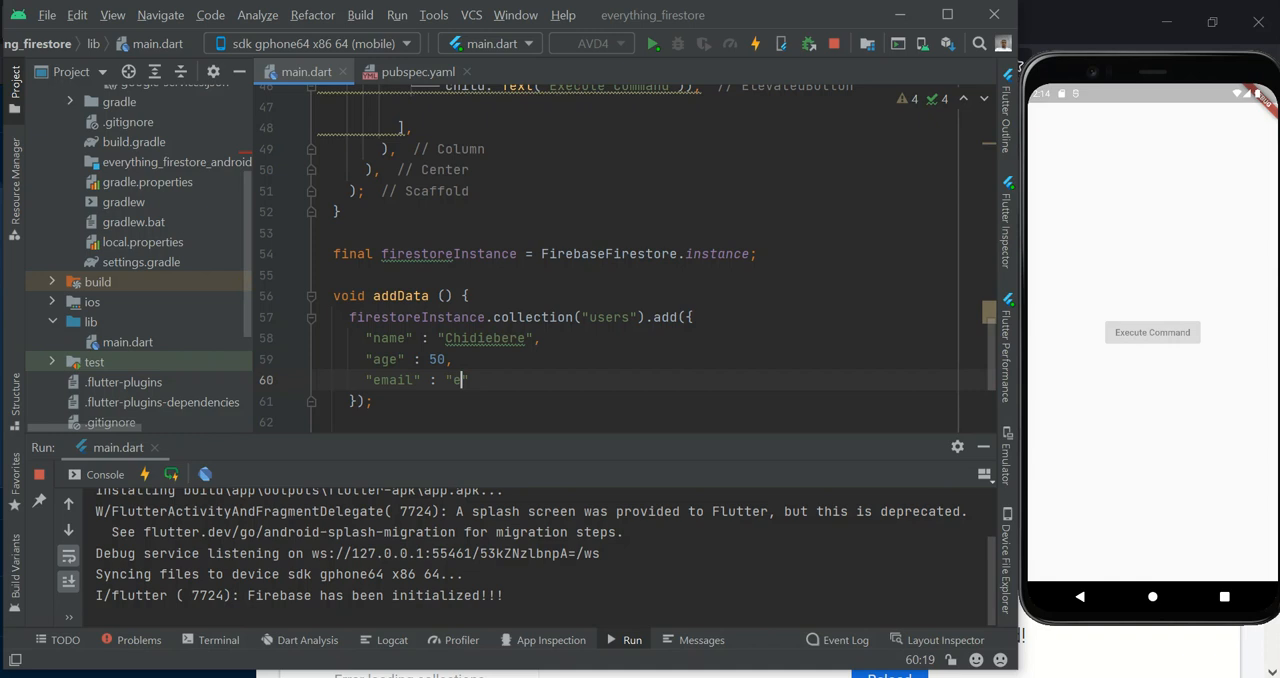
text(mailsample)
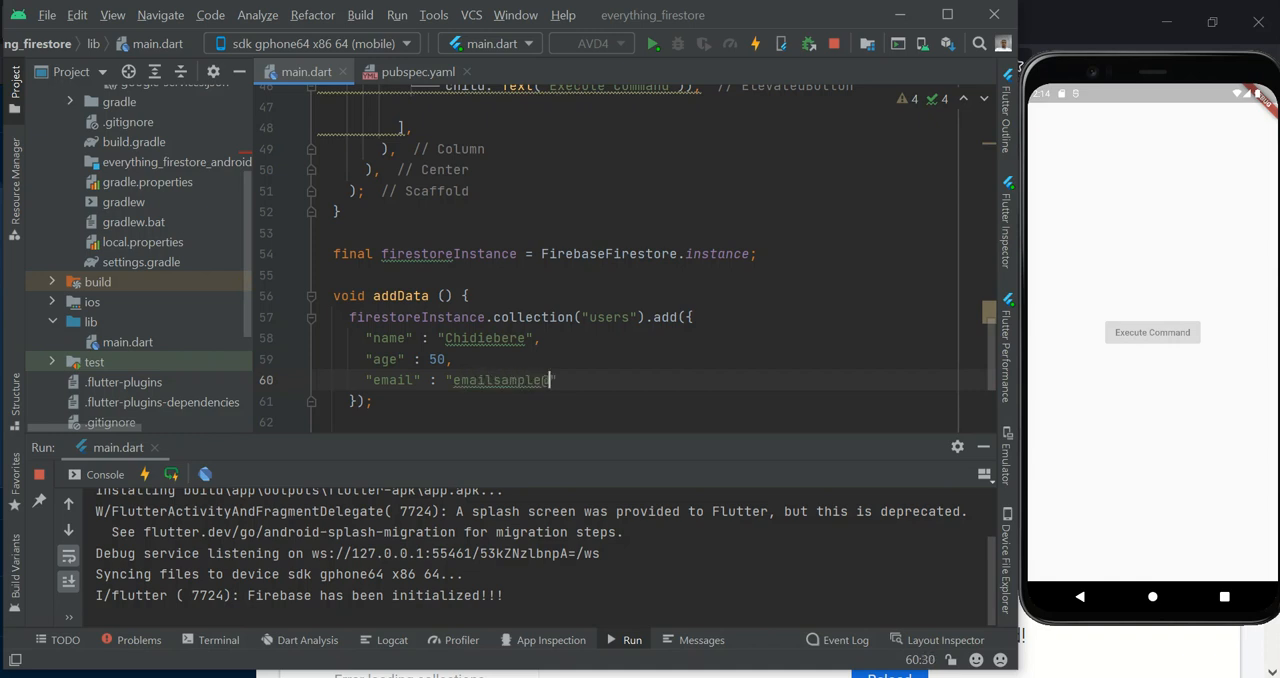
text(@gmail.com)
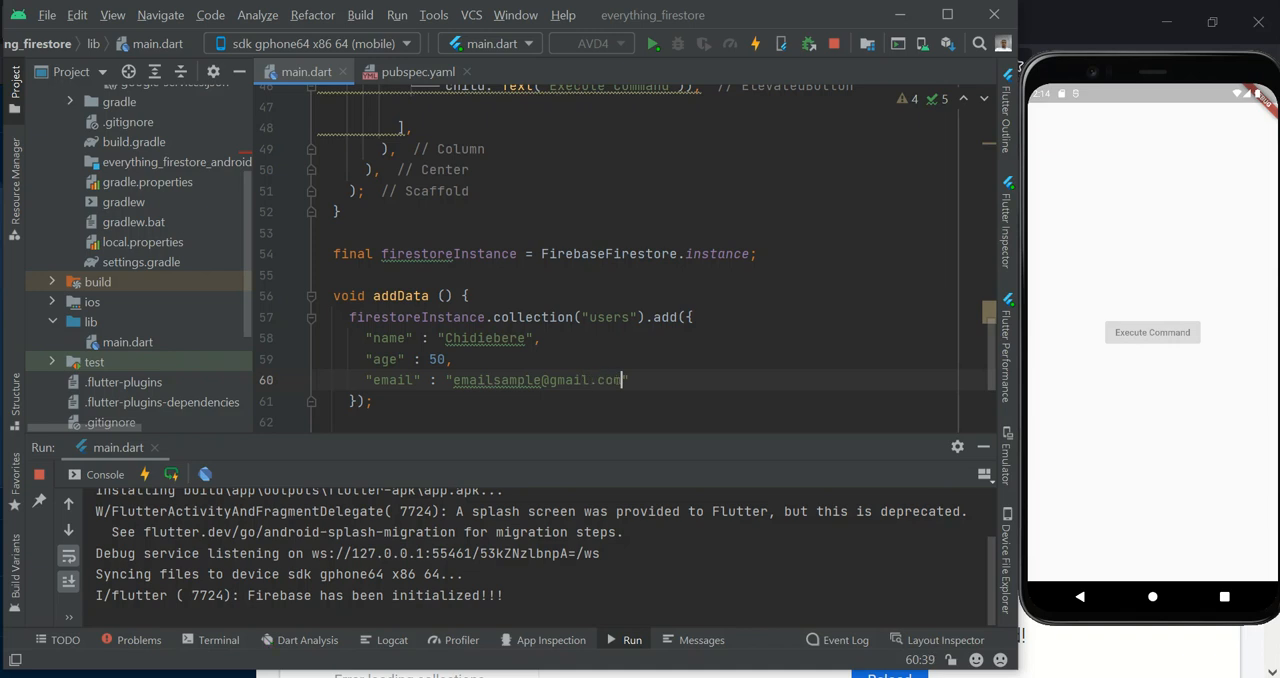
text(,)
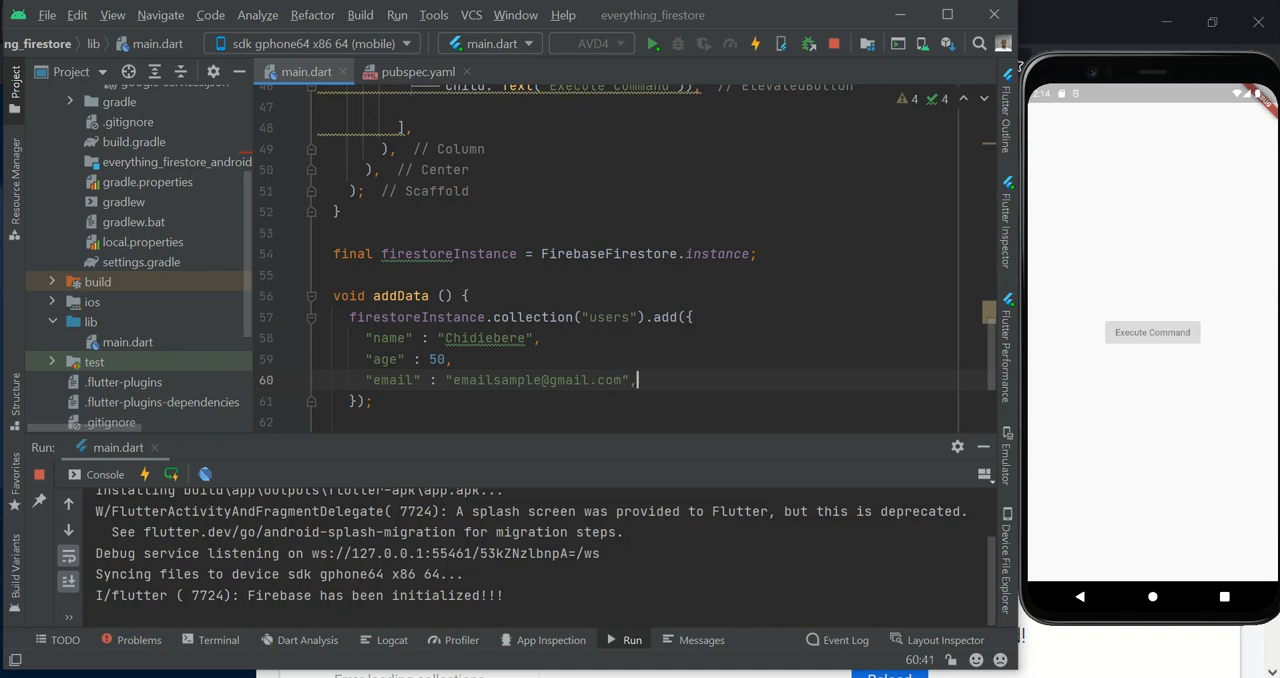
key(Return)
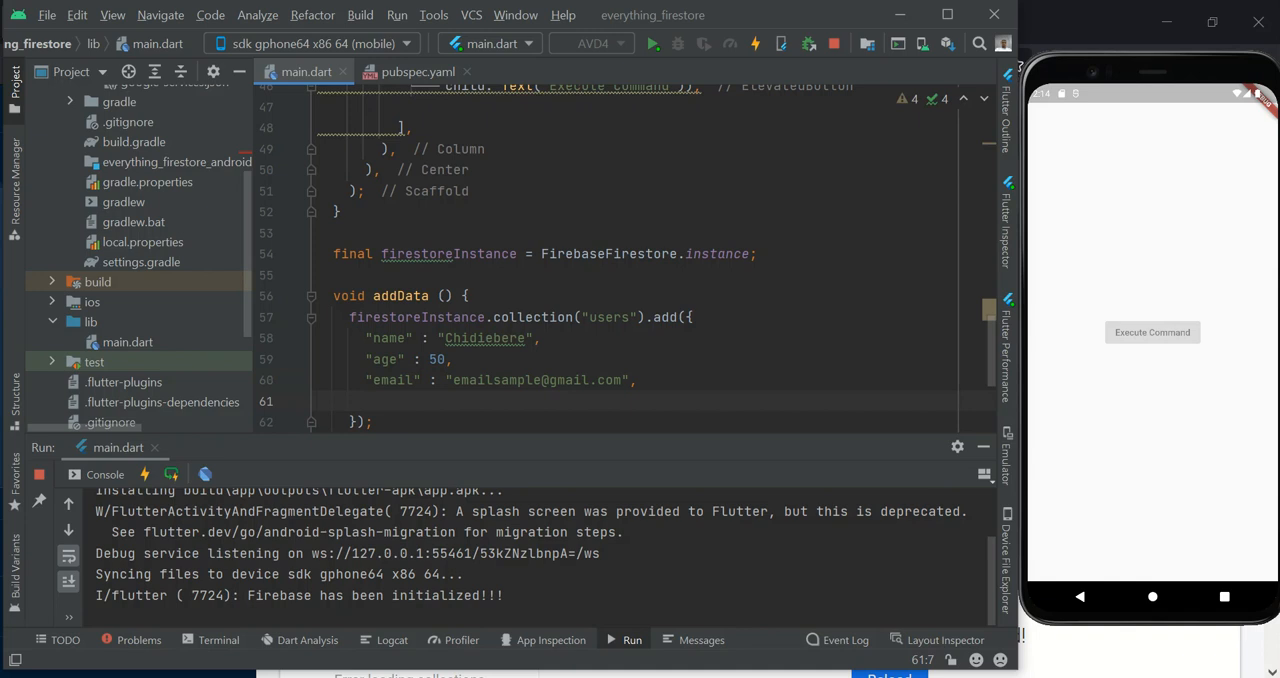
Step: Start a nested "address": { map inside the user document
text("addre)
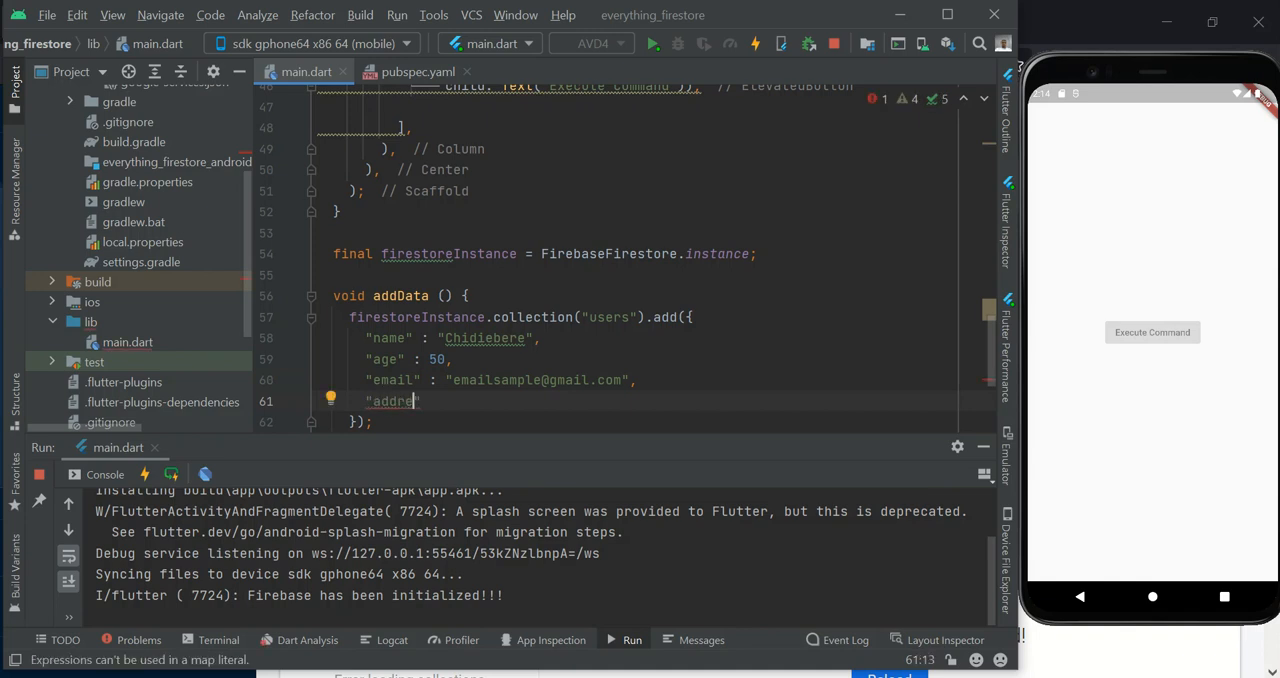
text(ss)
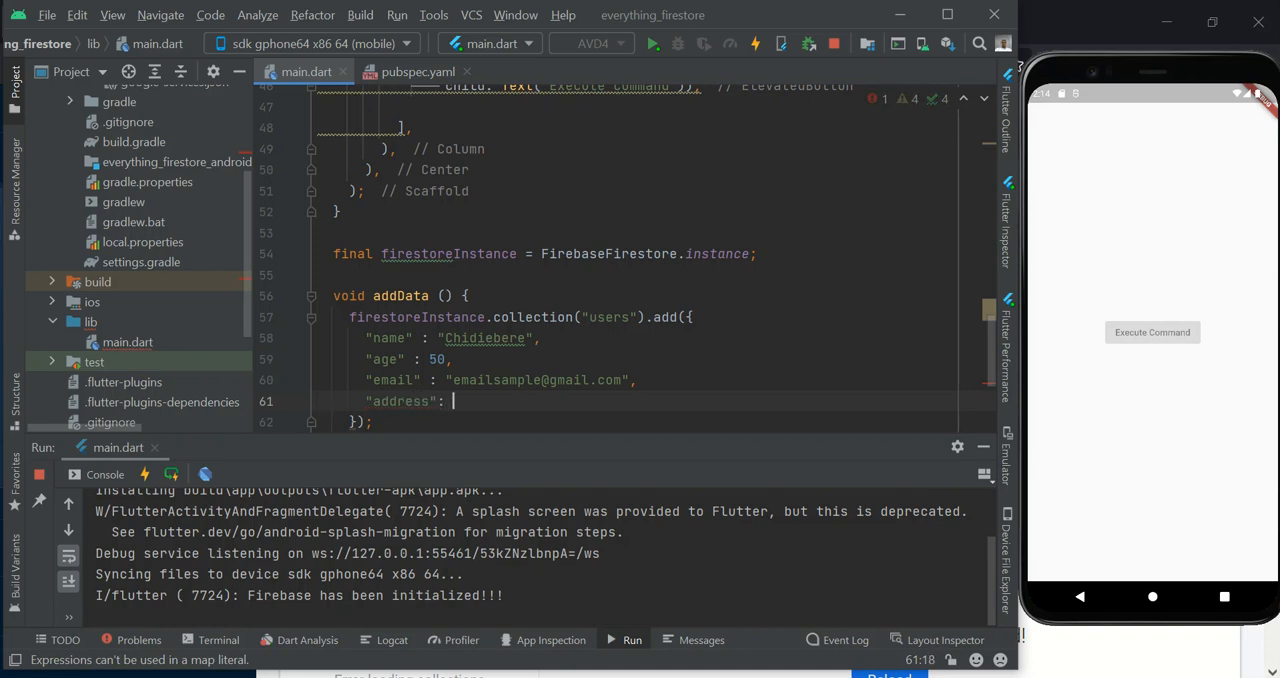
text({)
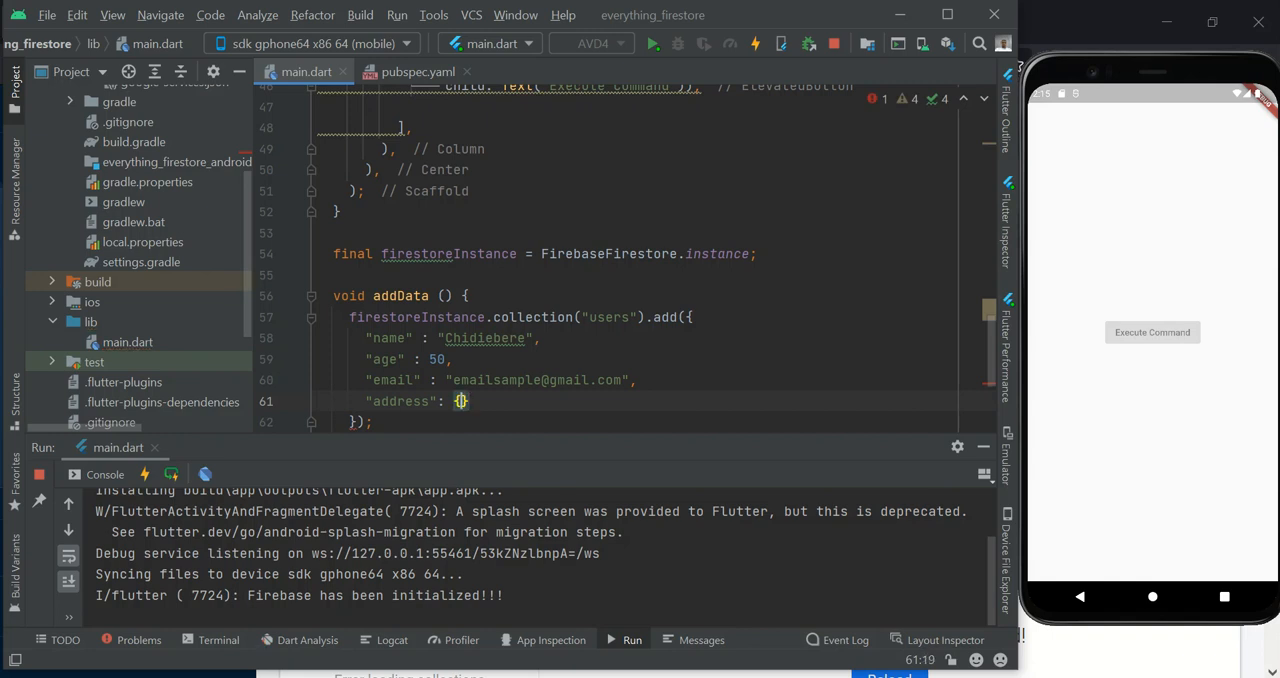
key(enter)
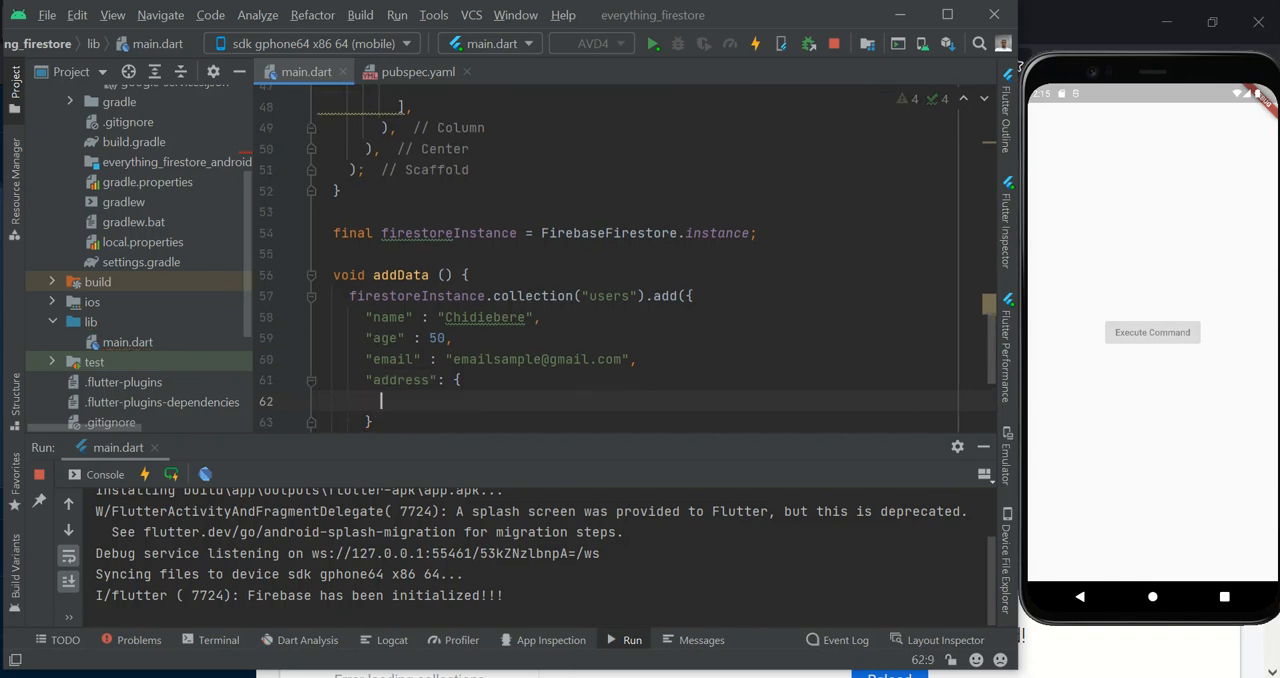
Step: Fill the address map with "street": "Street 256" and "city": "Lagos"
text("stree)
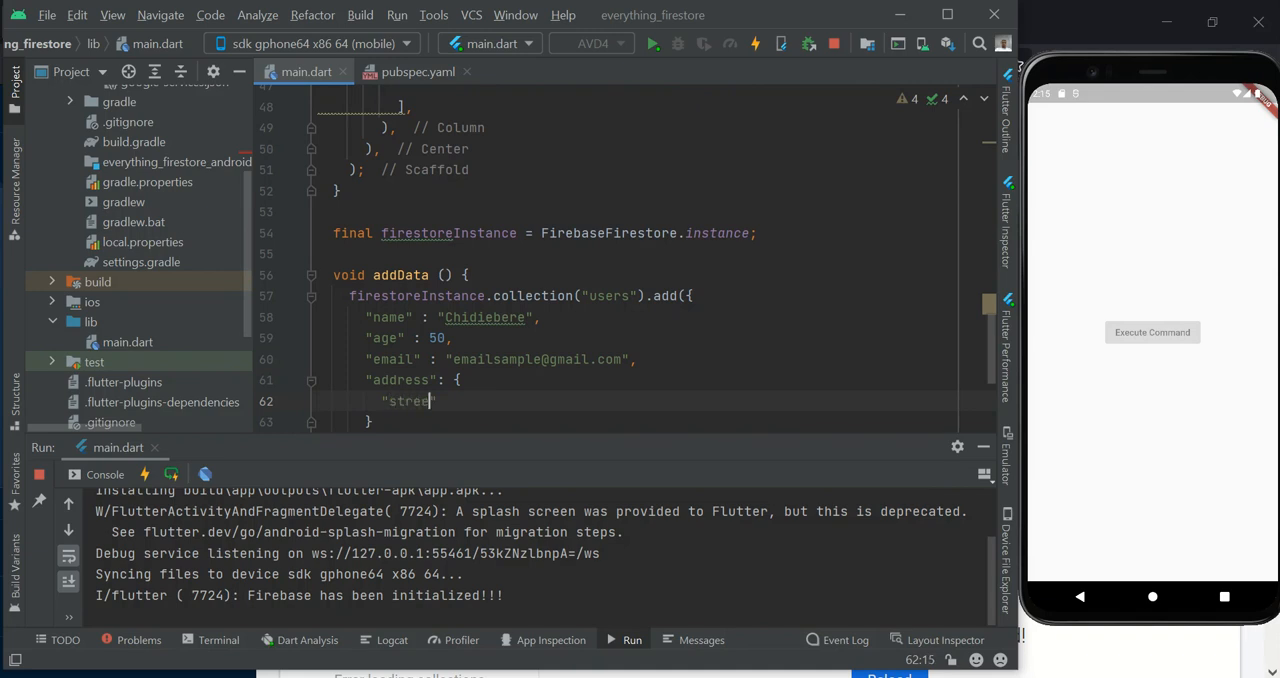
text(t")
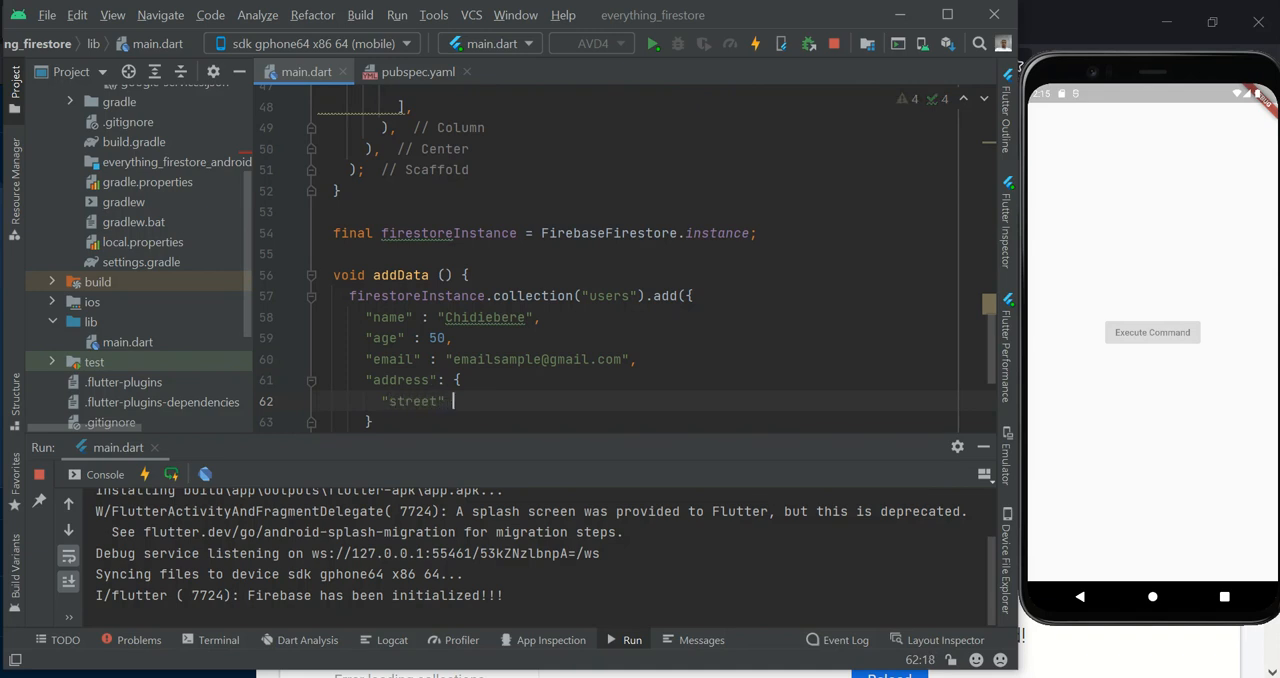
text(: "")
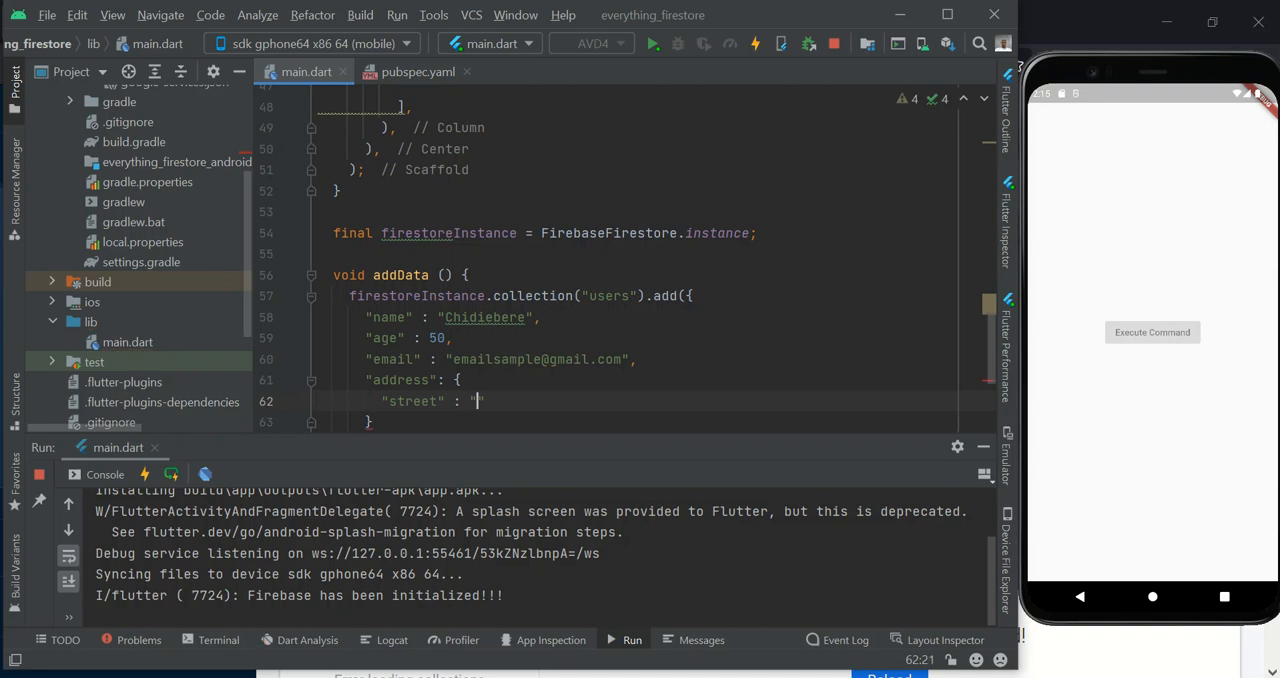
text(Street)
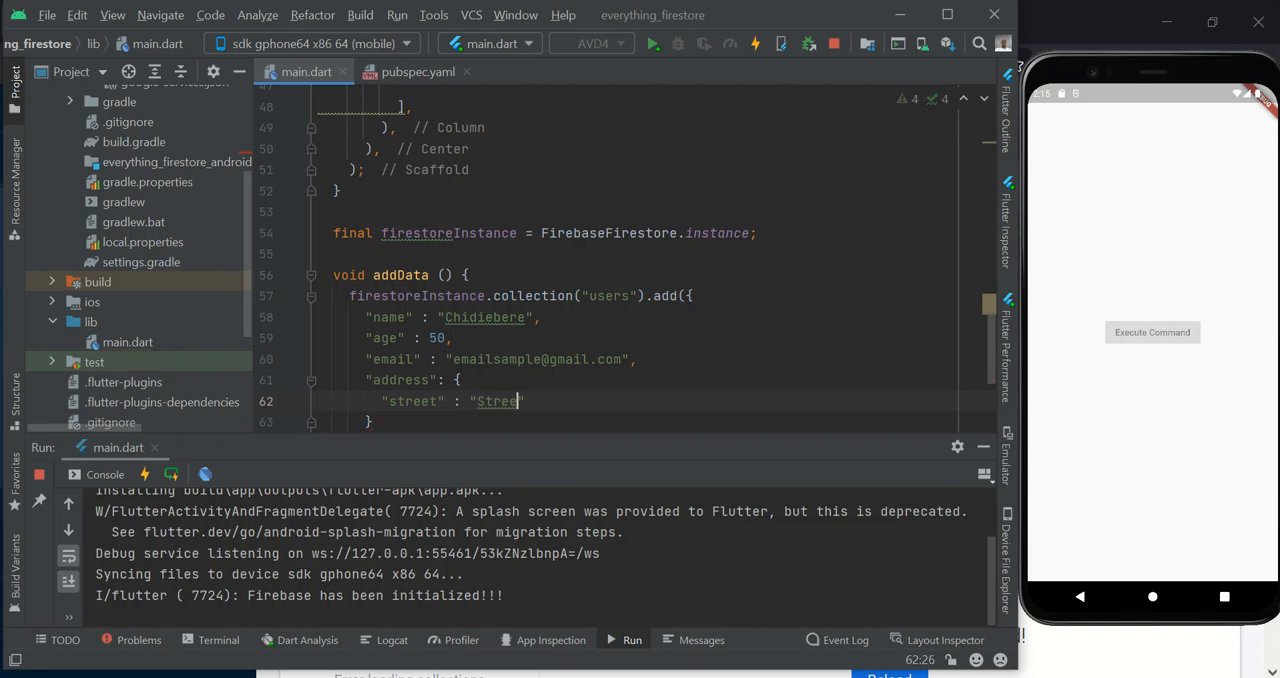
text(2)
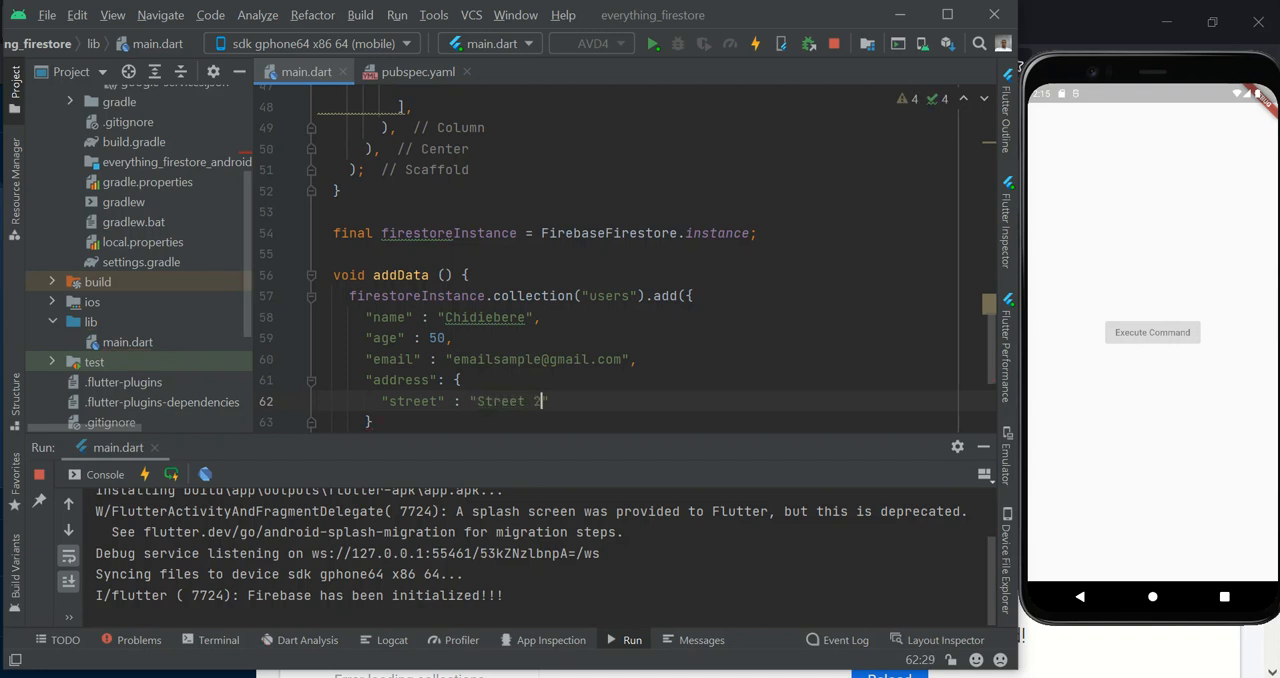
text(56)
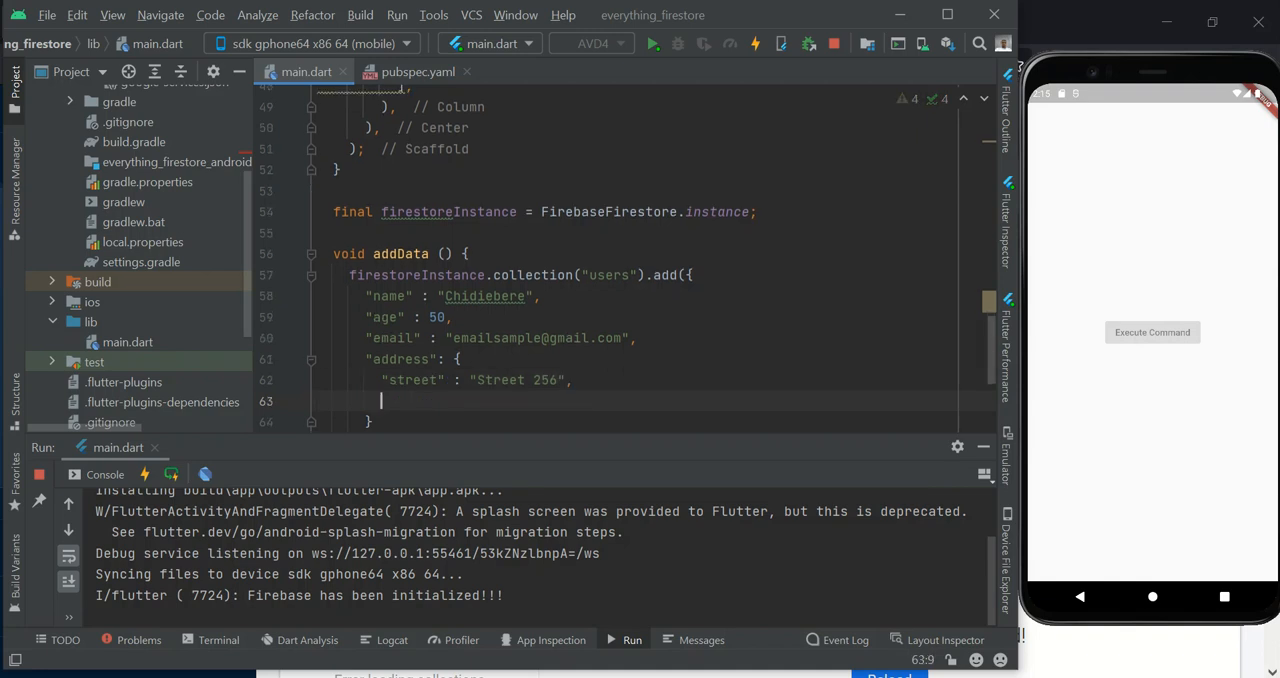
text(")
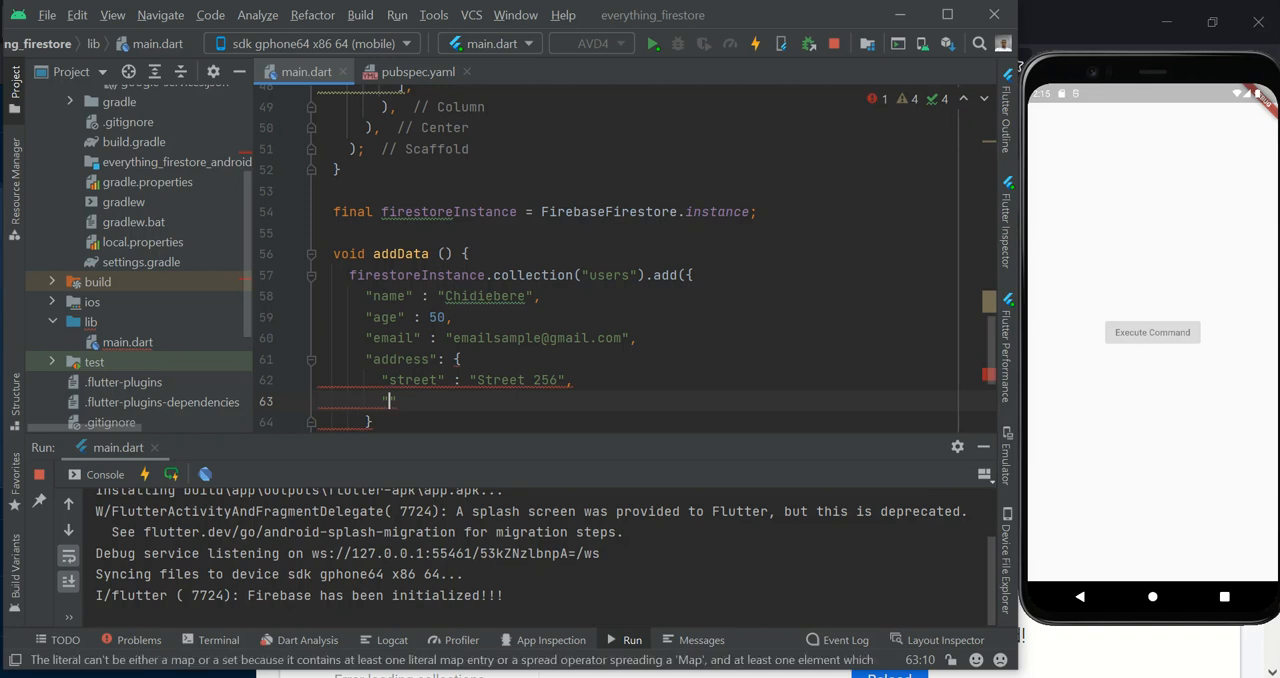
text(cit)
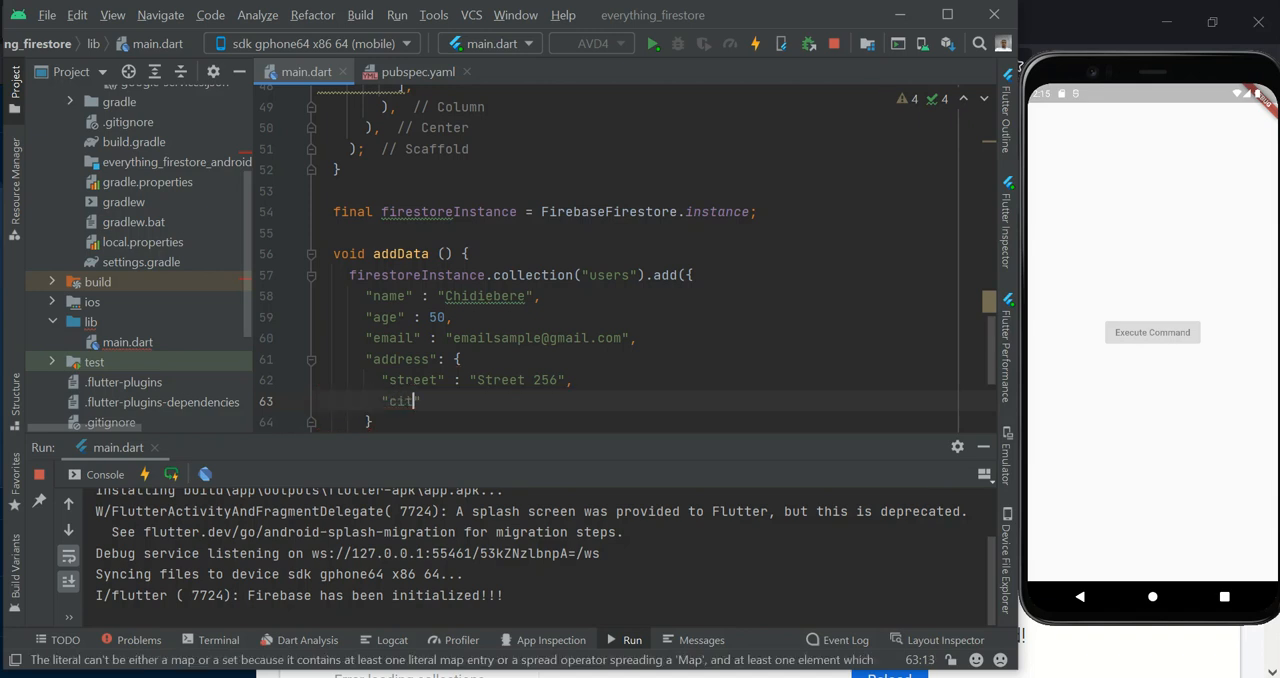
text("y")
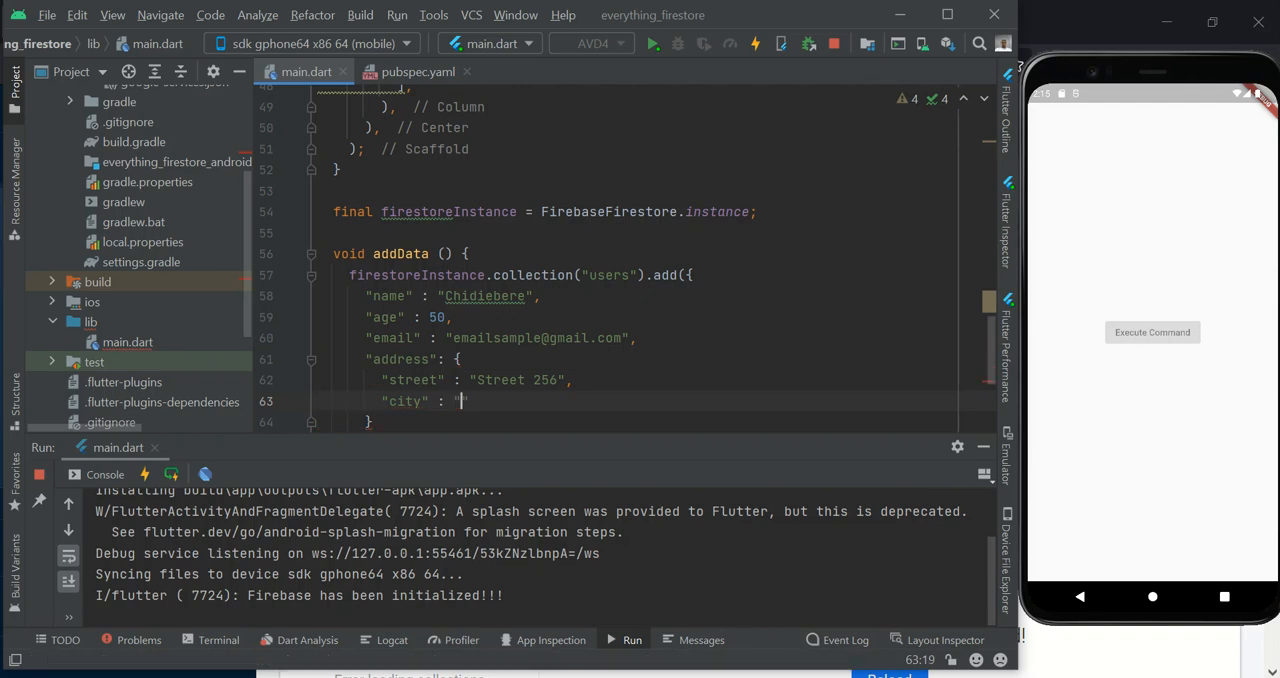
text(Lagos)
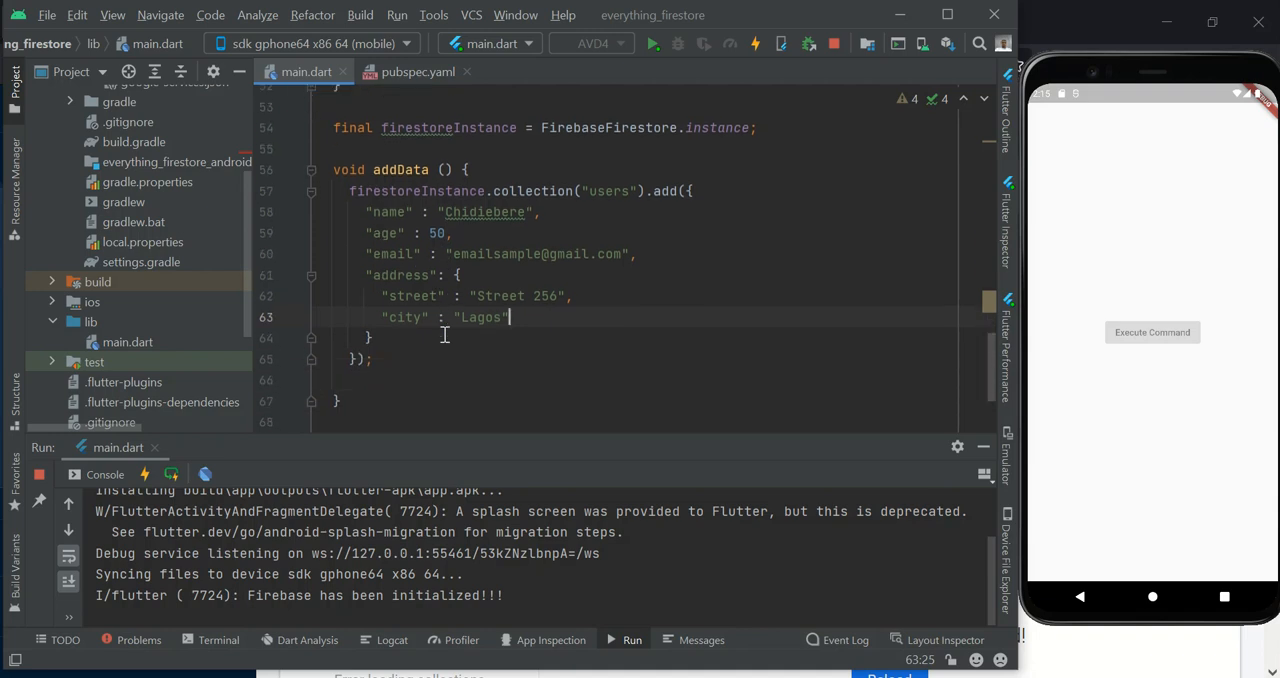
mouse_move(508, 190)
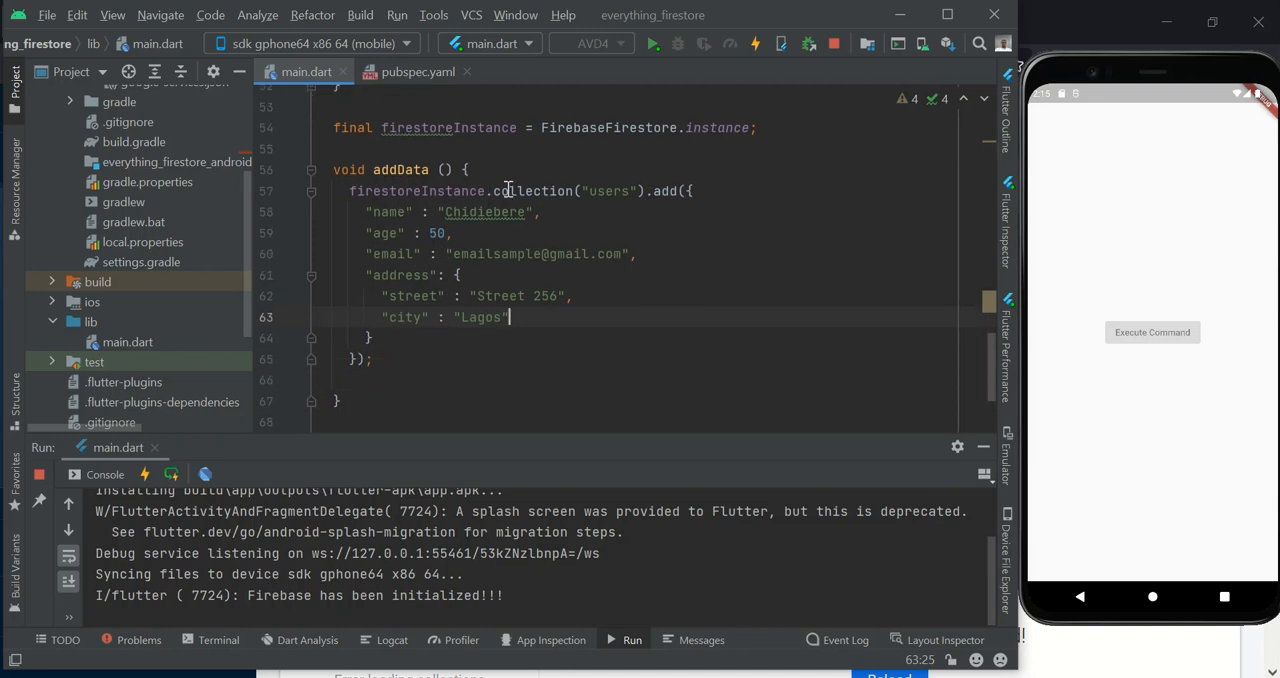
mouse_move(636, 200)
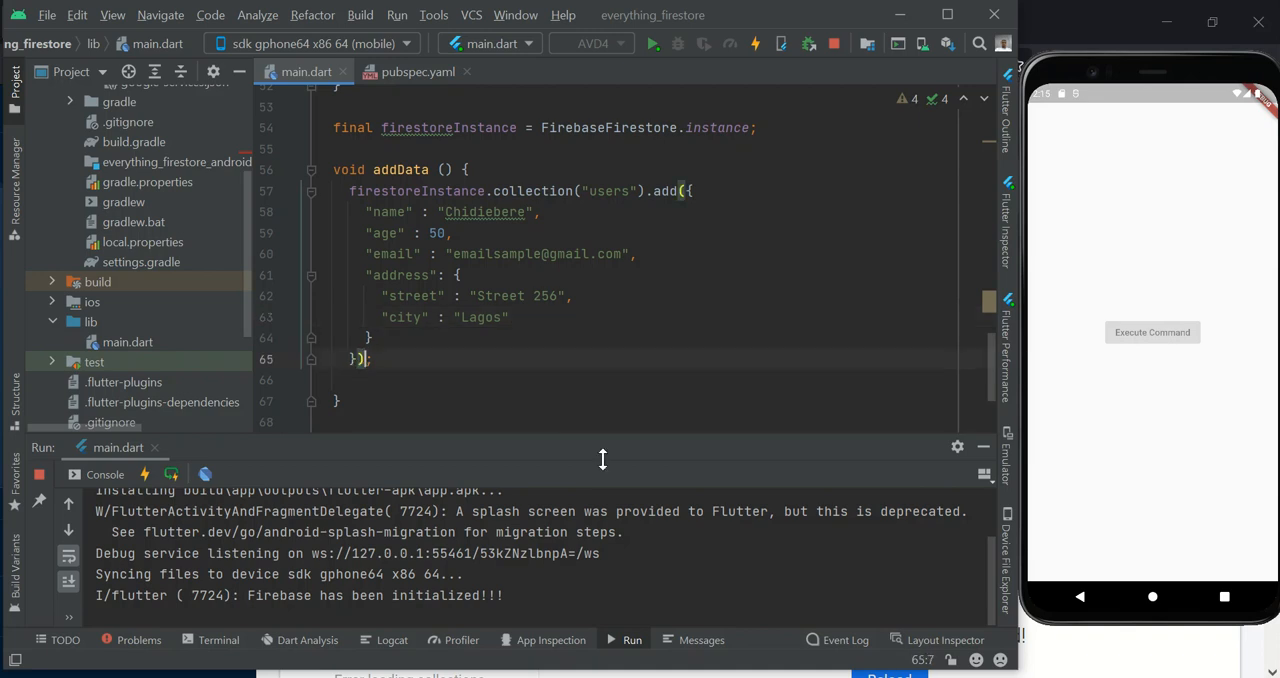
Step: Chain .then((value) { ... }) on add(), printing "Data Added successfully" and value.id
text(.then((value) => null)
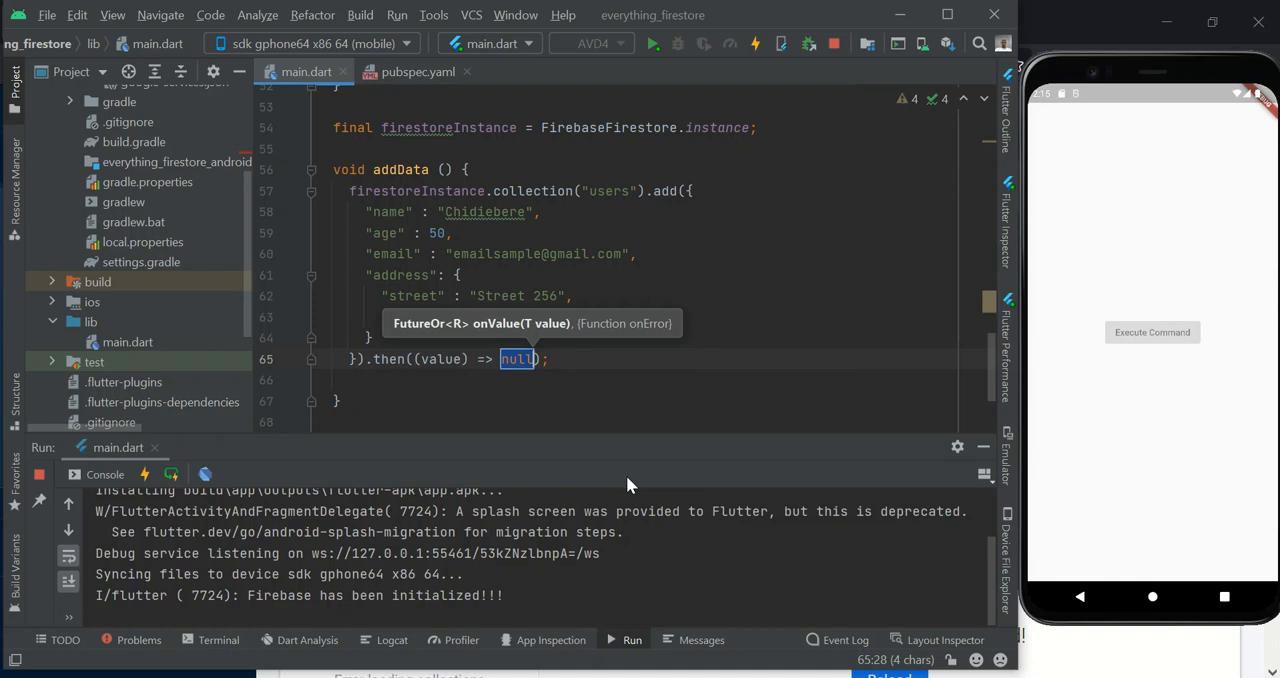
mouse_move(432, 264)
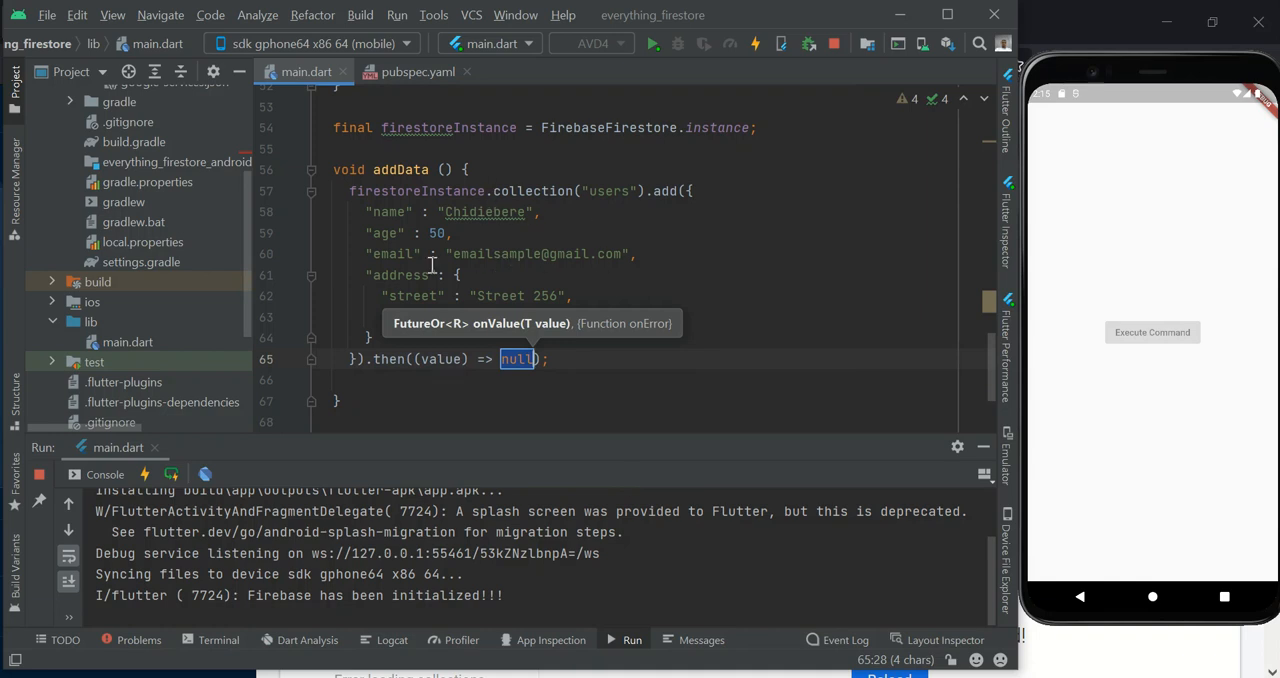
mouse_move(516, 248)
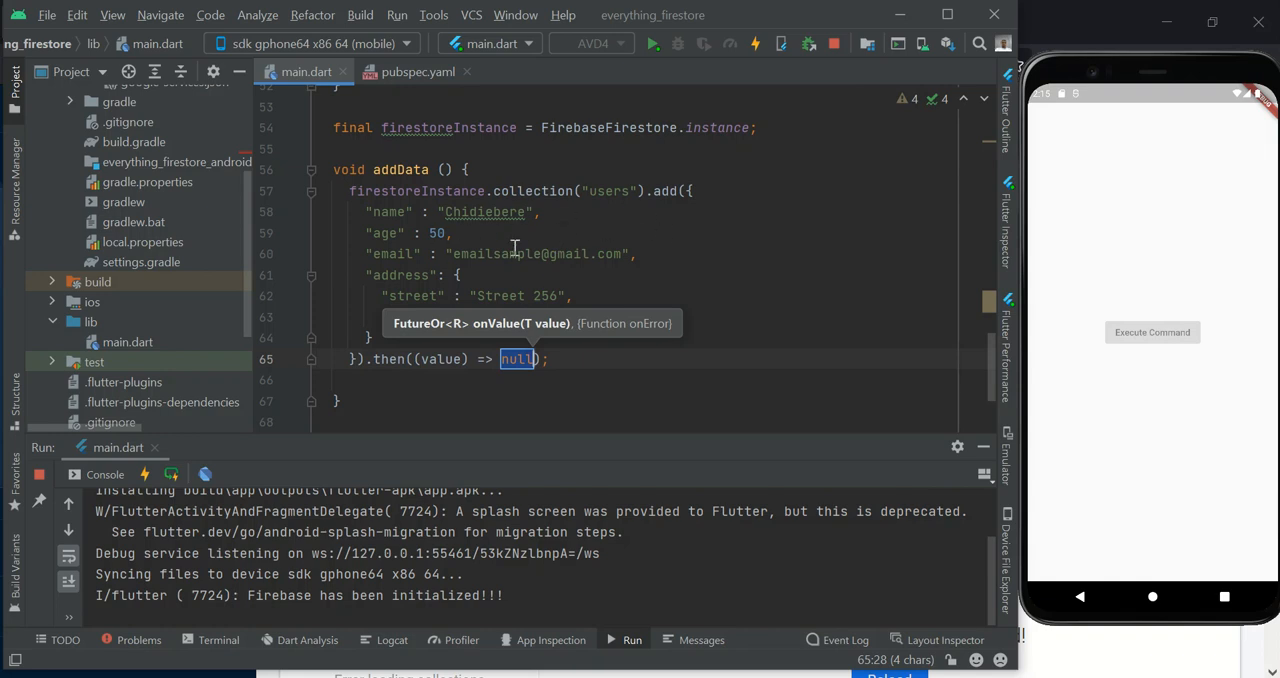
mouse_move(664, 220)
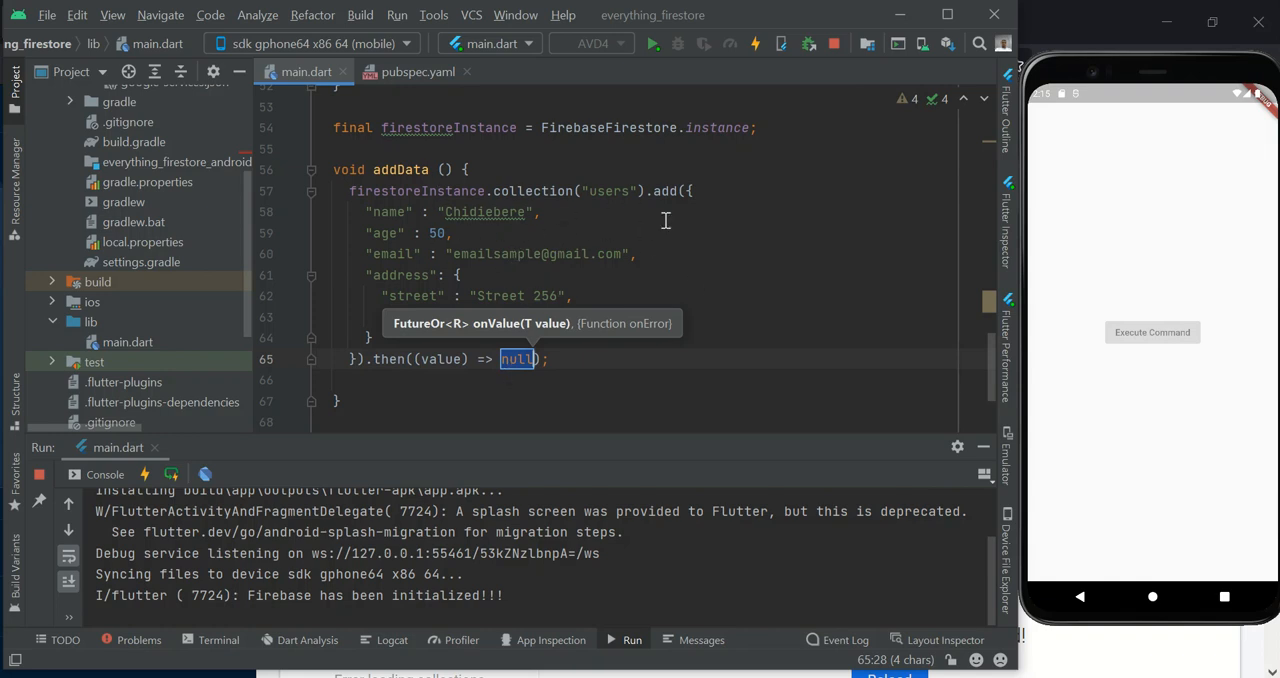
mouse_move(524, 432)
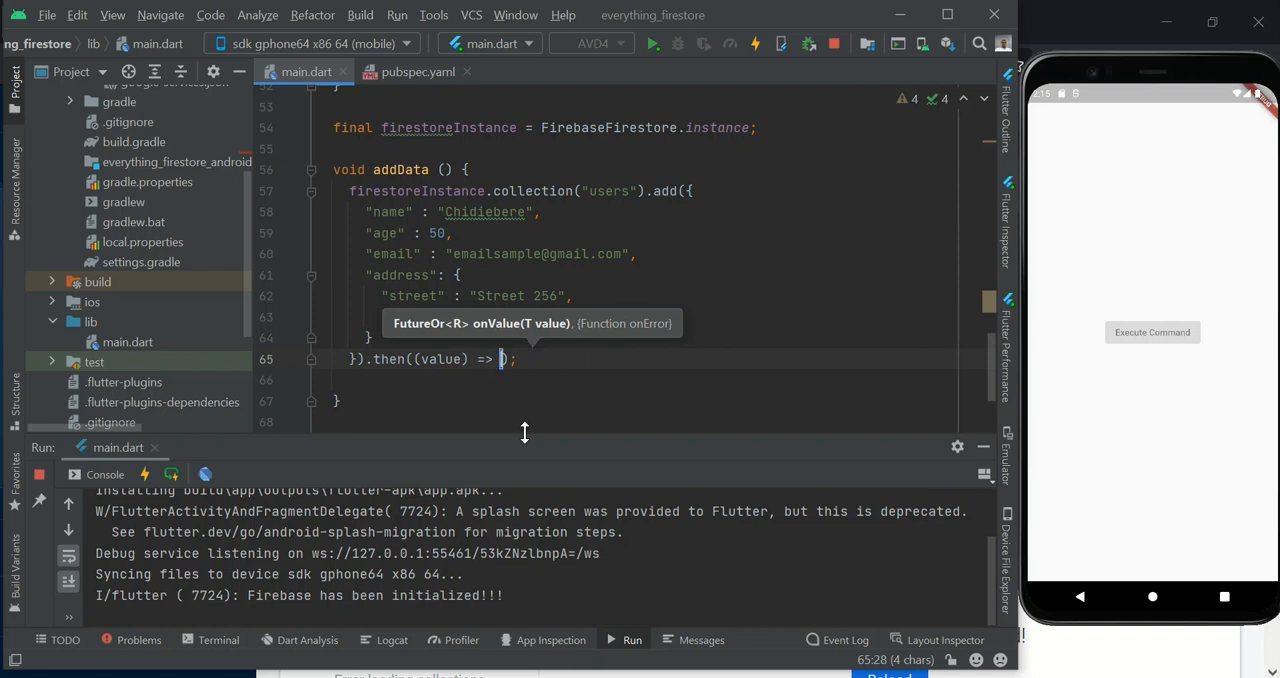
text({})
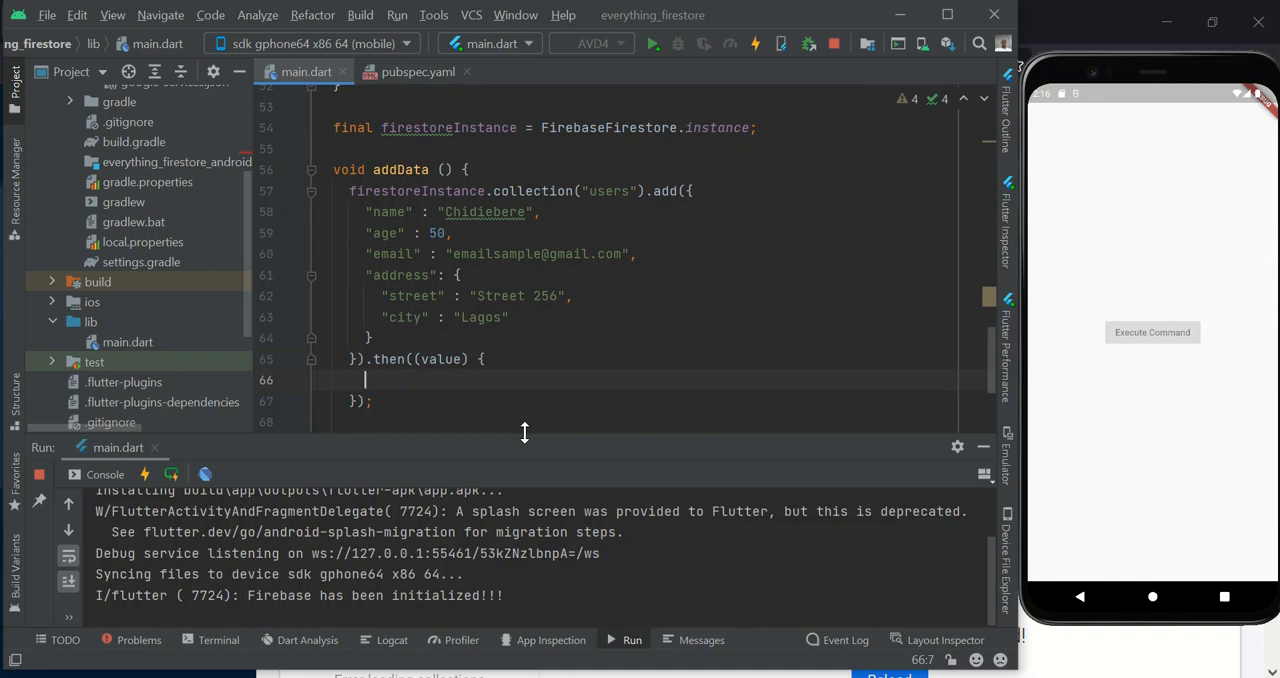
text(print())
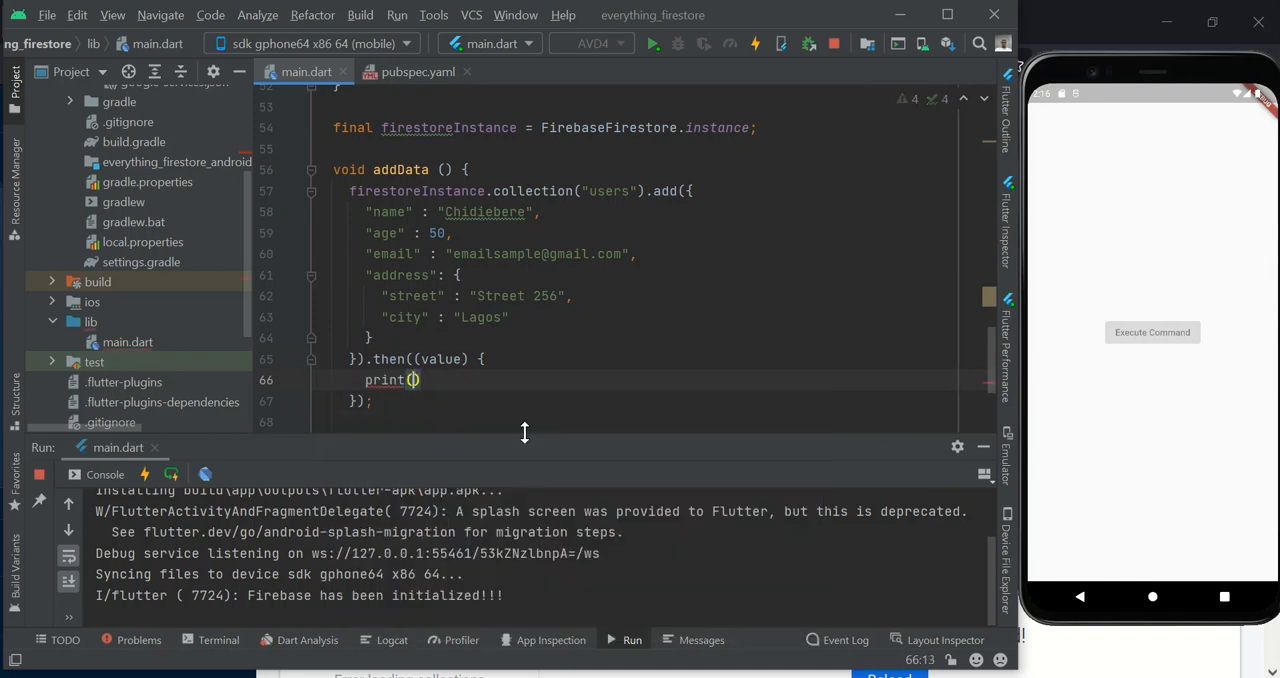
text(value.id)
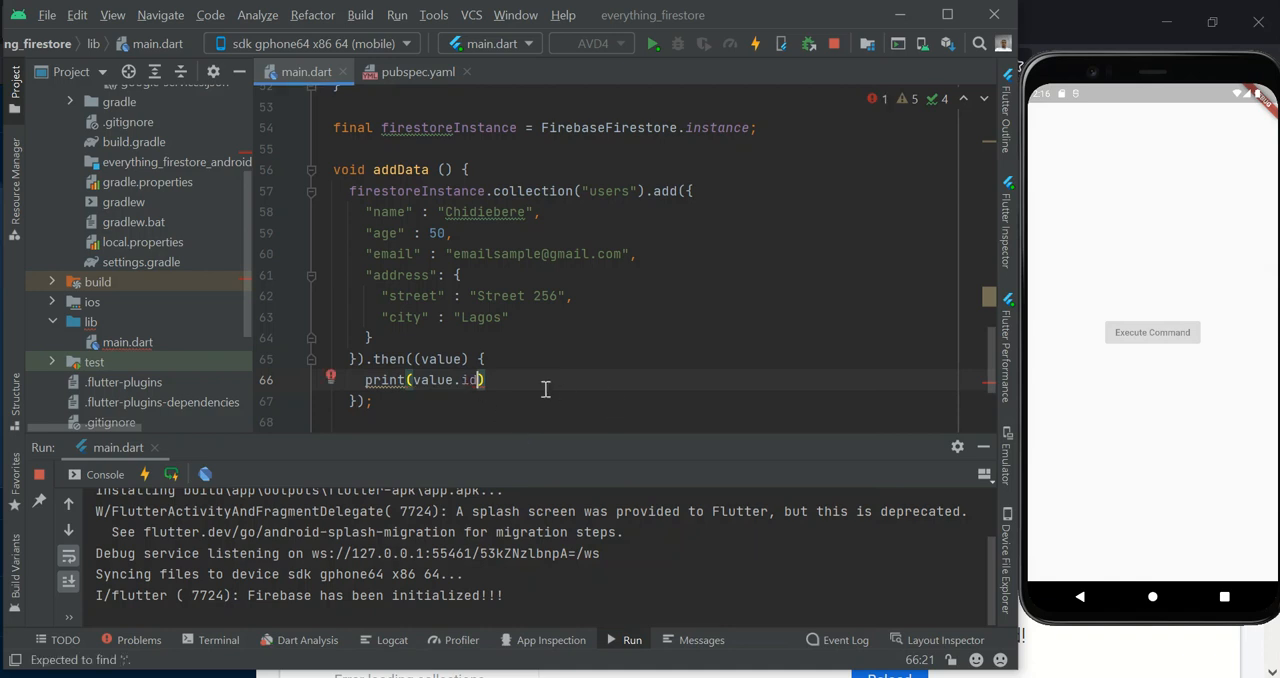
text(;)
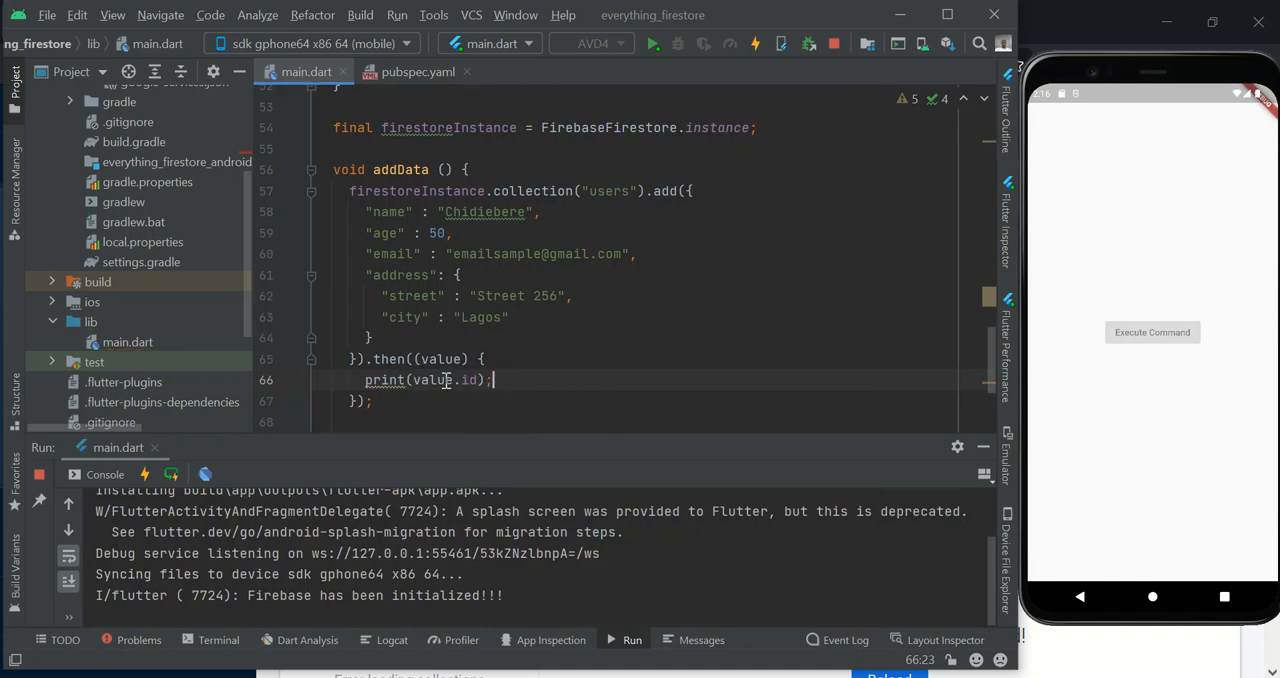
mouse_move(584, 314)
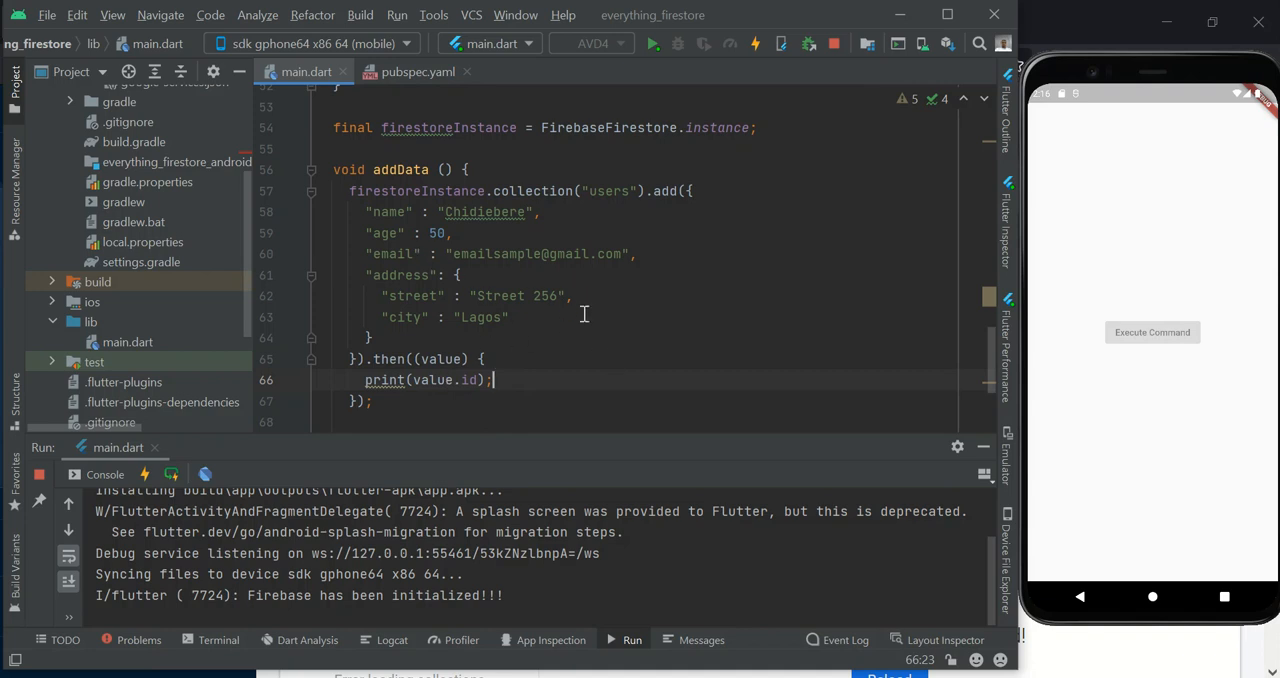
mouse_move(508, 380)
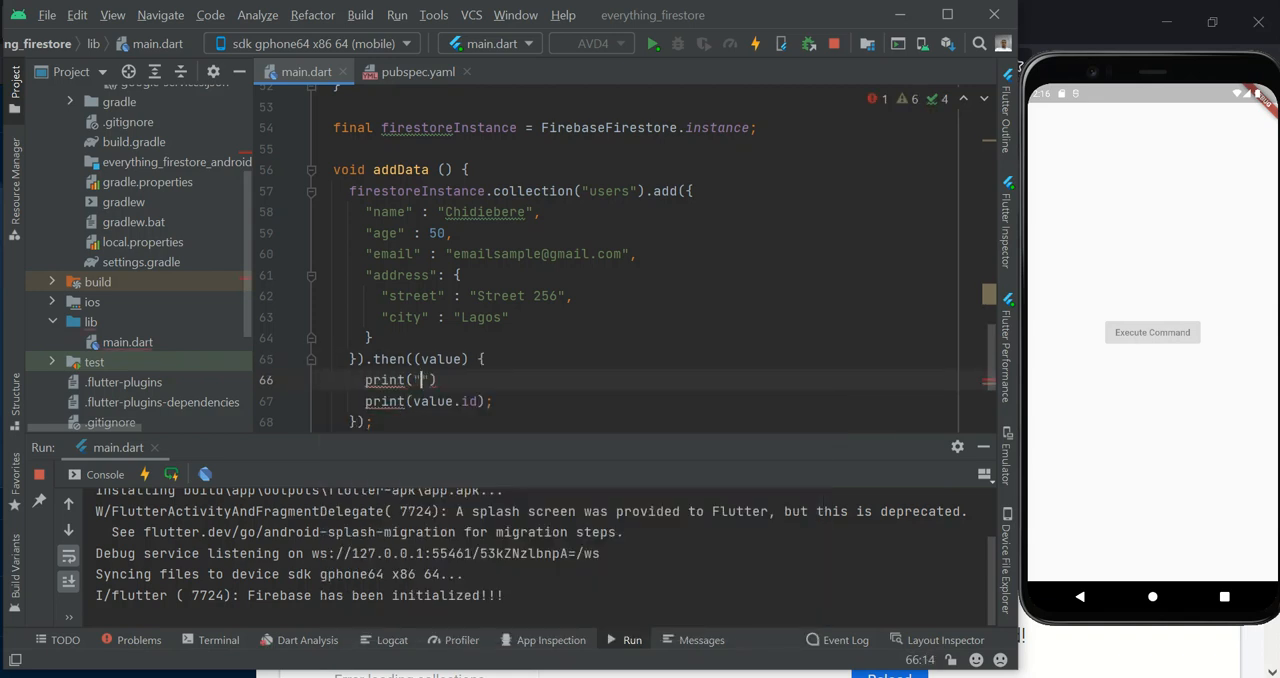
text(Data Added successfully)
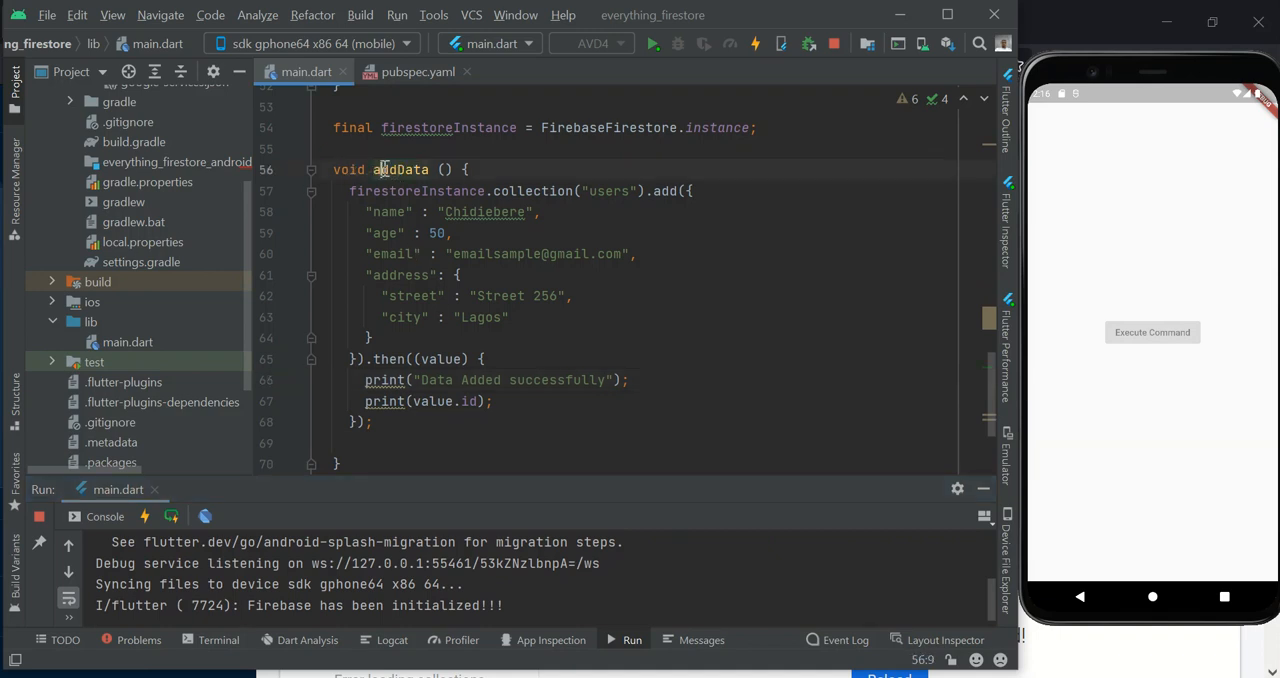
double_click(400, 168)
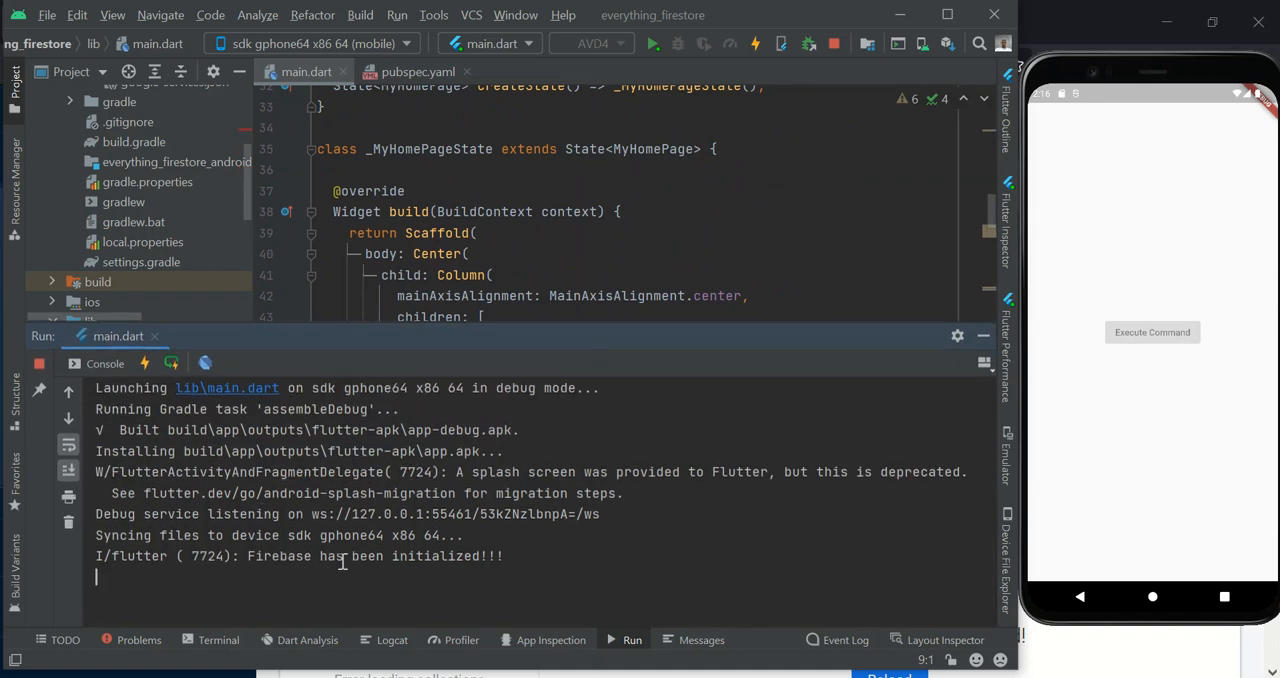
scroll(up, 3)
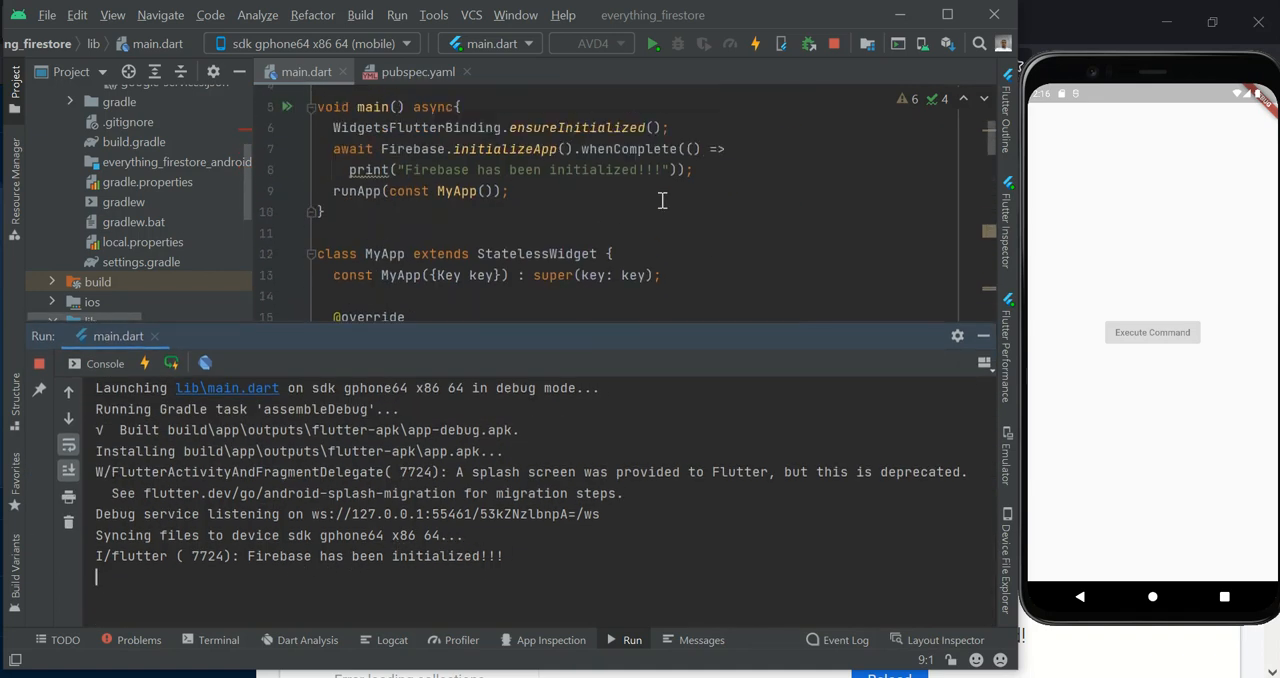
mouse_move(510, 174)
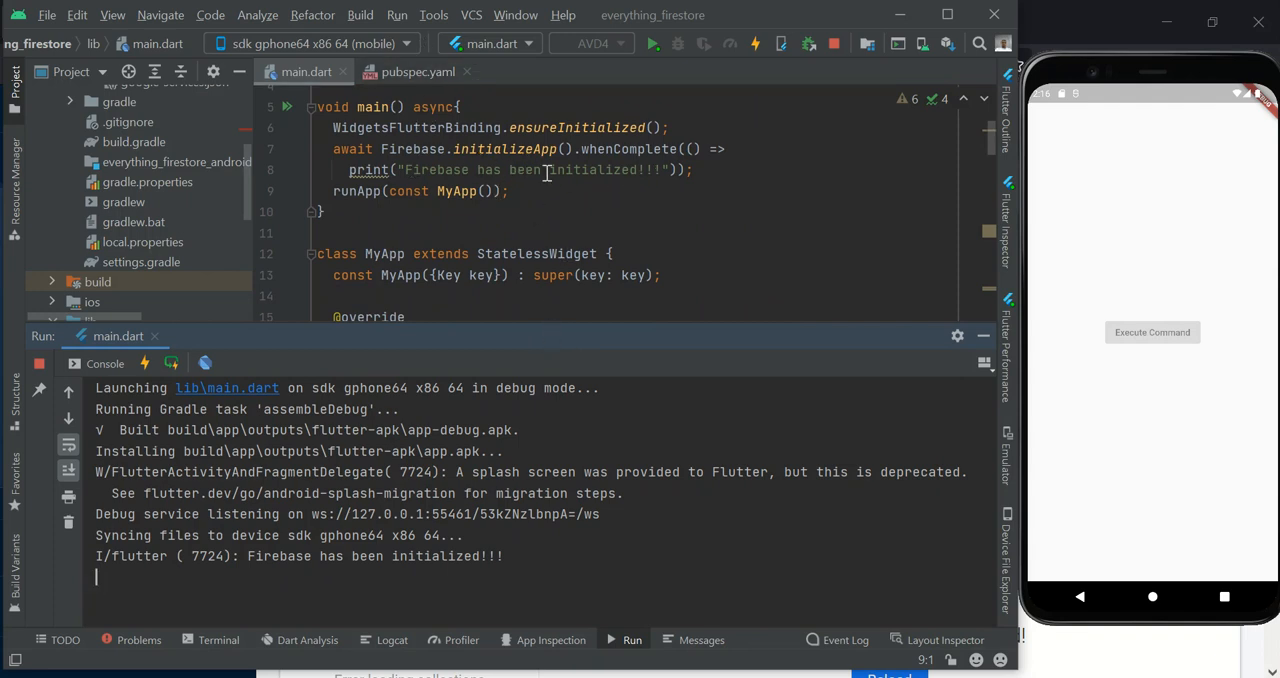
mouse_move(384, 510)
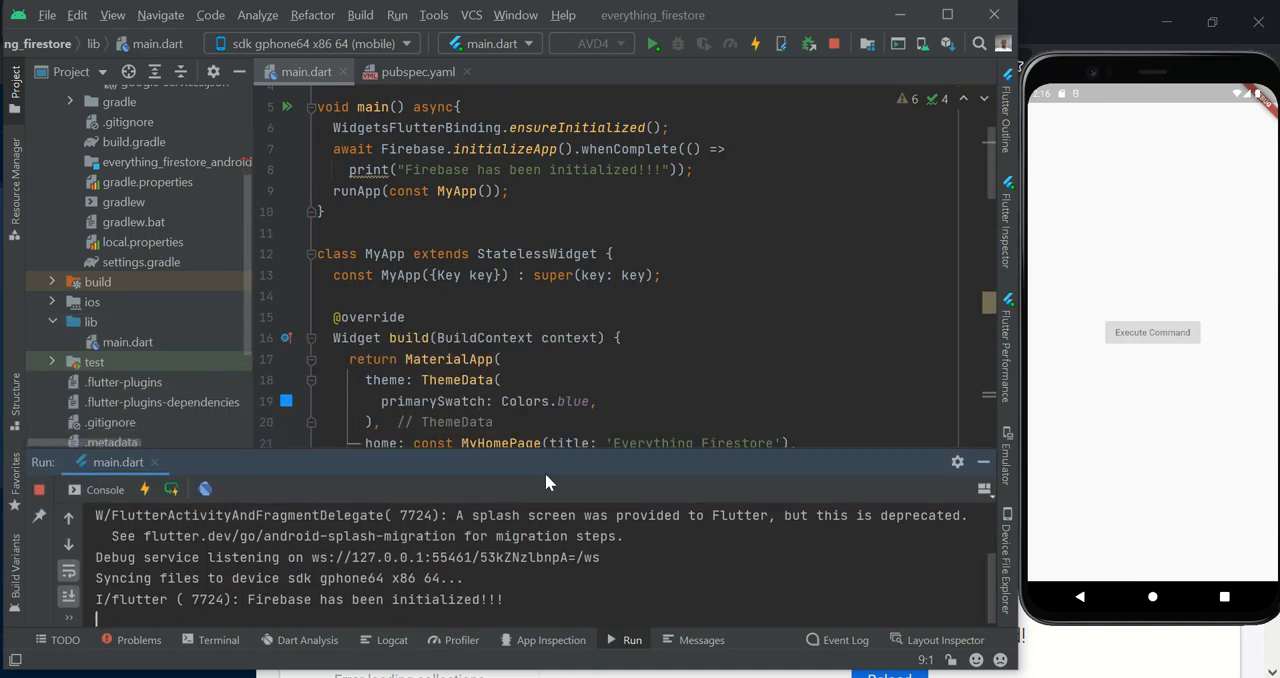
scroll(down, 3)
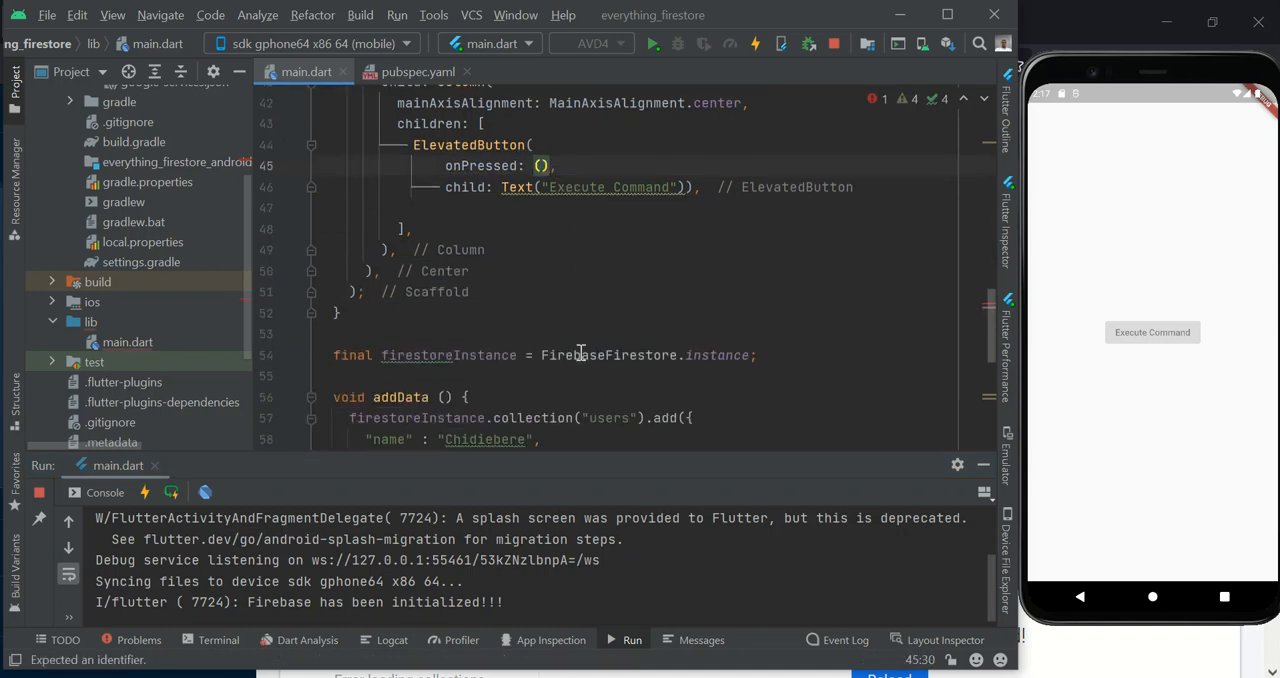
scroll(down, 3)
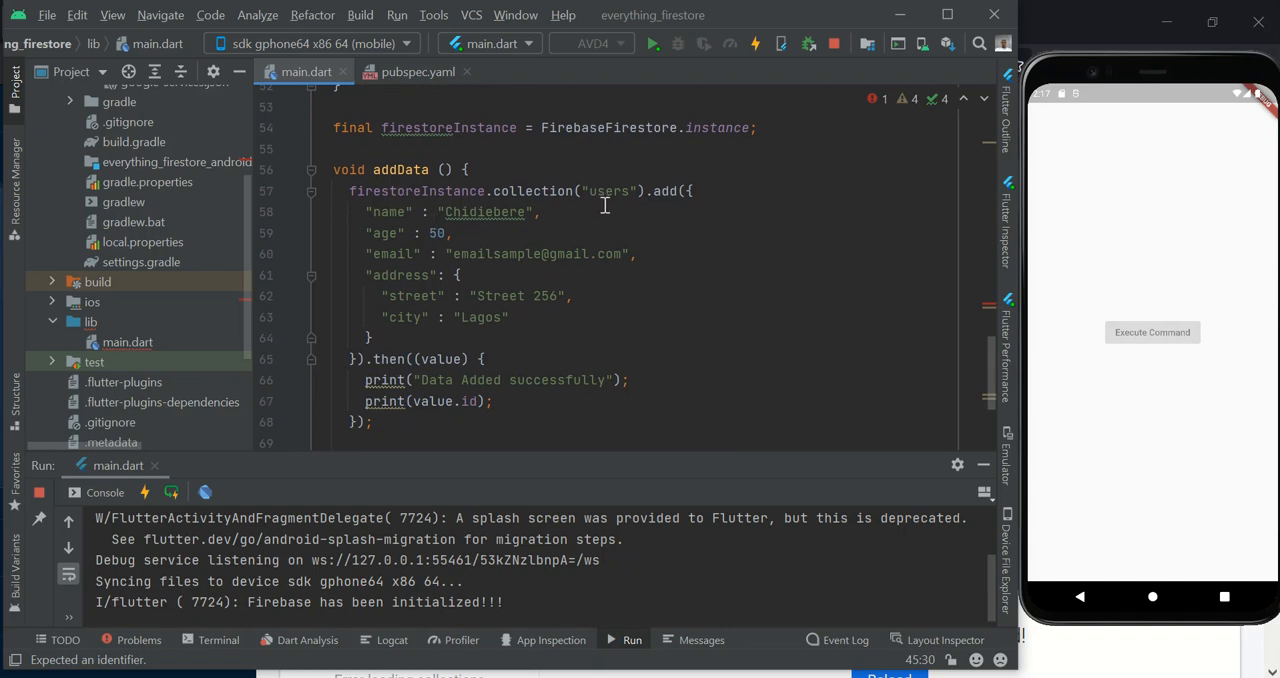
scroll(up, 3)
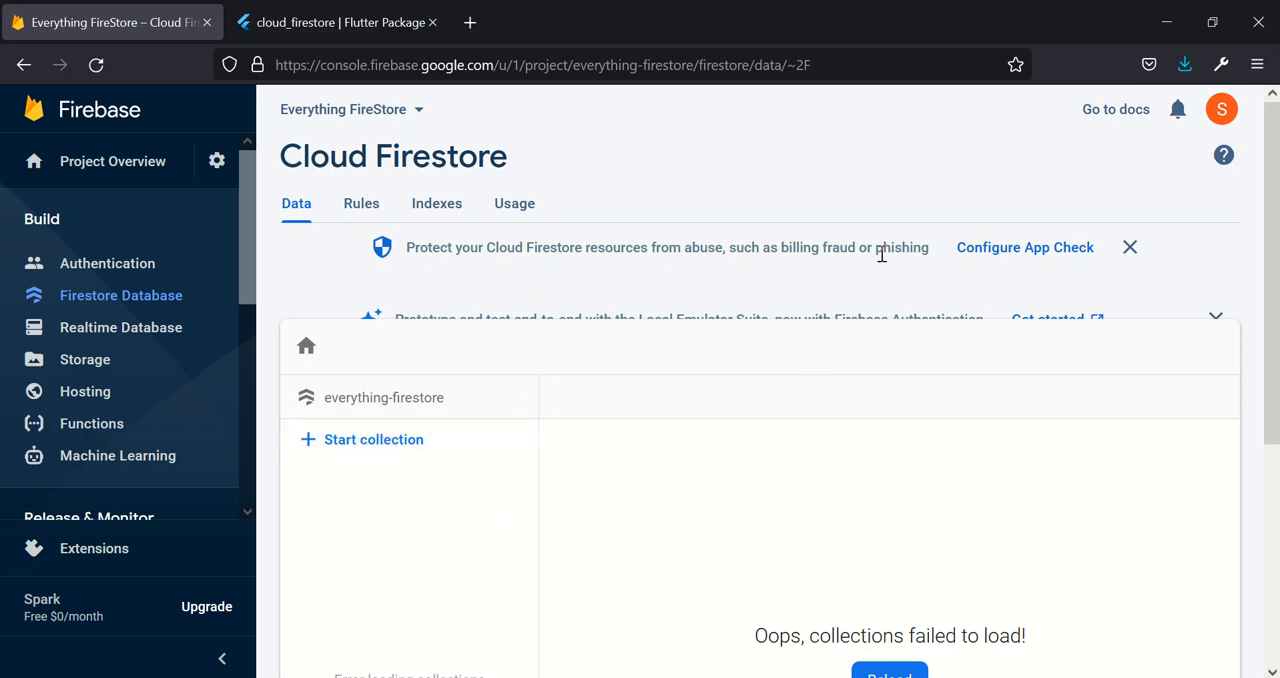
Step: Reload the failed Firestore collections in the Data tab of Firebase Console
click(1216, 318)
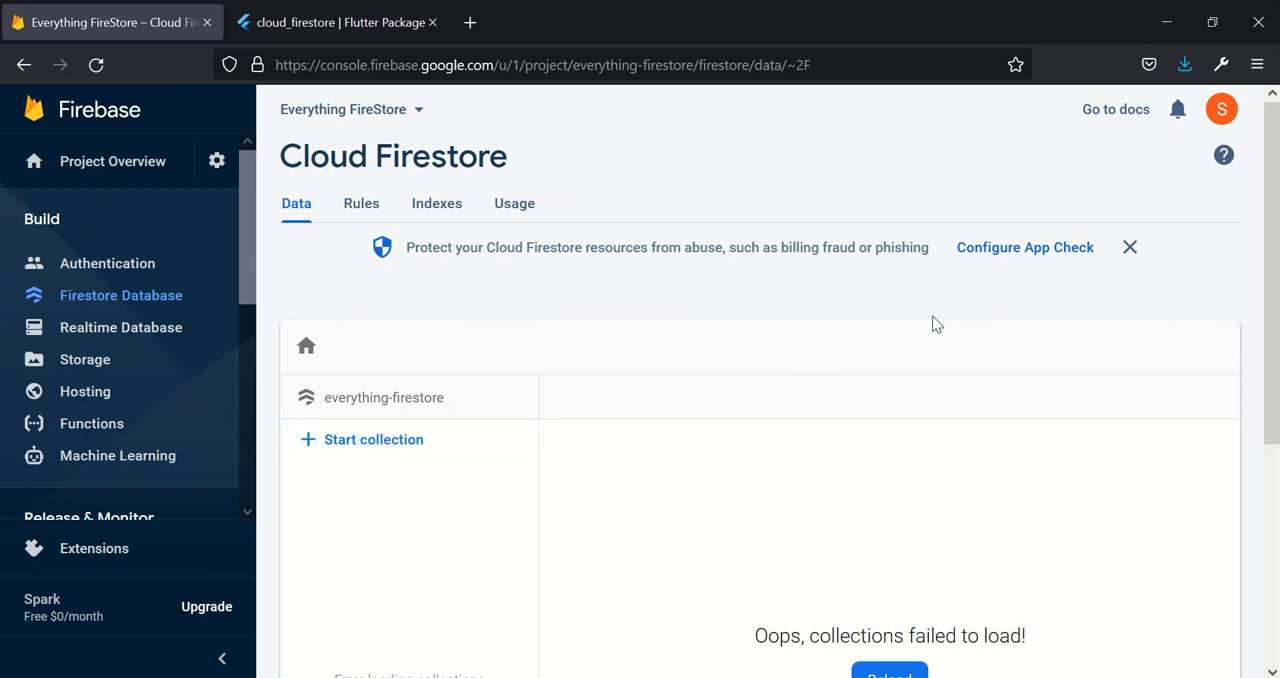
scroll(down, 3)
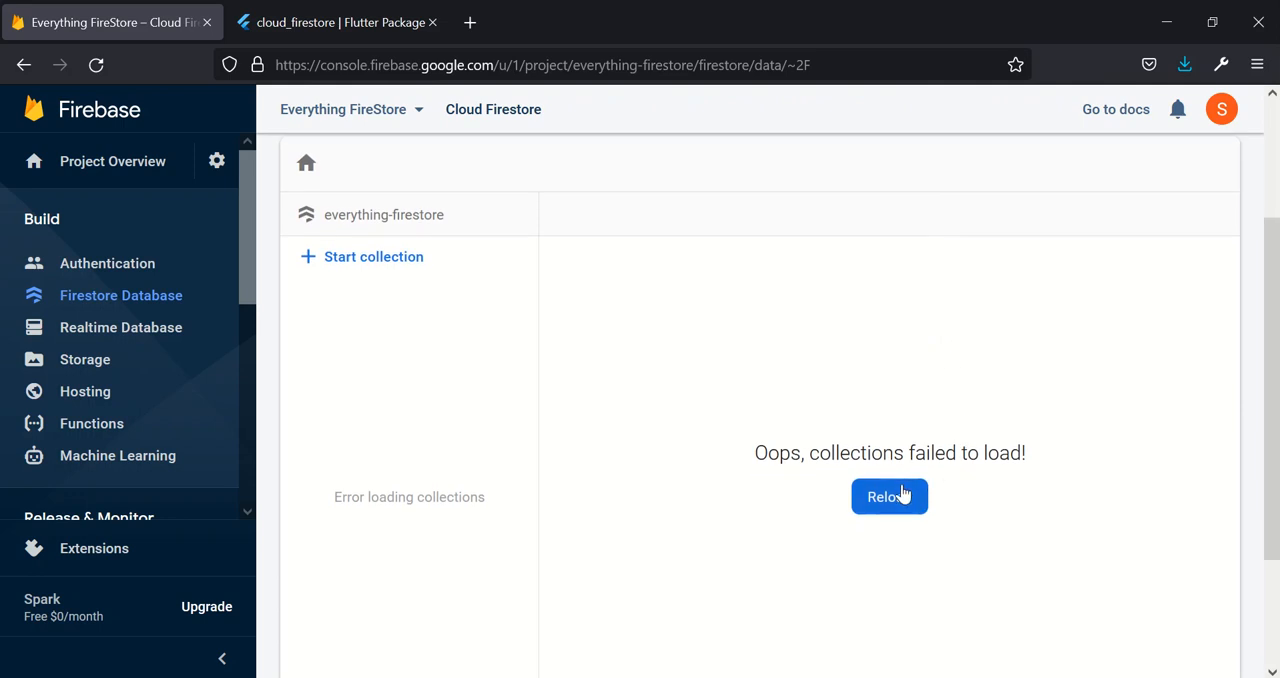
click(888, 496)
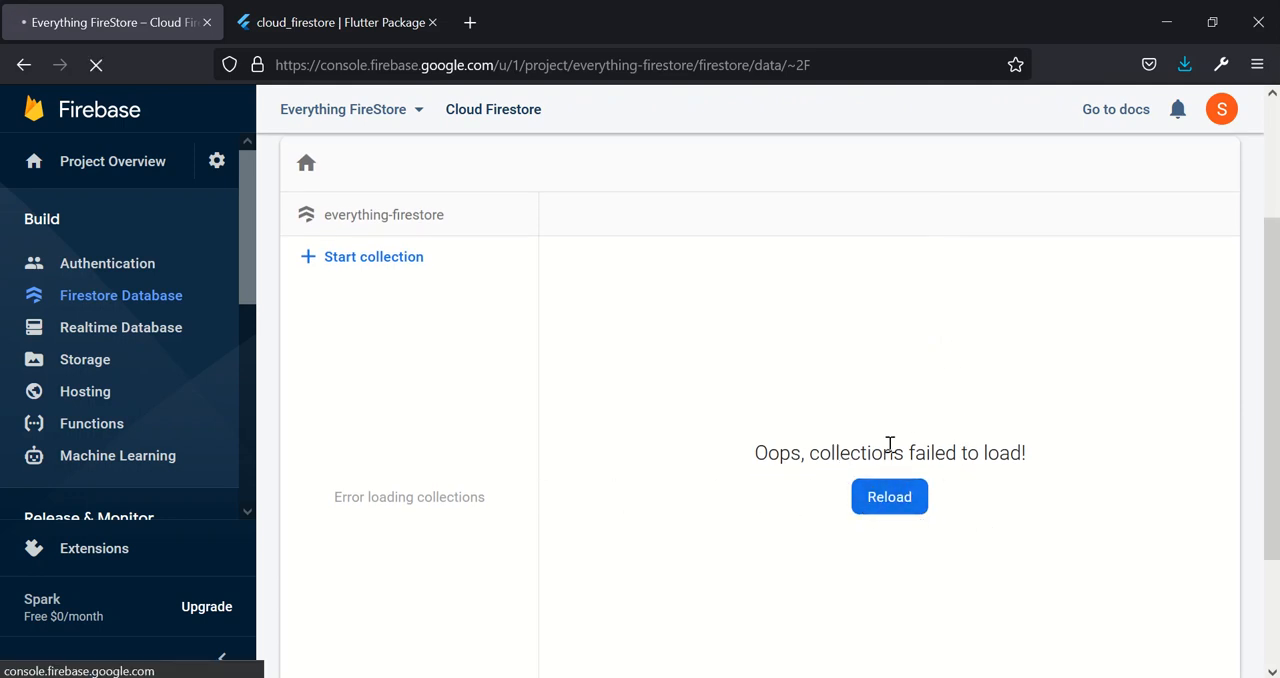
click(888, 496)
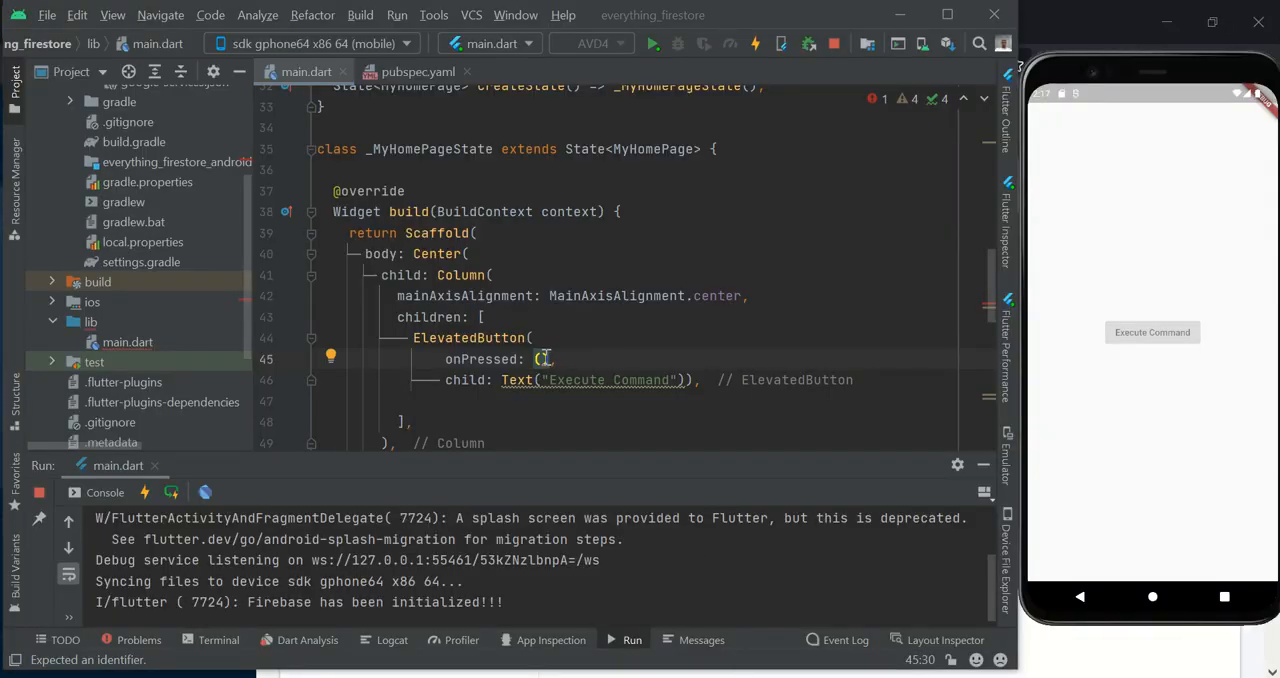
Step: Make the button's onPressed call addData() and hot reload the running app
key(Backspace)
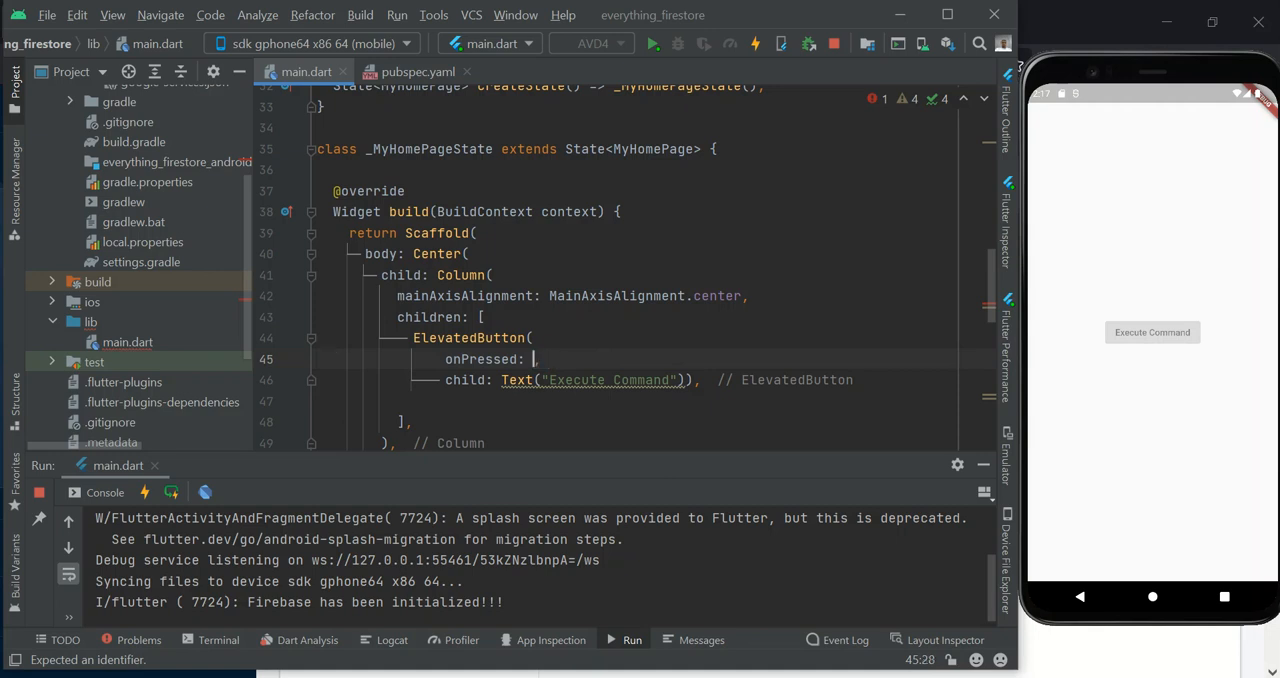
text(addData,)
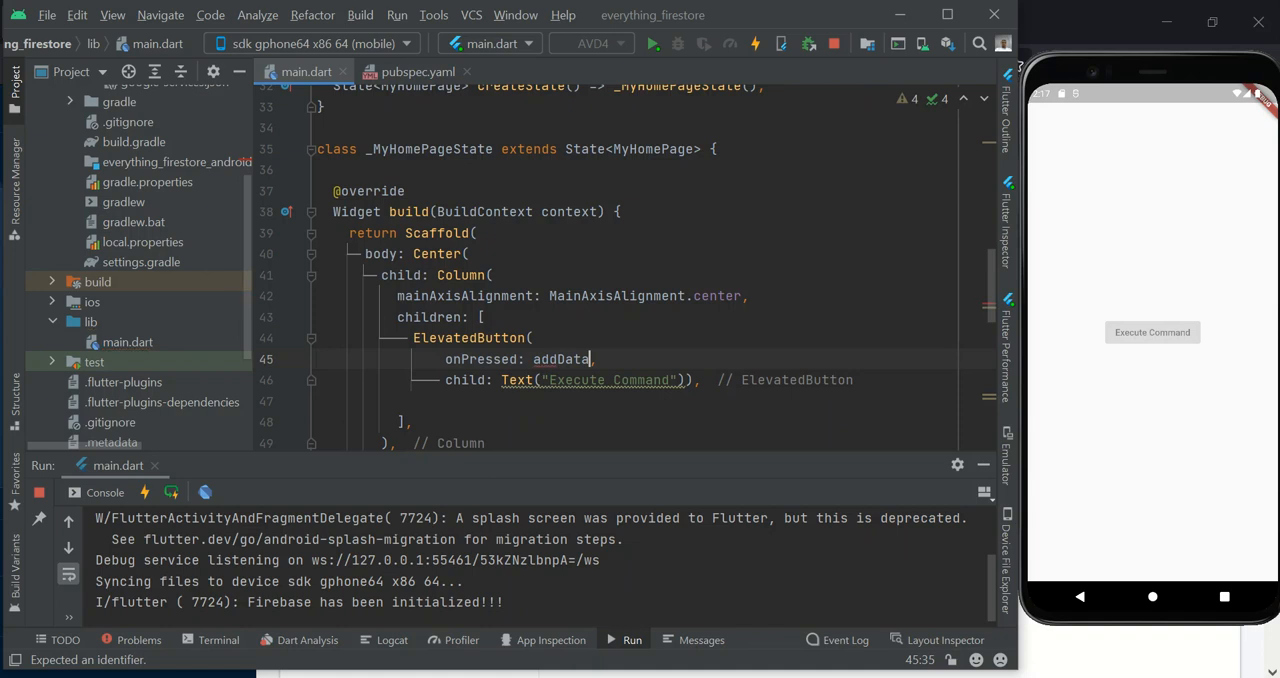
text(())
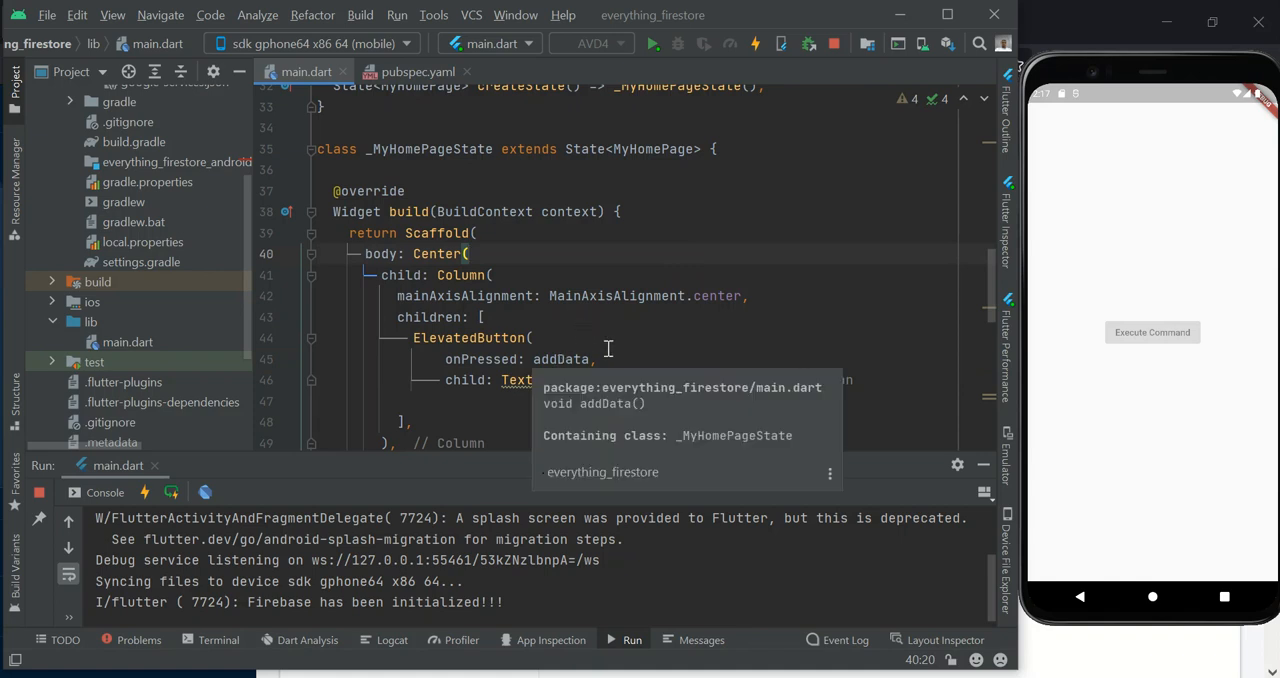
click(572, 338)
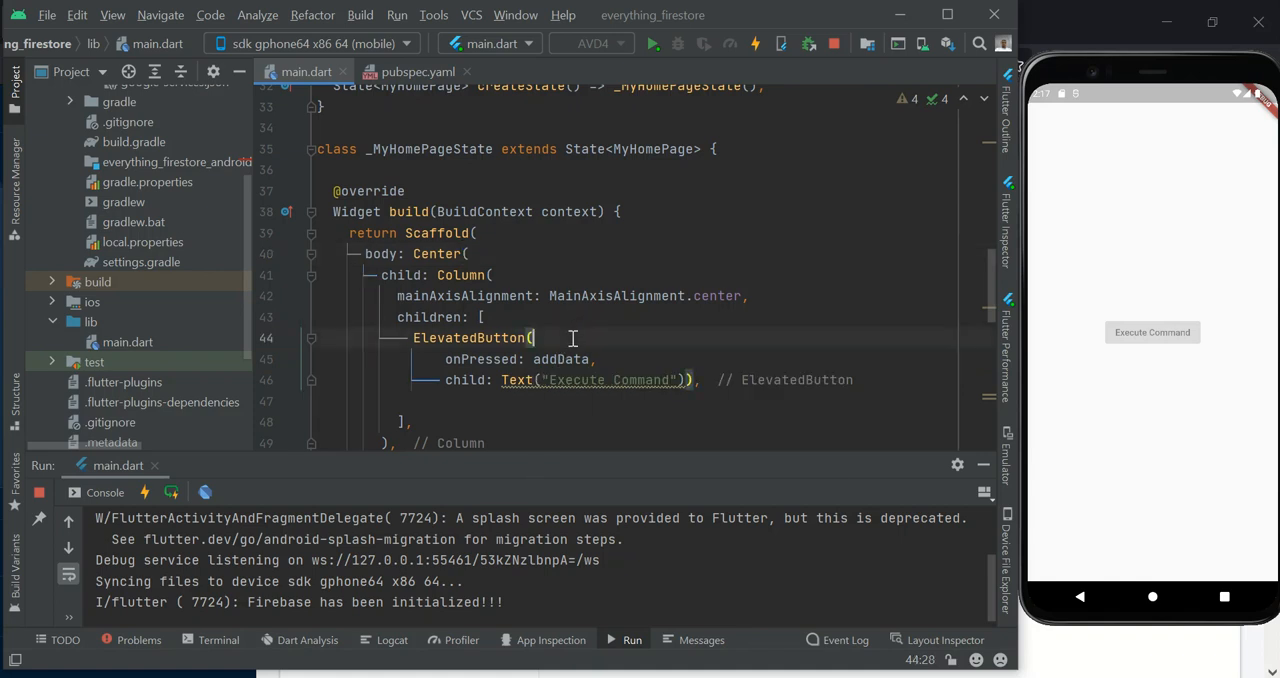
mouse_move(756, 44)
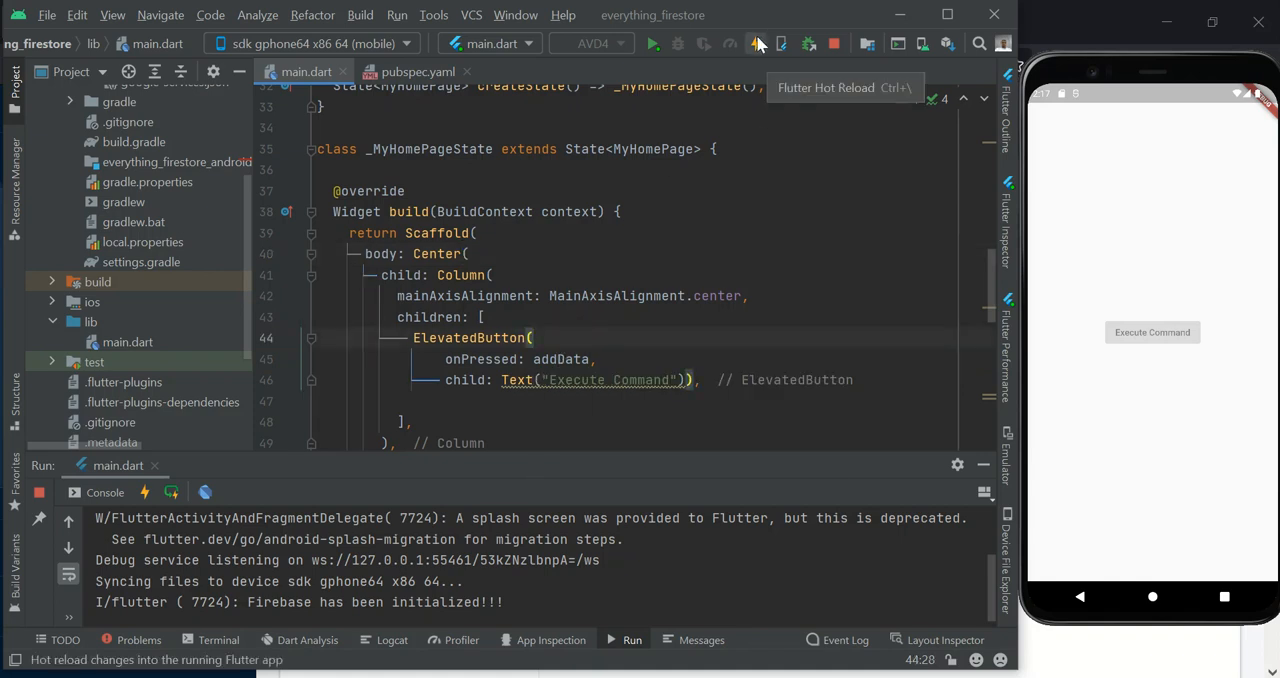
click(756, 44)
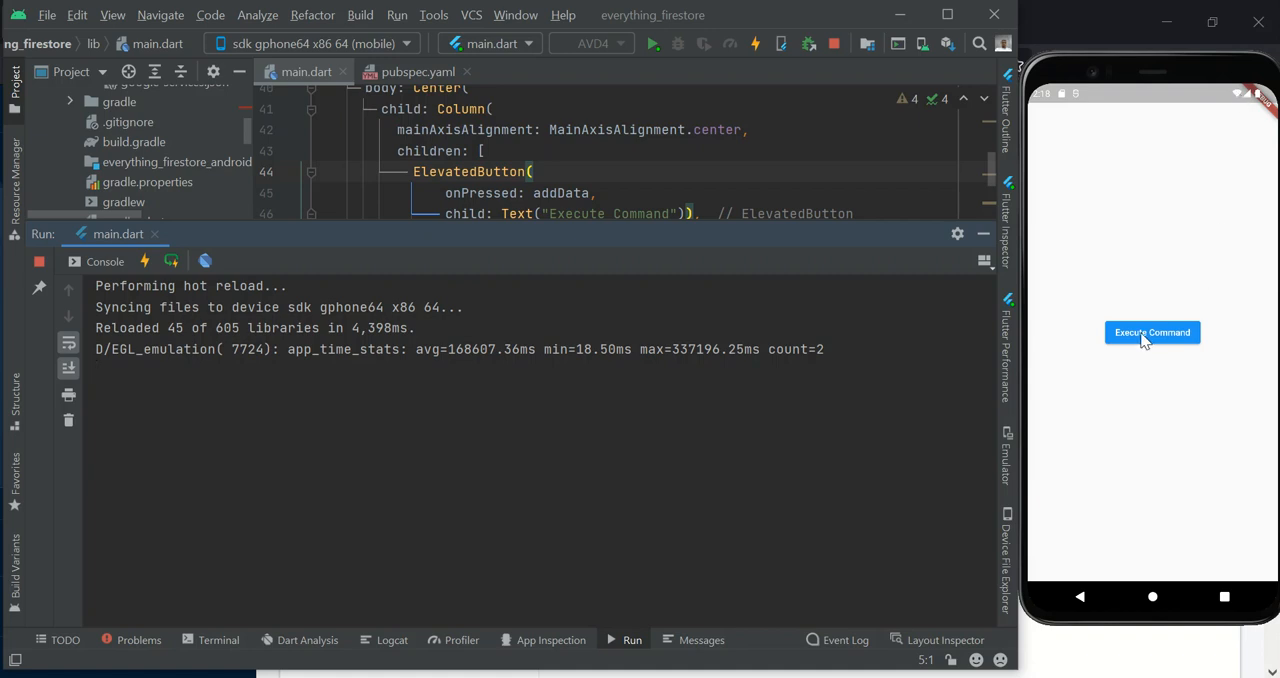
Step: Tap Execute Command in the emulator and check the Run console output
click(1152, 332)
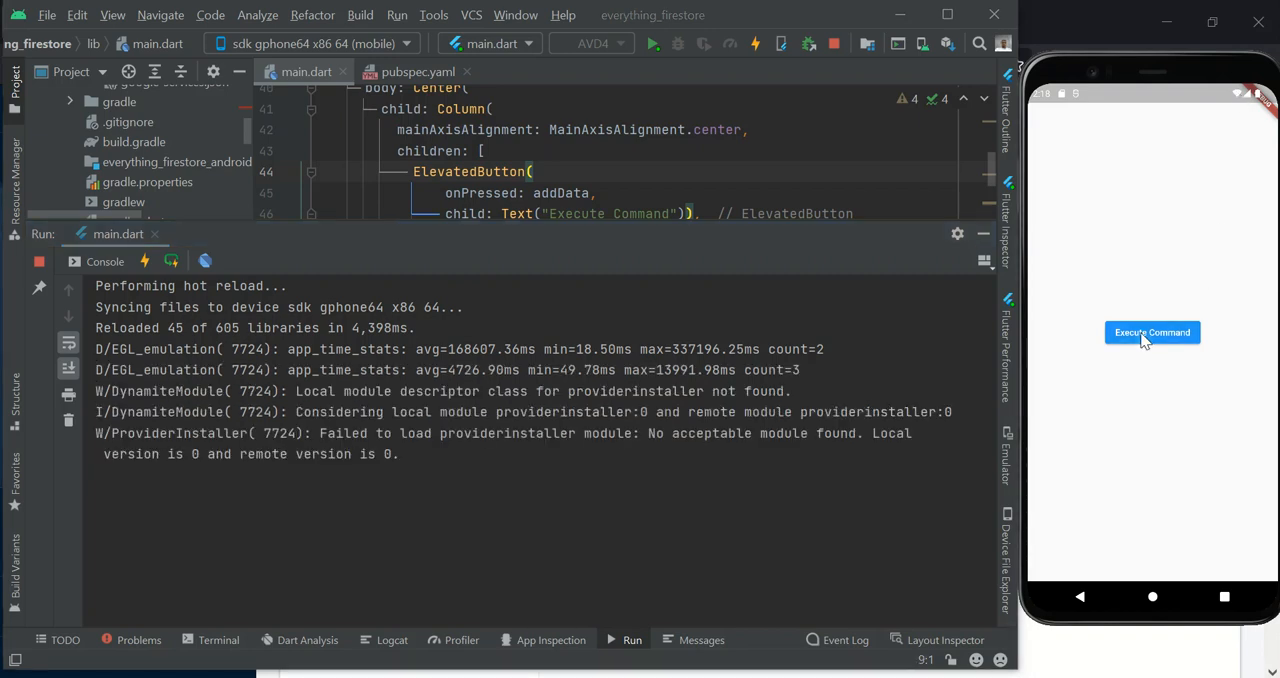
click(1152, 332)
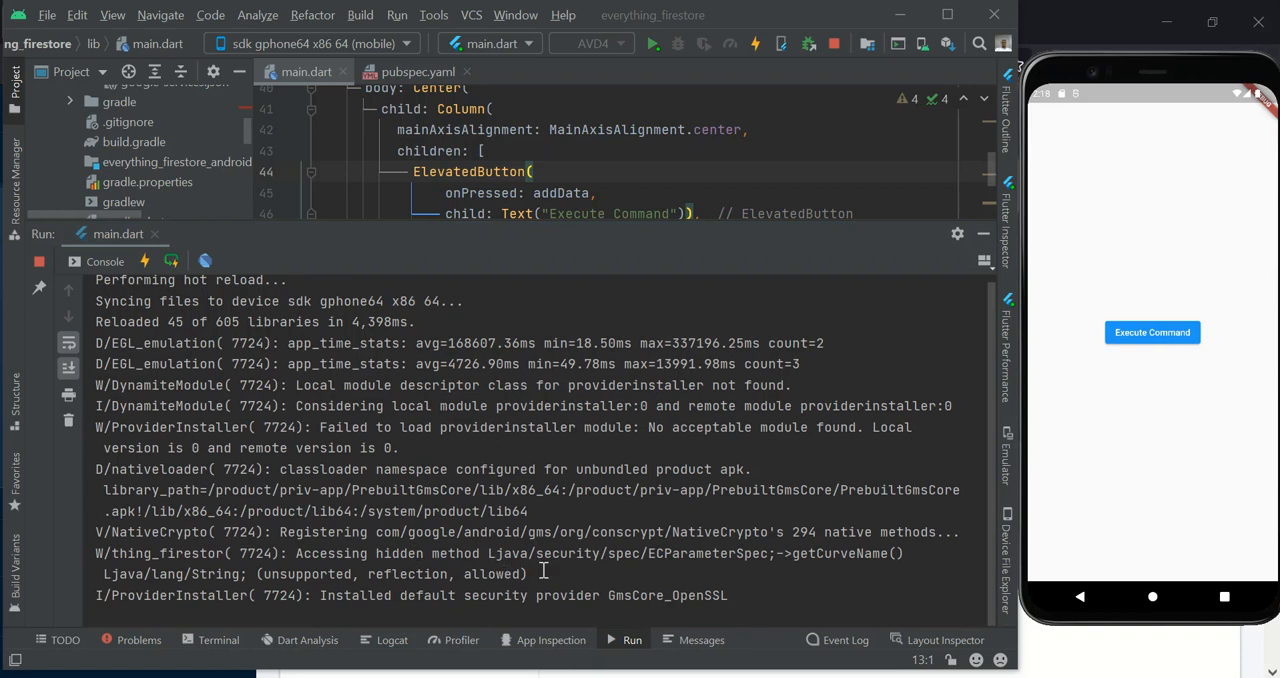
scroll(down, 3)
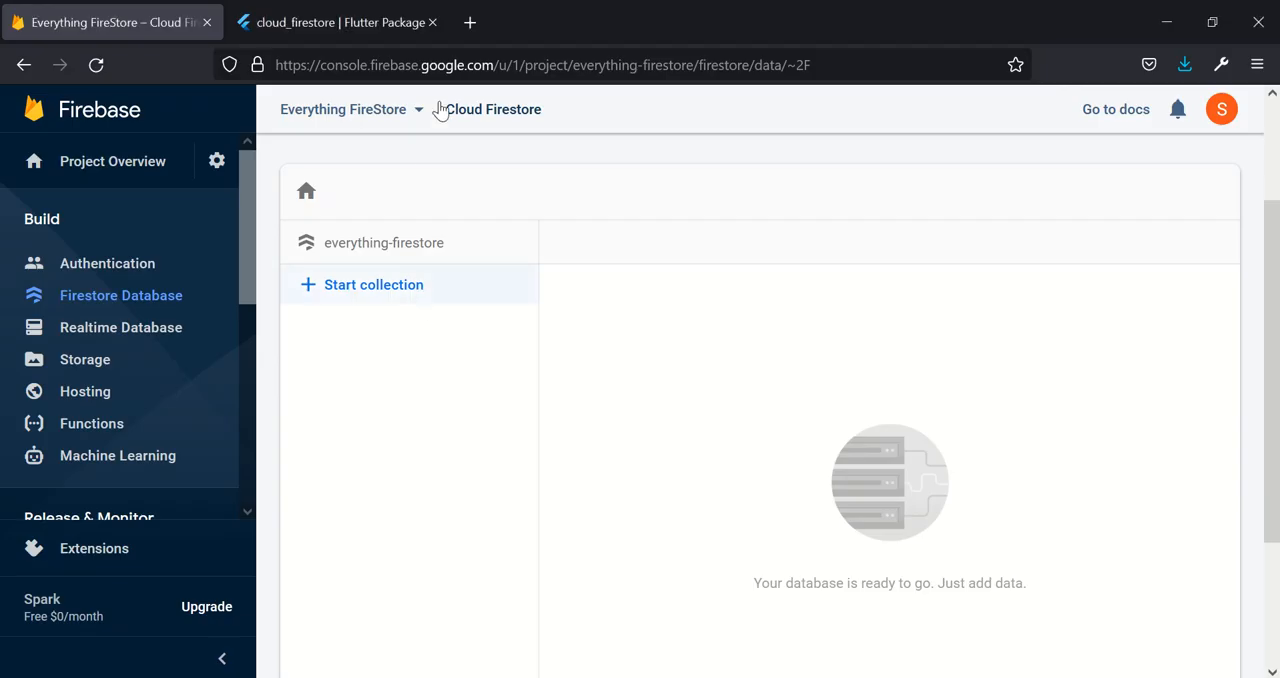
Step: Refresh Firestore and open the new users document showing Chidiebere, age 50, email and Lagos address
click(96, 64)
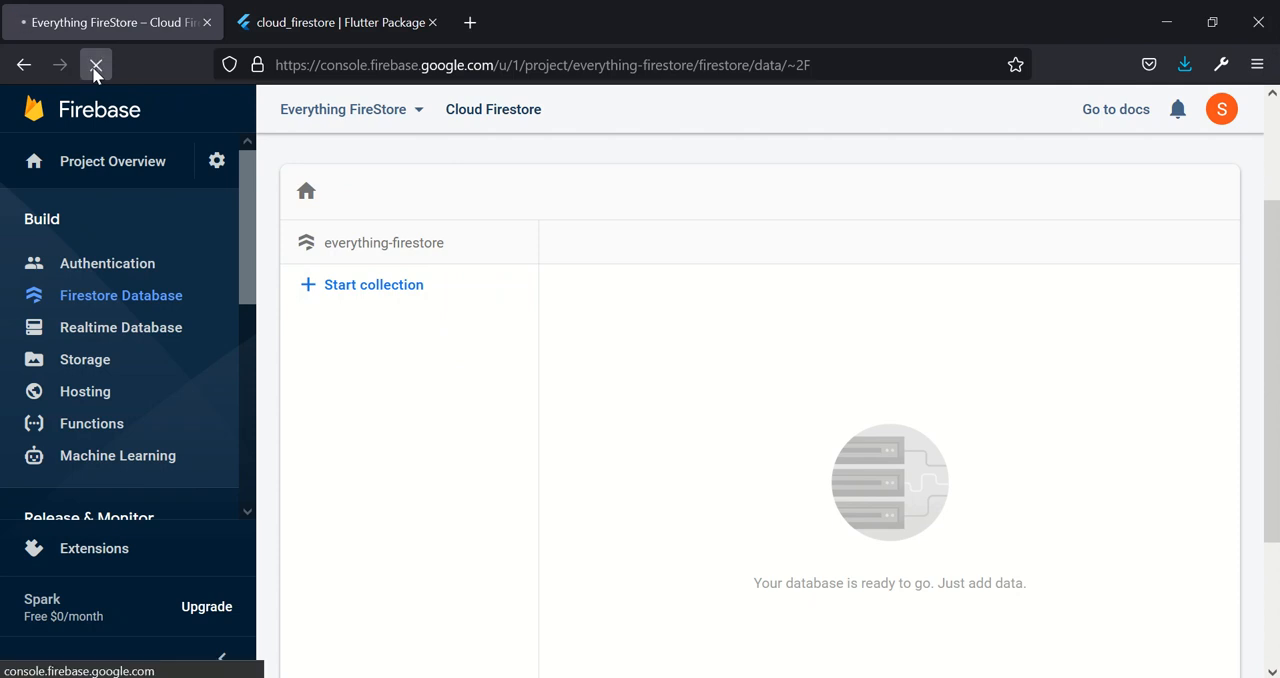
click(96, 64)
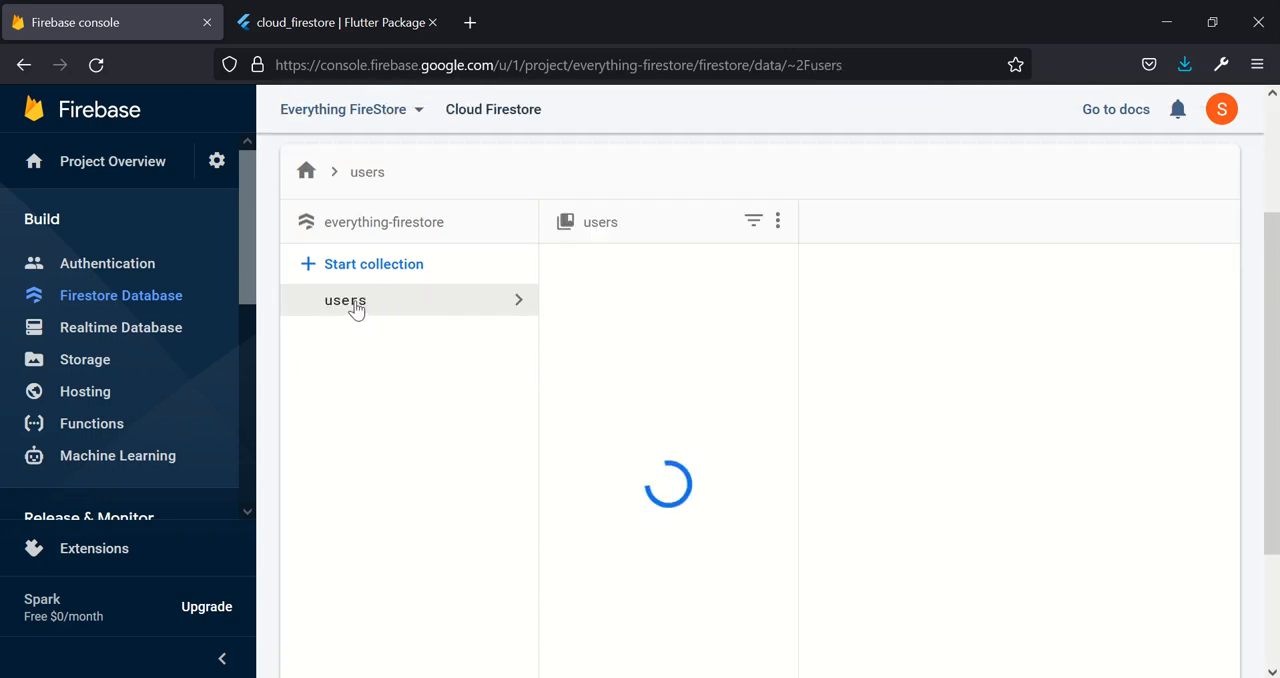
click(344, 300)
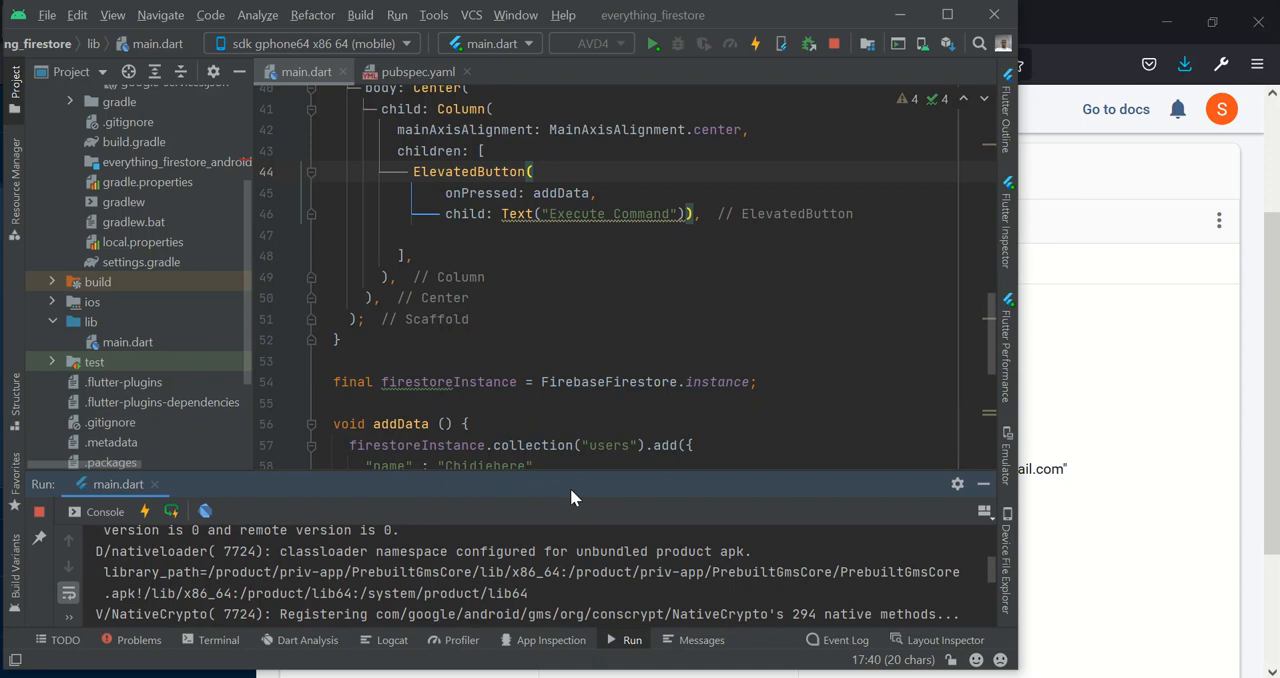
scroll(down, 3)
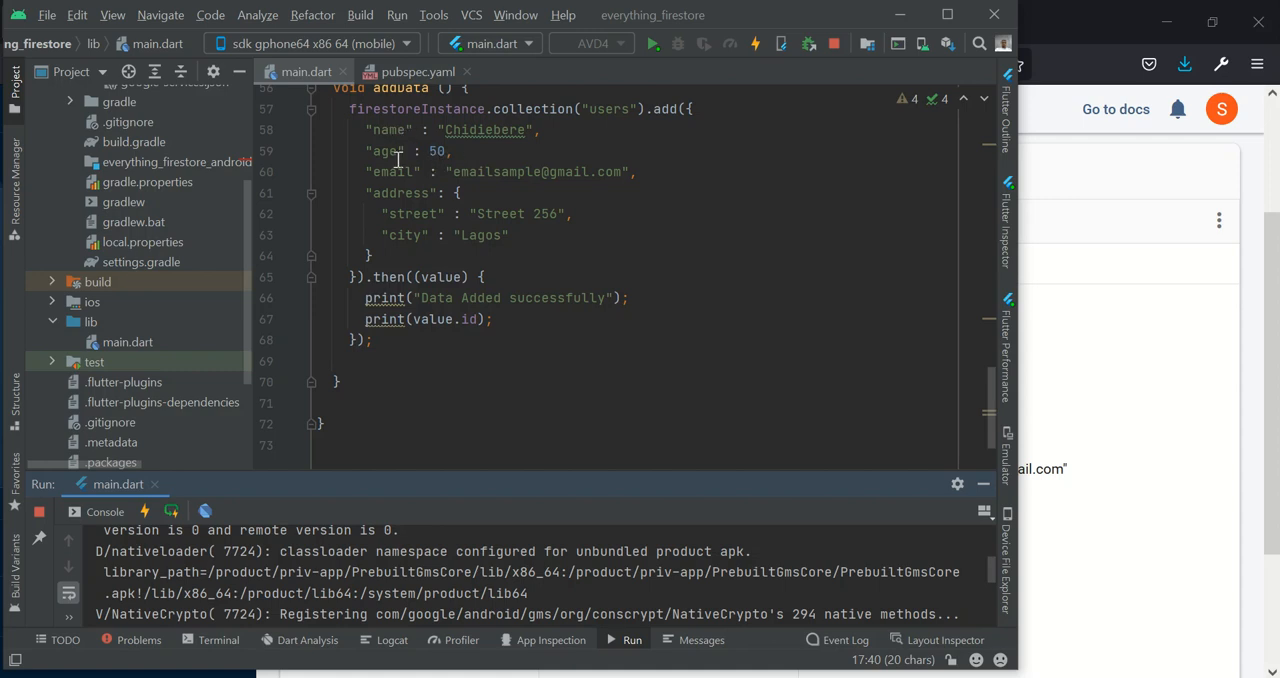
mouse_move(1168, 452)
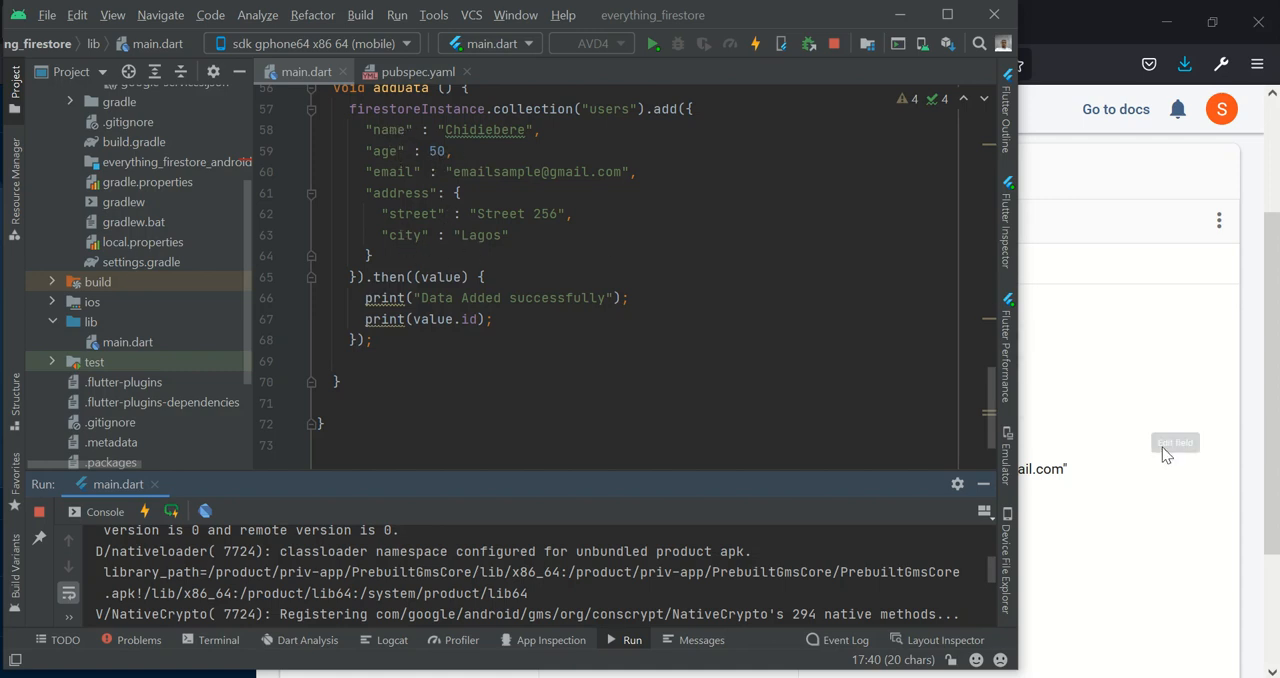
click(110, 22)
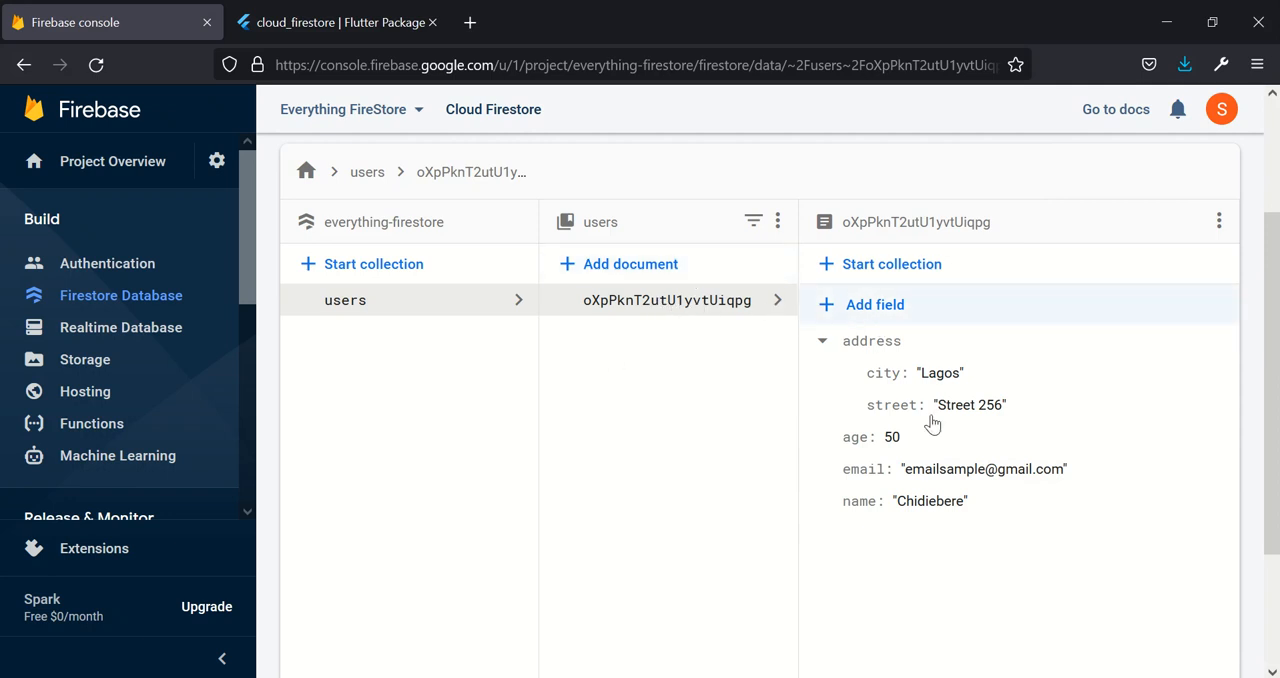
mouse_move(924, 468)
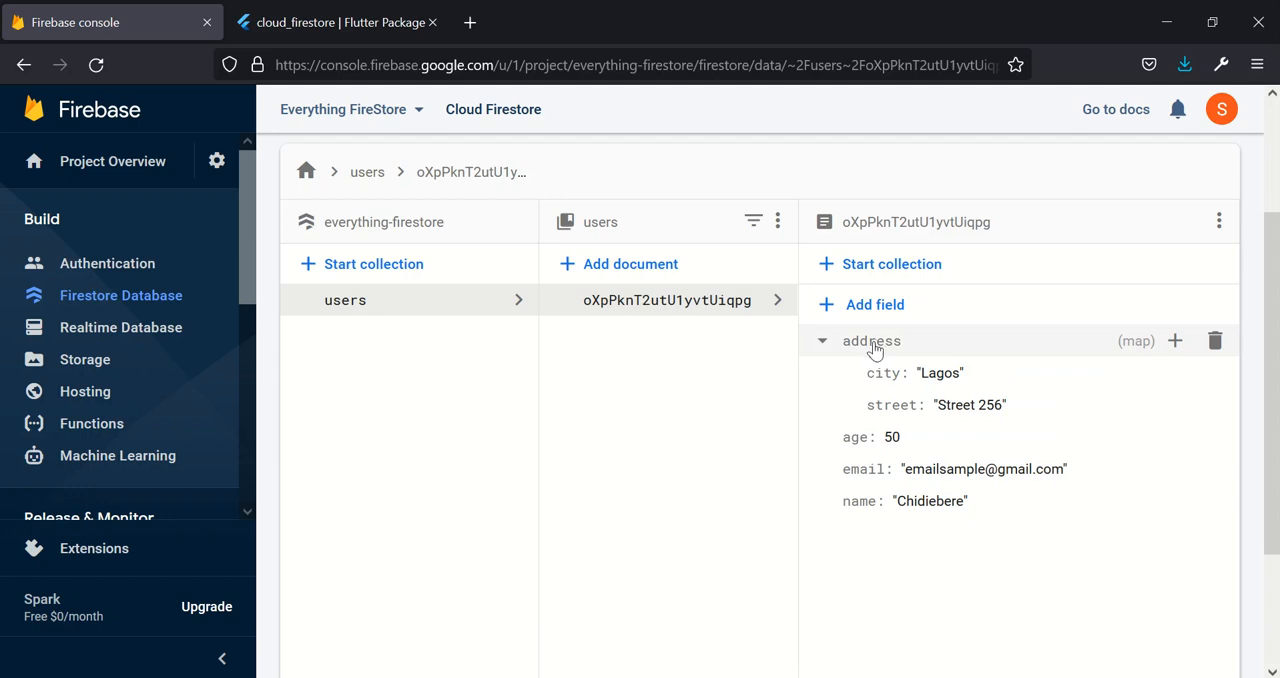
mouse_move(796, 630)
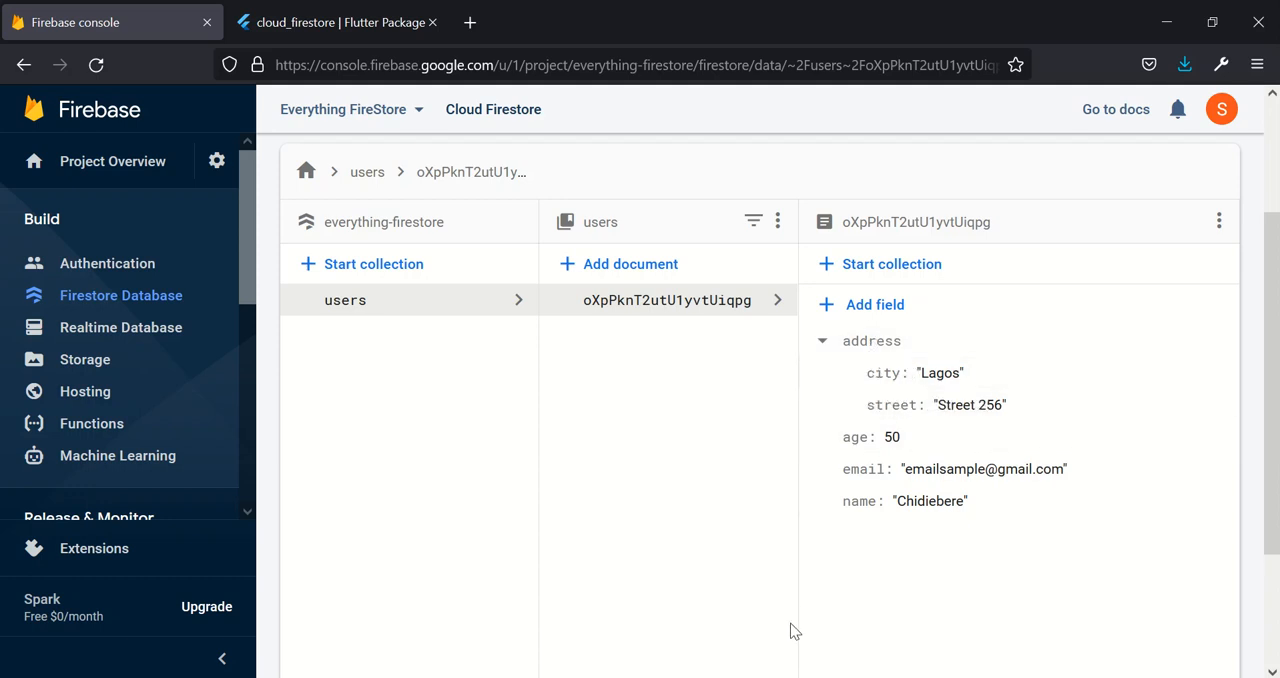
mouse_move(852, 450)
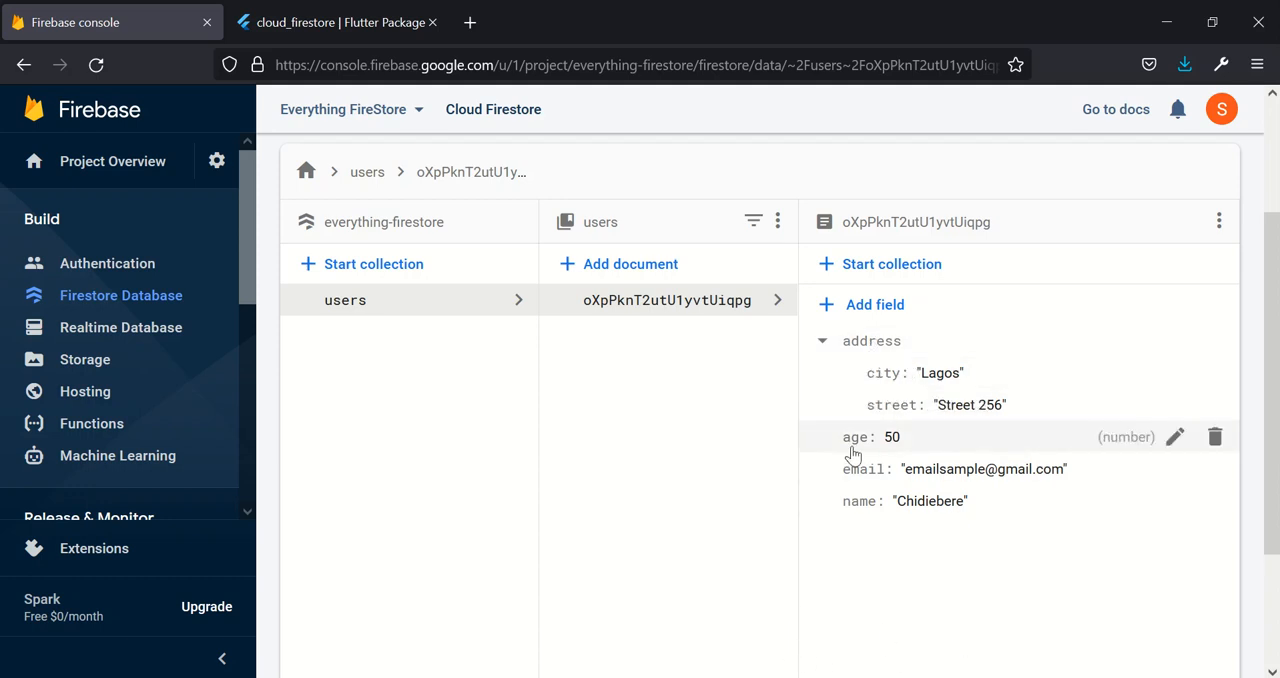
mouse_move(742, 540)
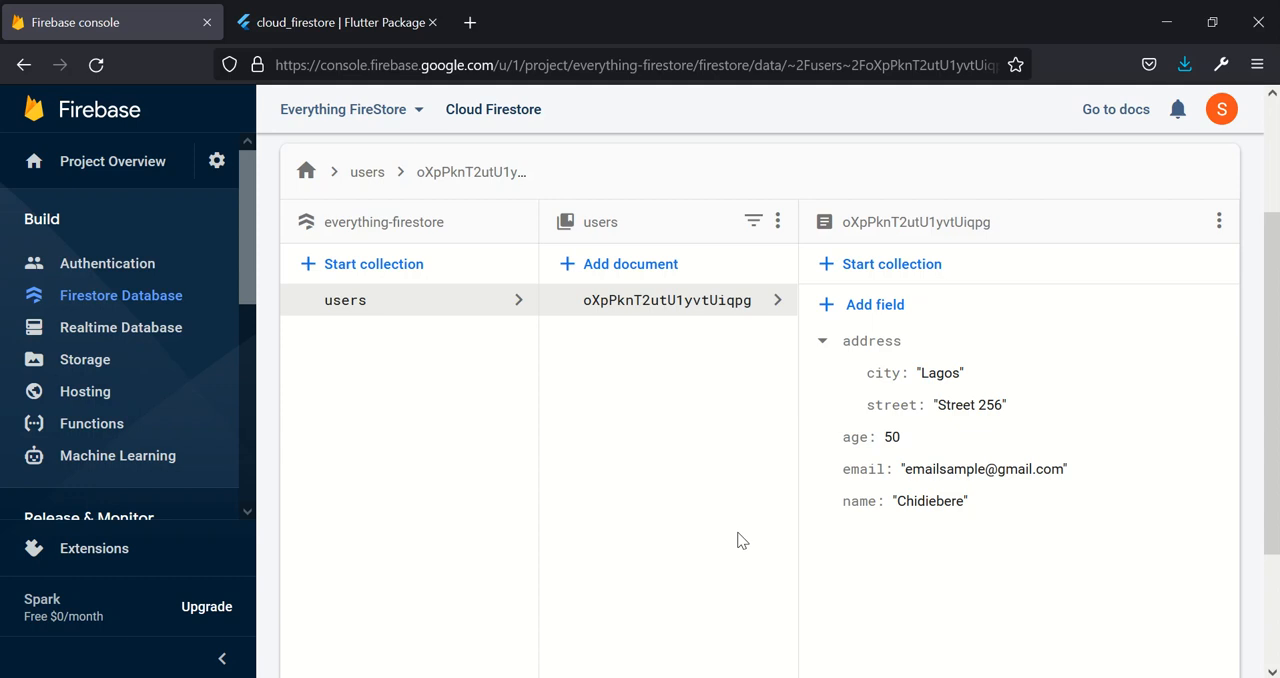
mouse_move(816, 648)
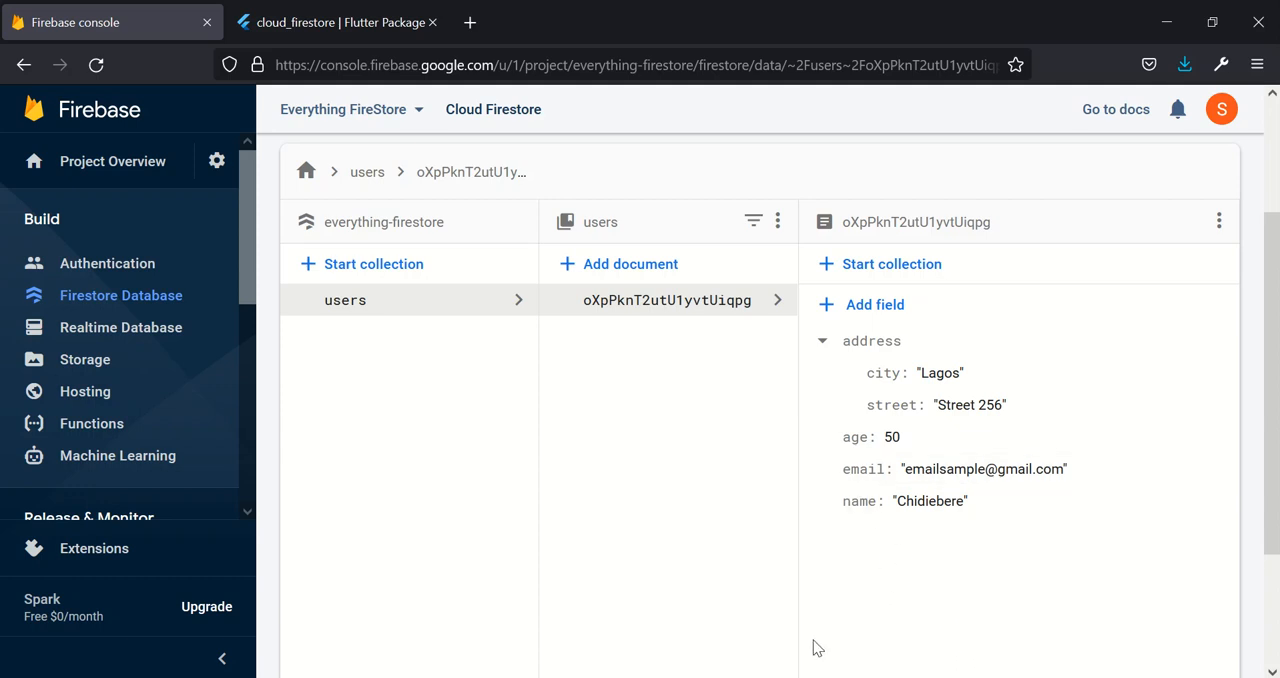